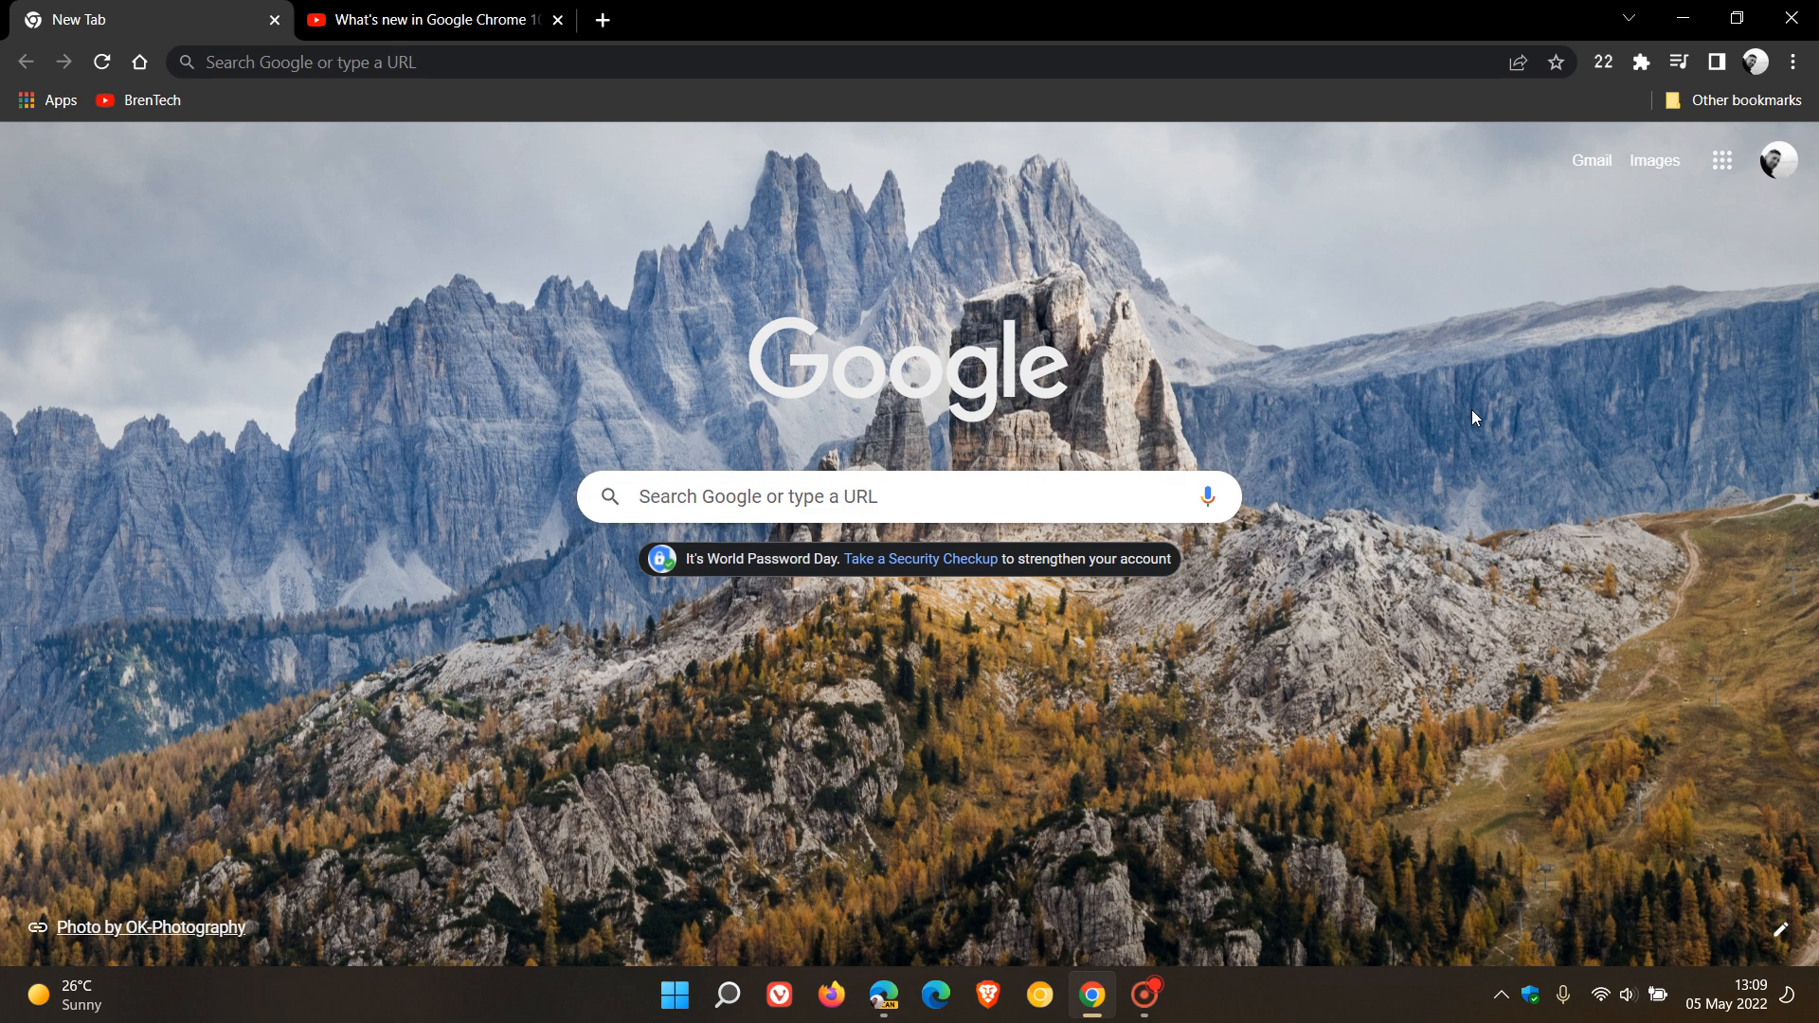
{"action": "mouse_move", "coordinate": [1396, 629]}
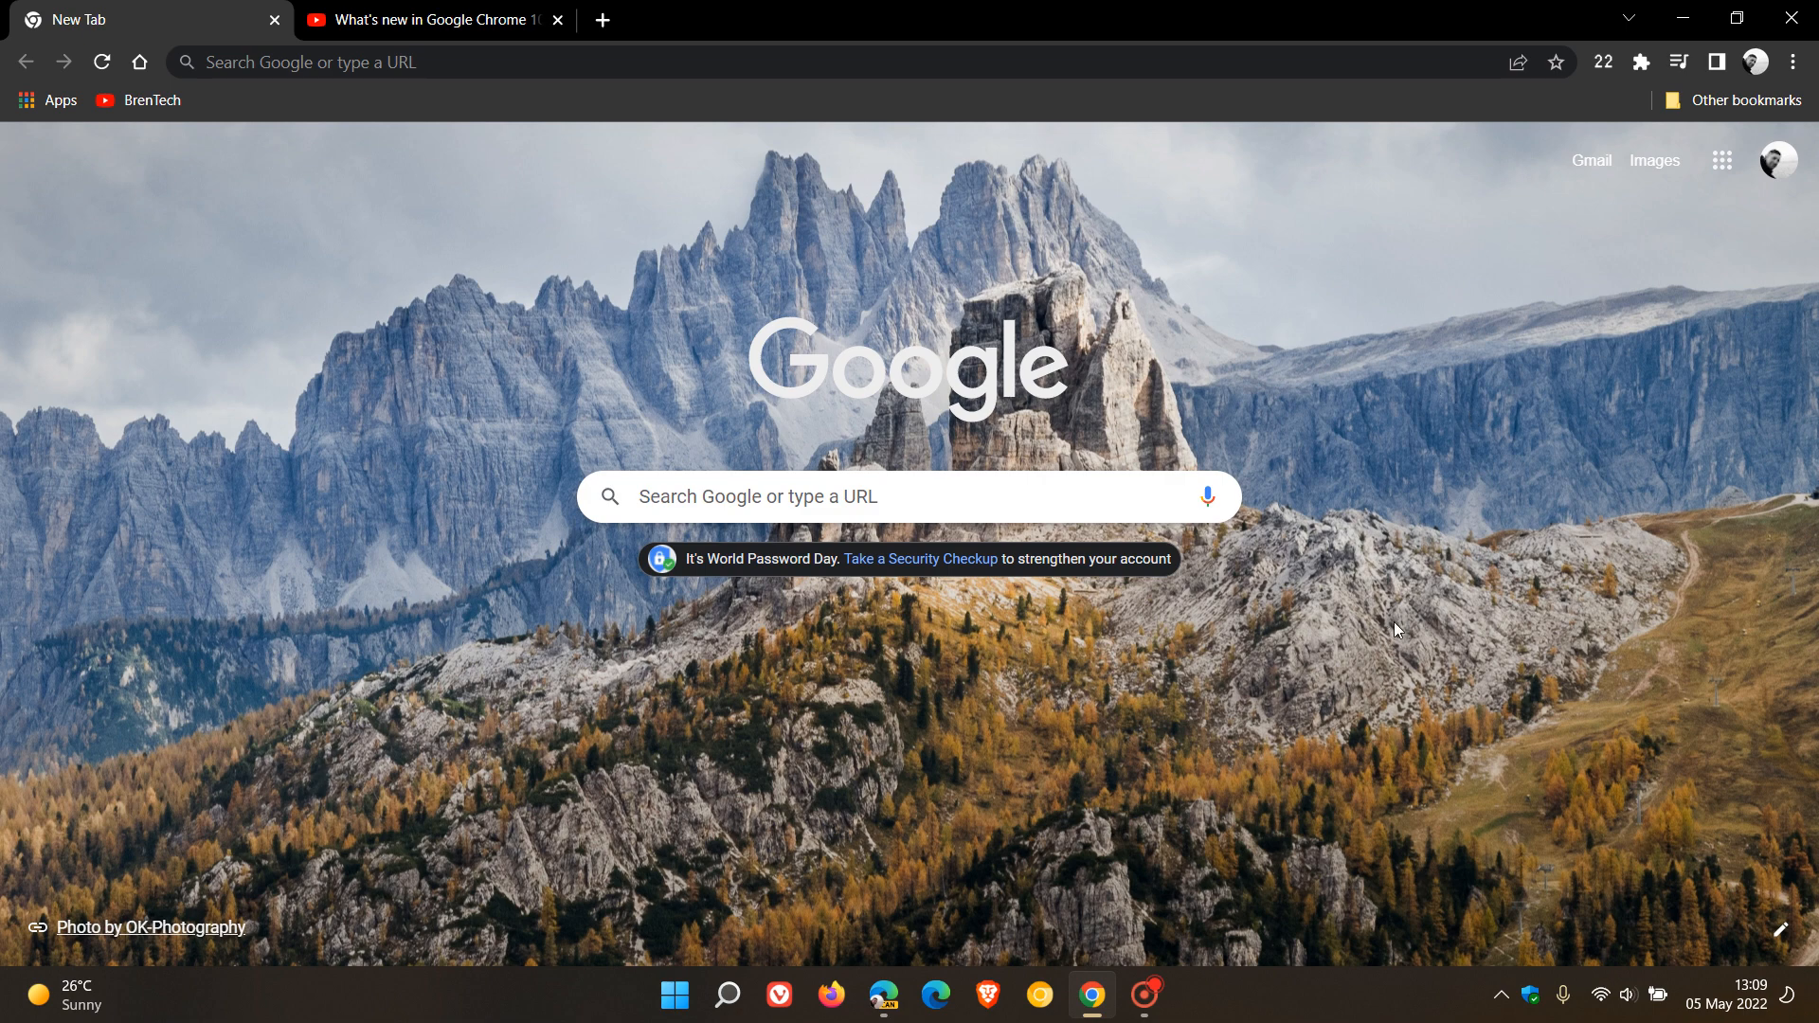
{"action": "mouse_move", "coordinate": [1679, 62]}
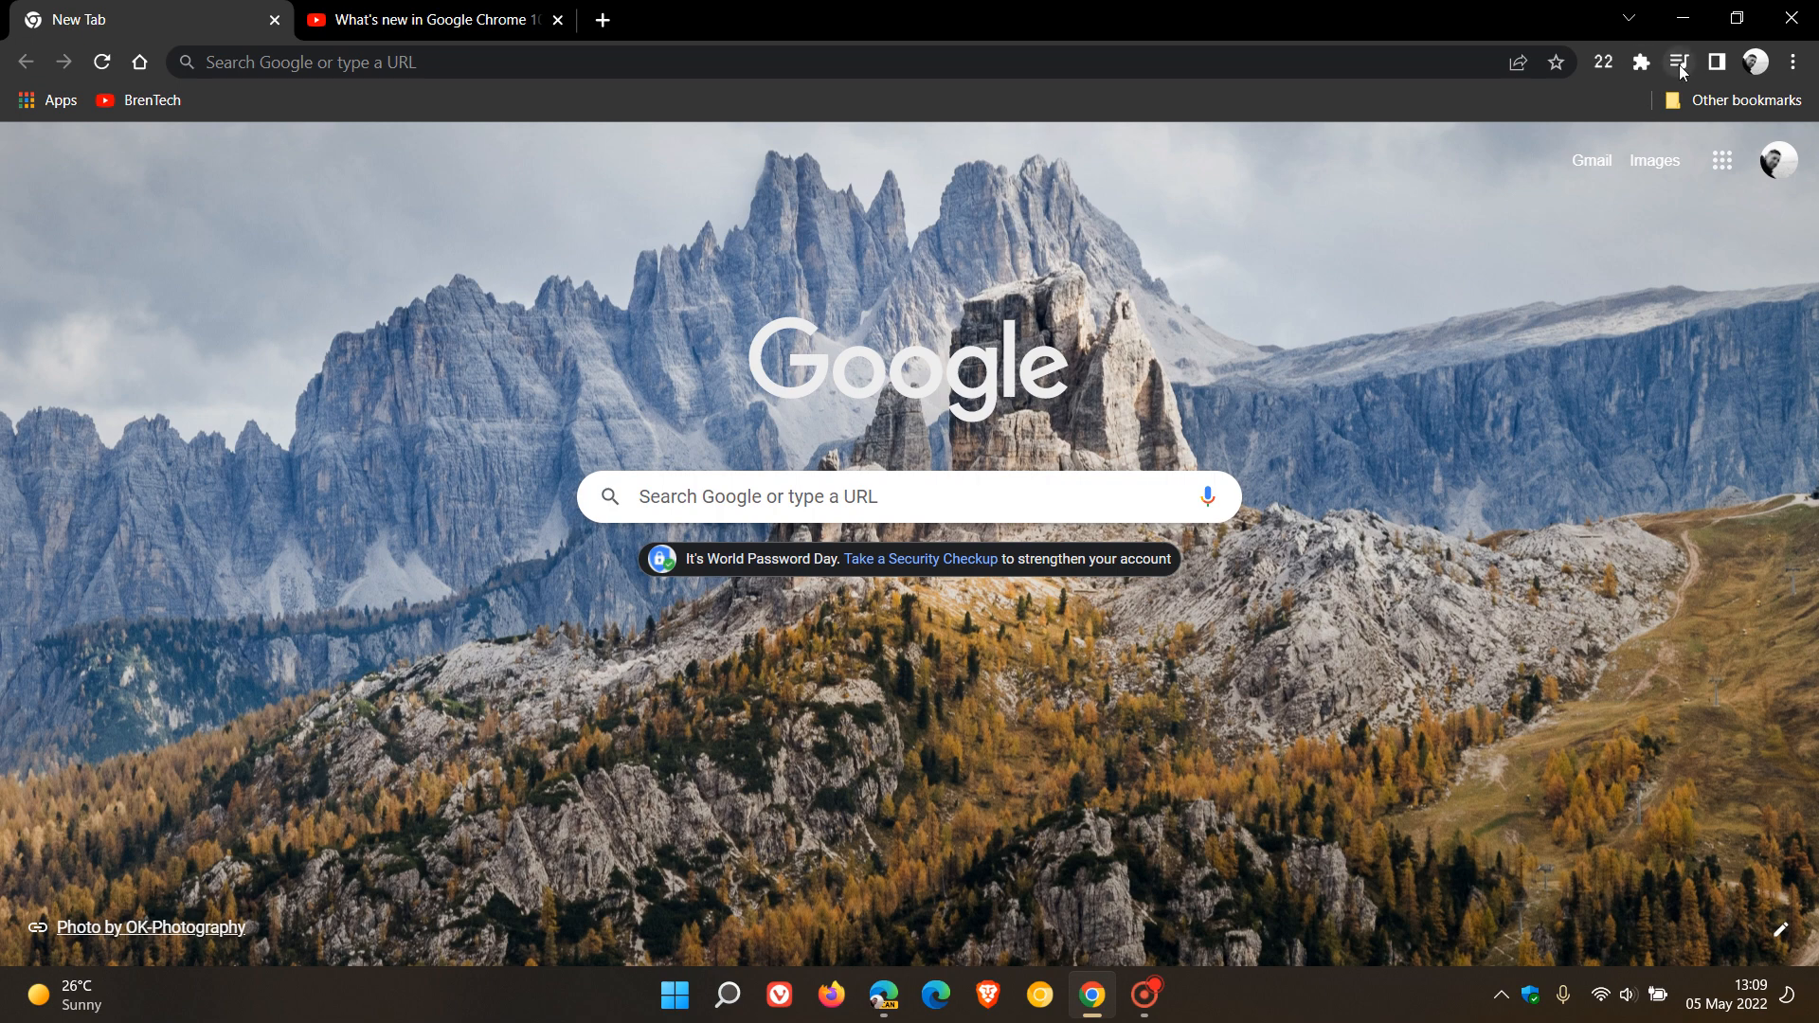
Show Chrome's Global Media Controls panel for the 'What's new in Google Chrome 101' video.
{"action": "left_click", "coordinate": [1678, 63]}
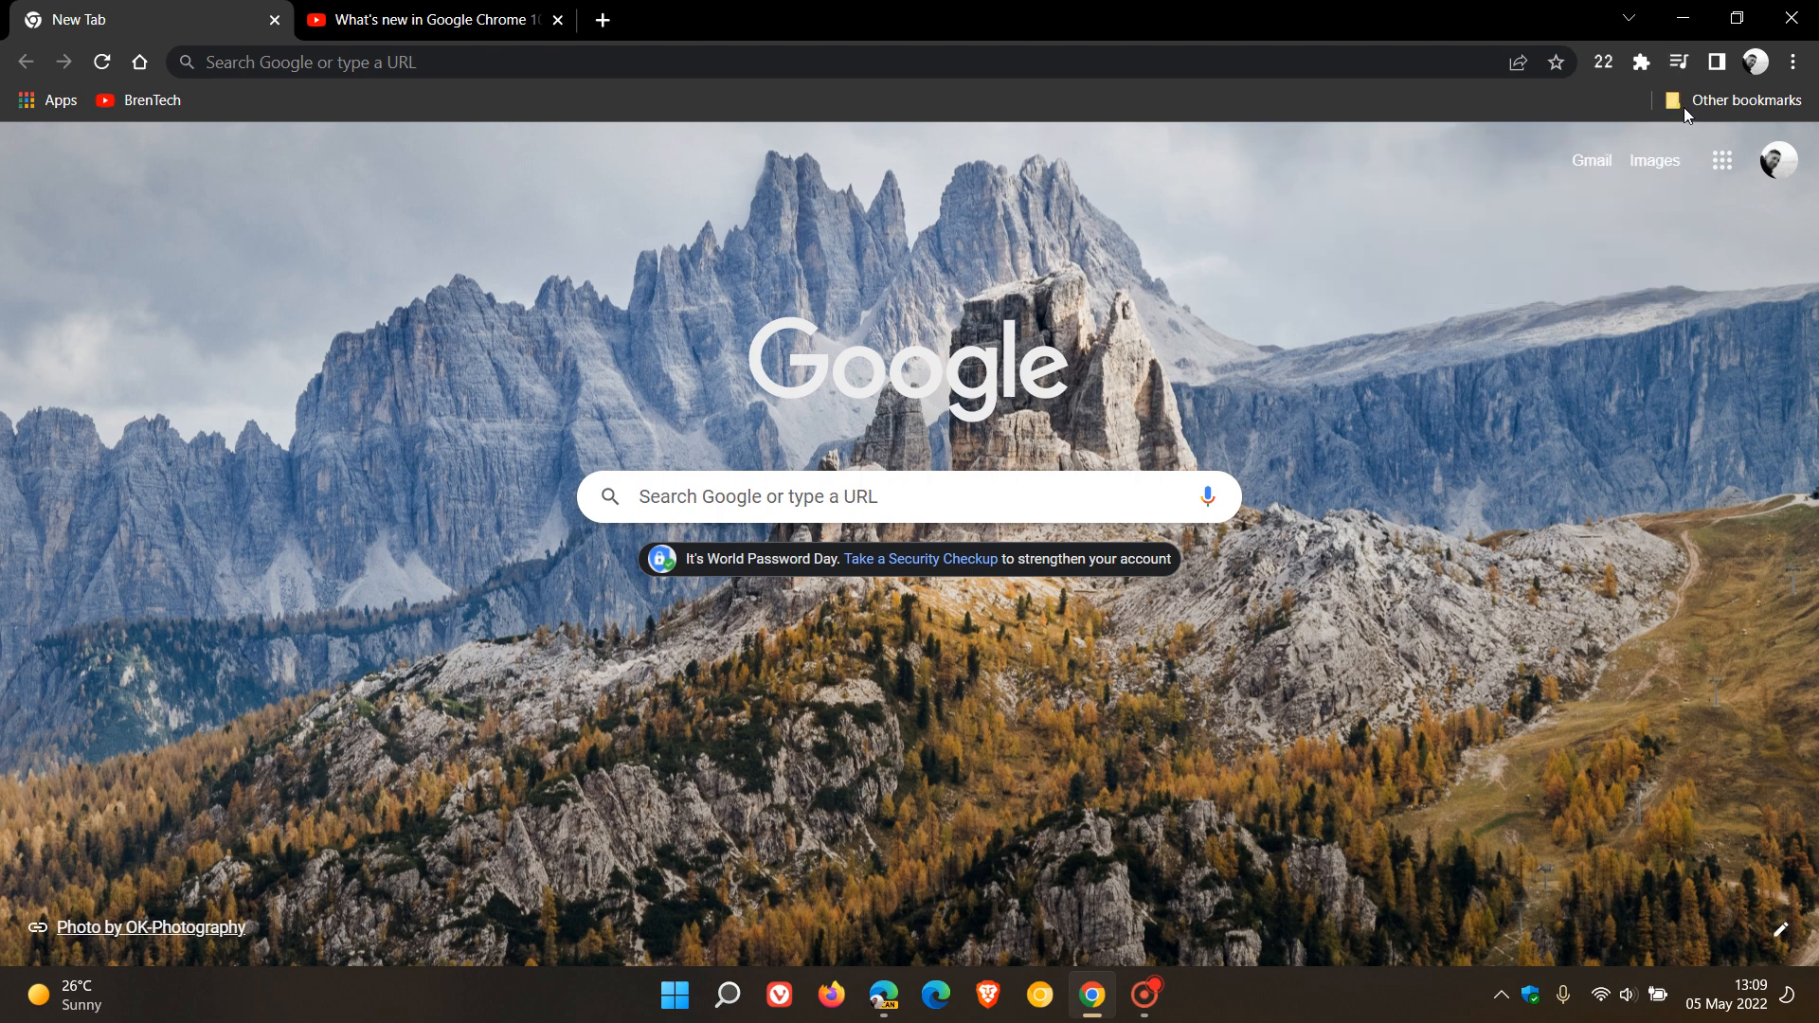
{"action": "mouse_move", "coordinate": [1678, 61]}
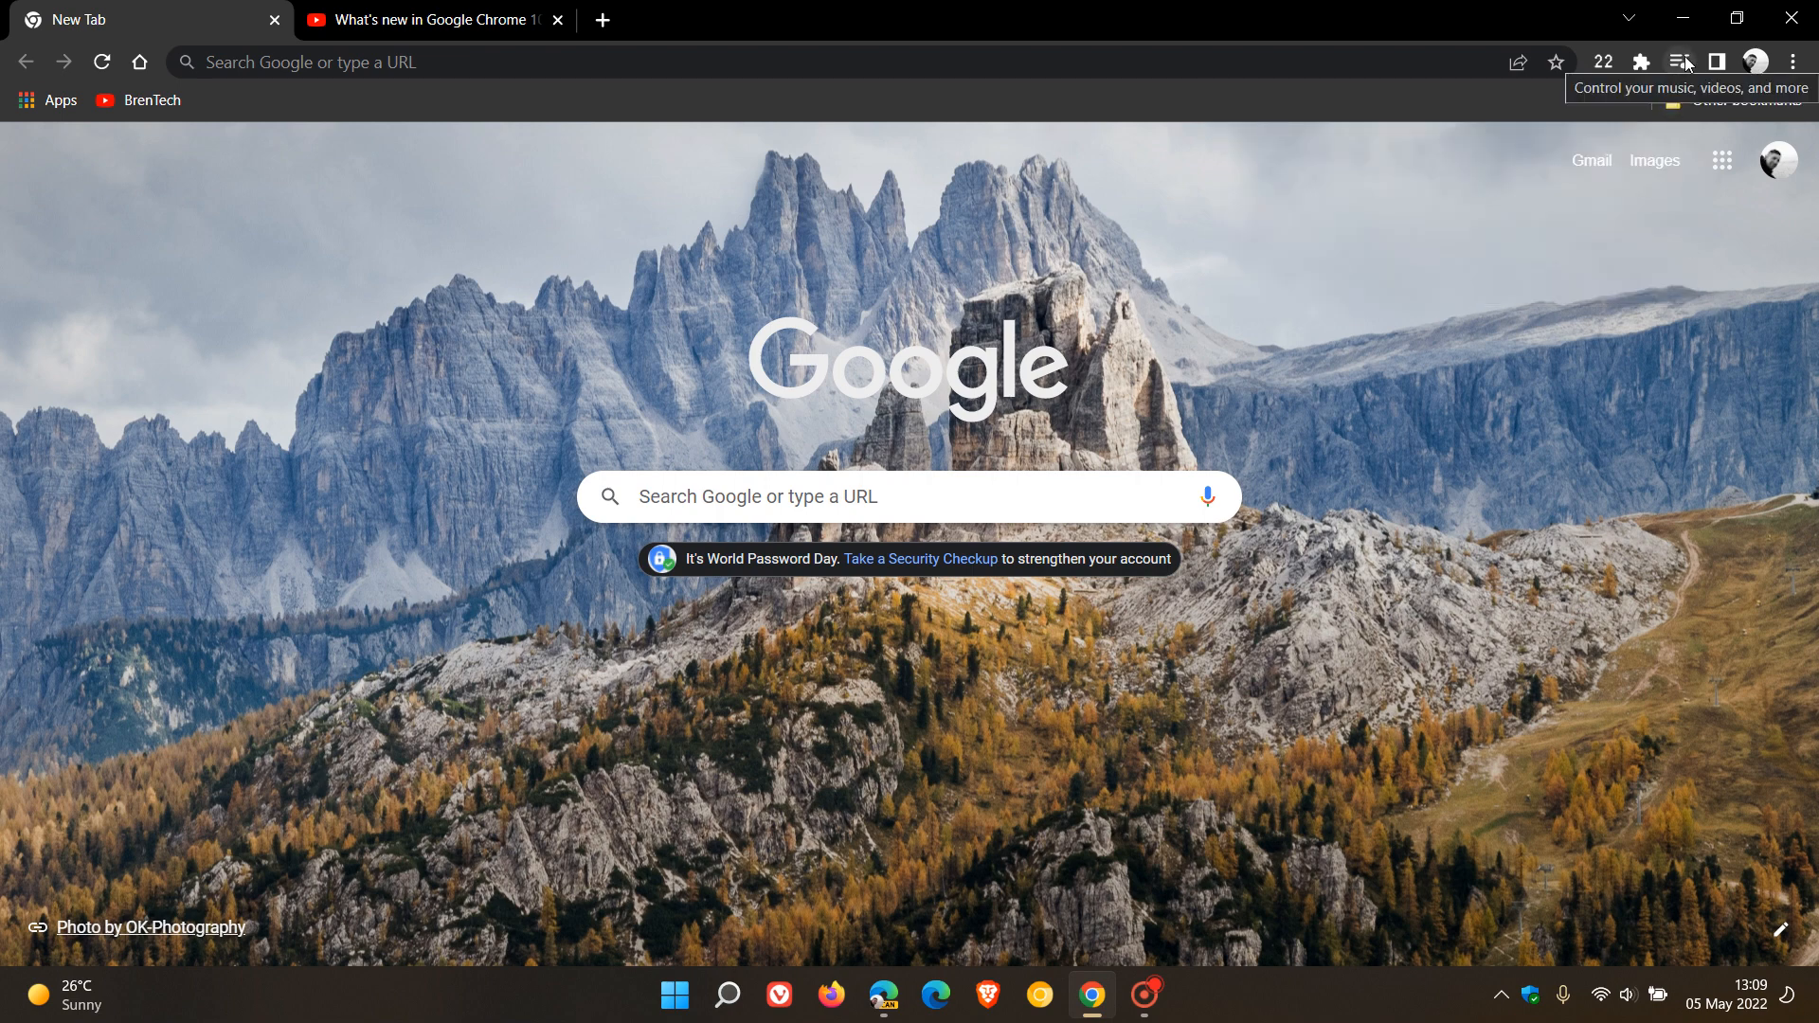
{"action": "left_click", "coordinate": [1679, 61]}
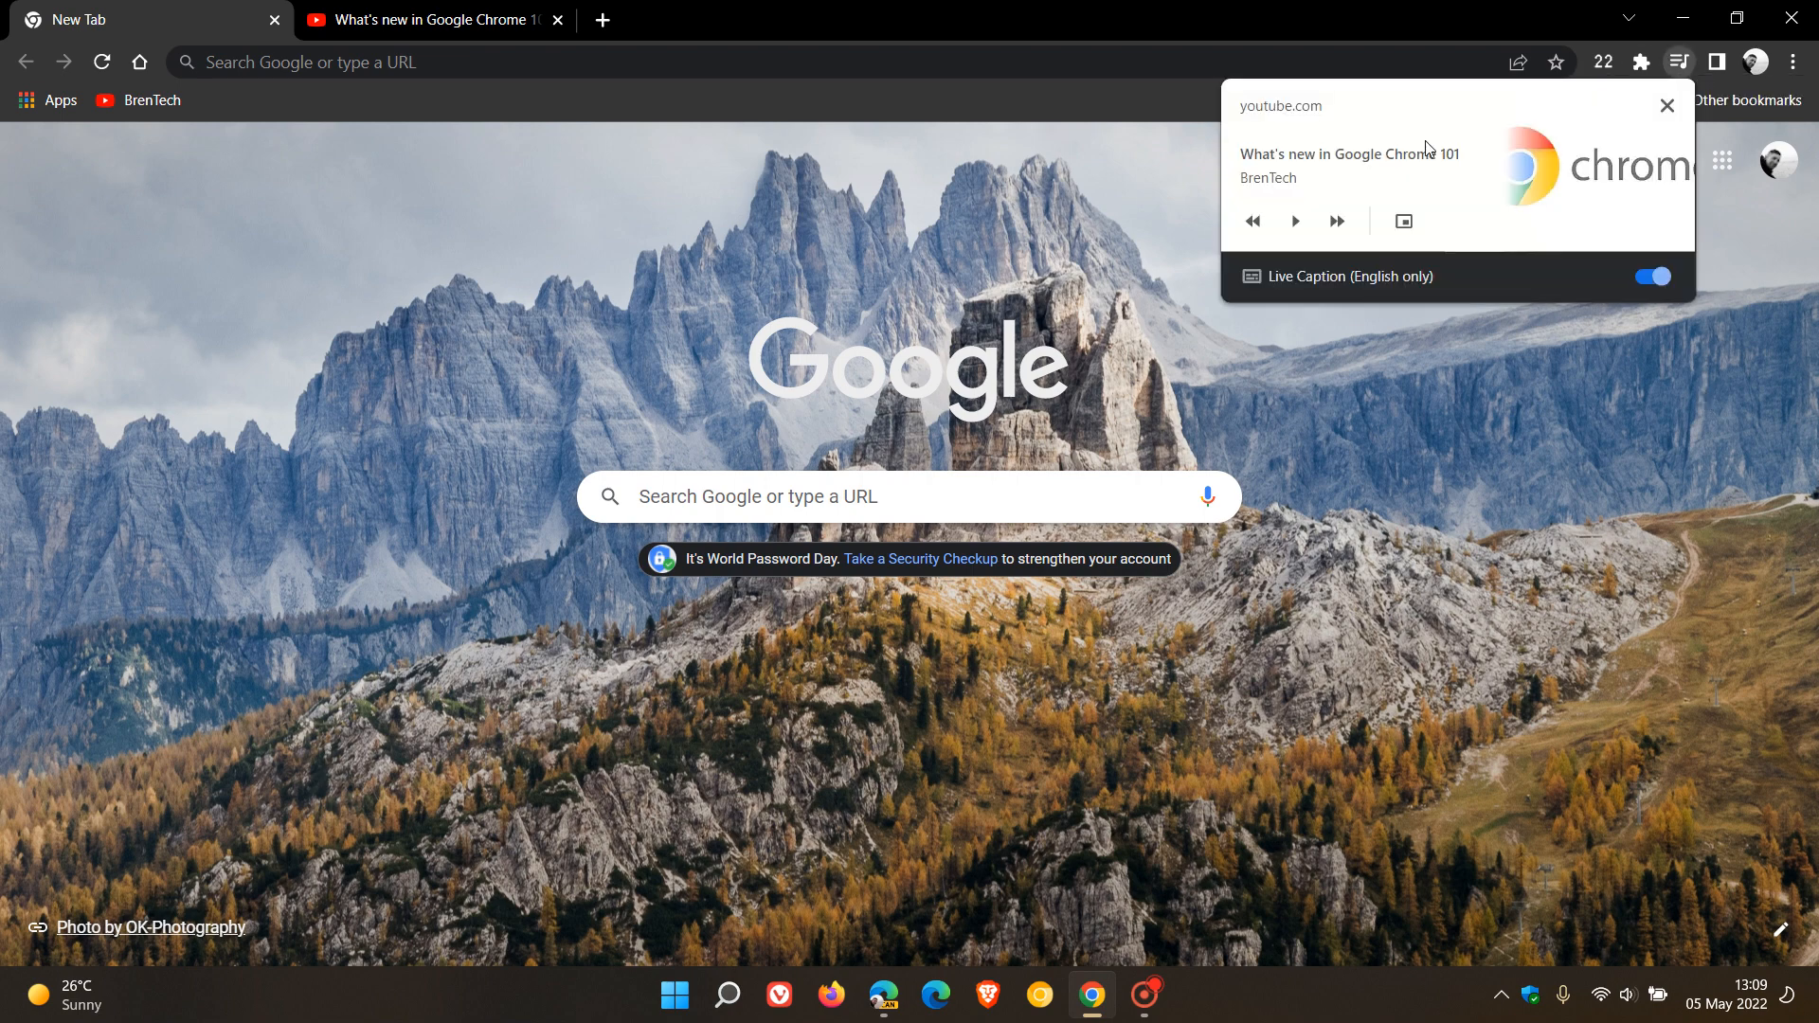
{"action": "mouse_move", "coordinate": [1519, 230]}
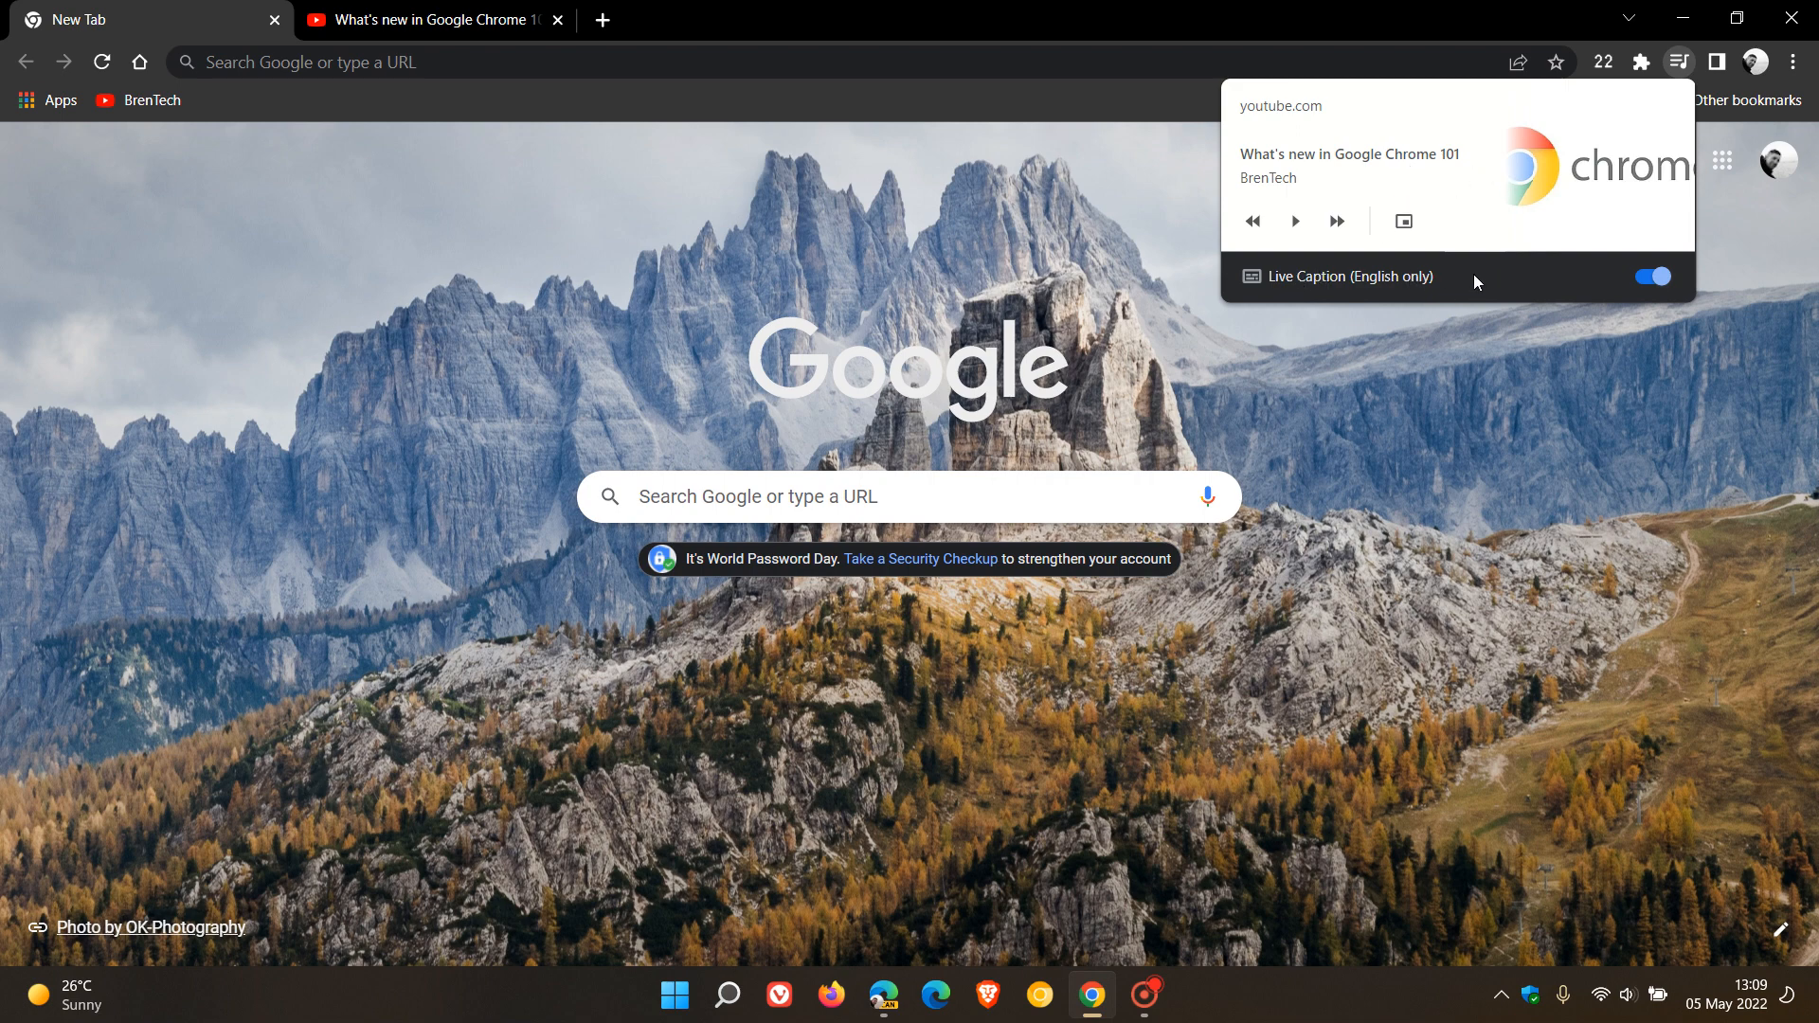
{"action": "mouse_move", "coordinate": [1482, 284]}
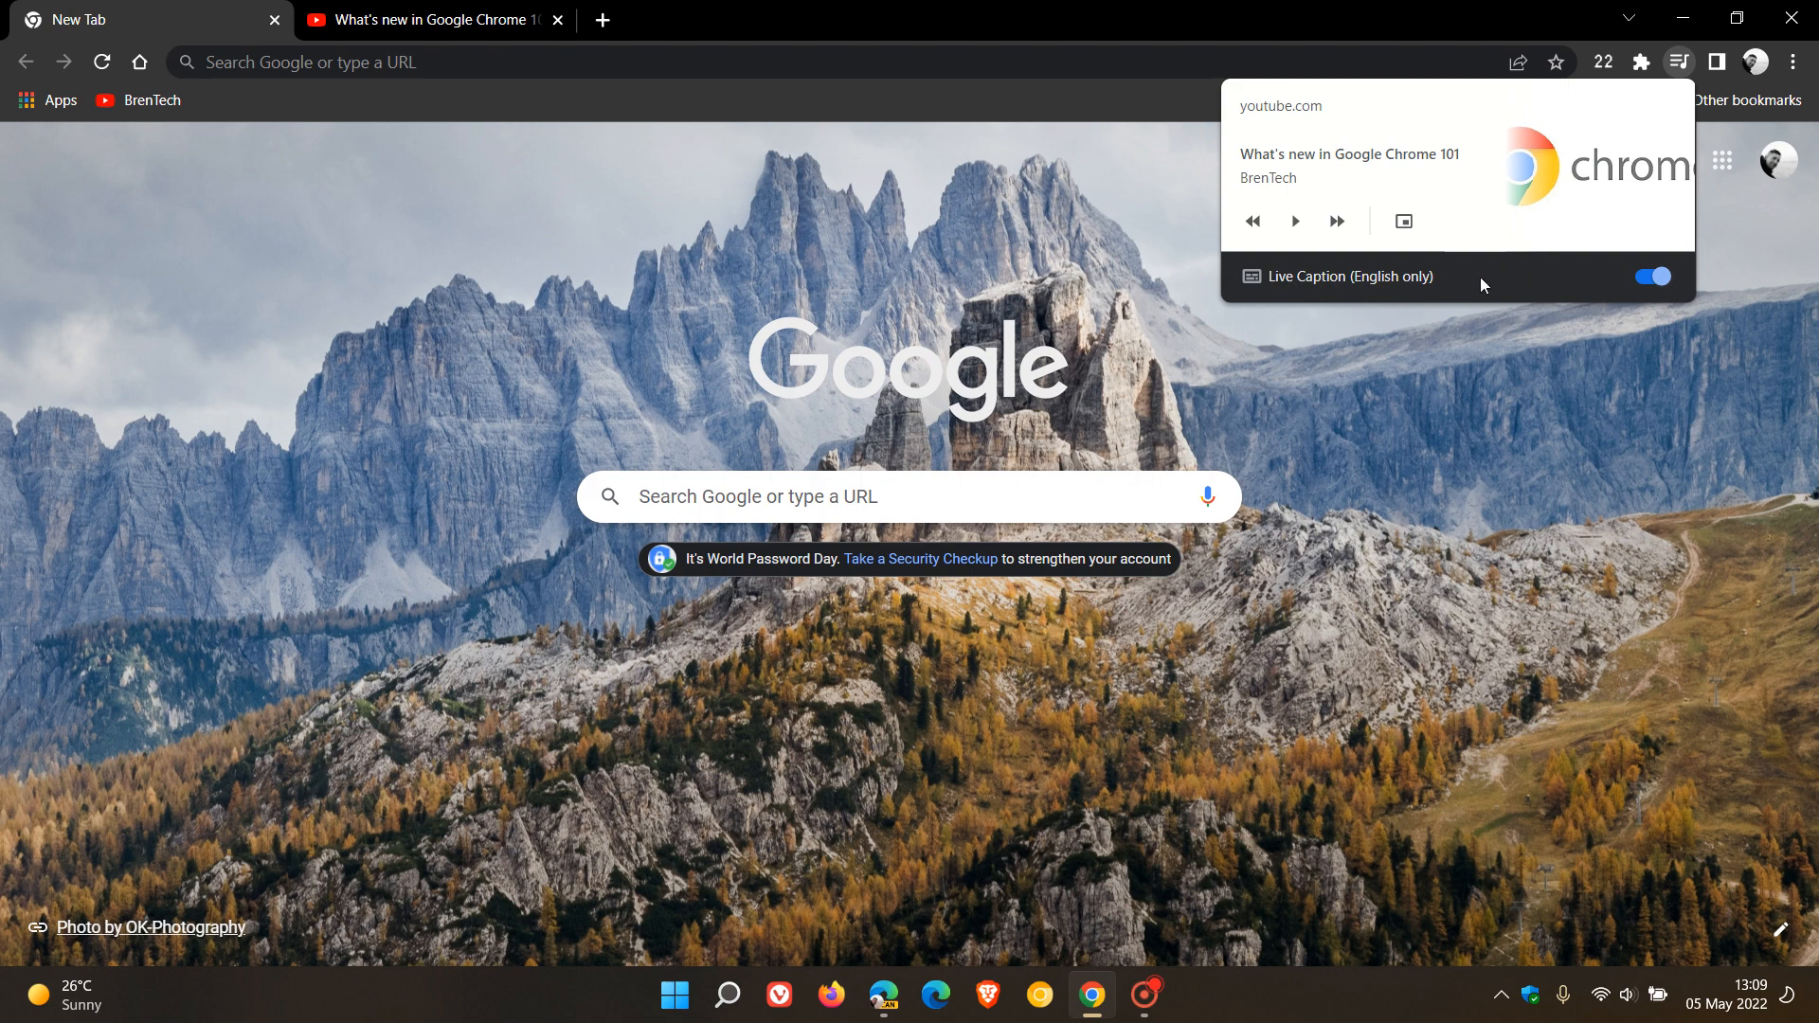
{"action": "mouse_move", "coordinate": [1517, 292]}
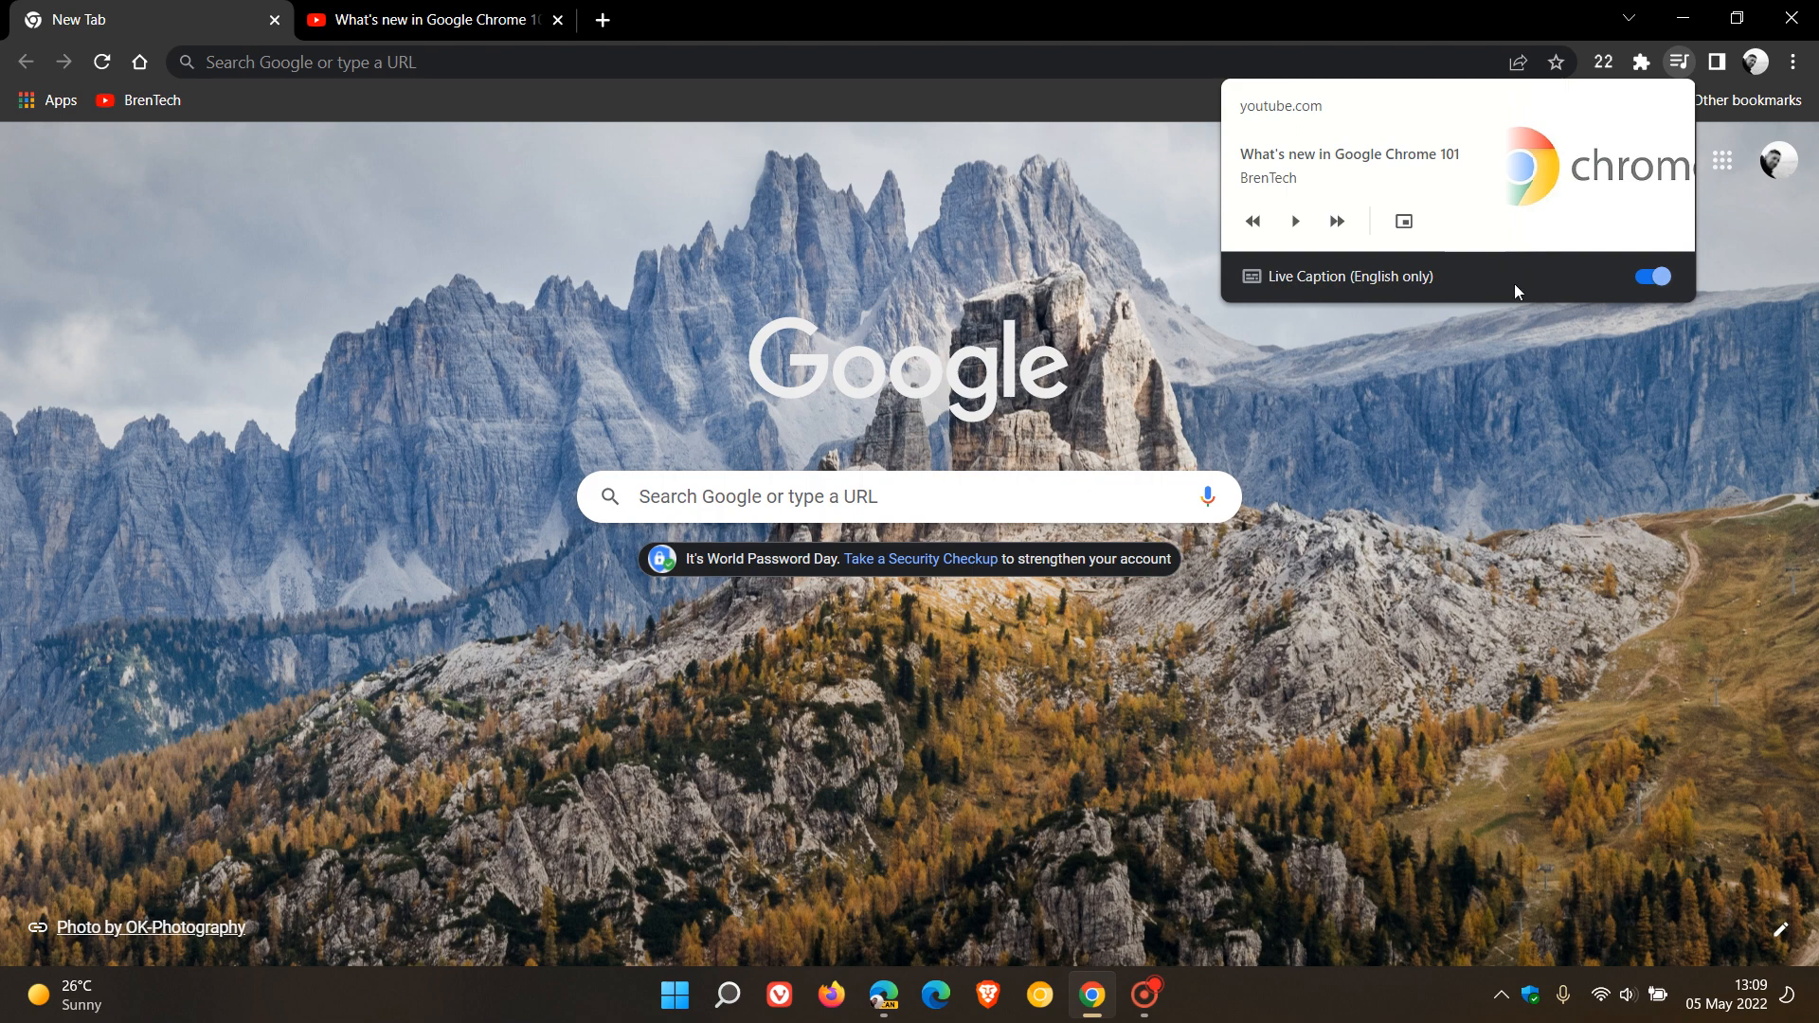
{"action": "mouse_move", "coordinate": [1078, 891]}
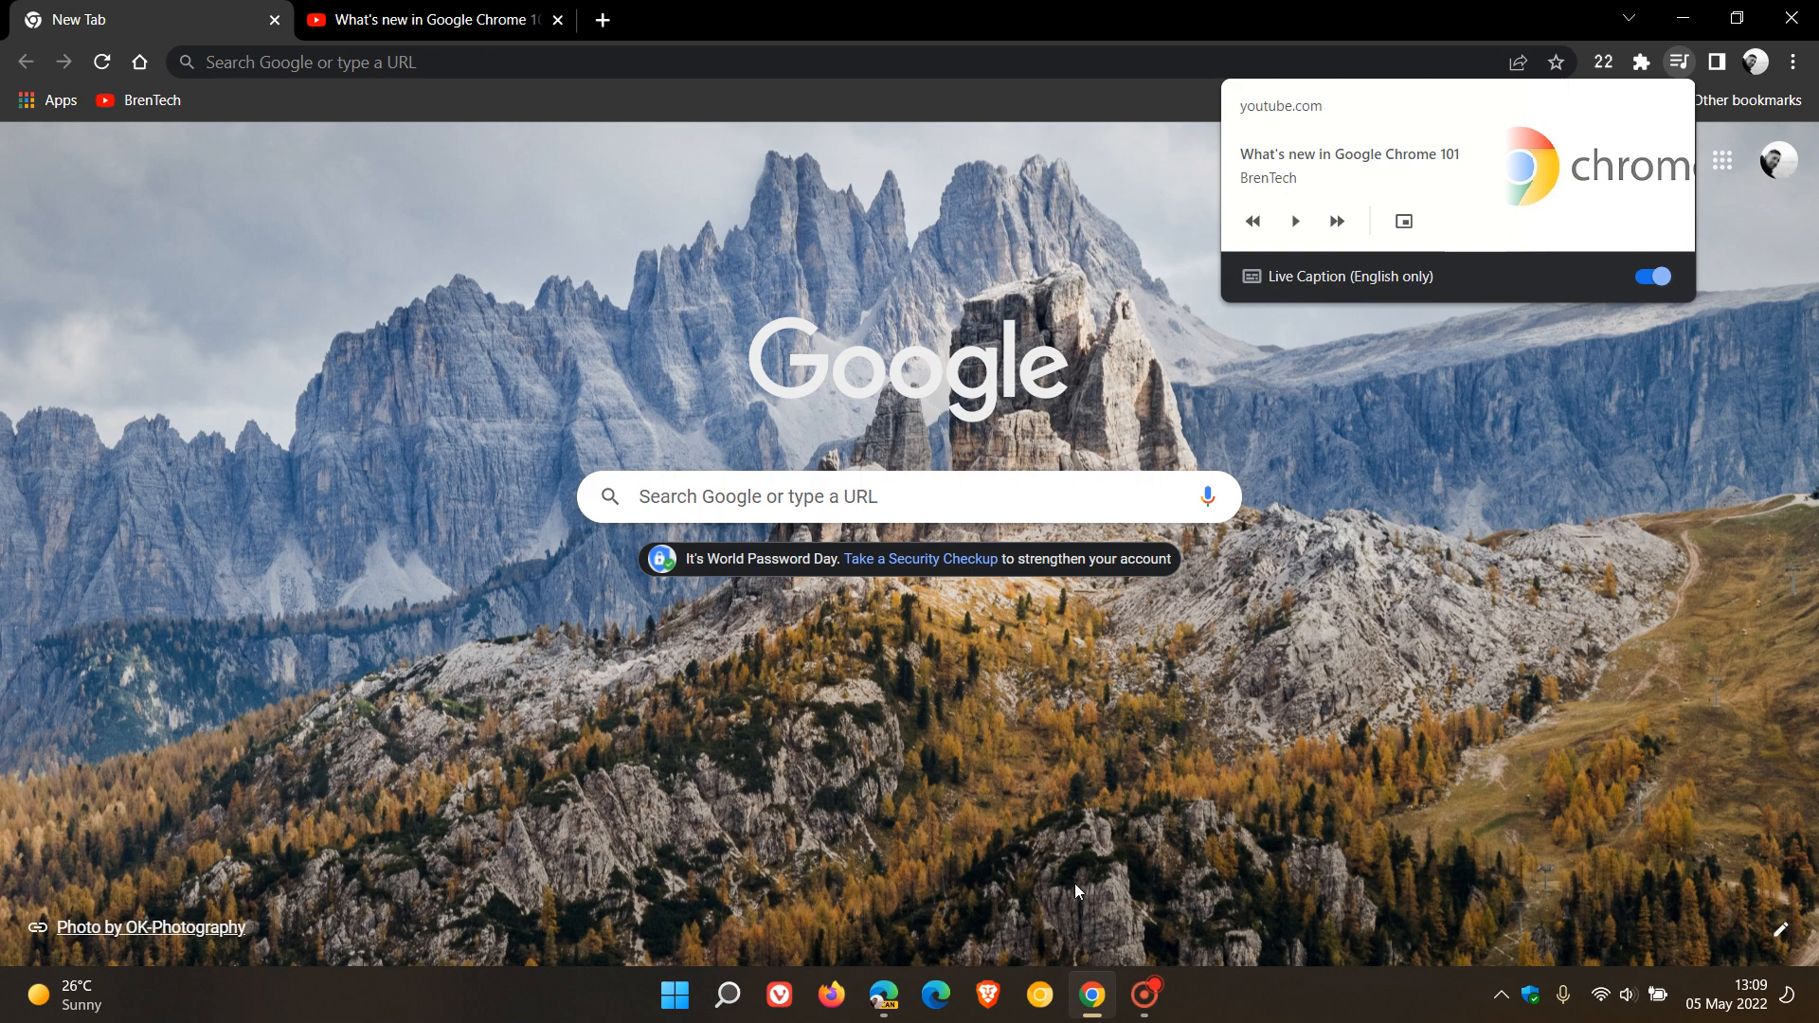
{"action": "mouse_move", "coordinate": [1260, 863]}
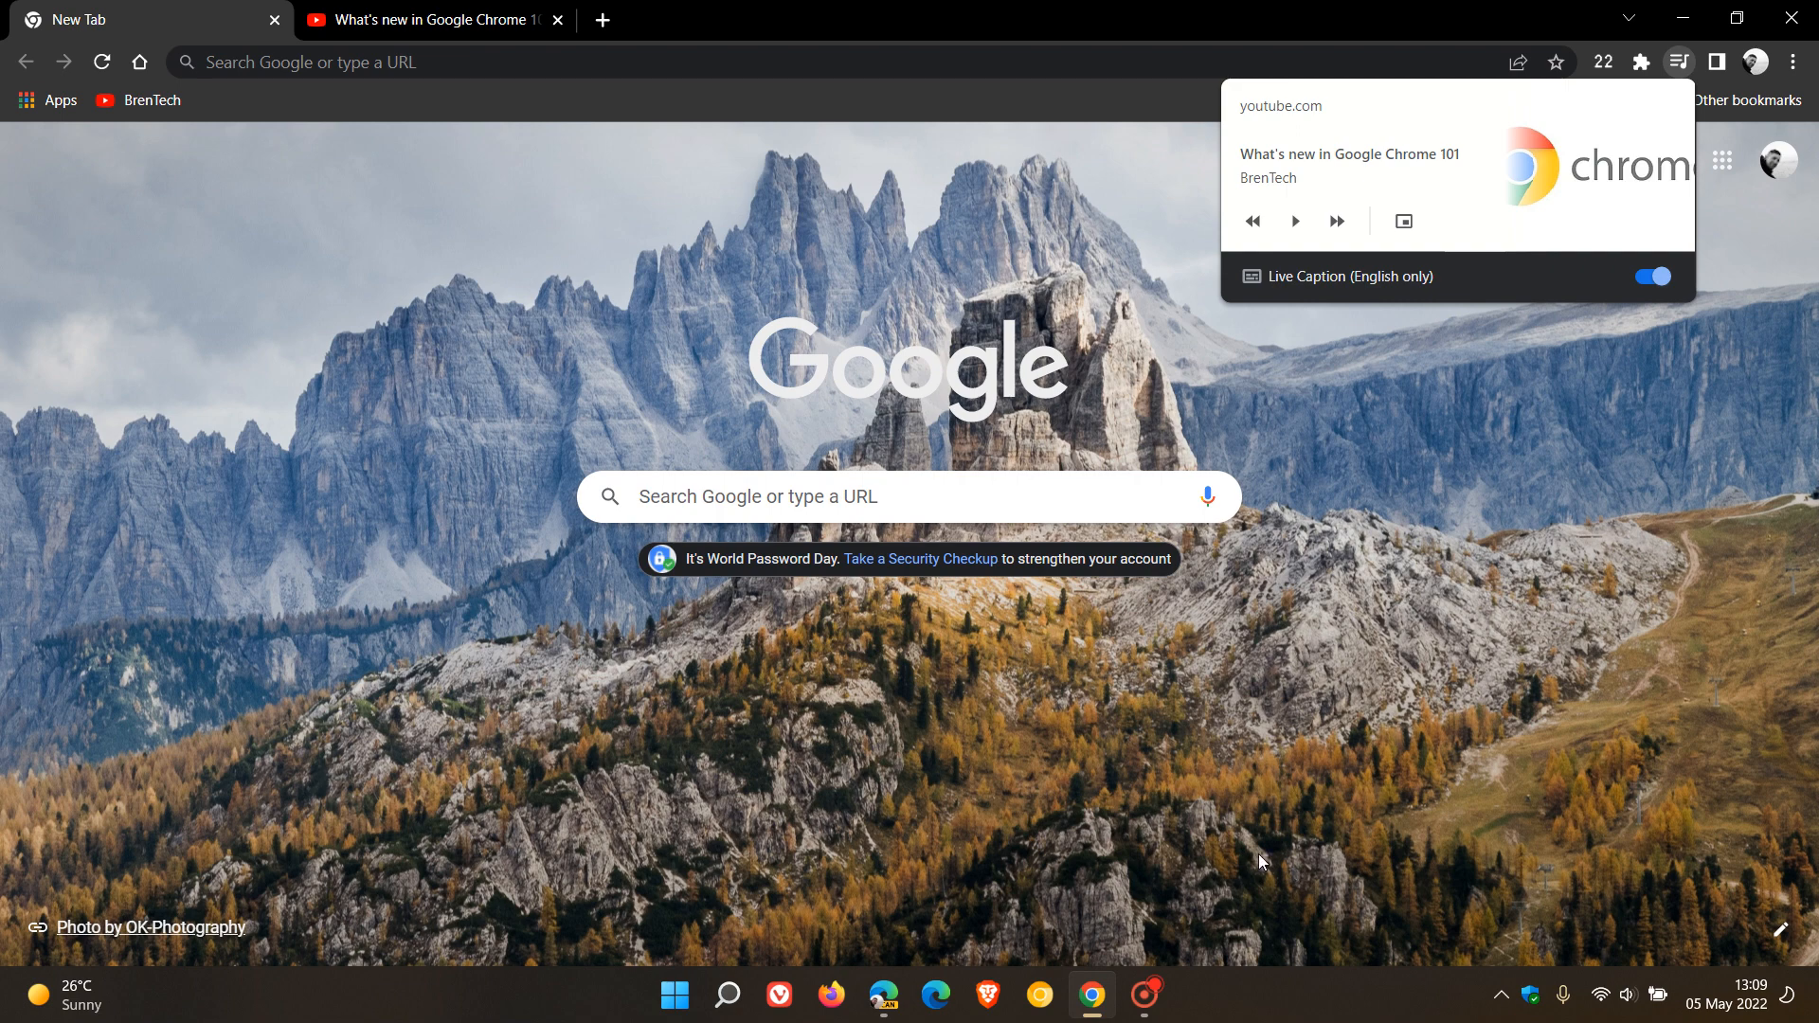
{"action": "mouse_move", "coordinate": [1252, 815]}
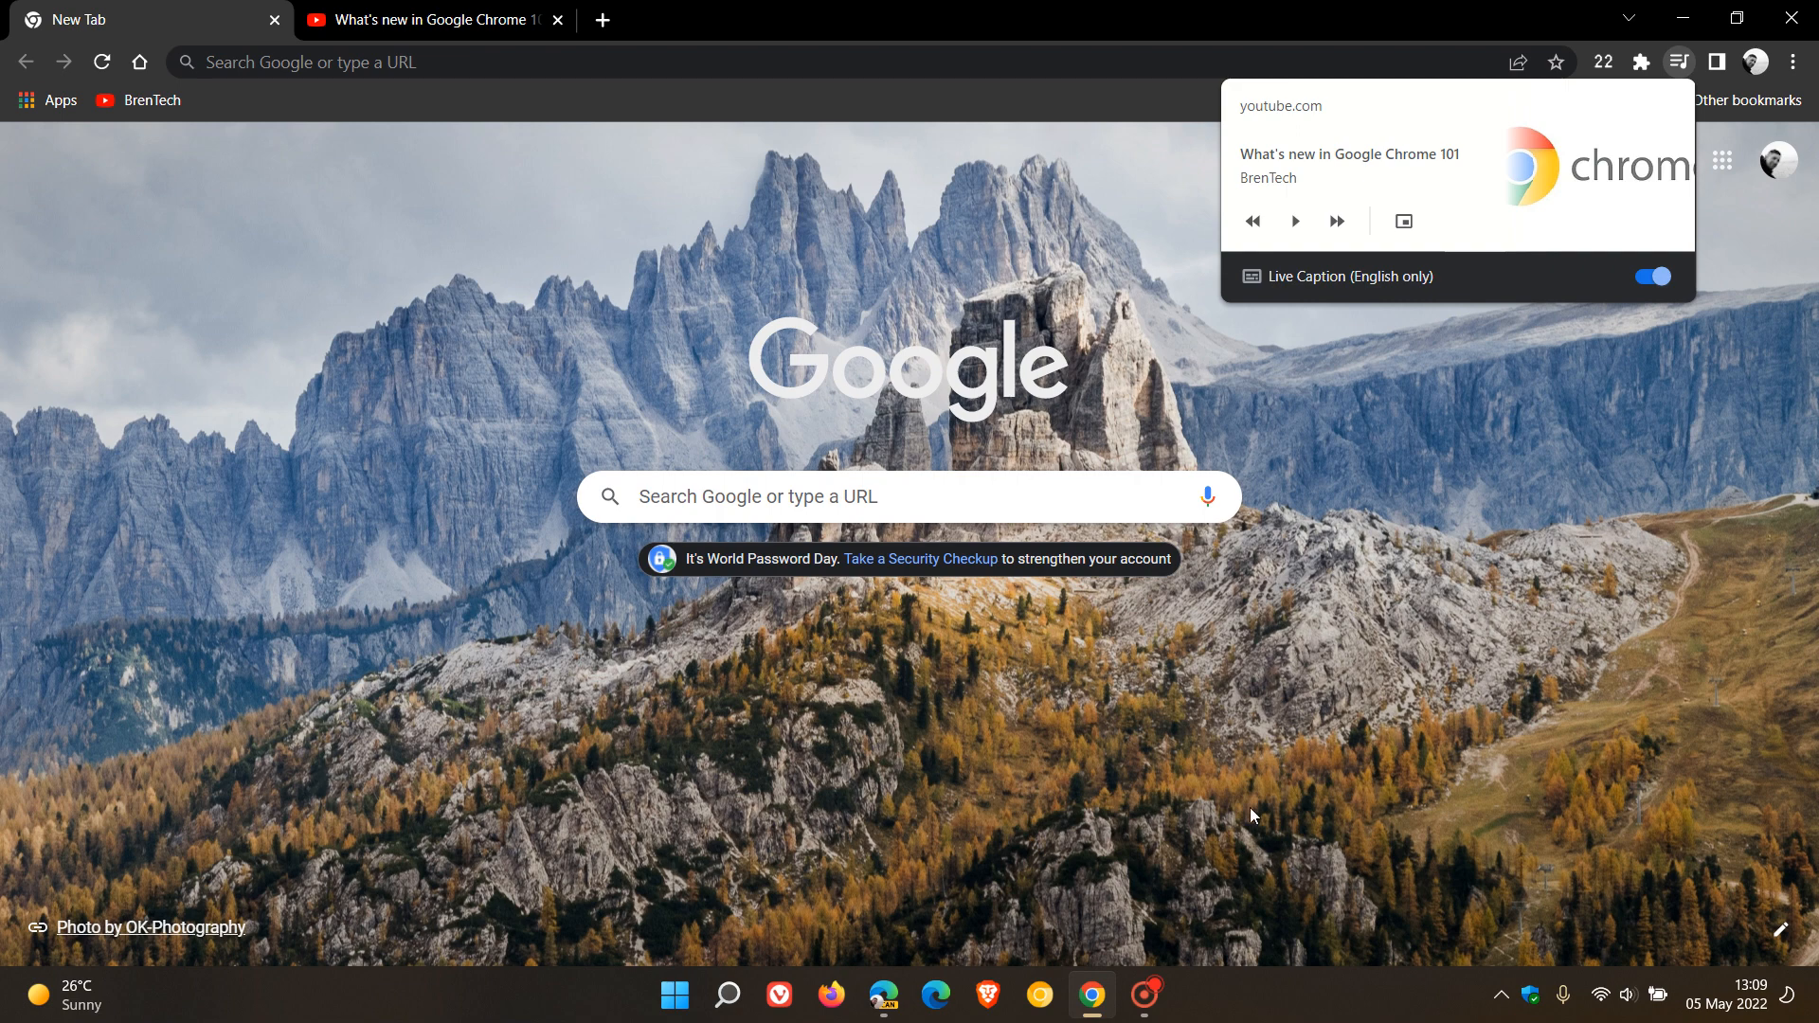
{"action": "mouse_move", "coordinate": [1412, 686]}
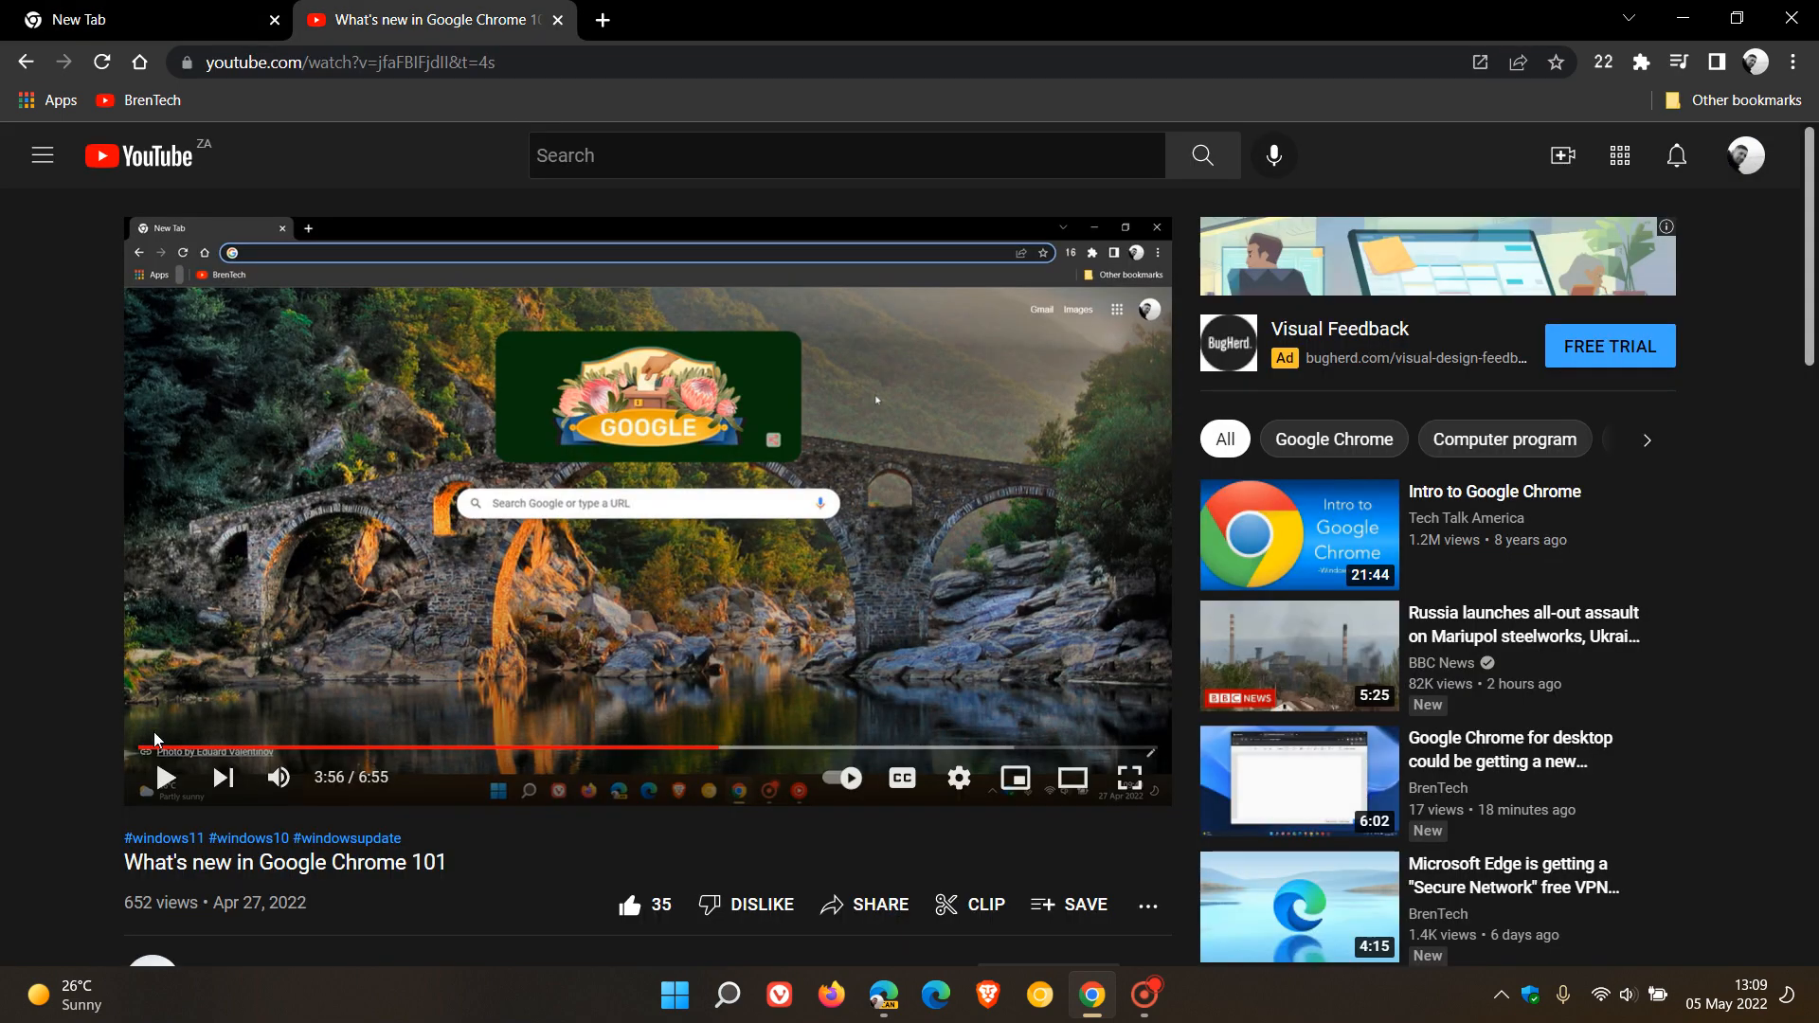
Play the Chrome 101 video and watch its Live Caption bubble transcribe speech over the New Tab page.
{"action": "left_click", "coordinate": [165, 777]}
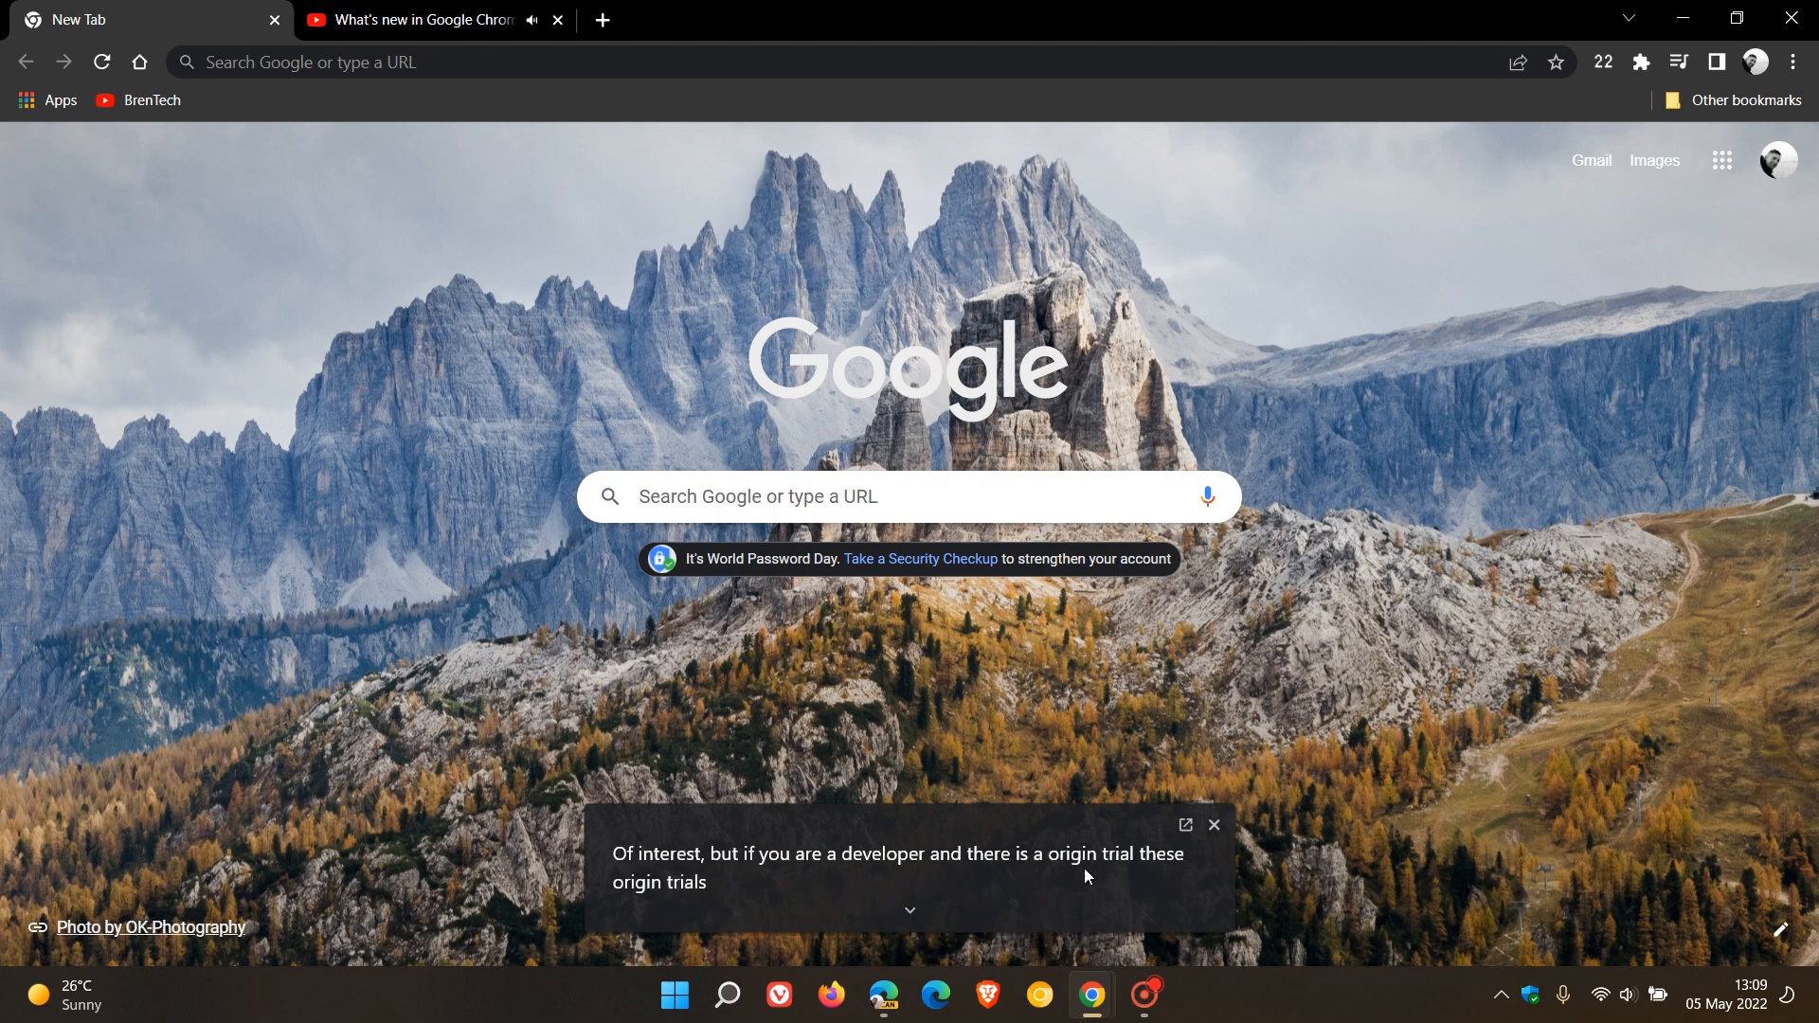
{"action": "type", "text": "that am Googly testing"}
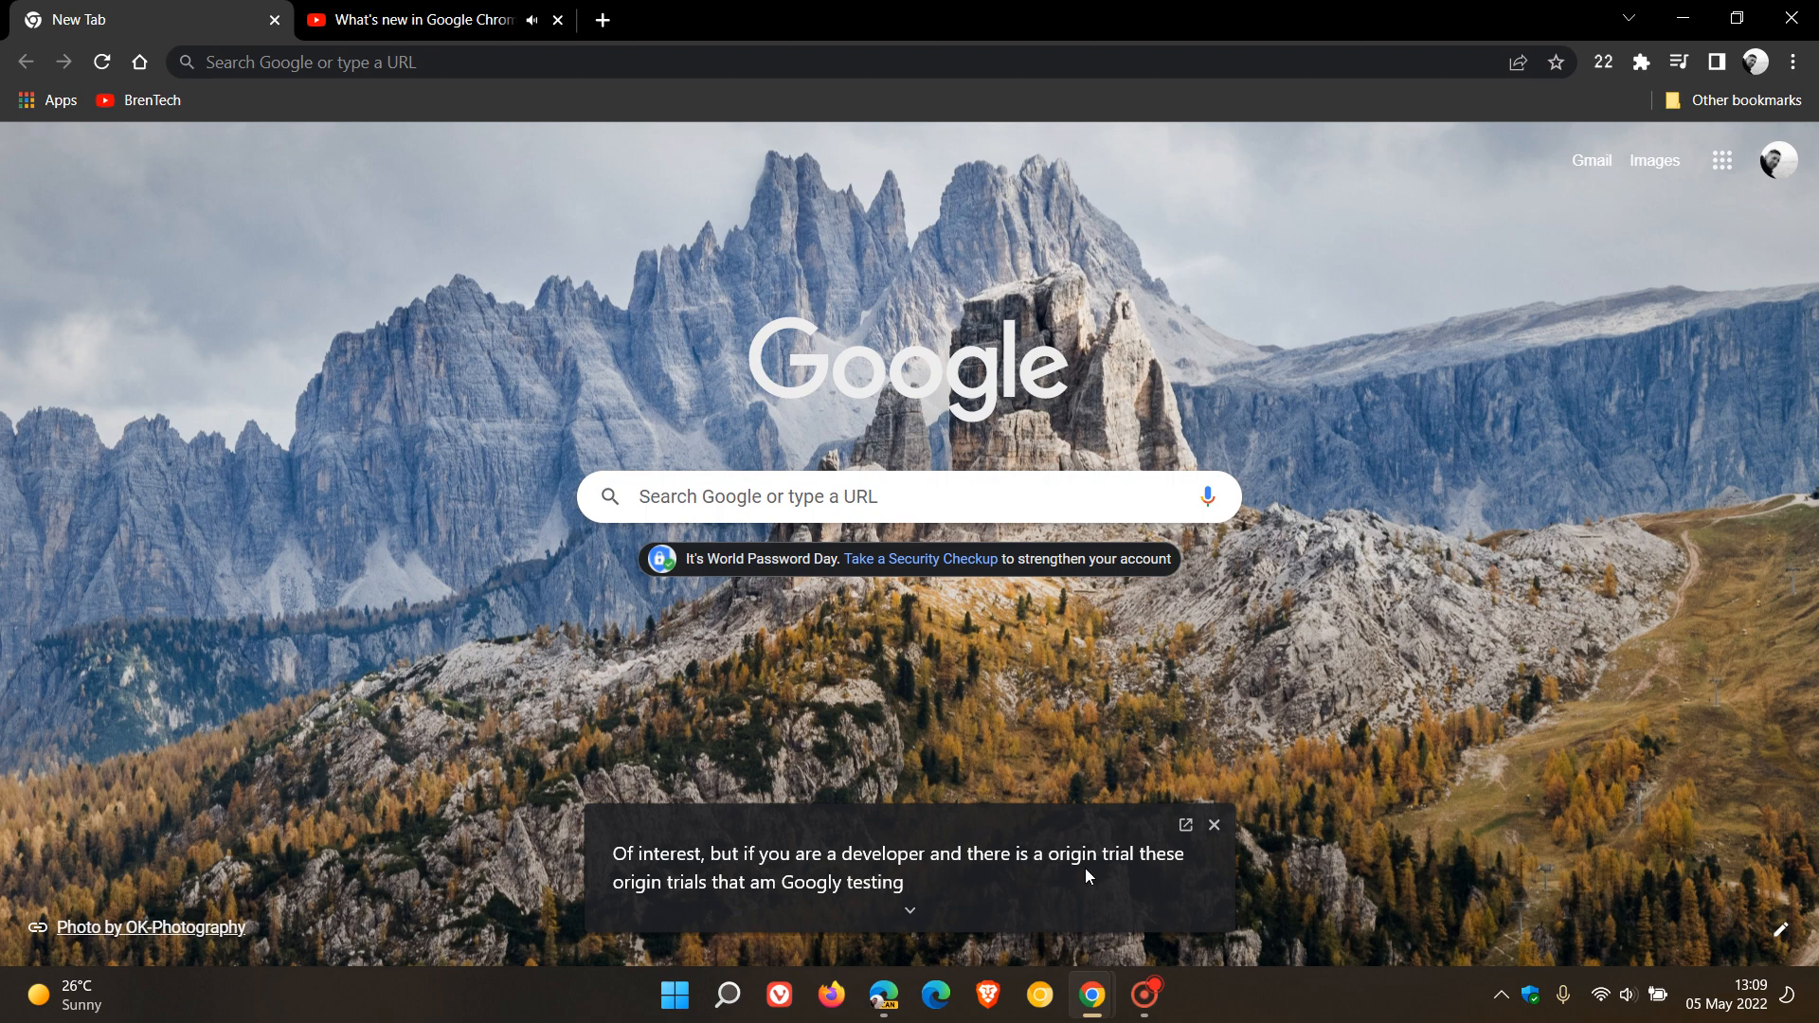
{"action": "type", "text": "up until version 104 of the Chrome"}
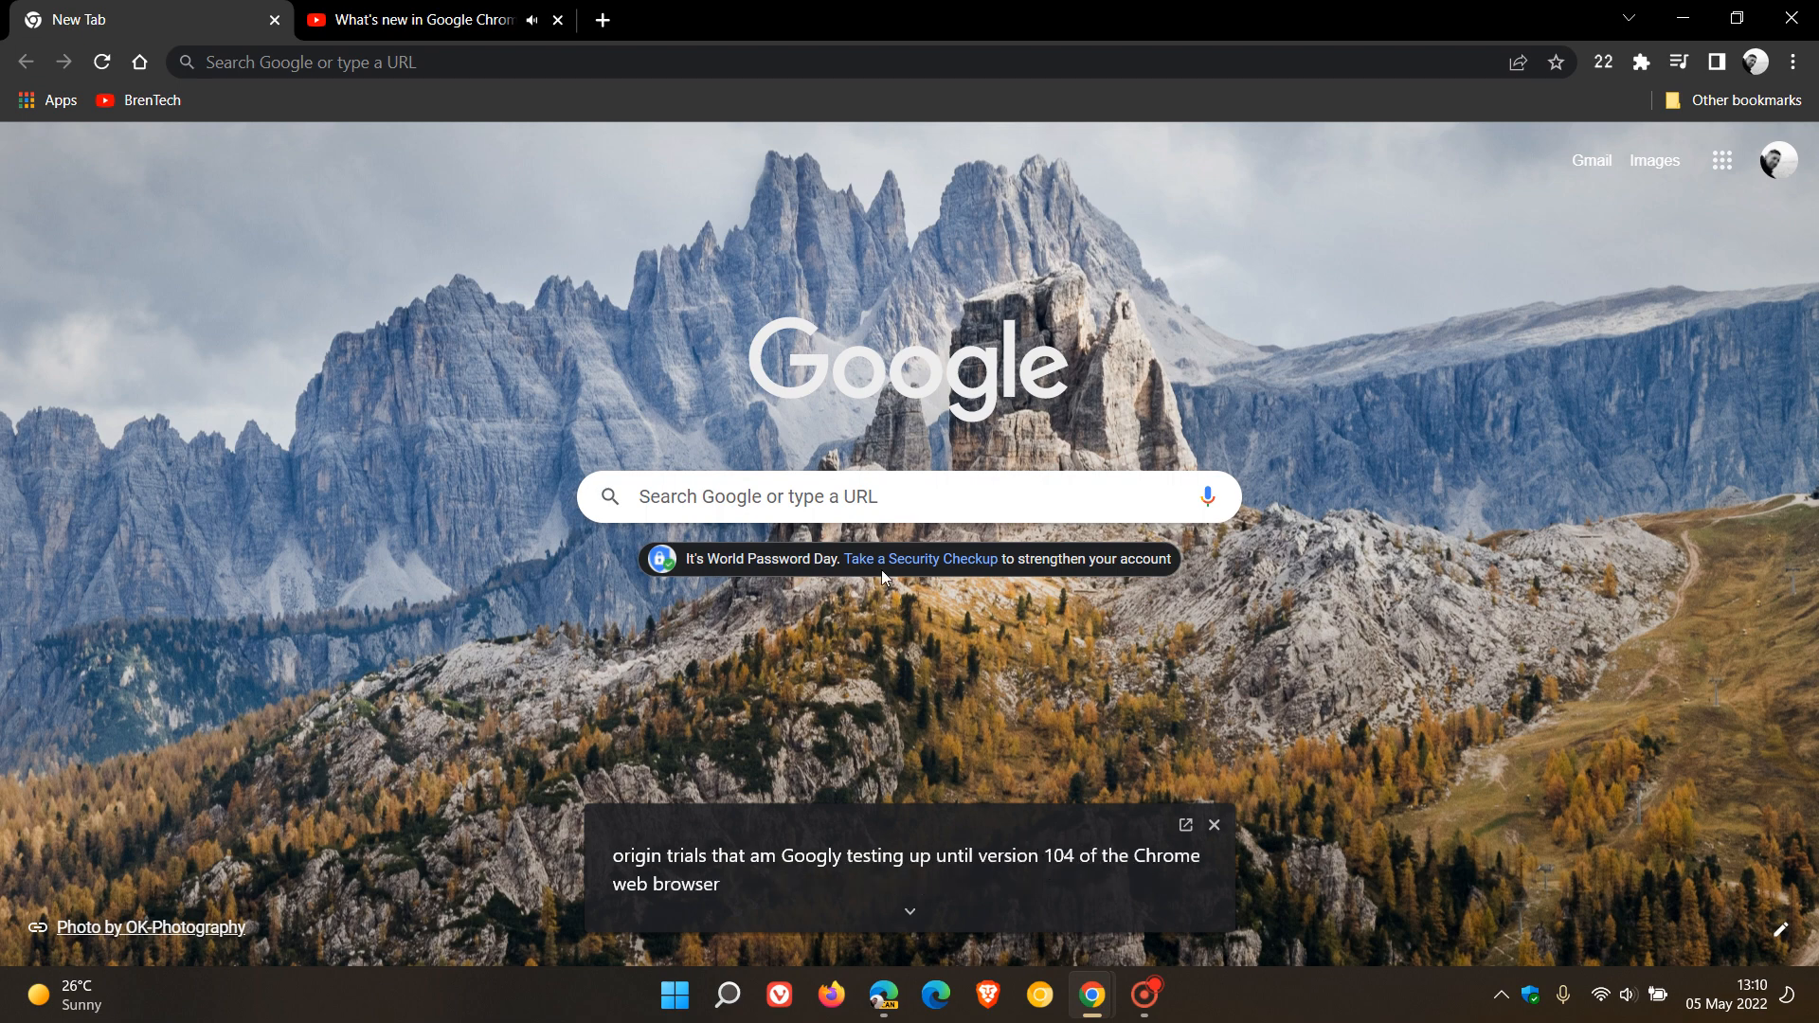
{"action": "left_click", "coordinate": [417, 19]}
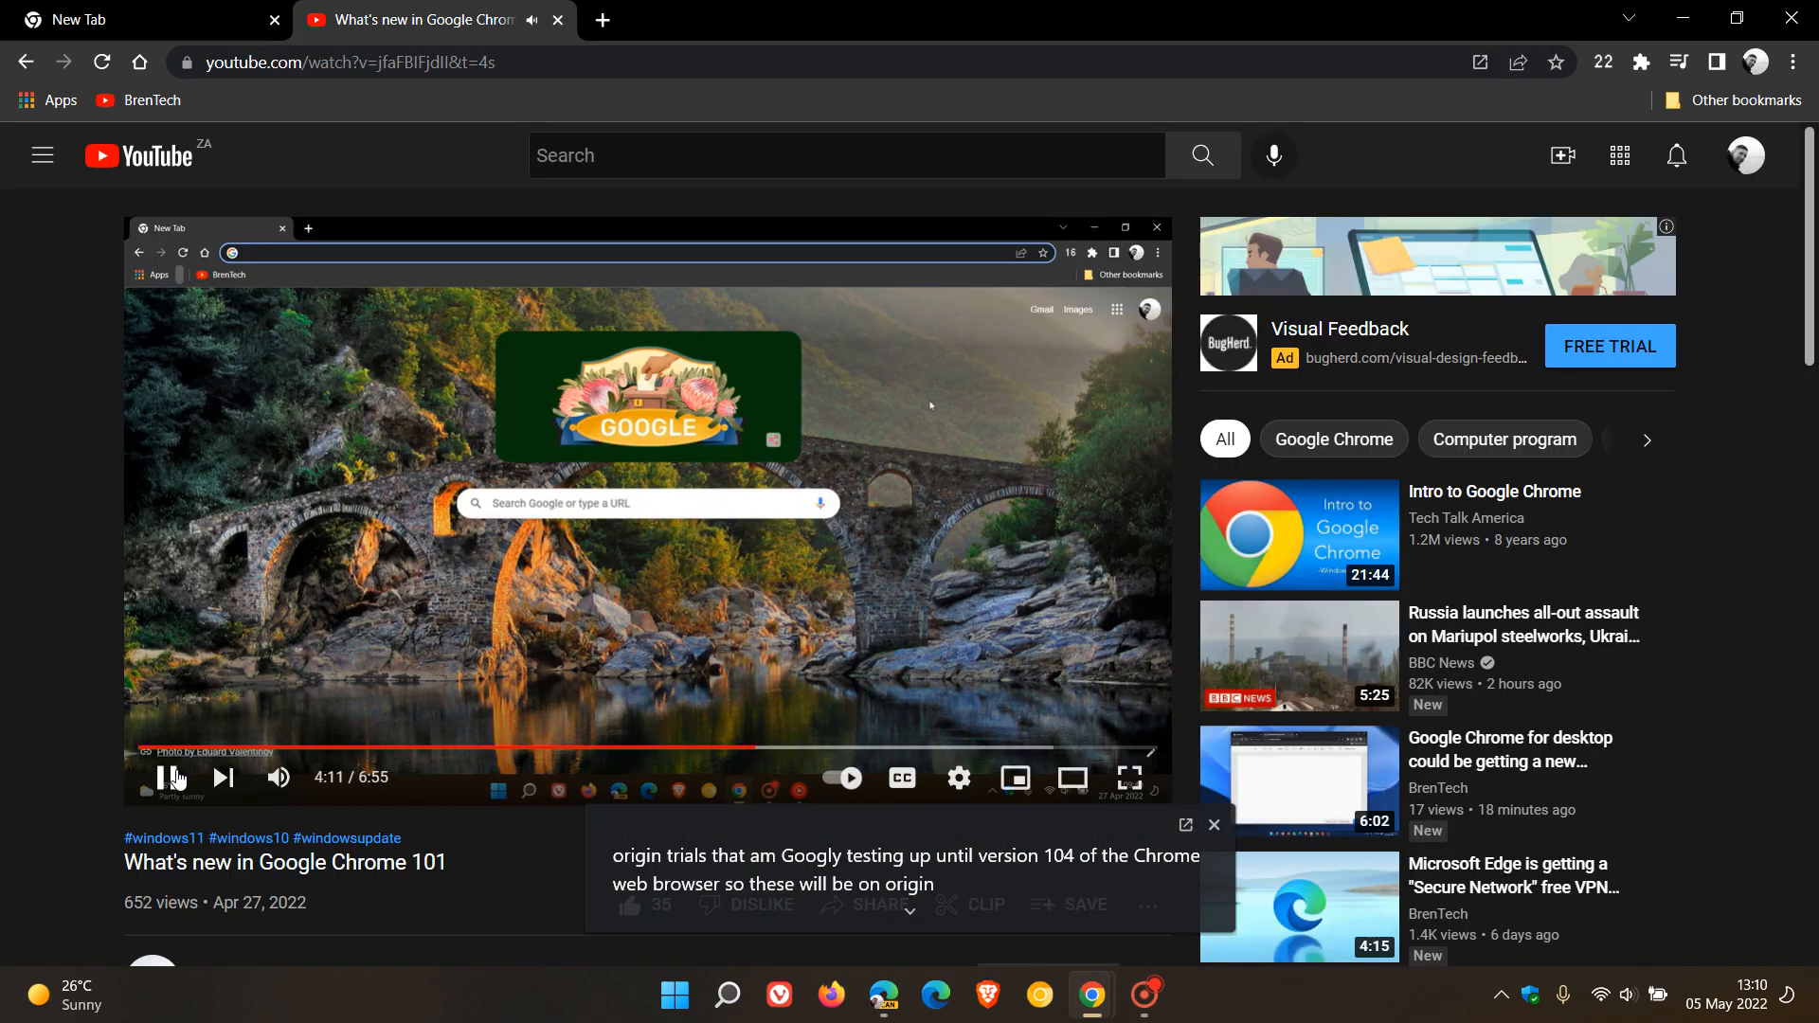
{"action": "left_click", "coordinate": [126, 19]}
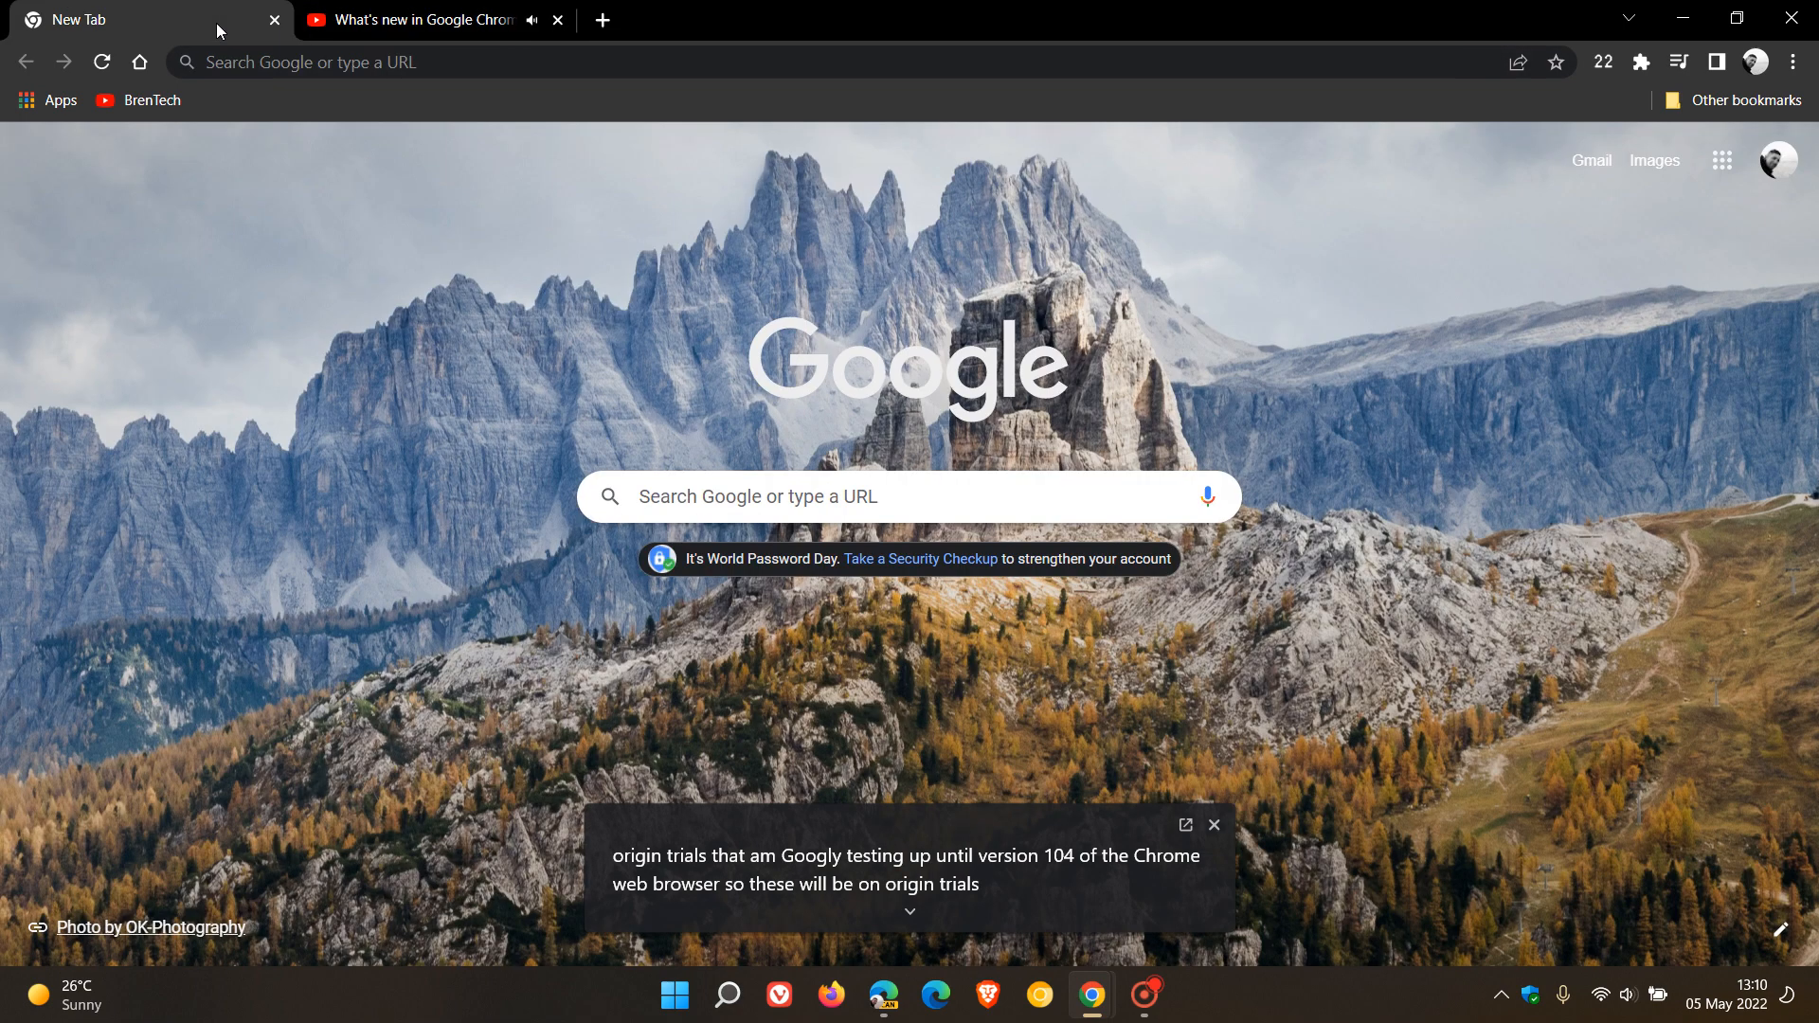
{"action": "left_click", "coordinate": [883, 994]}
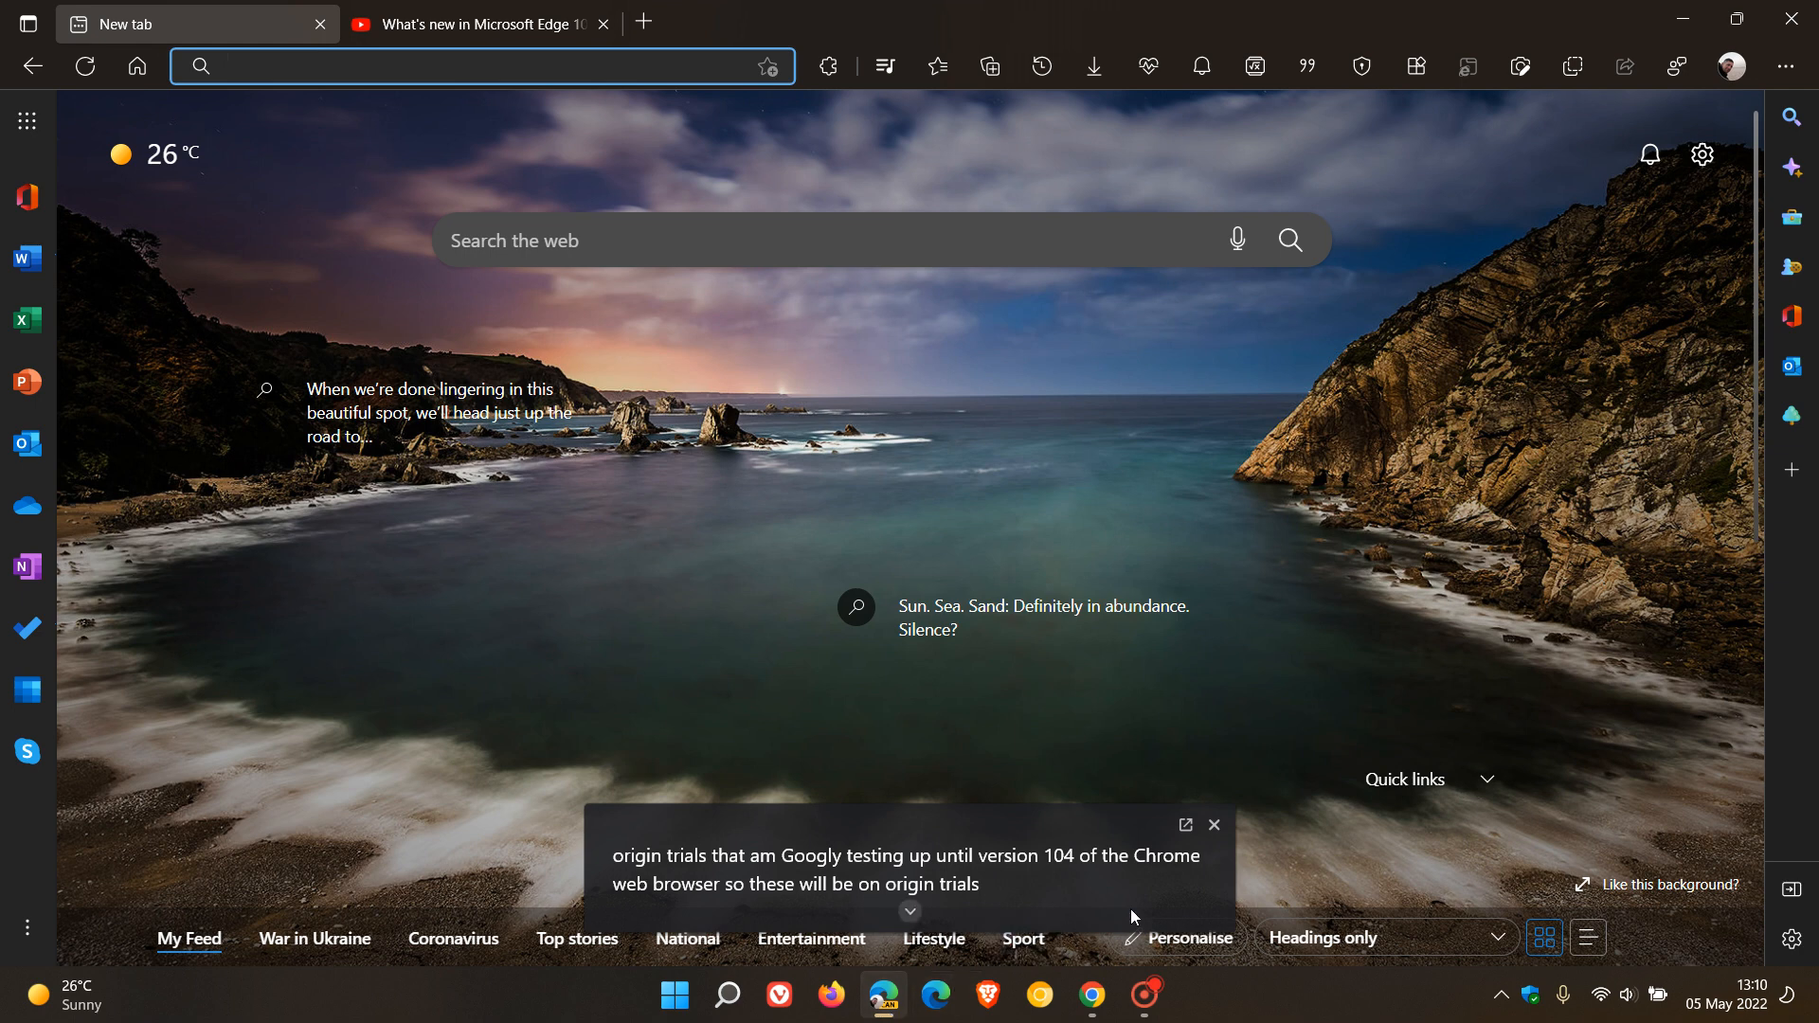
{"action": "left_click", "coordinate": [1212, 824]}
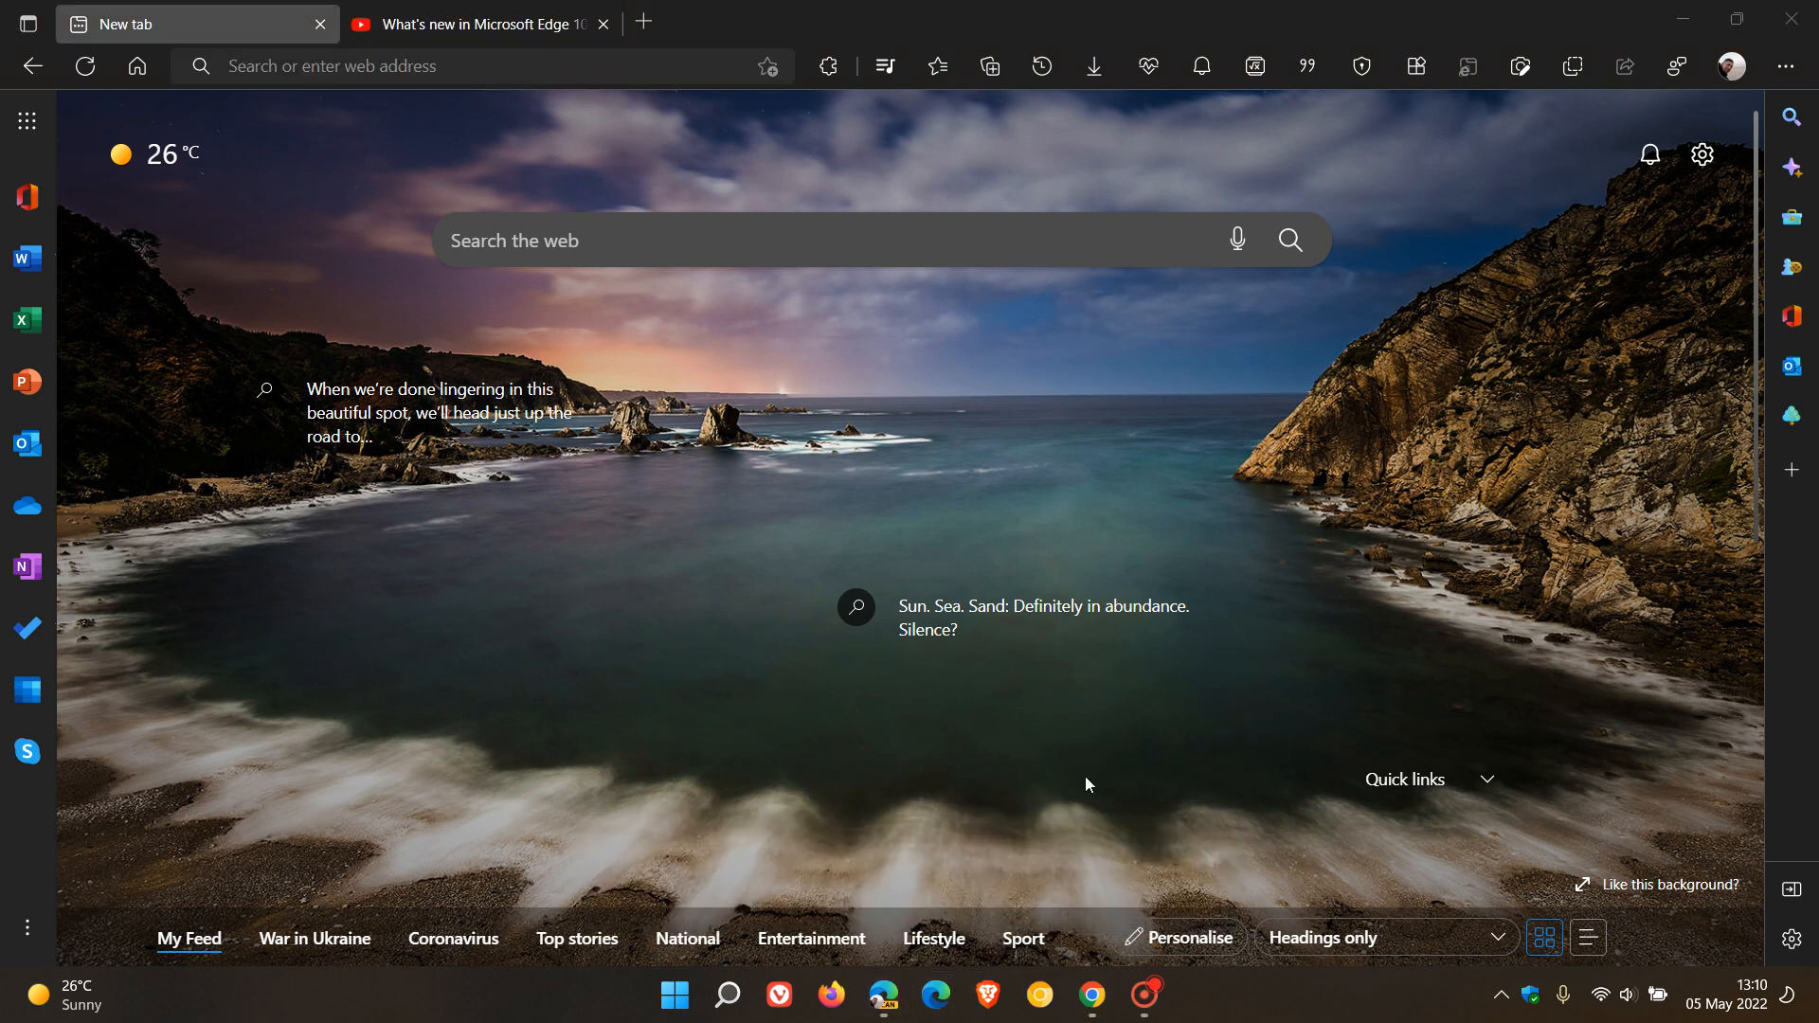
{"action": "mouse_move", "coordinate": [1376, 574]}
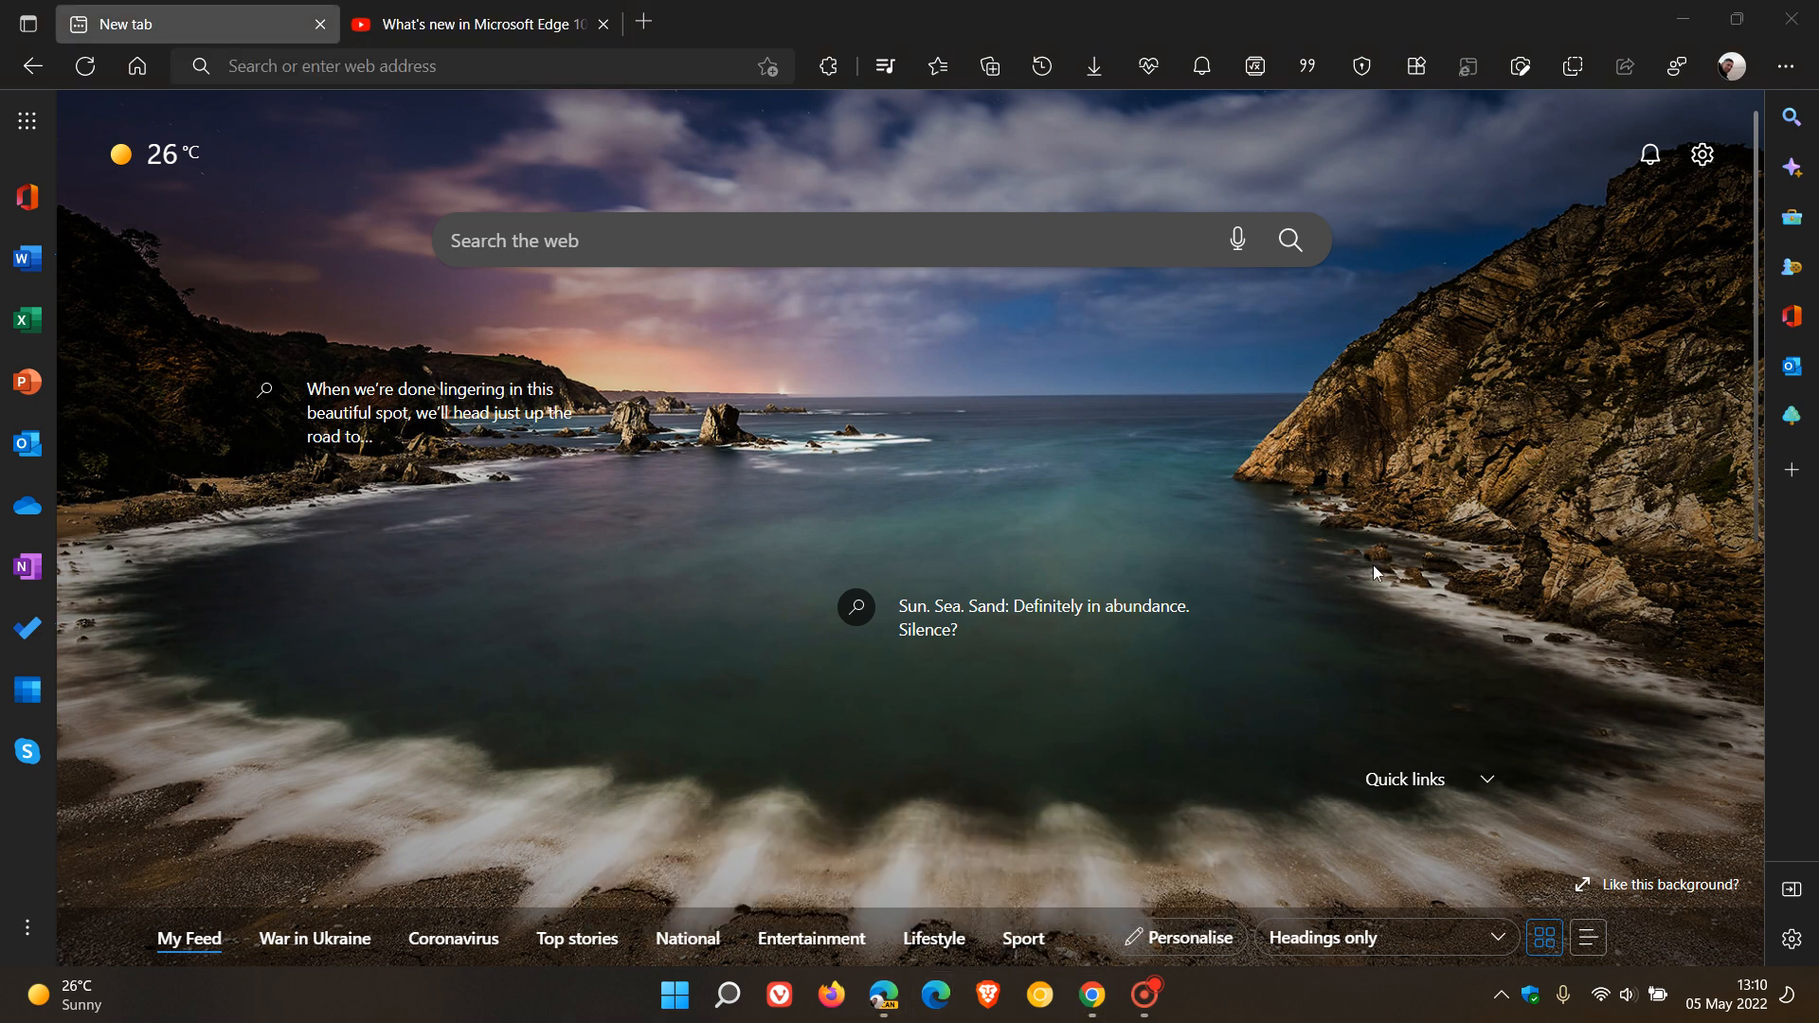
{"action": "mouse_move", "coordinate": [885, 66]}
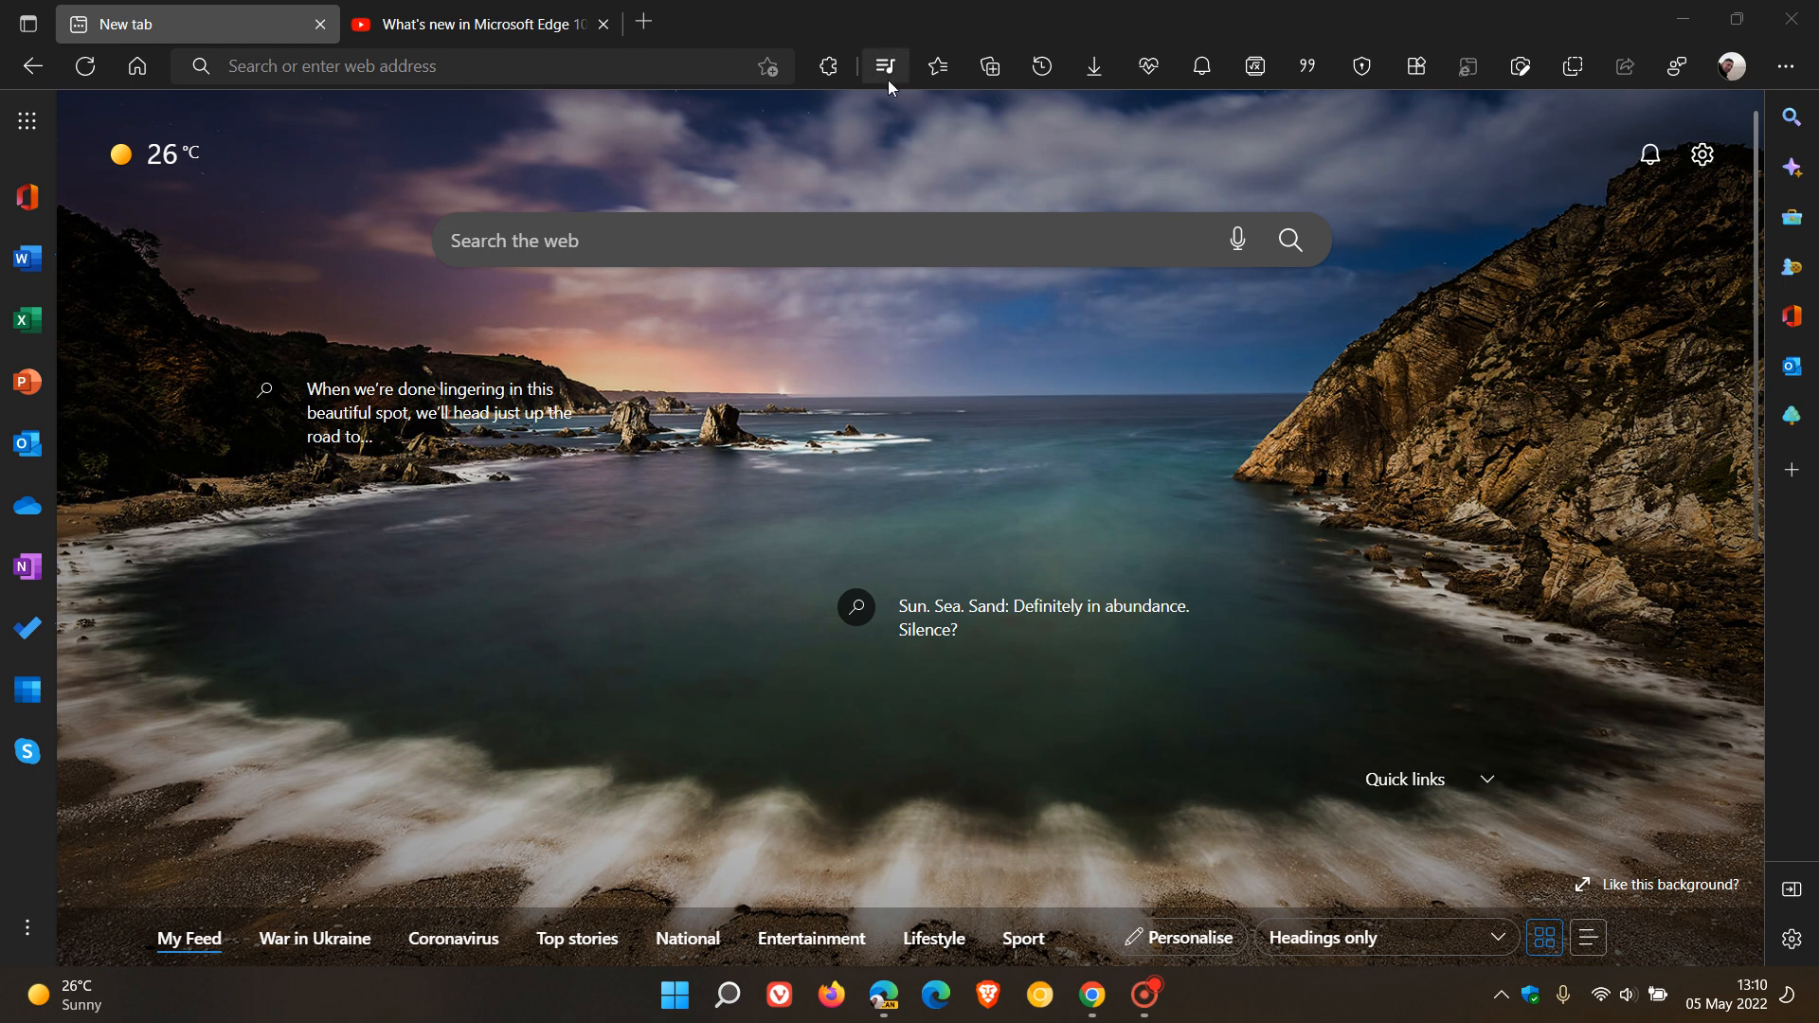
{"action": "mouse_move", "coordinate": [885, 67]}
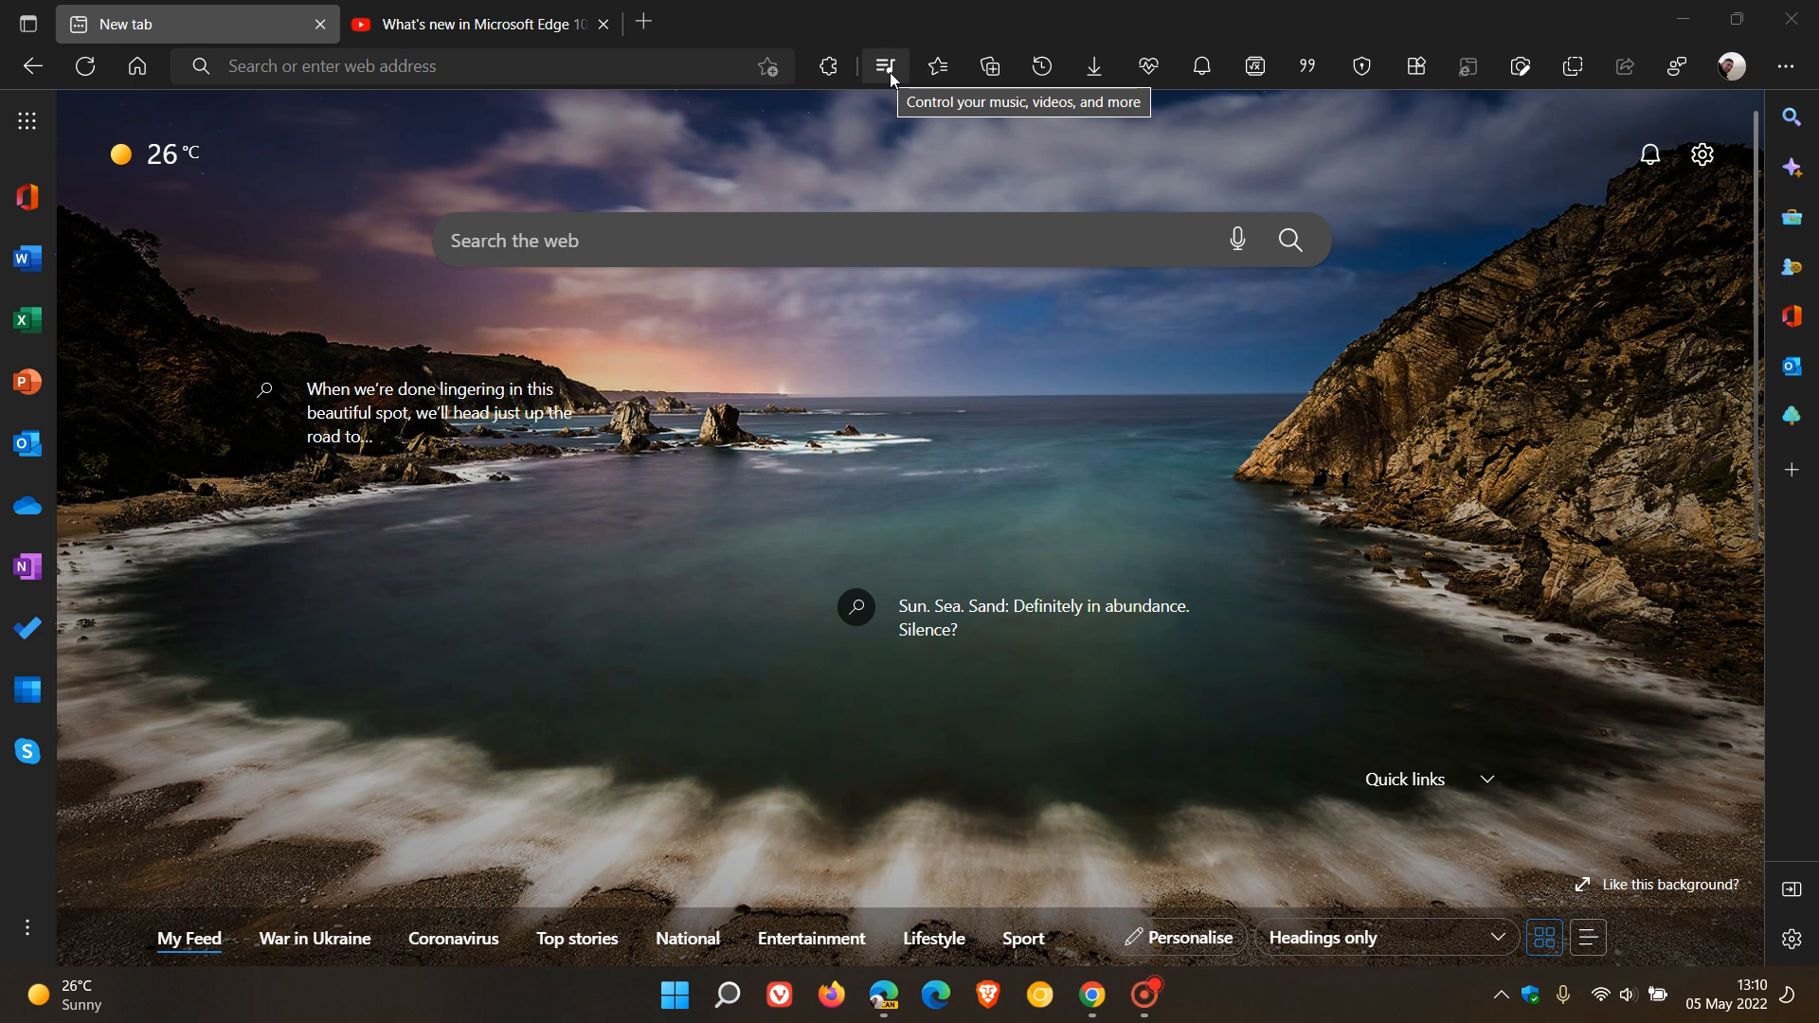
{"action": "mouse_move", "coordinate": [1271, 438]}
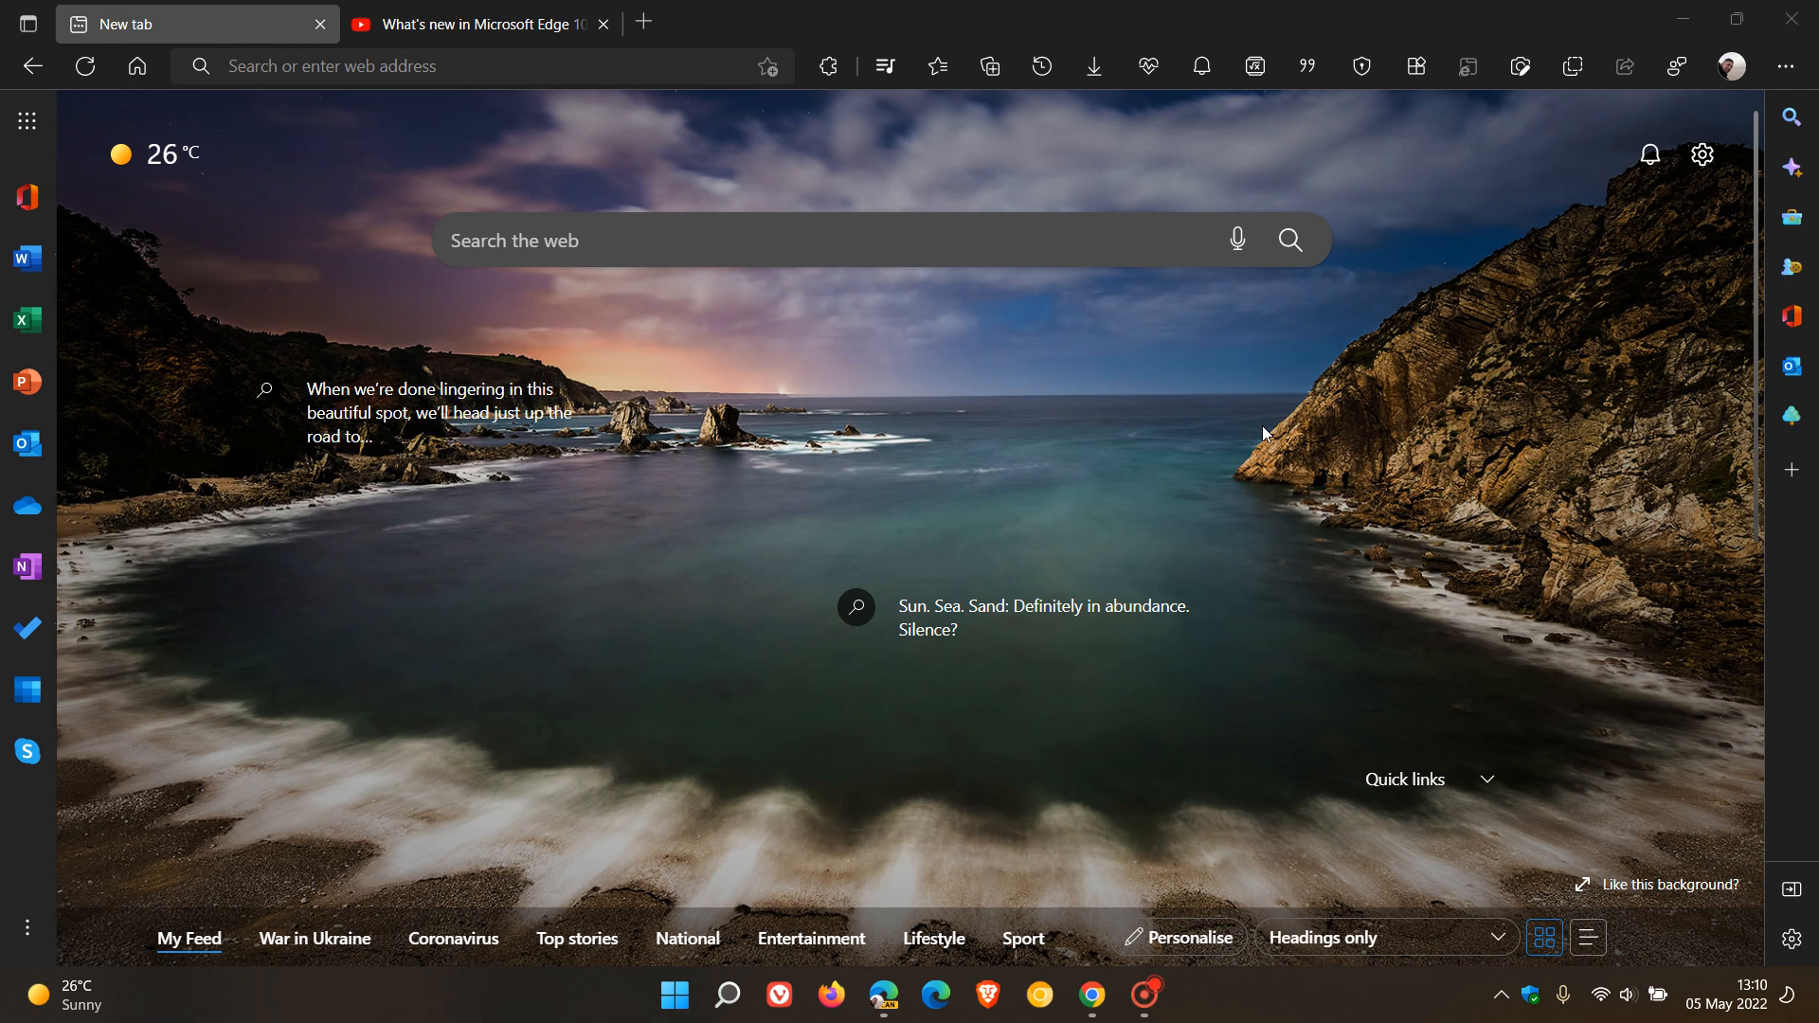
{"action": "mouse_move", "coordinate": [885, 67]}
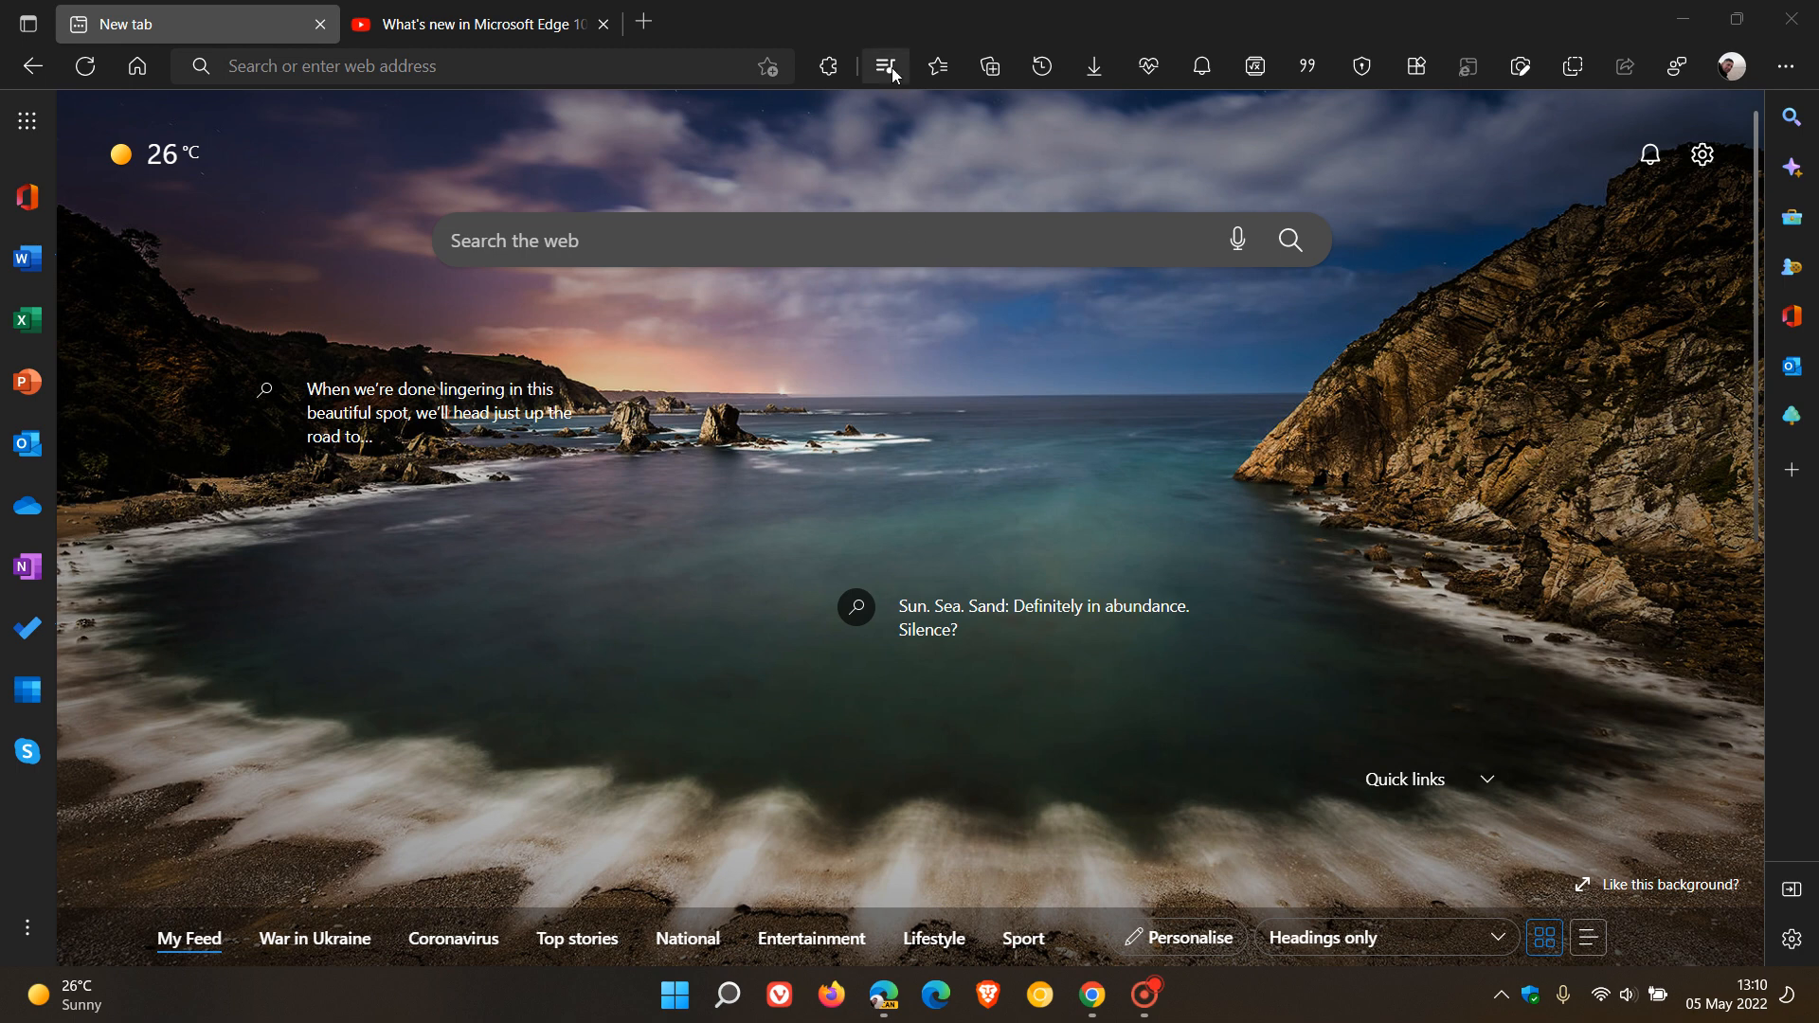
{"action": "mouse_move", "coordinate": [885, 66]}
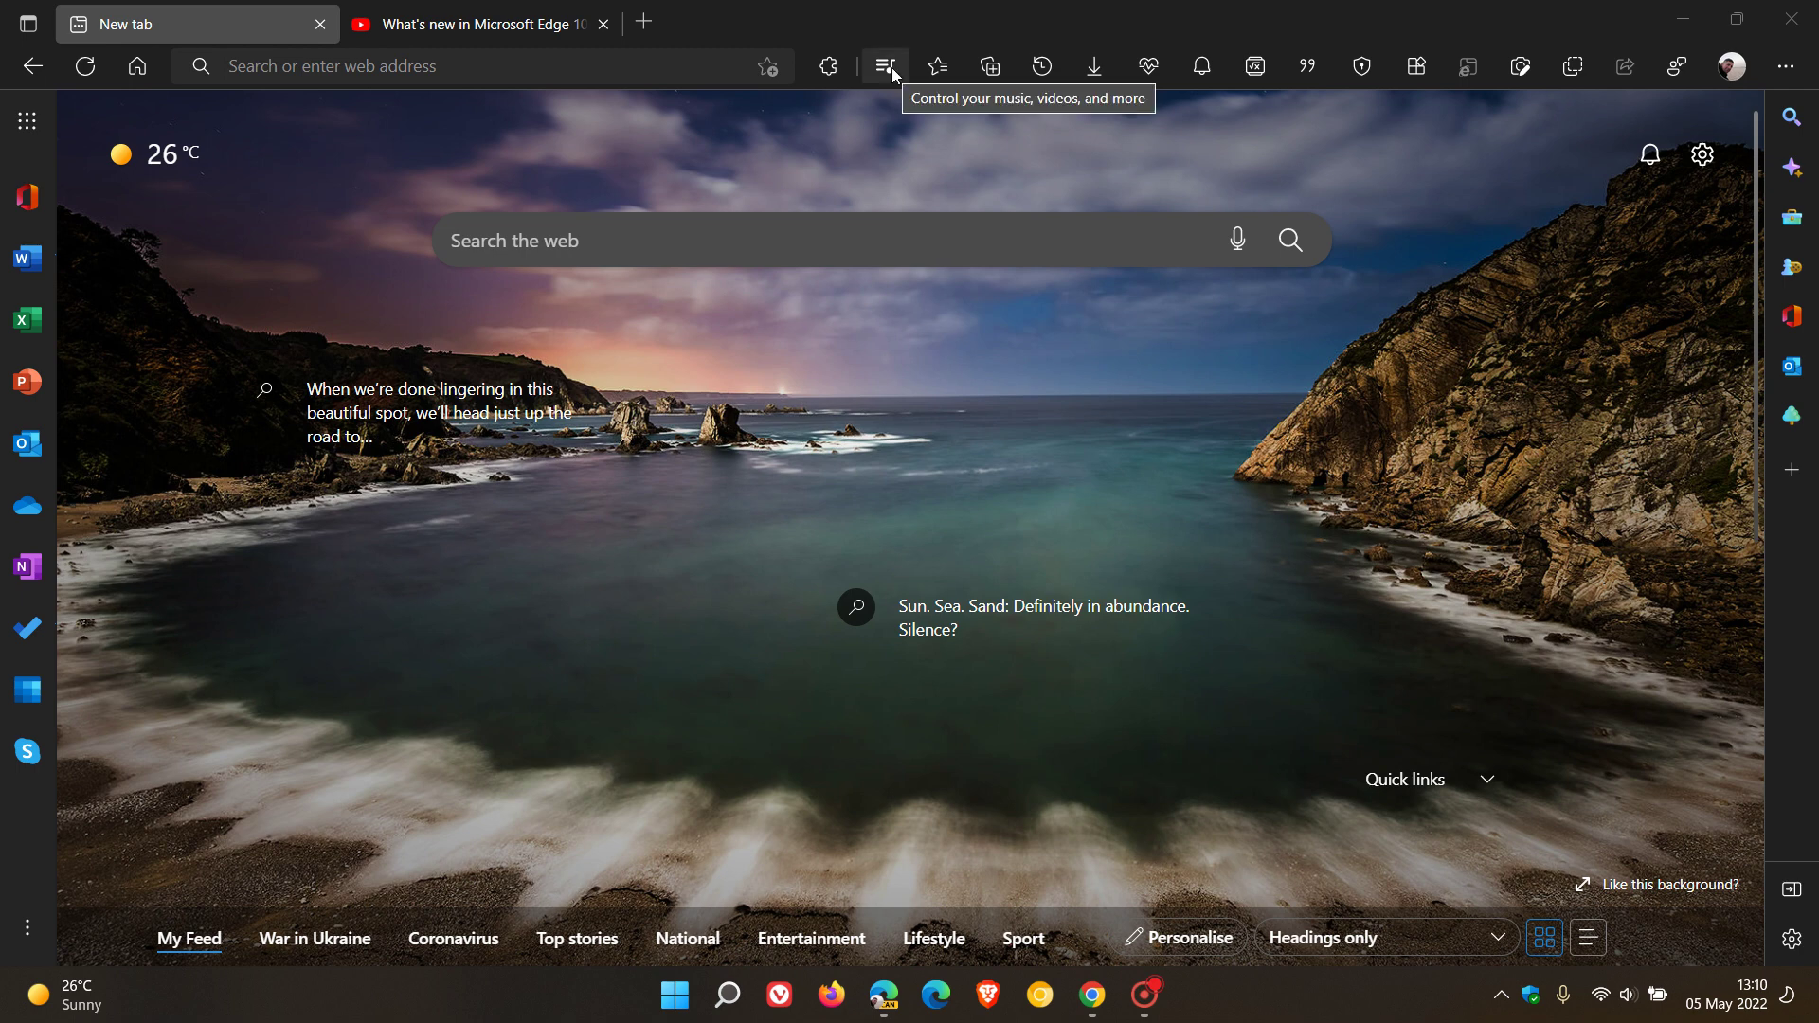
{"action": "mouse_move", "coordinate": [1262, 497]}
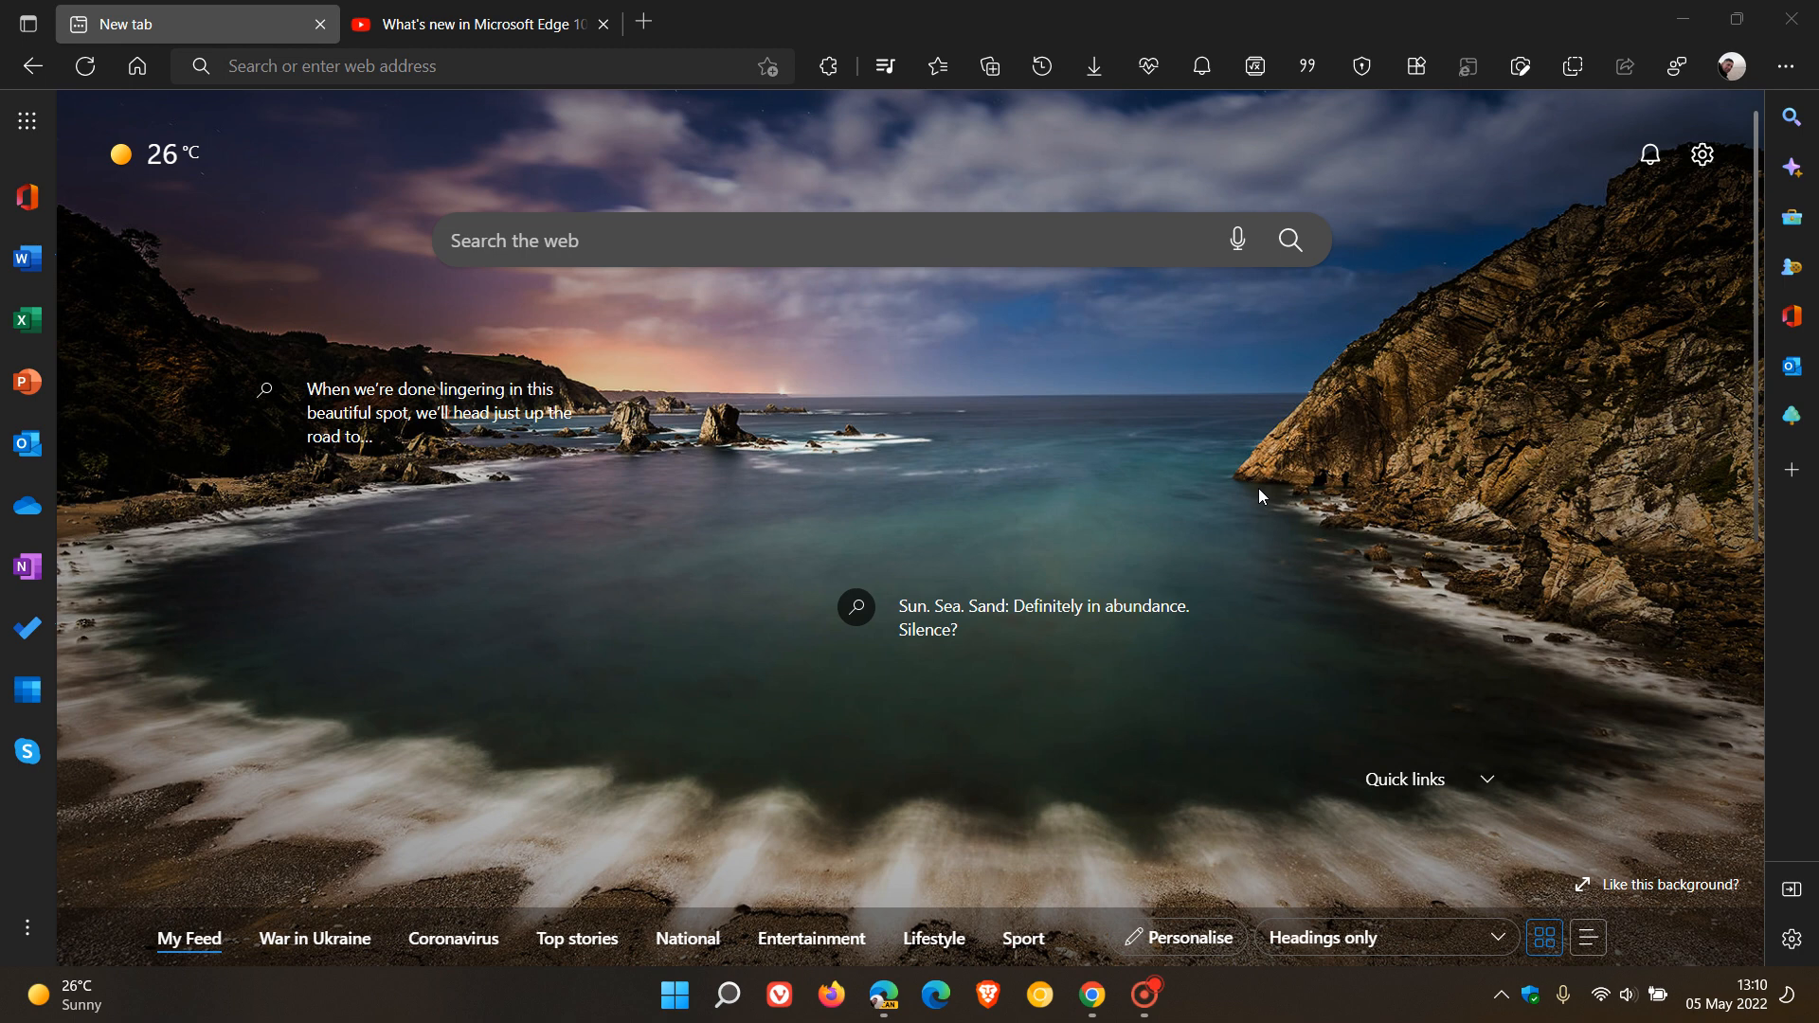
{"action": "mouse_move", "coordinate": [1446, 625]}
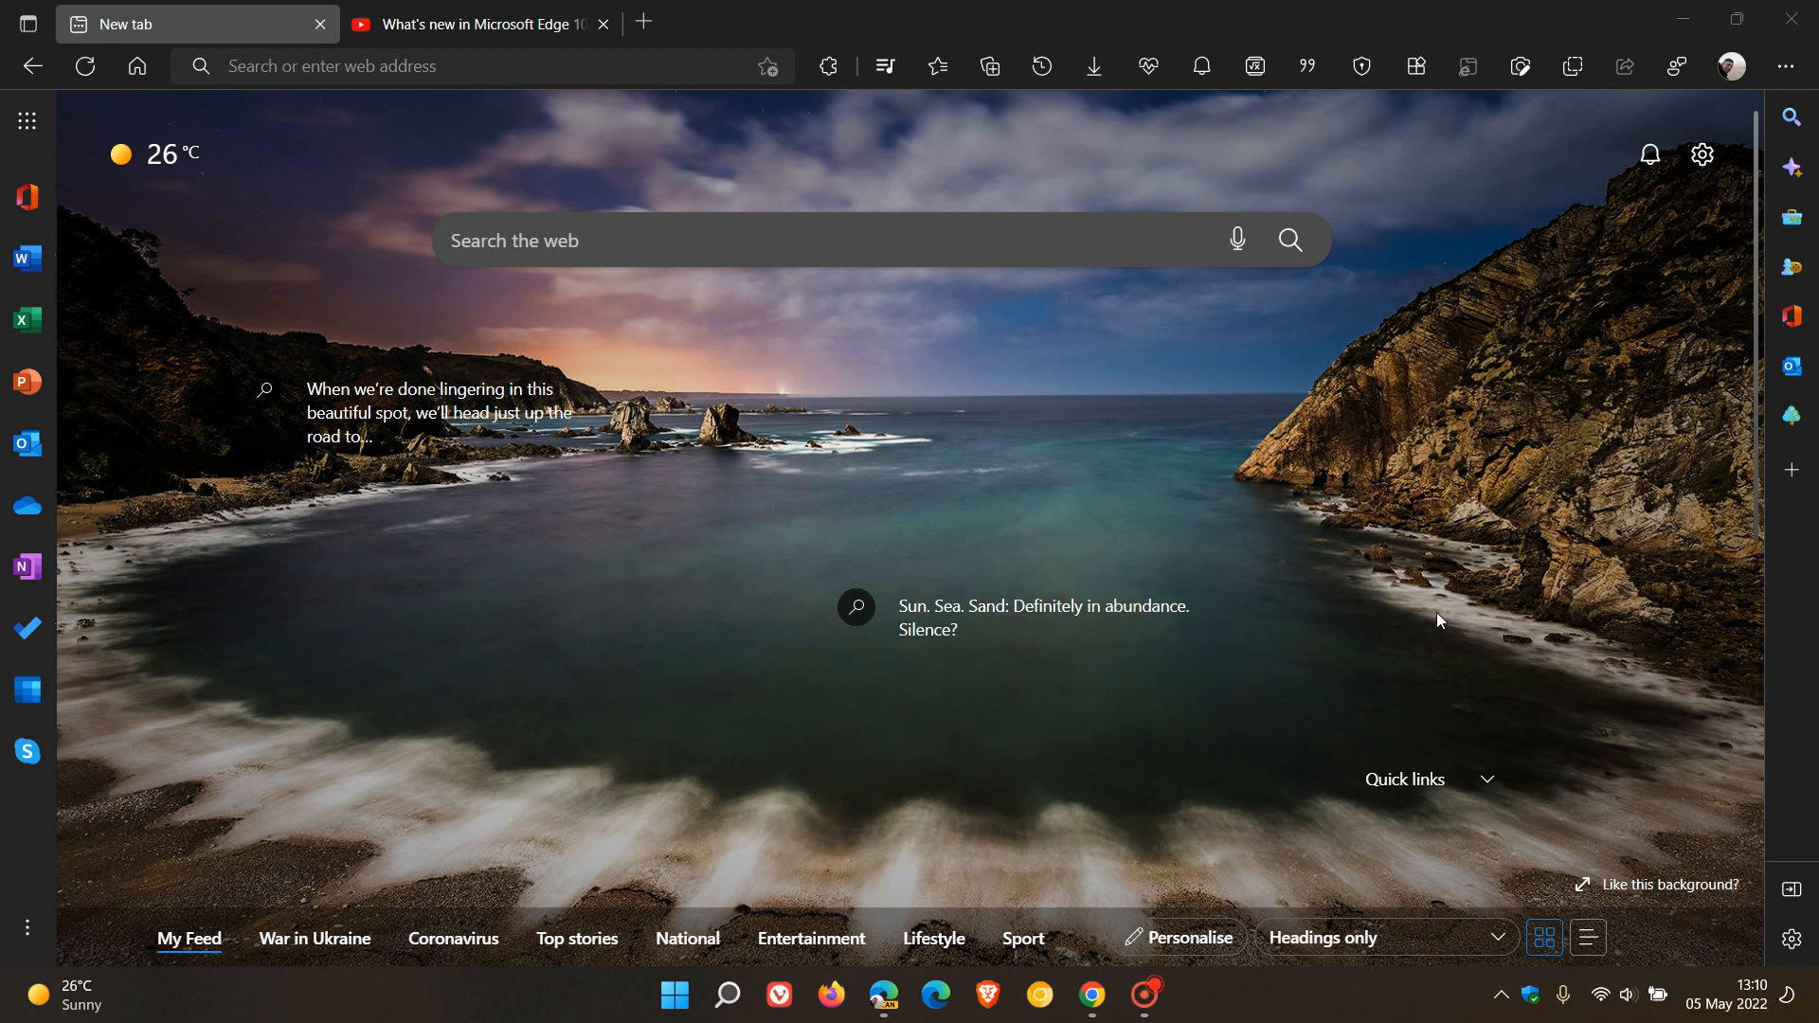
{"action": "mouse_move", "coordinate": [1001, 269]}
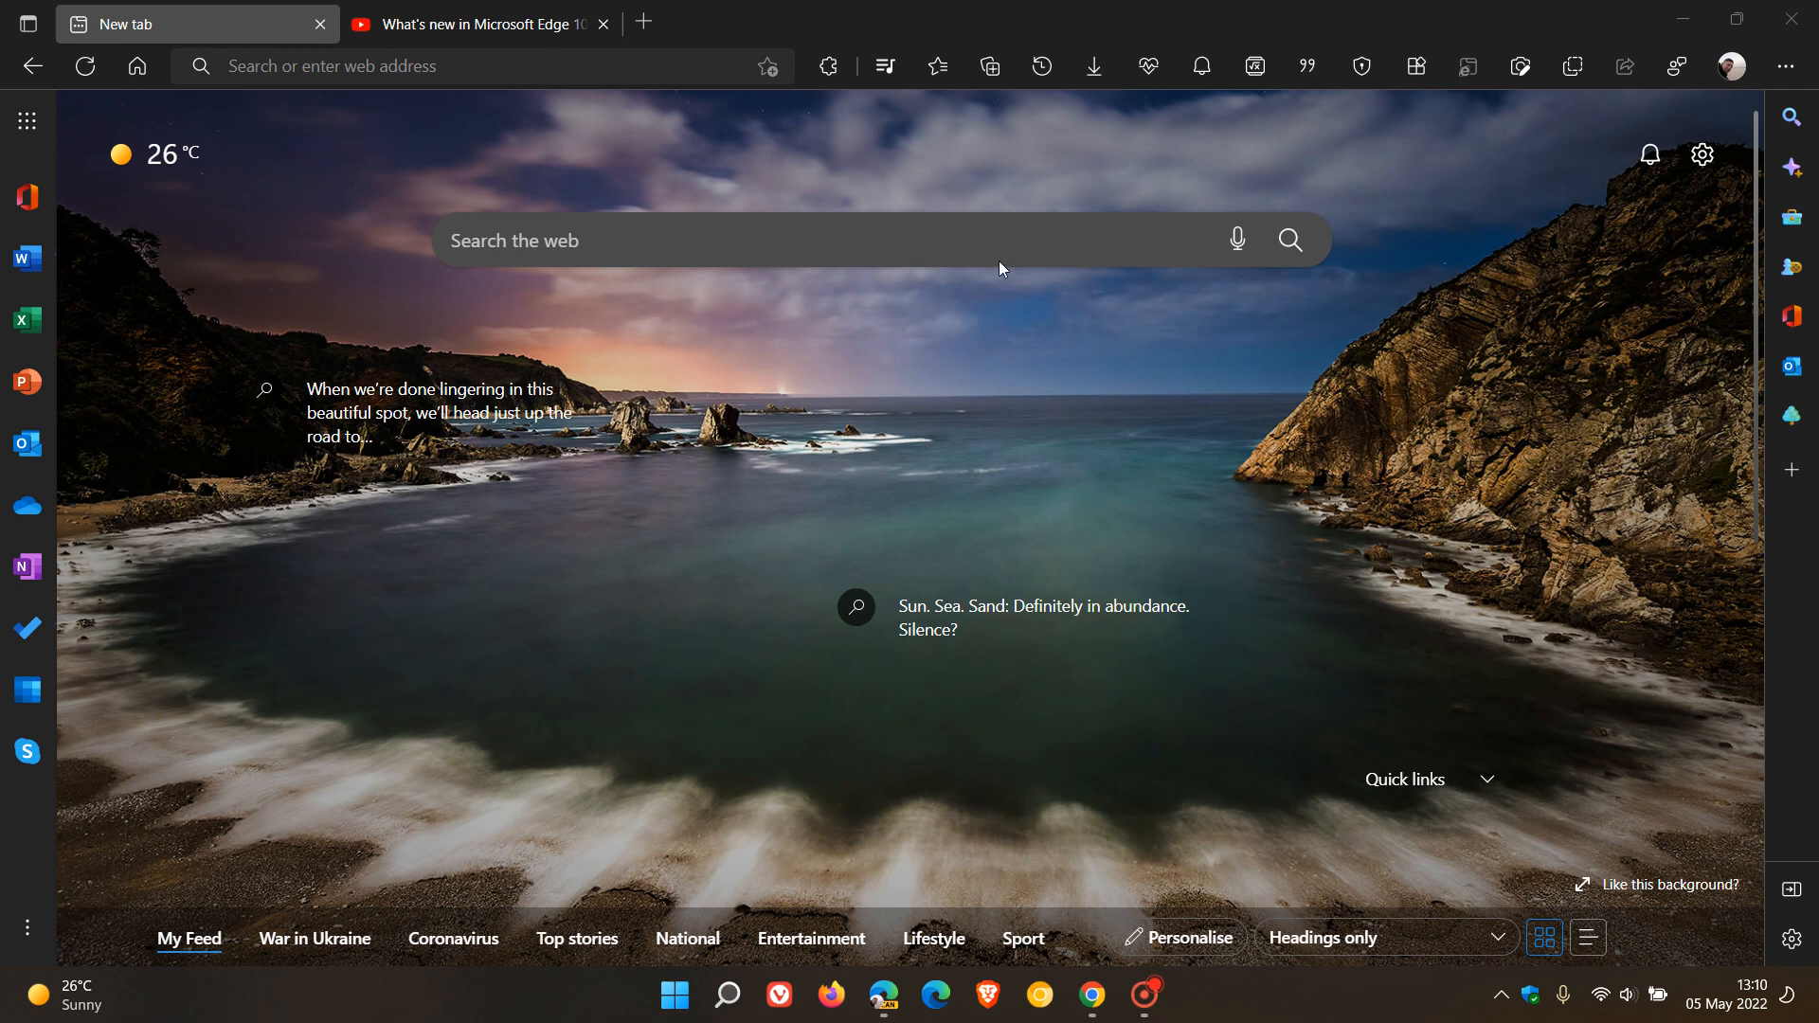
{"action": "mouse_move", "coordinate": [1289, 495]}
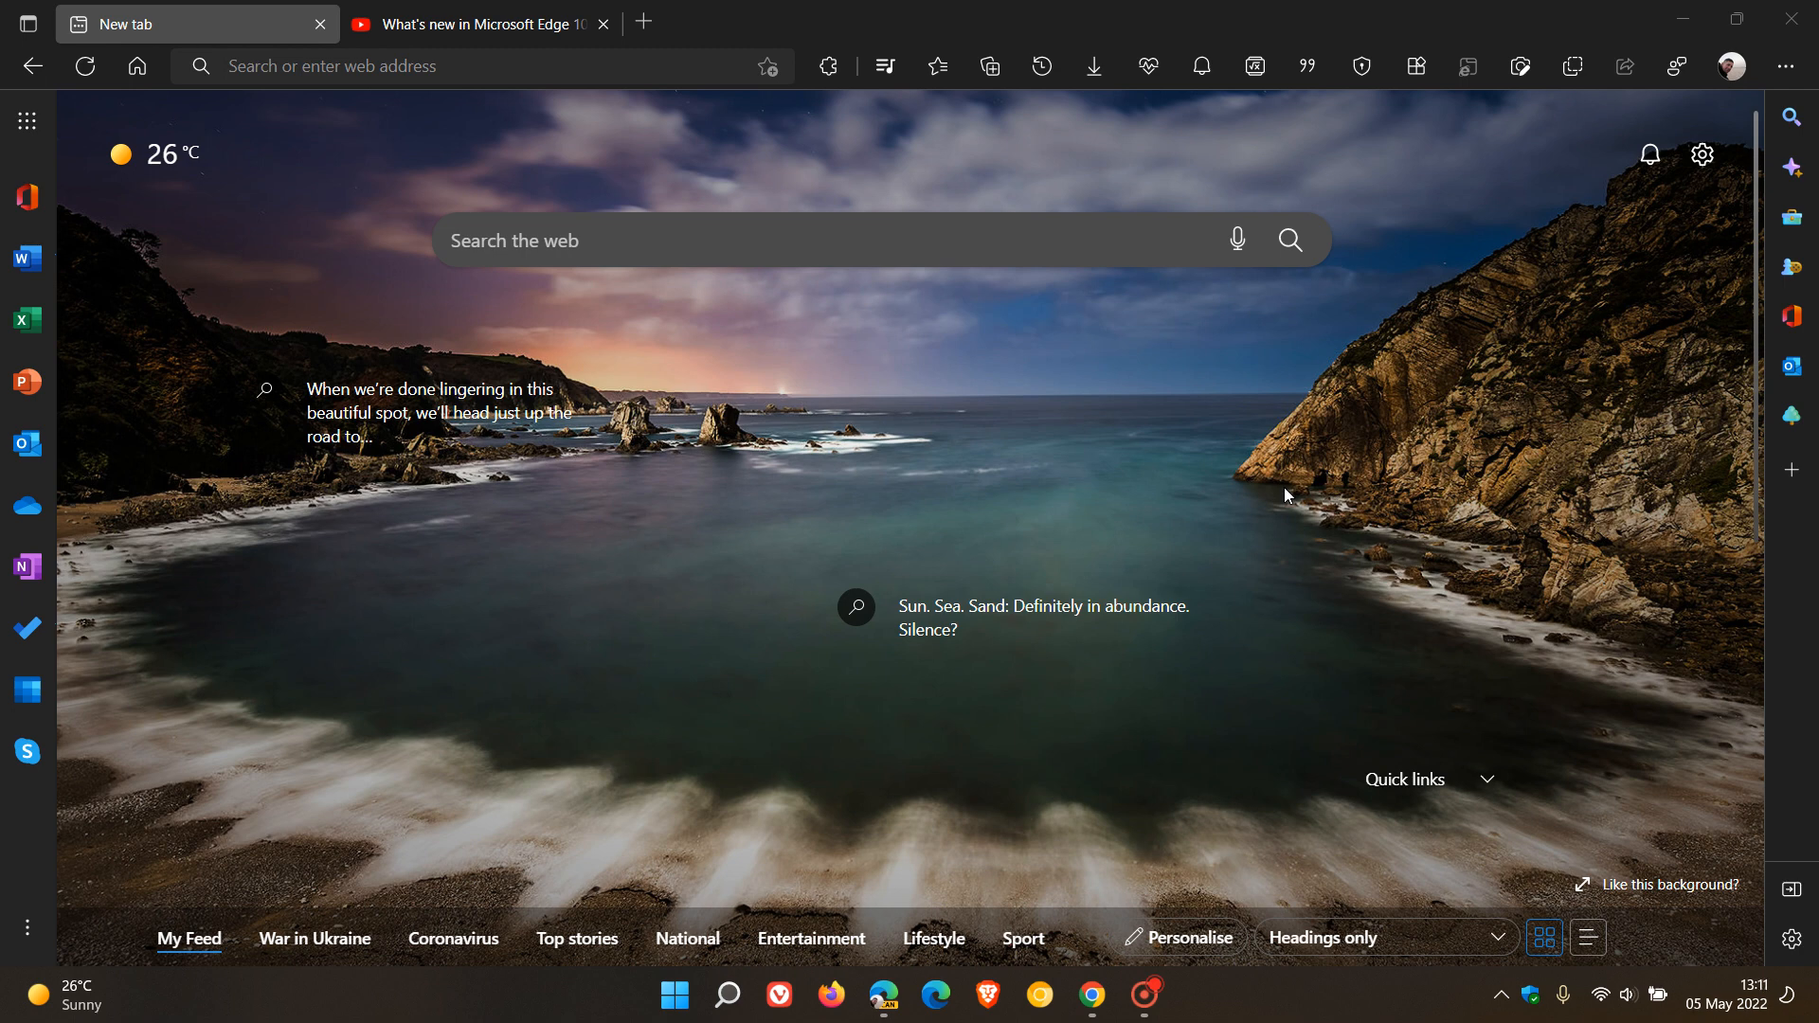
{"action": "mouse_move", "coordinate": [1069, 413]}
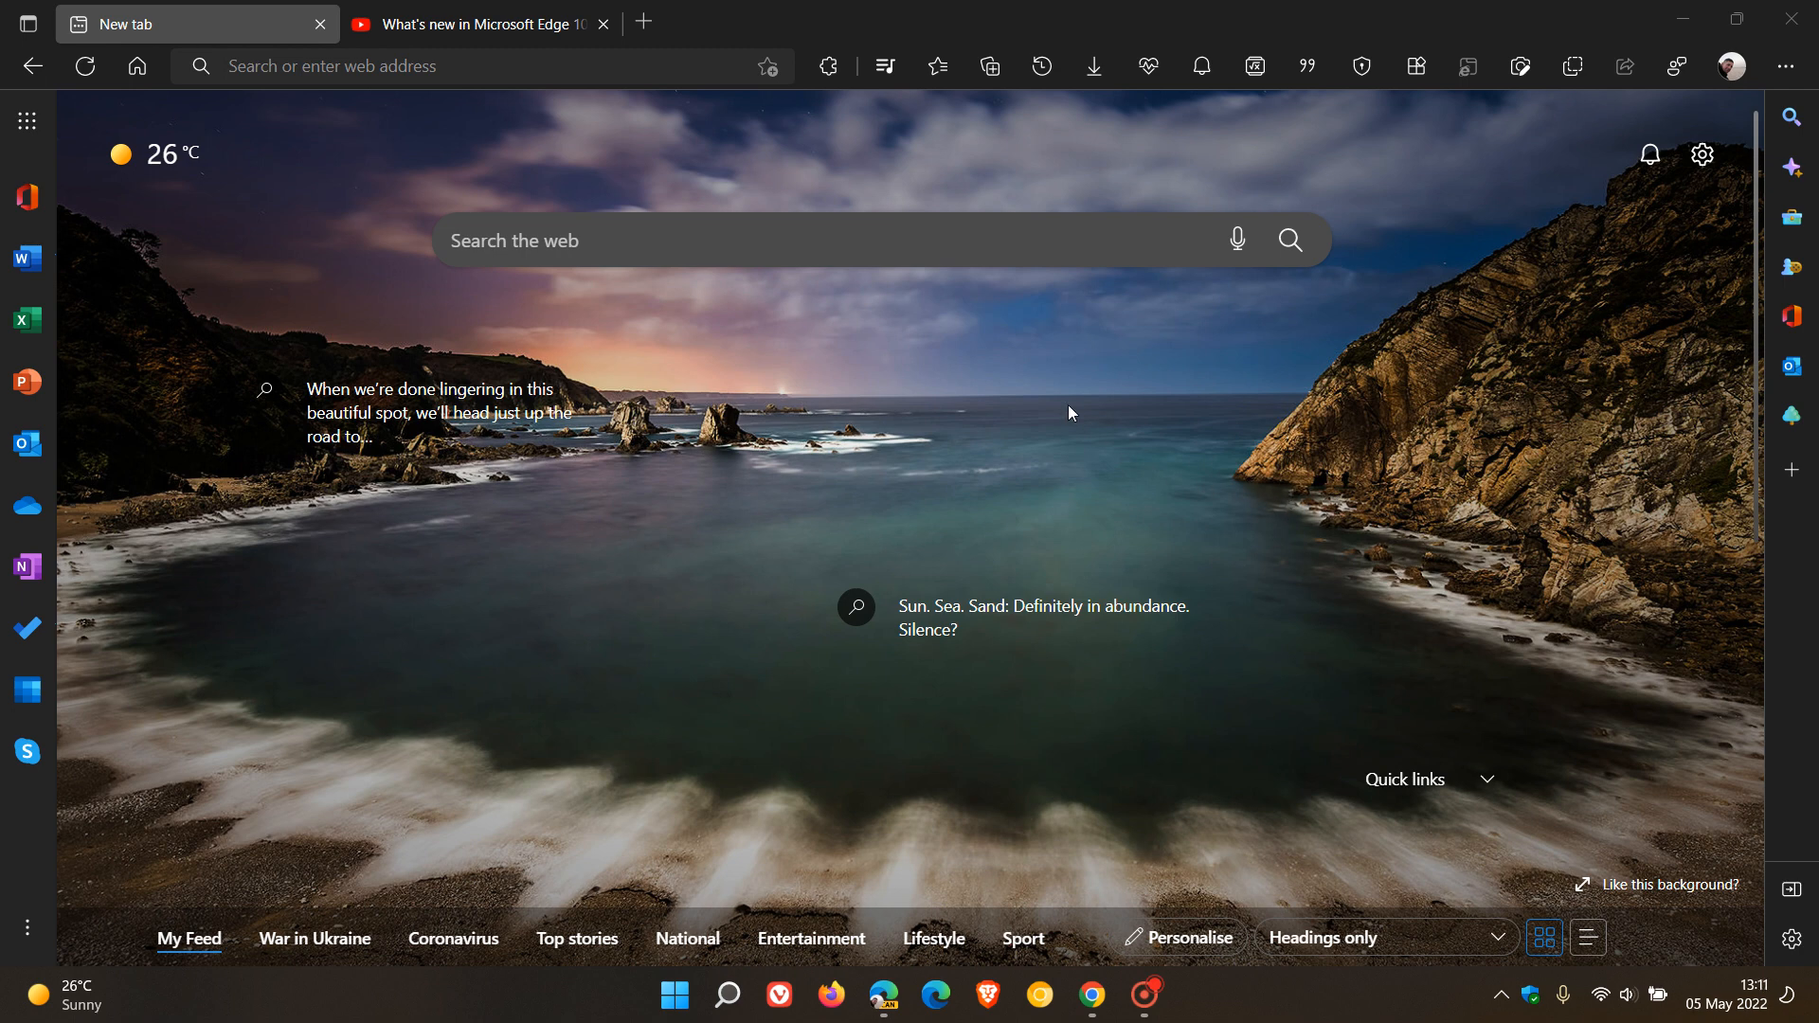
{"action": "mouse_move", "coordinate": [885, 66]}
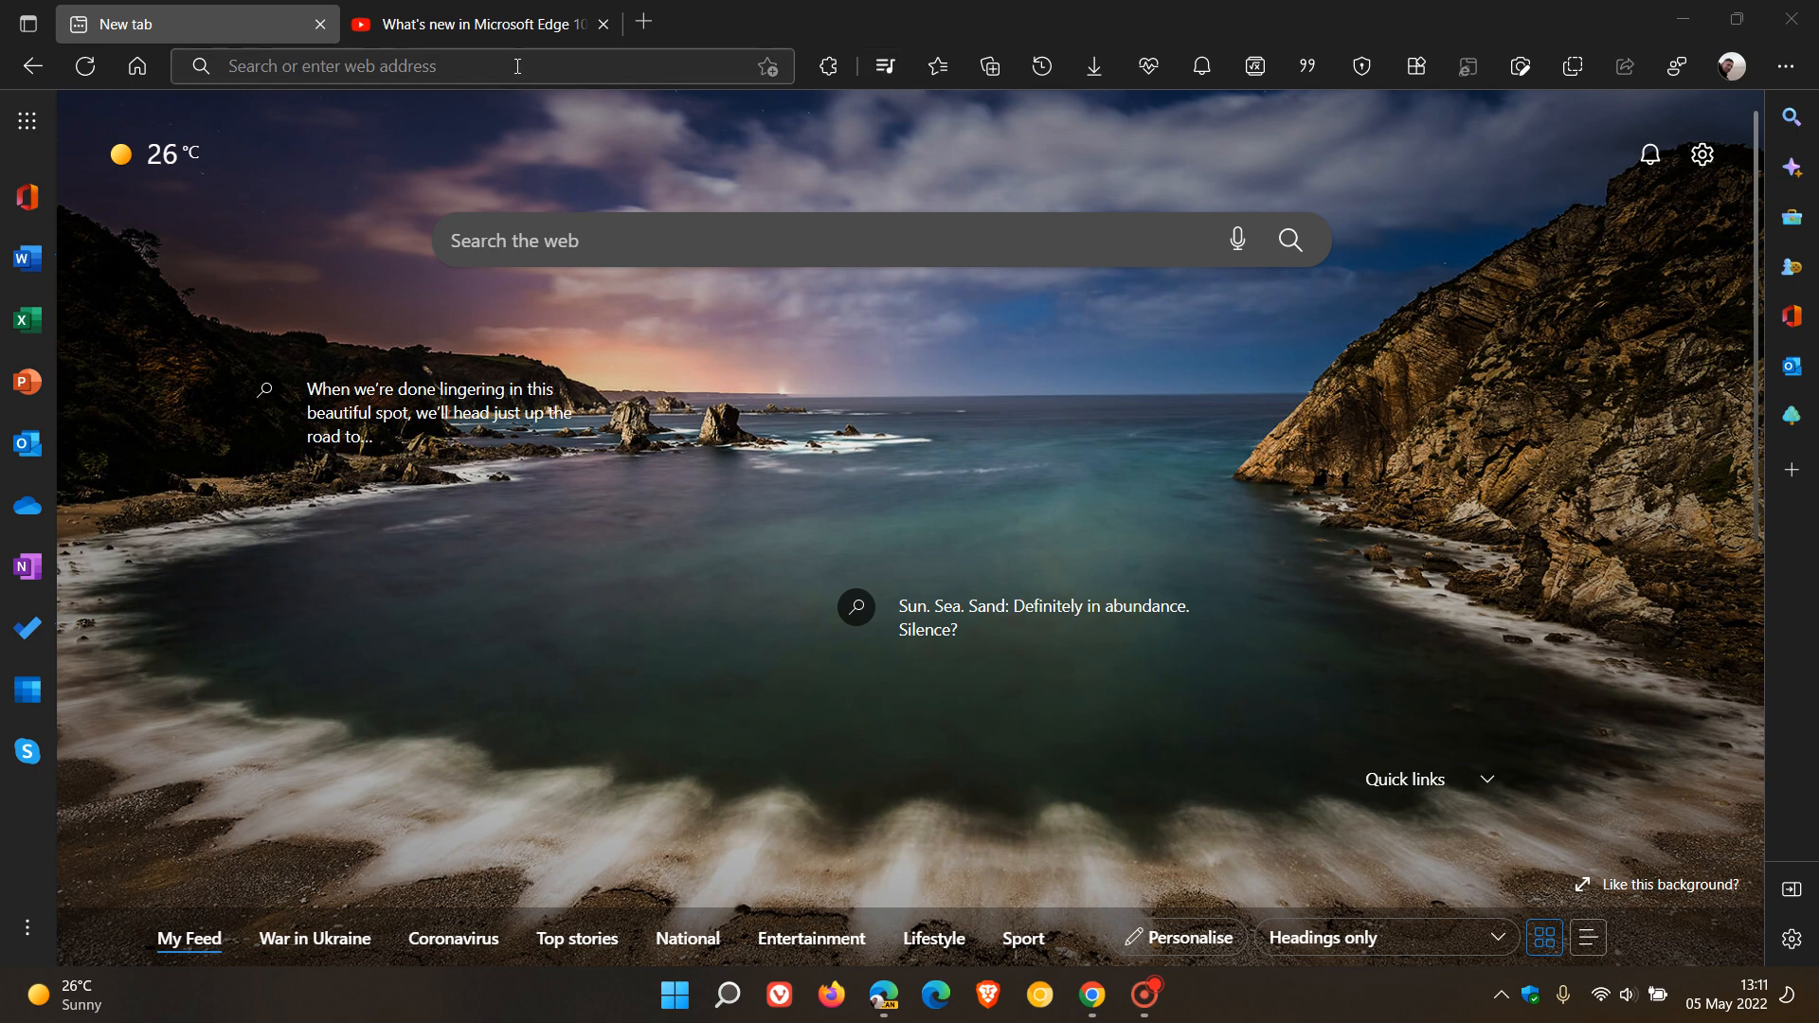
Go to edge://flags and highlight the Global Media Controls flag, shown as Enabled.
{"action": "type", "text": "e"}
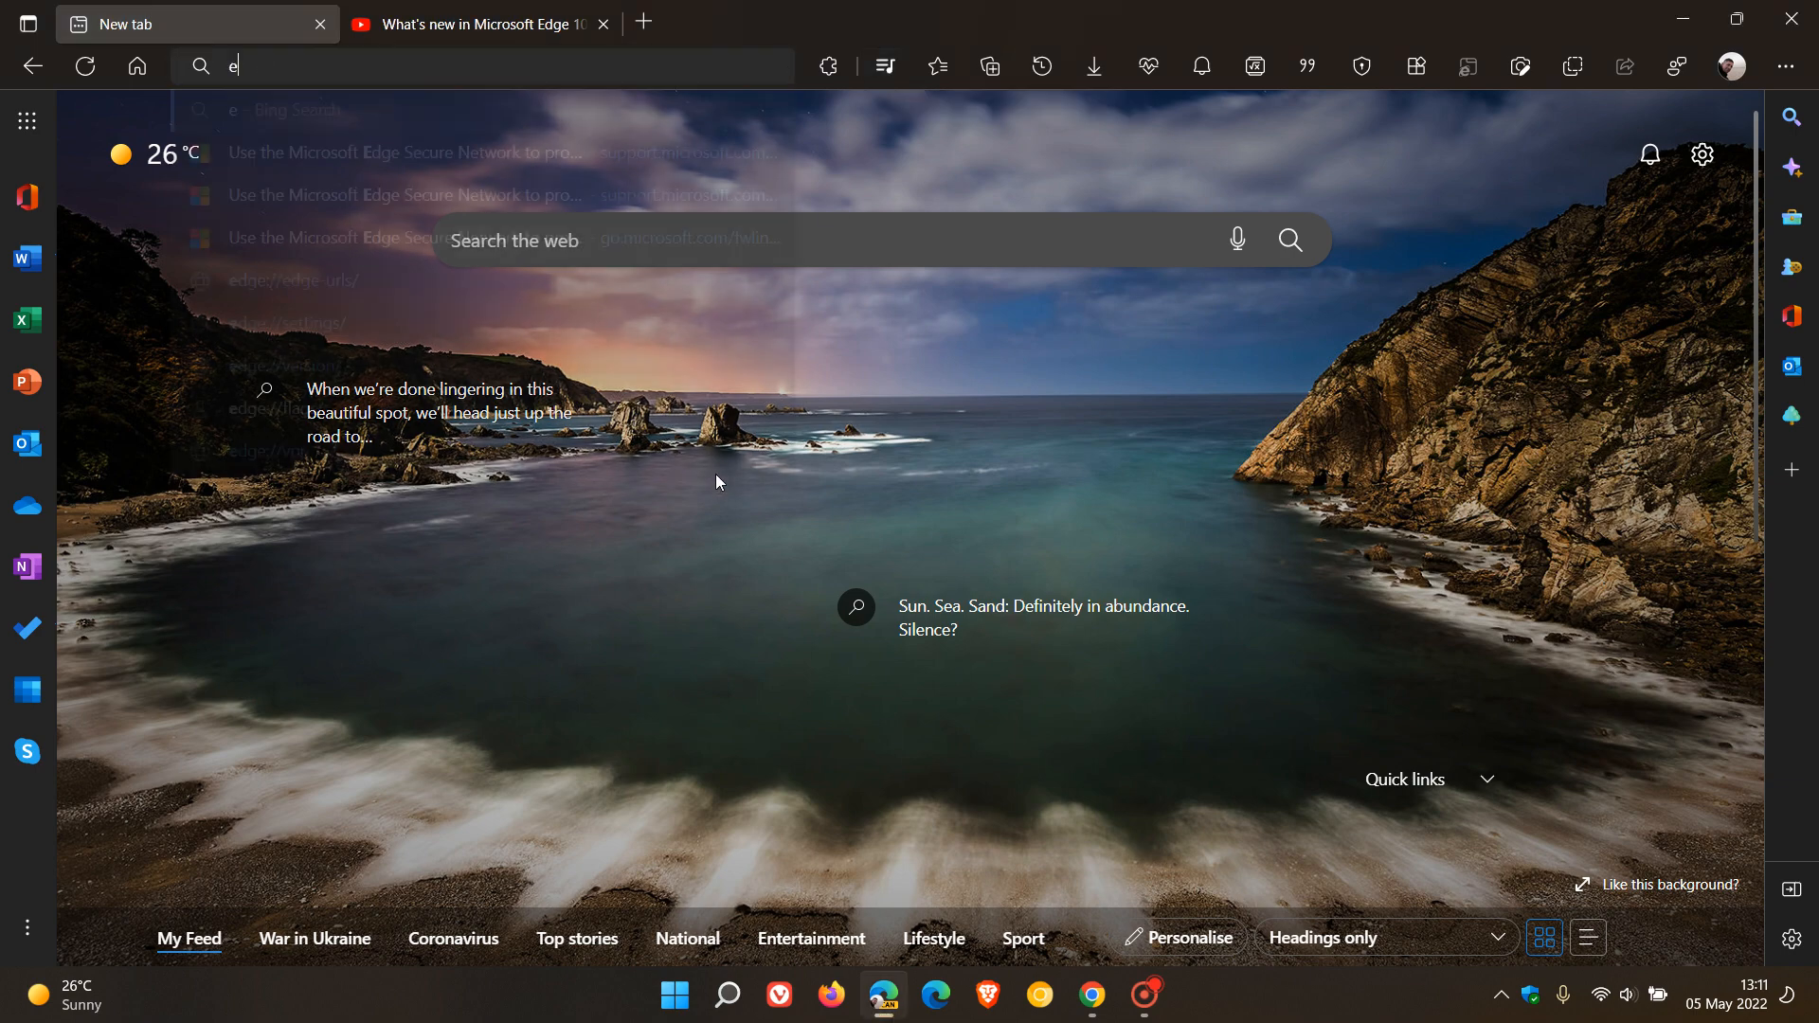
{"action": "type", "text": "f"}
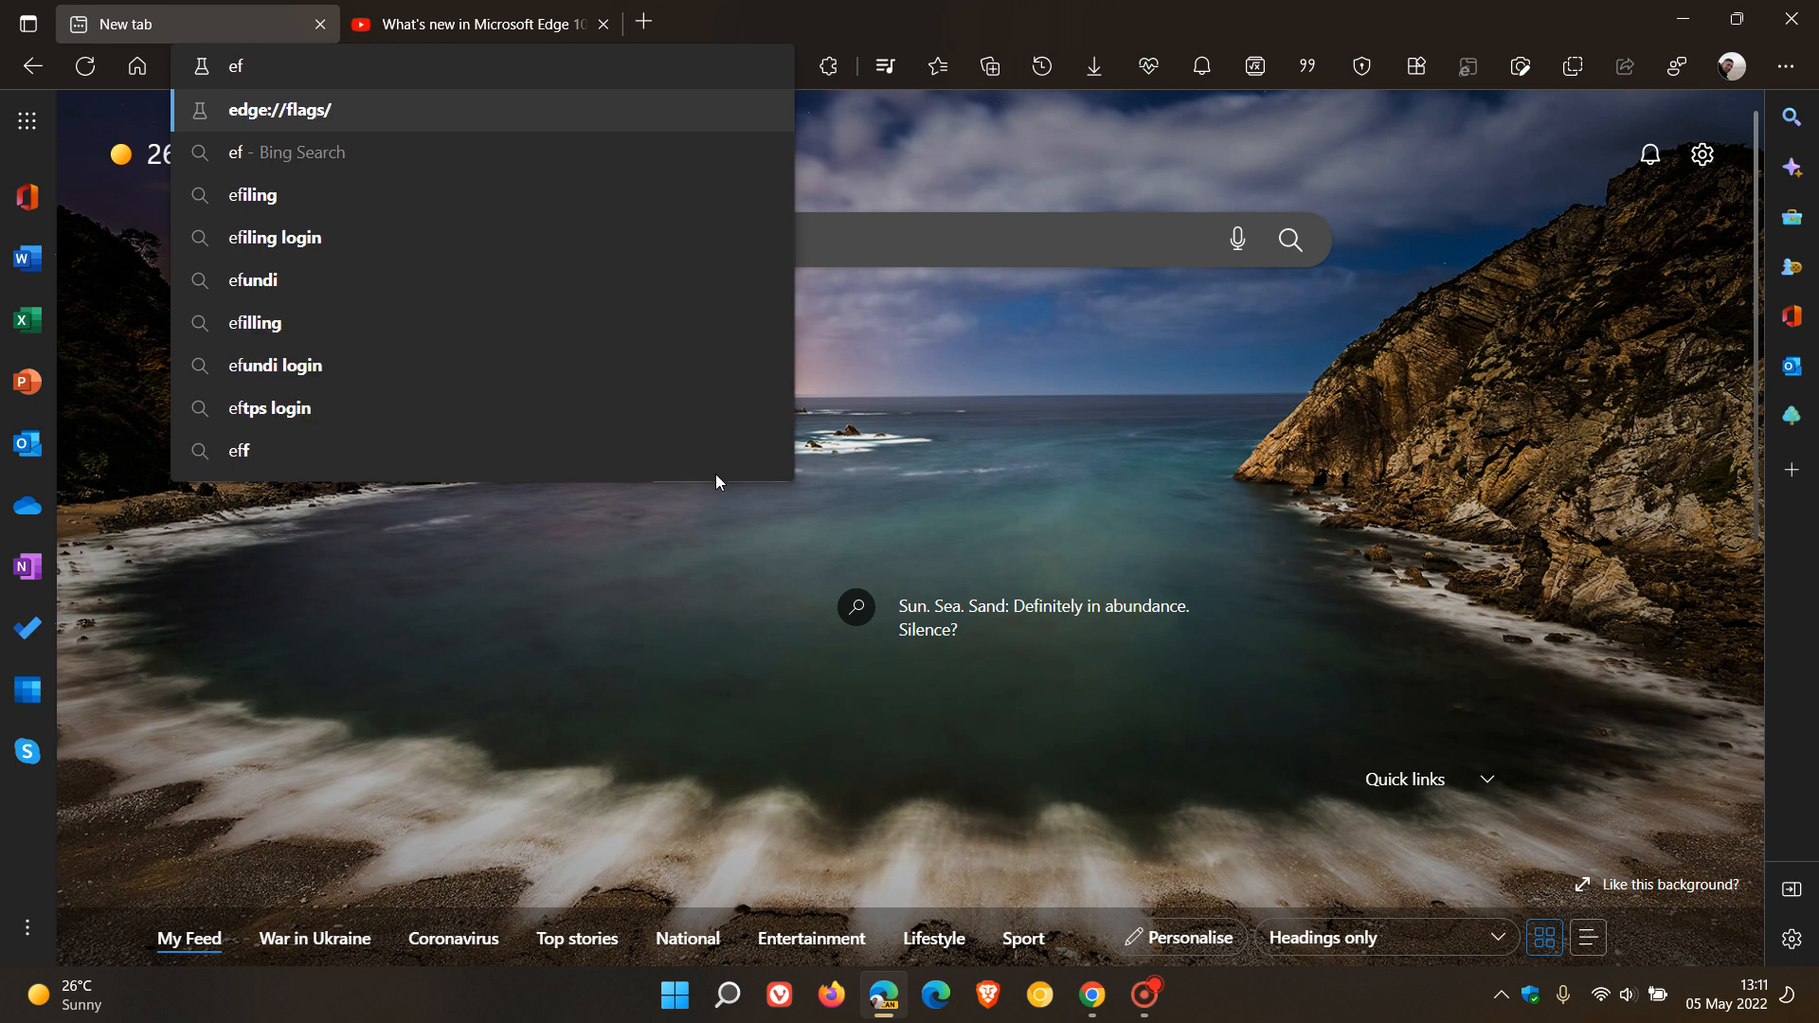
{"action": "left_click", "coordinate": [279, 110]}
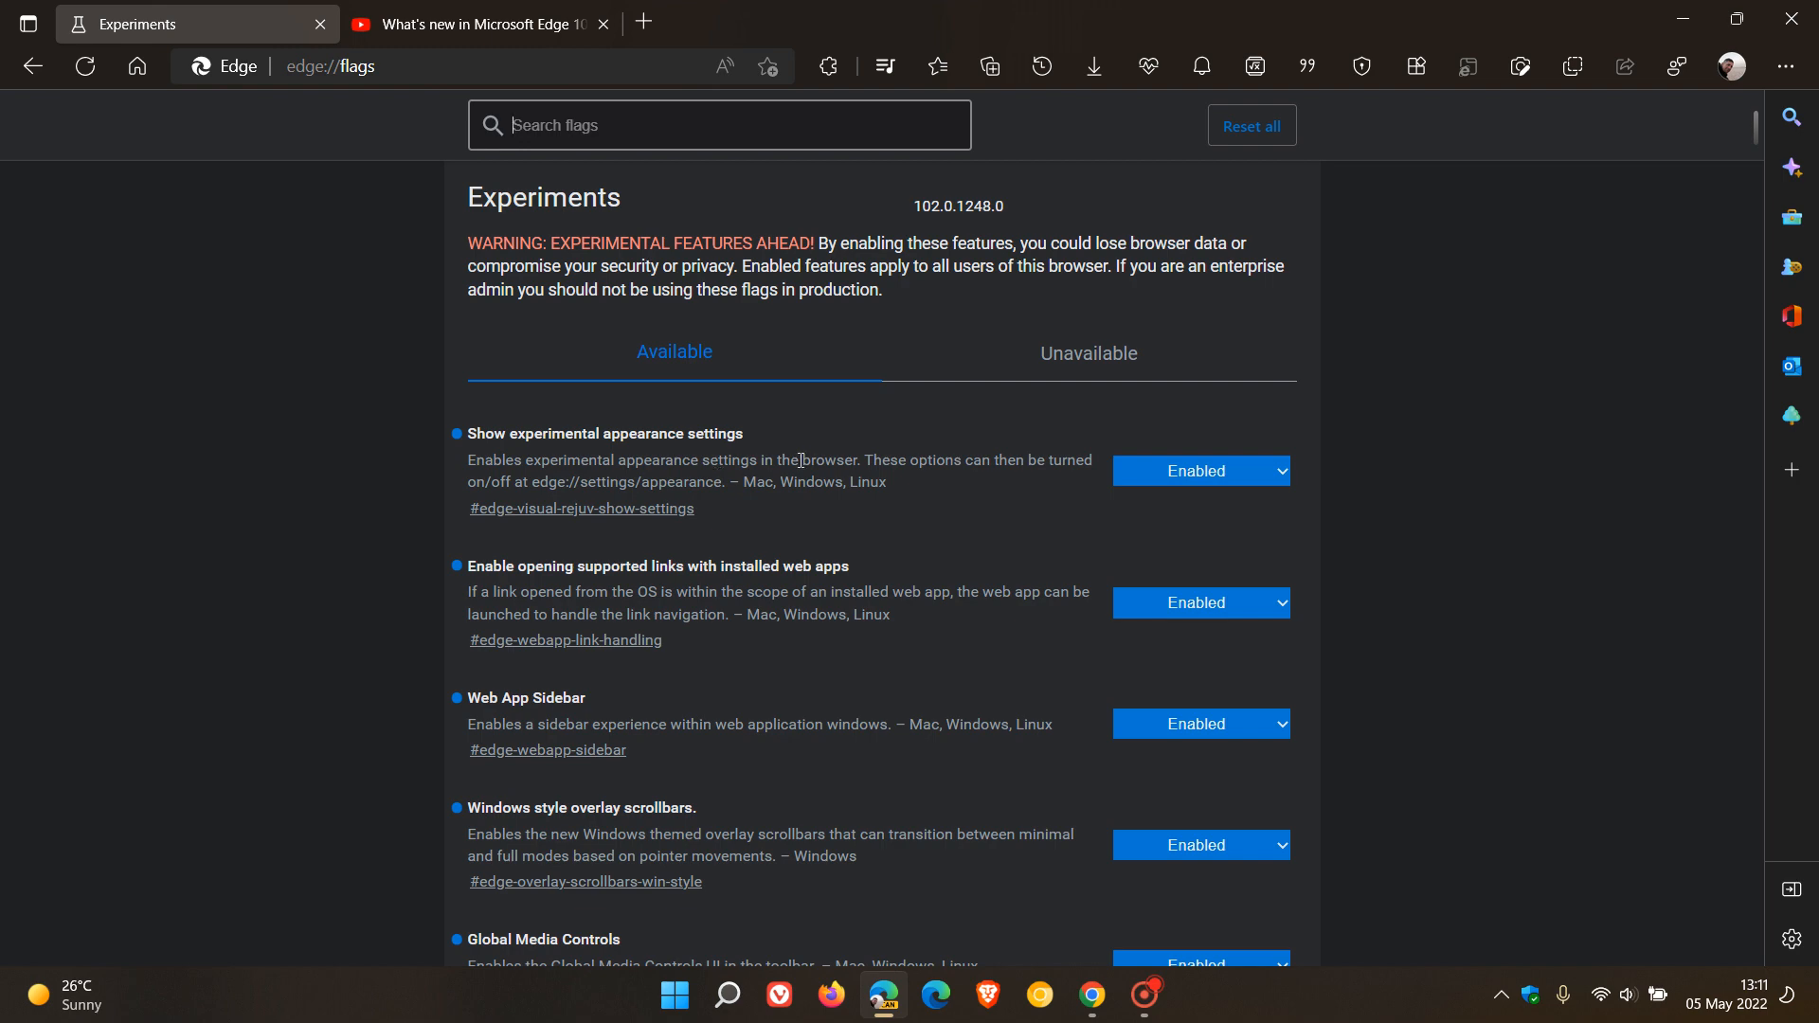
{"action": "scroll", "scroll_direction": "down", "scroll_amount": 3}
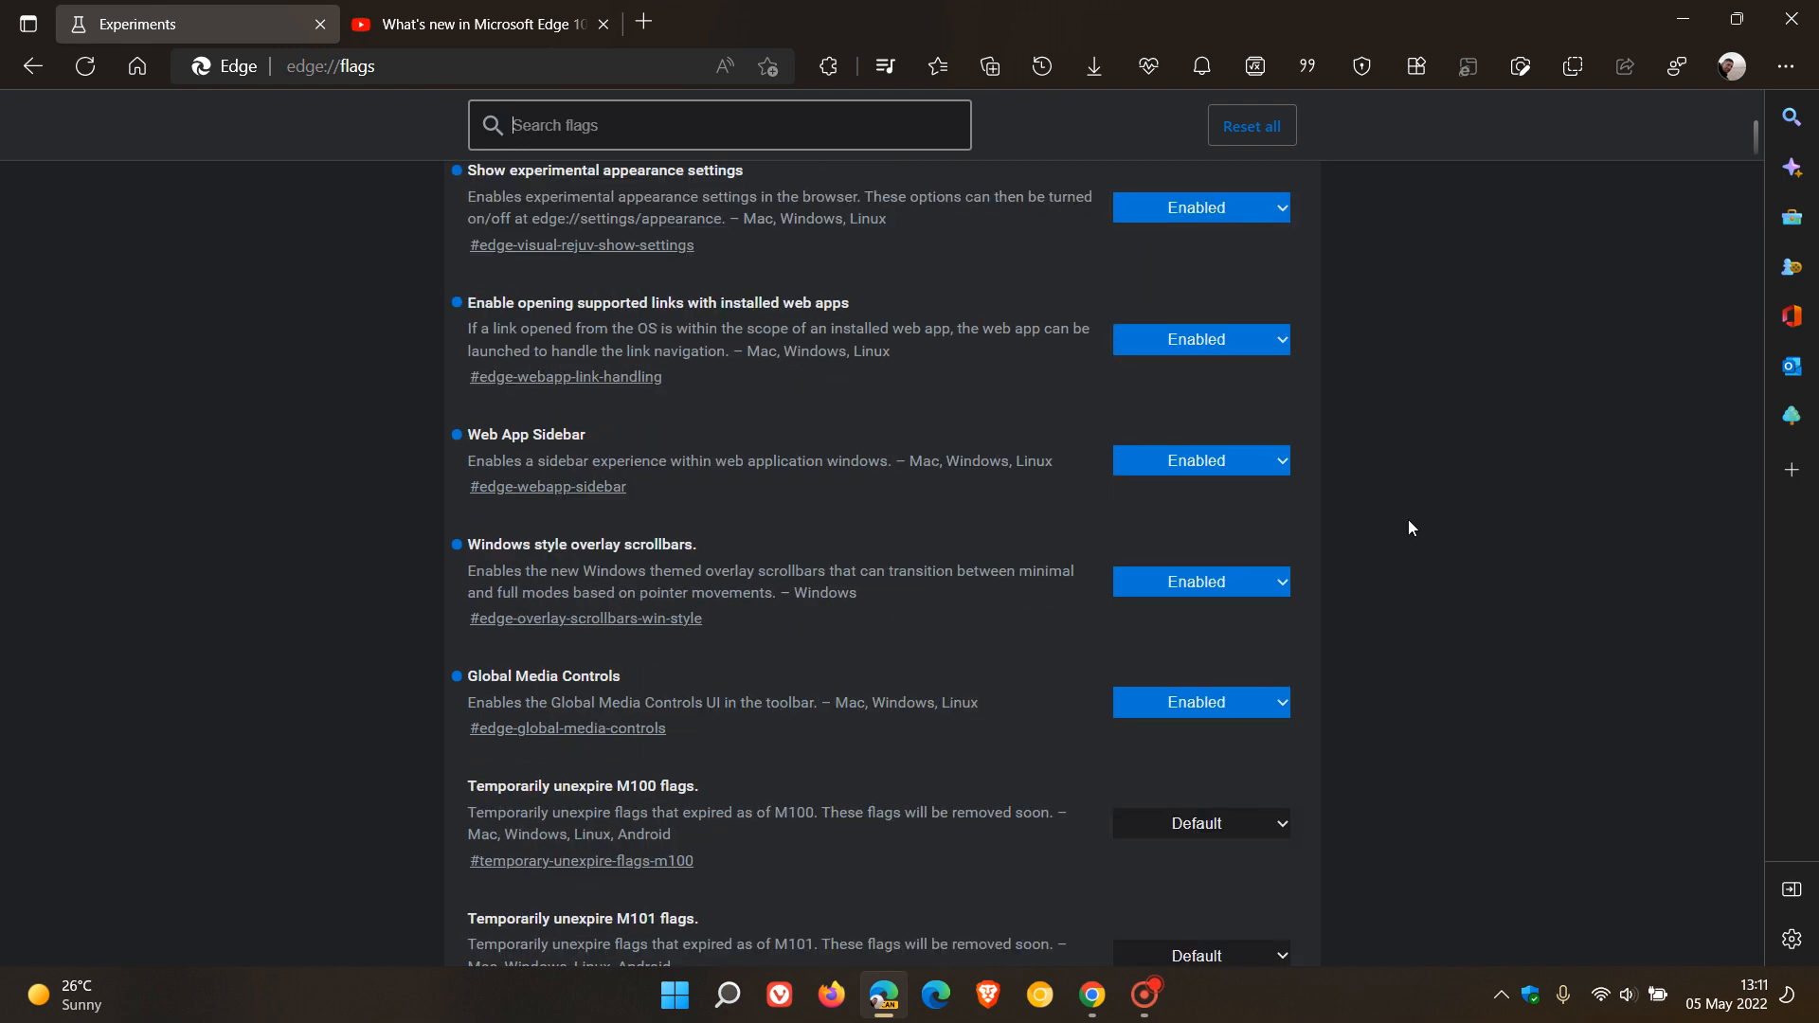
{"action": "double_click", "coordinate": [540, 674]}
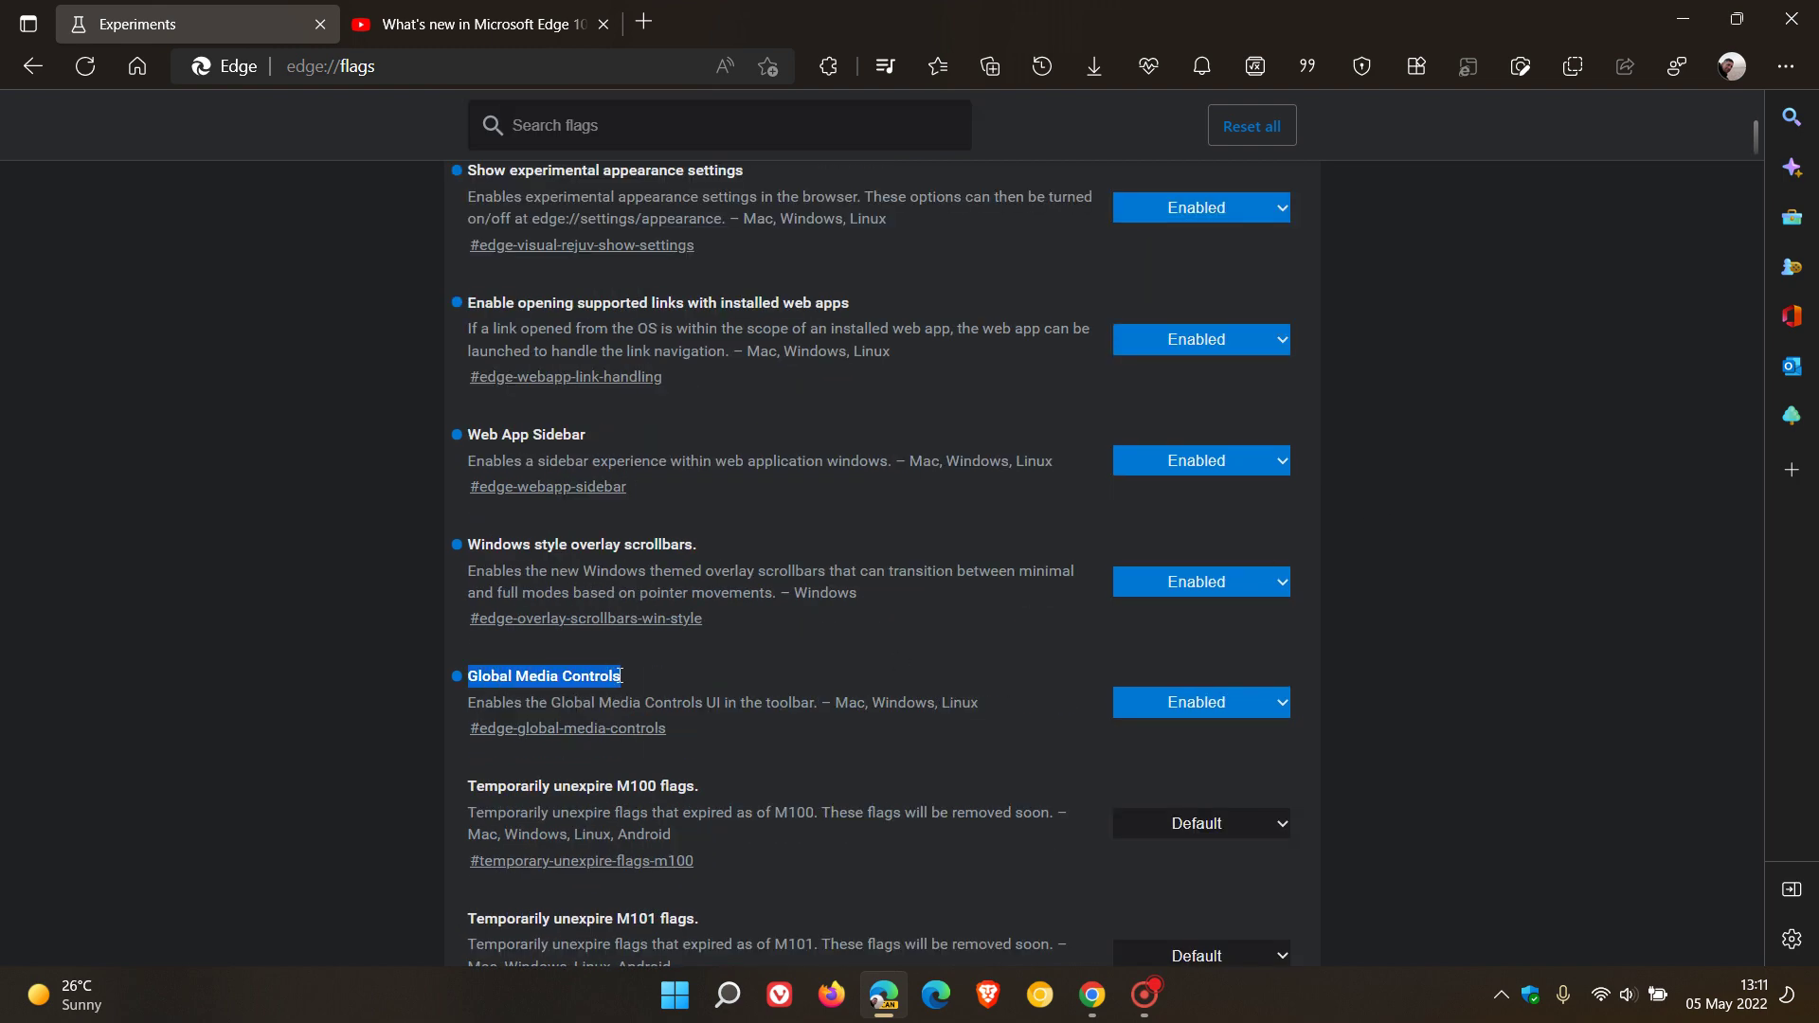
{"action": "mouse_move", "coordinate": [538, 727]}
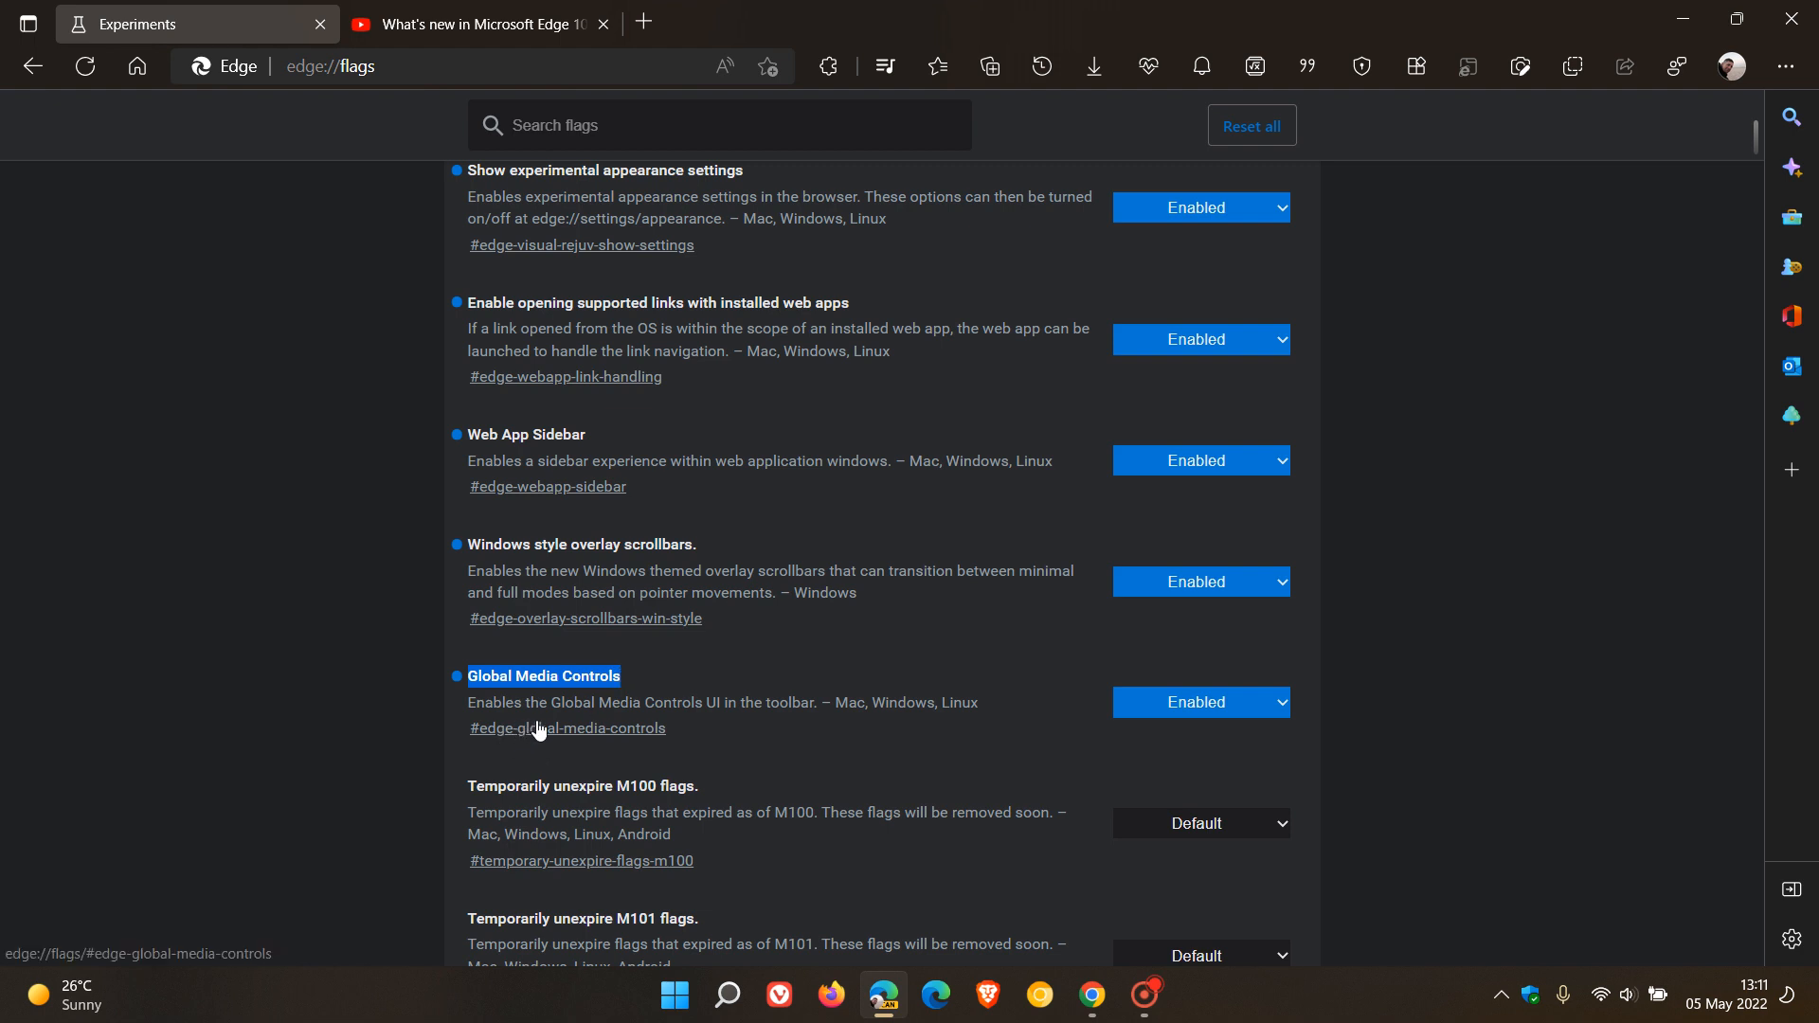
{"action": "mouse_move", "coordinate": [701, 728]}
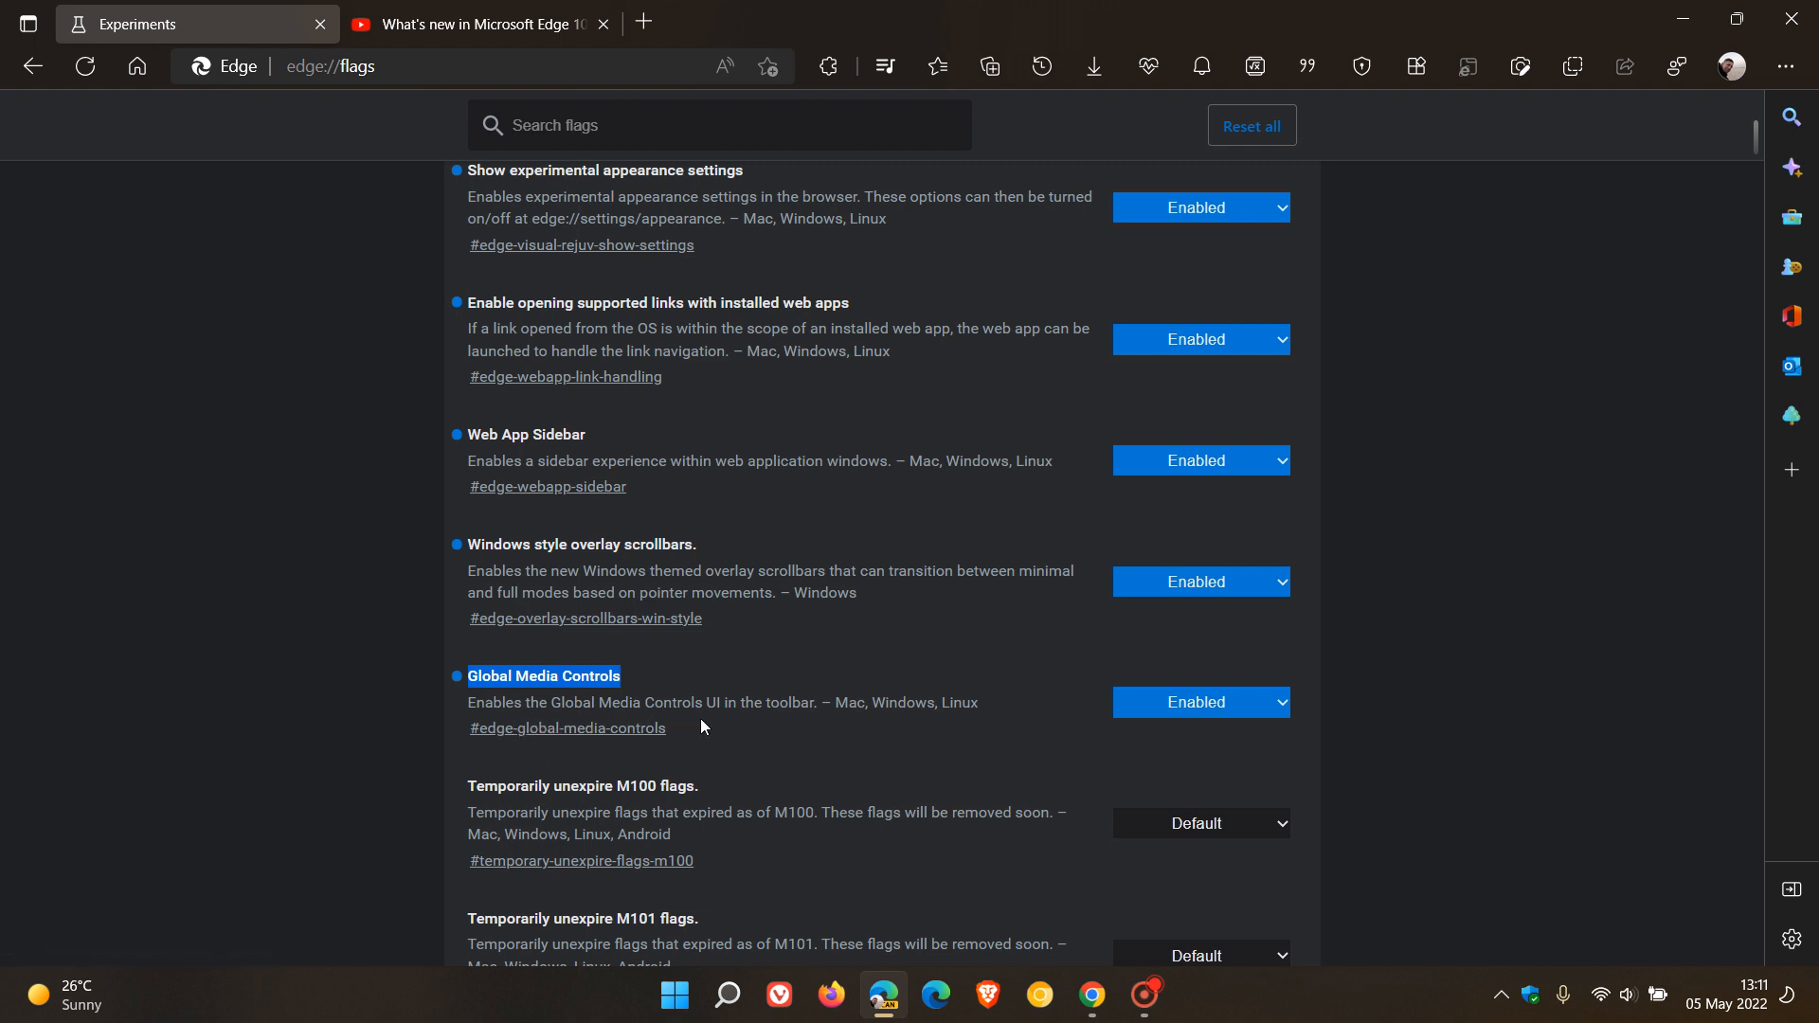
{"action": "mouse_move", "coordinate": [815, 741]}
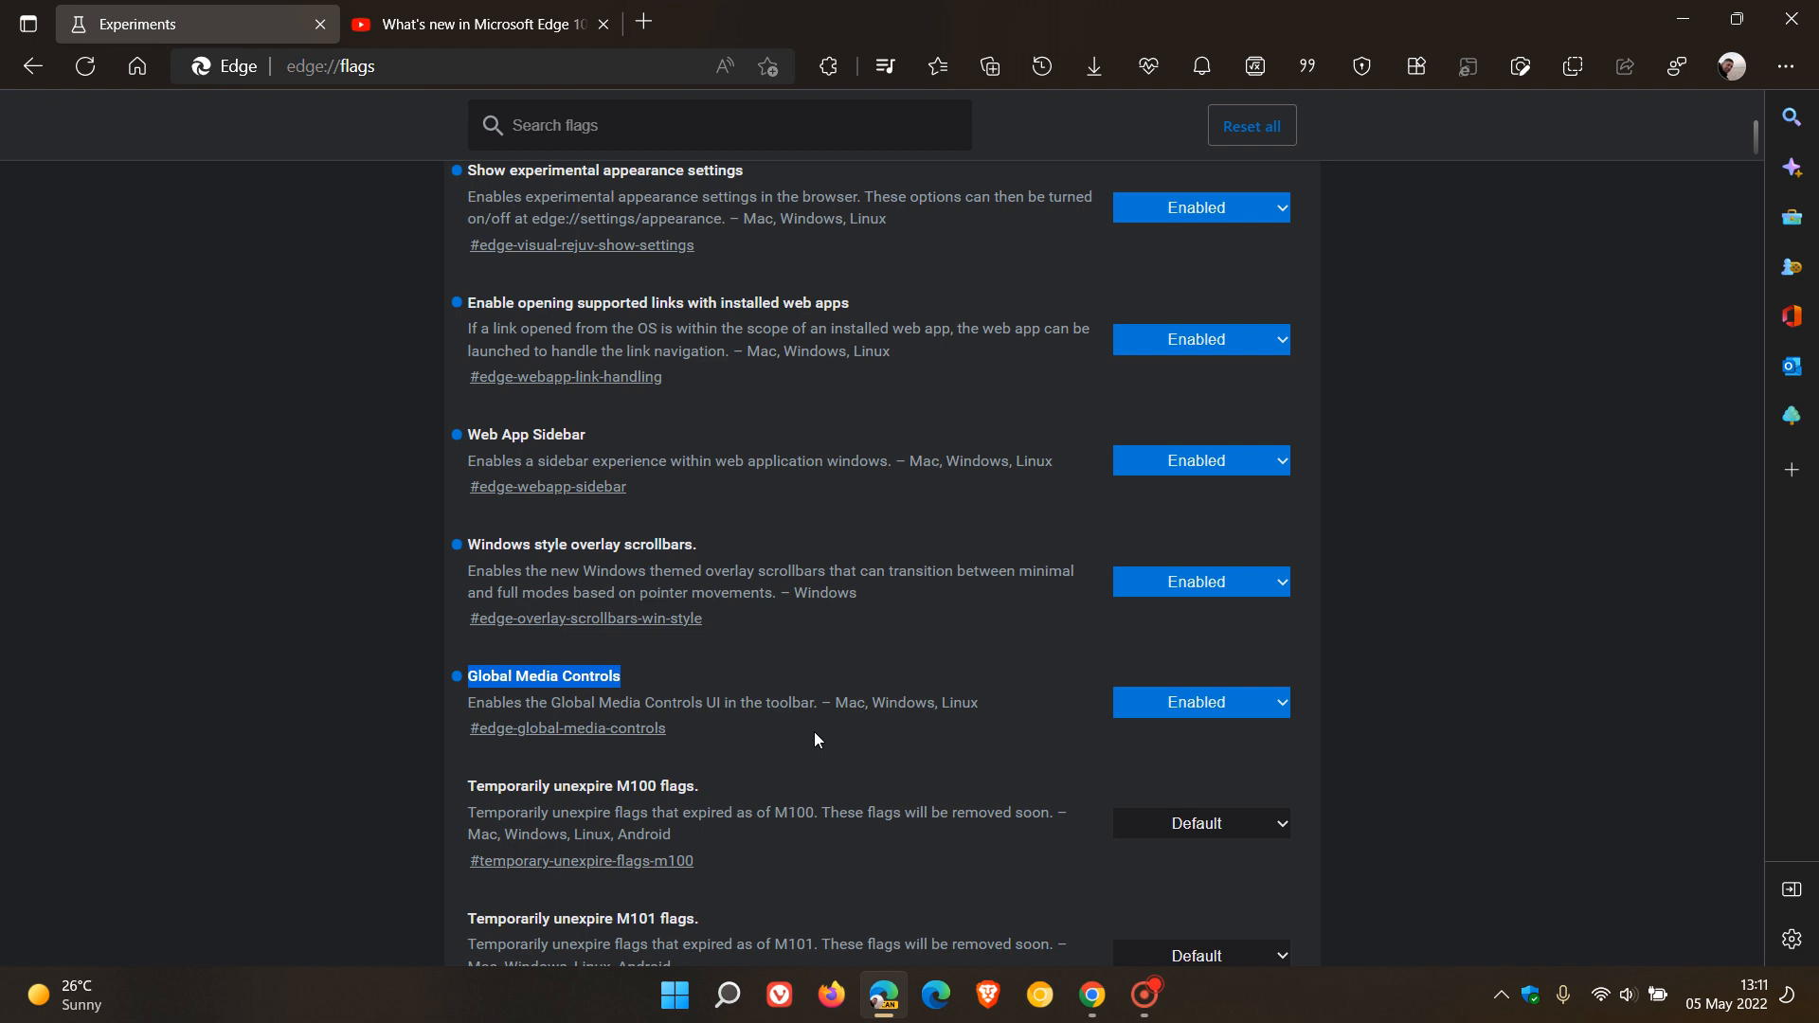
{"action": "mouse_move", "coordinate": [1546, 864]}
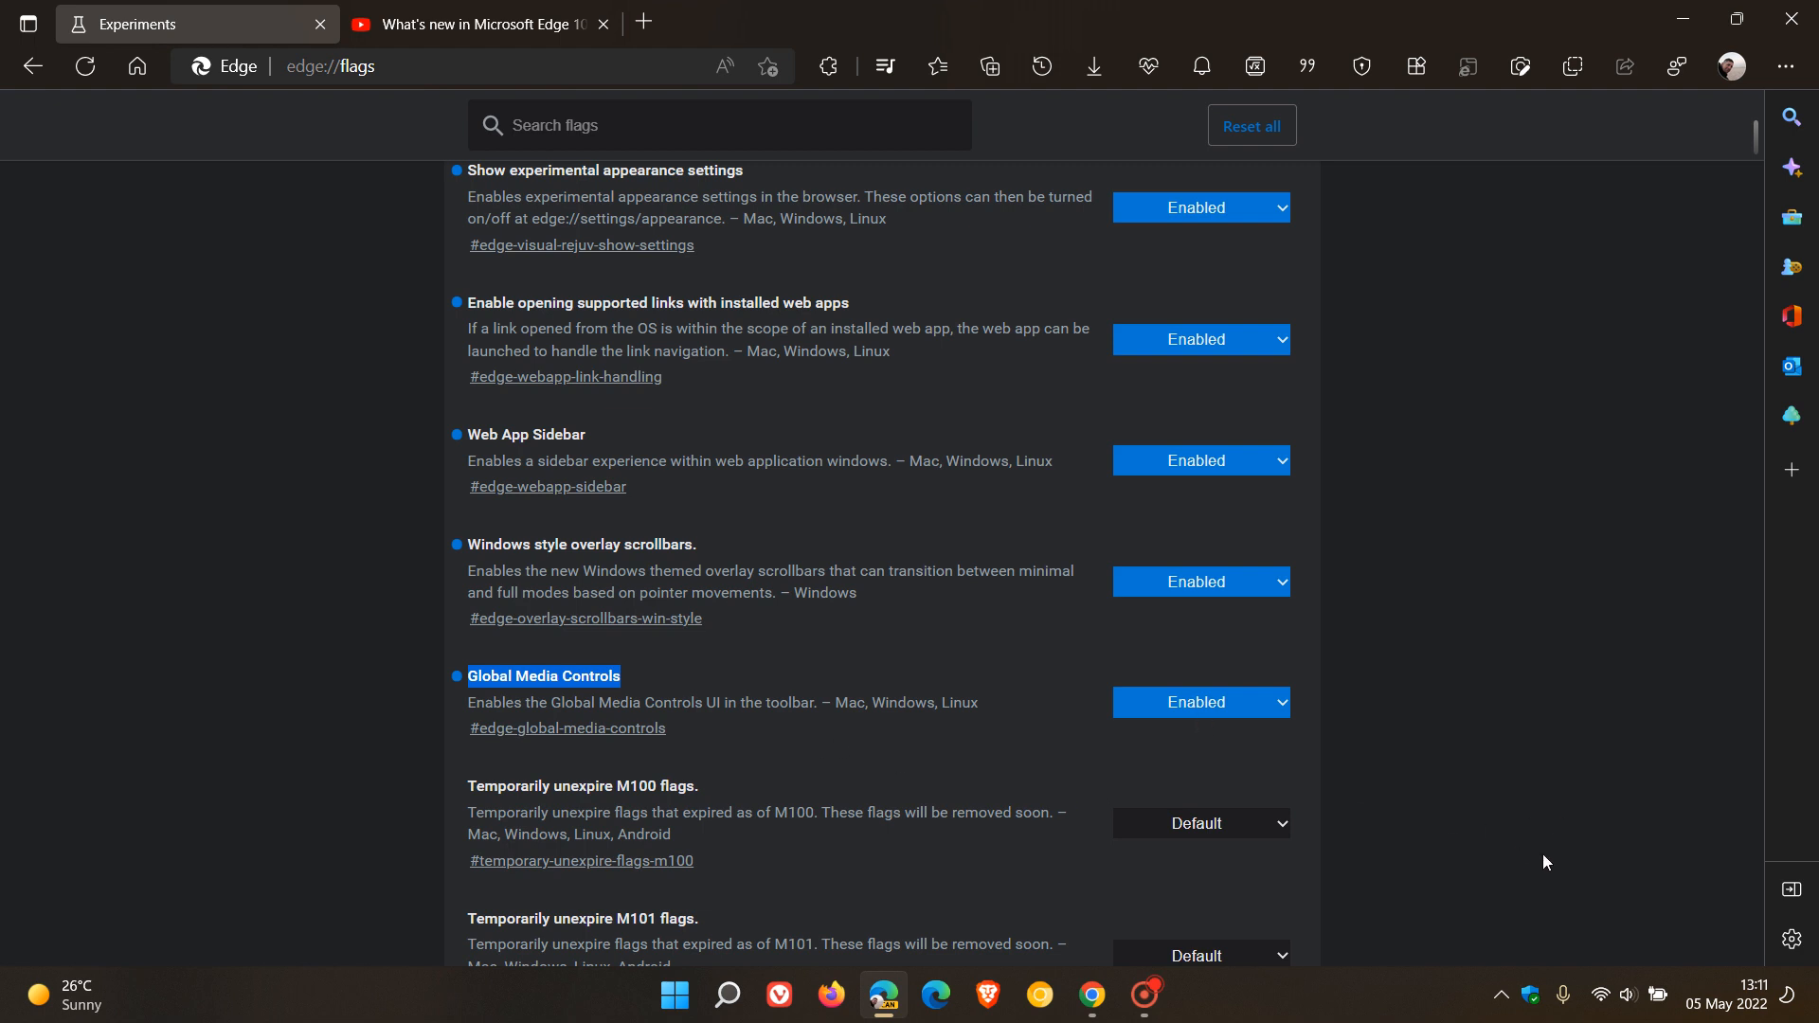
{"action": "mouse_move", "coordinate": [223, 341]}
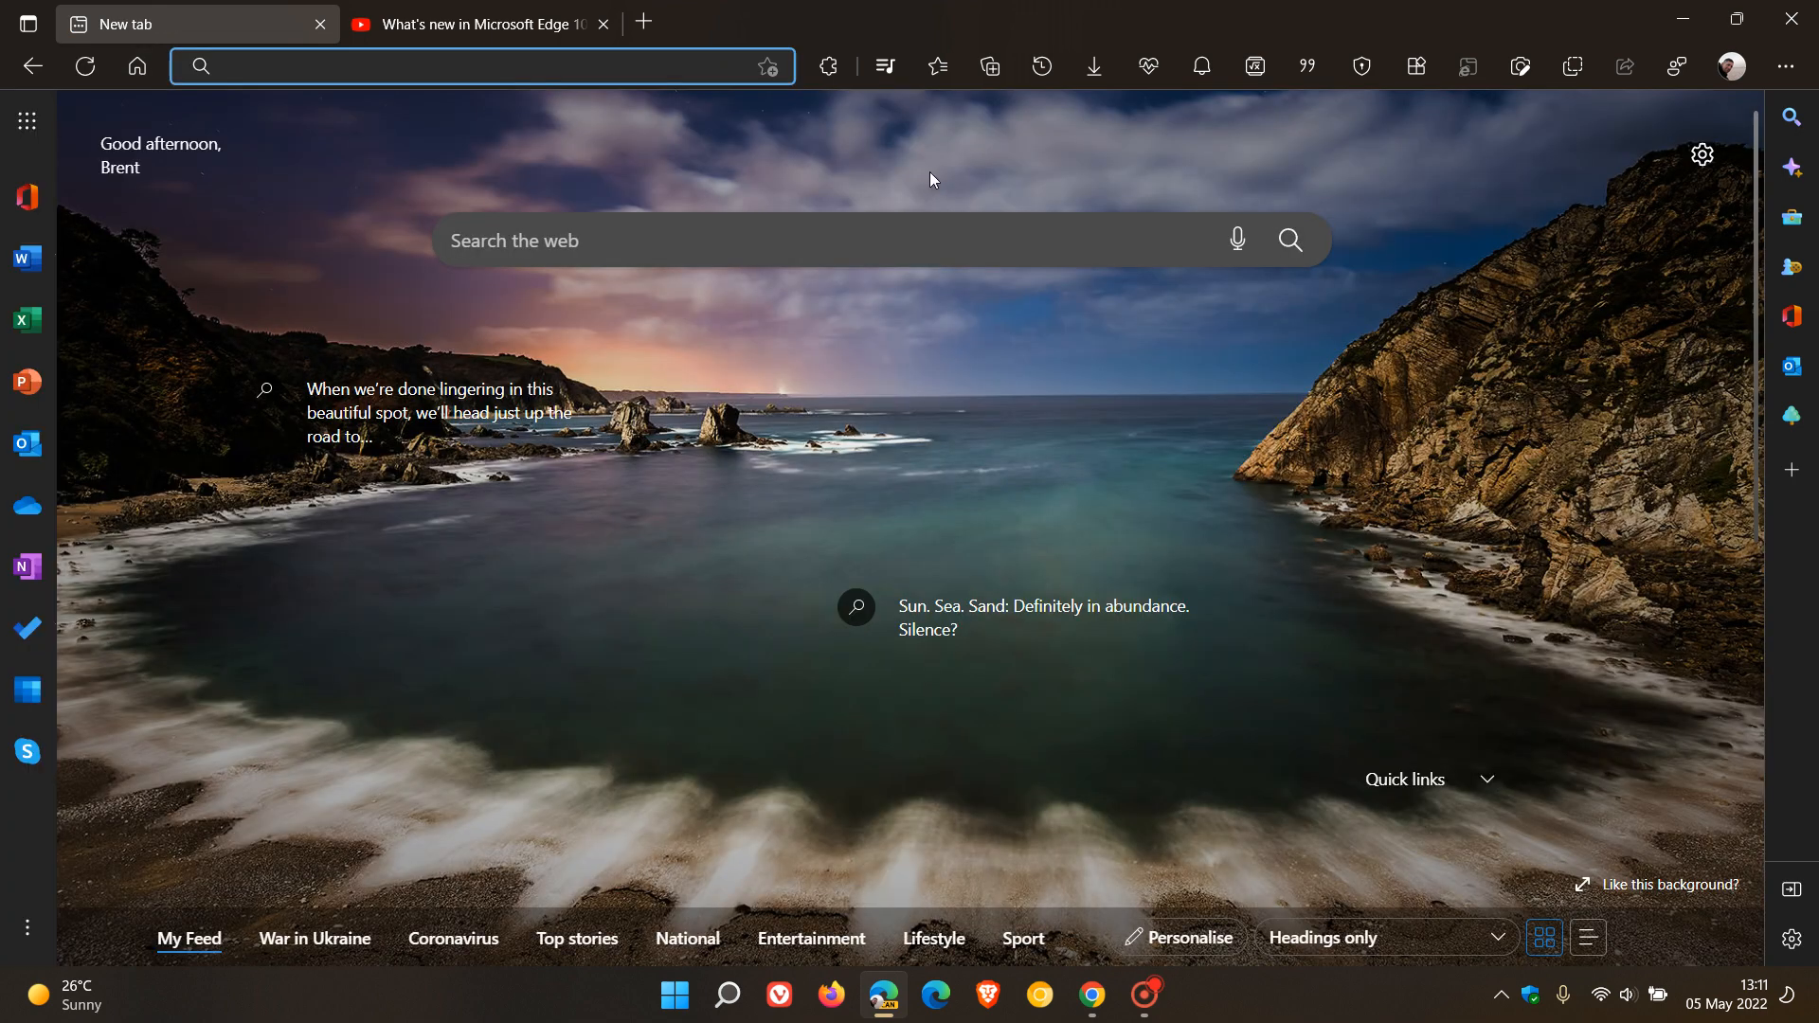
Show Edge's Global Media Controls panel for the Edge 101 video with its Live Caption option.
{"action": "left_click", "coordinate": [885, 66]}
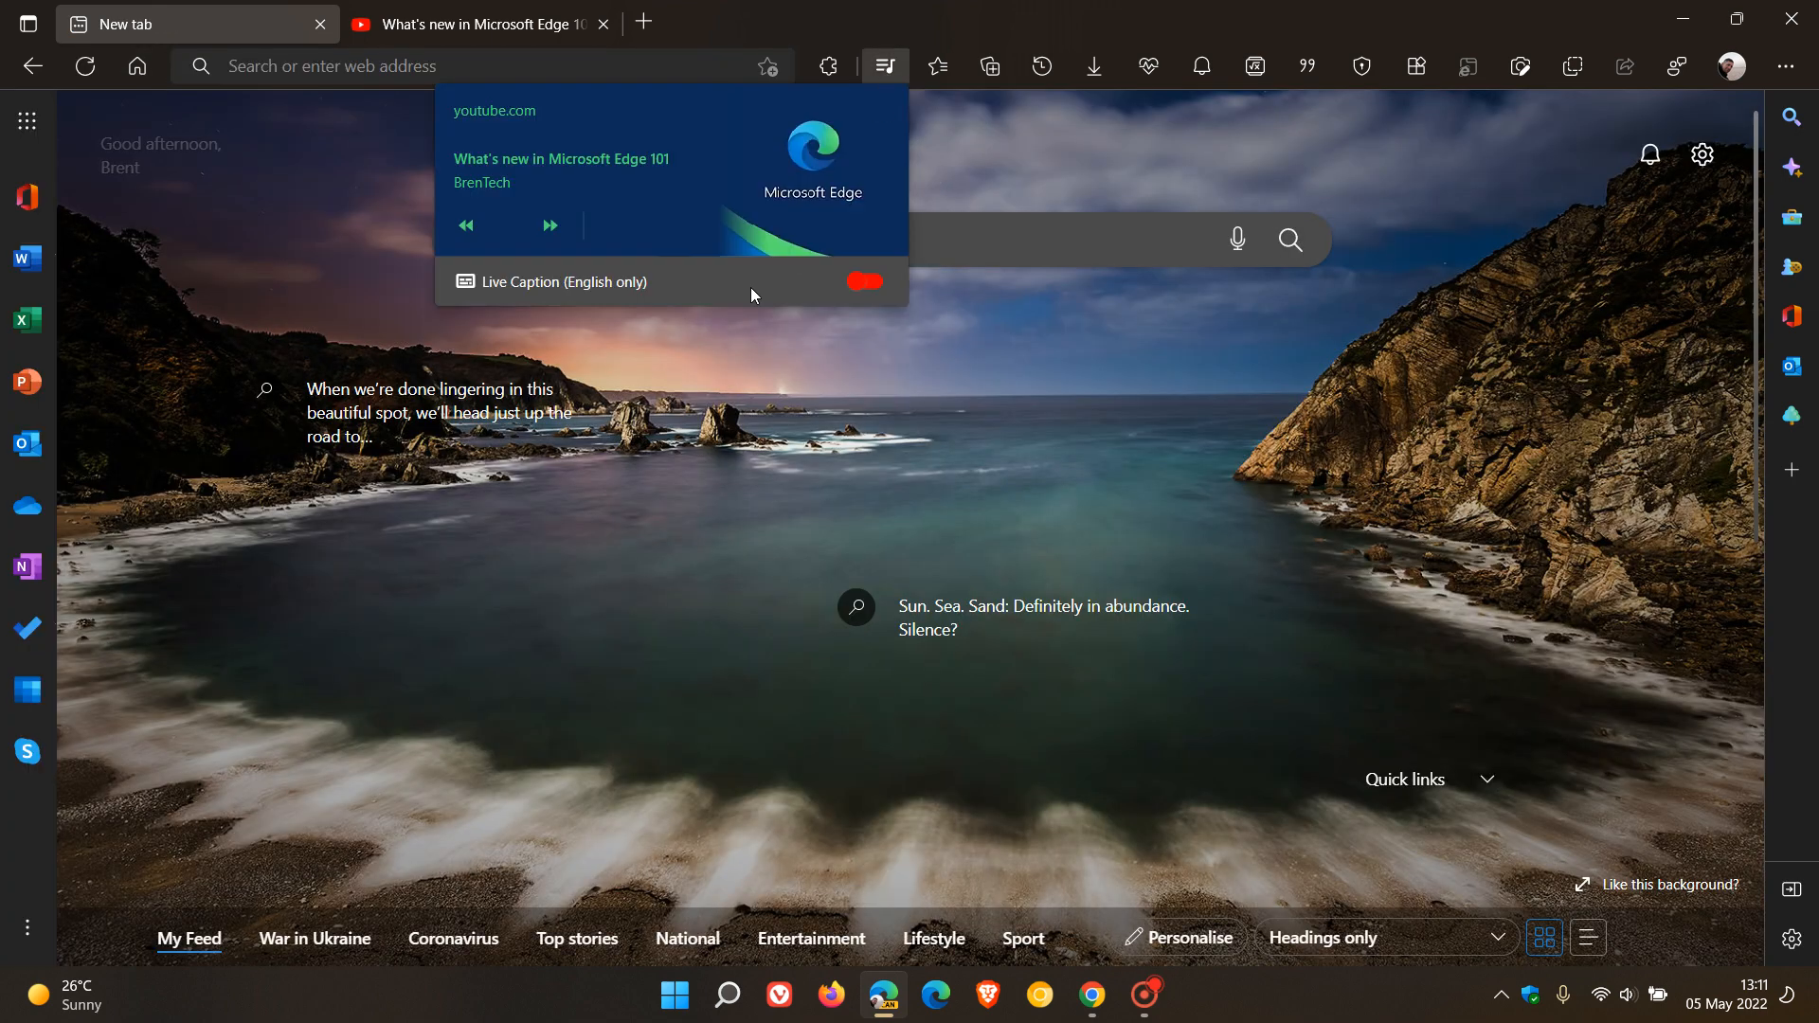
{"action": "mouse_move", "coordinate": [736, 161]}
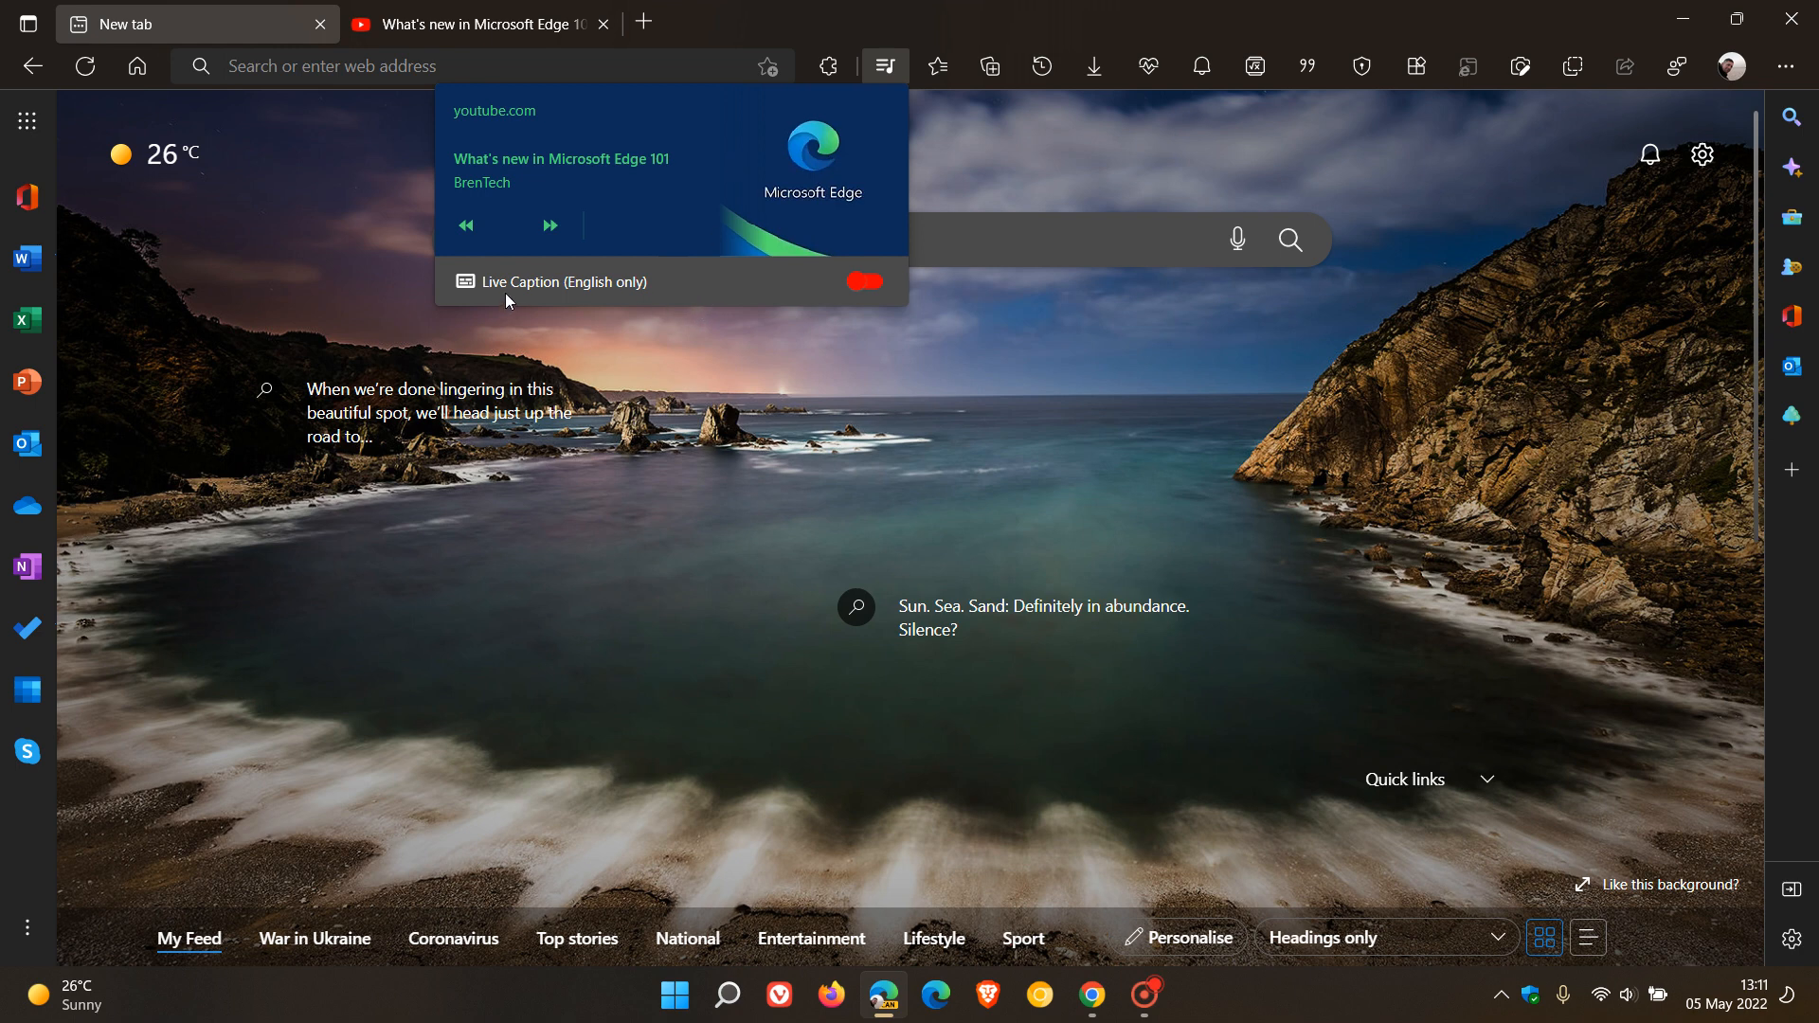
{"action": "mouse_move", "coordinate": [531, 292]}
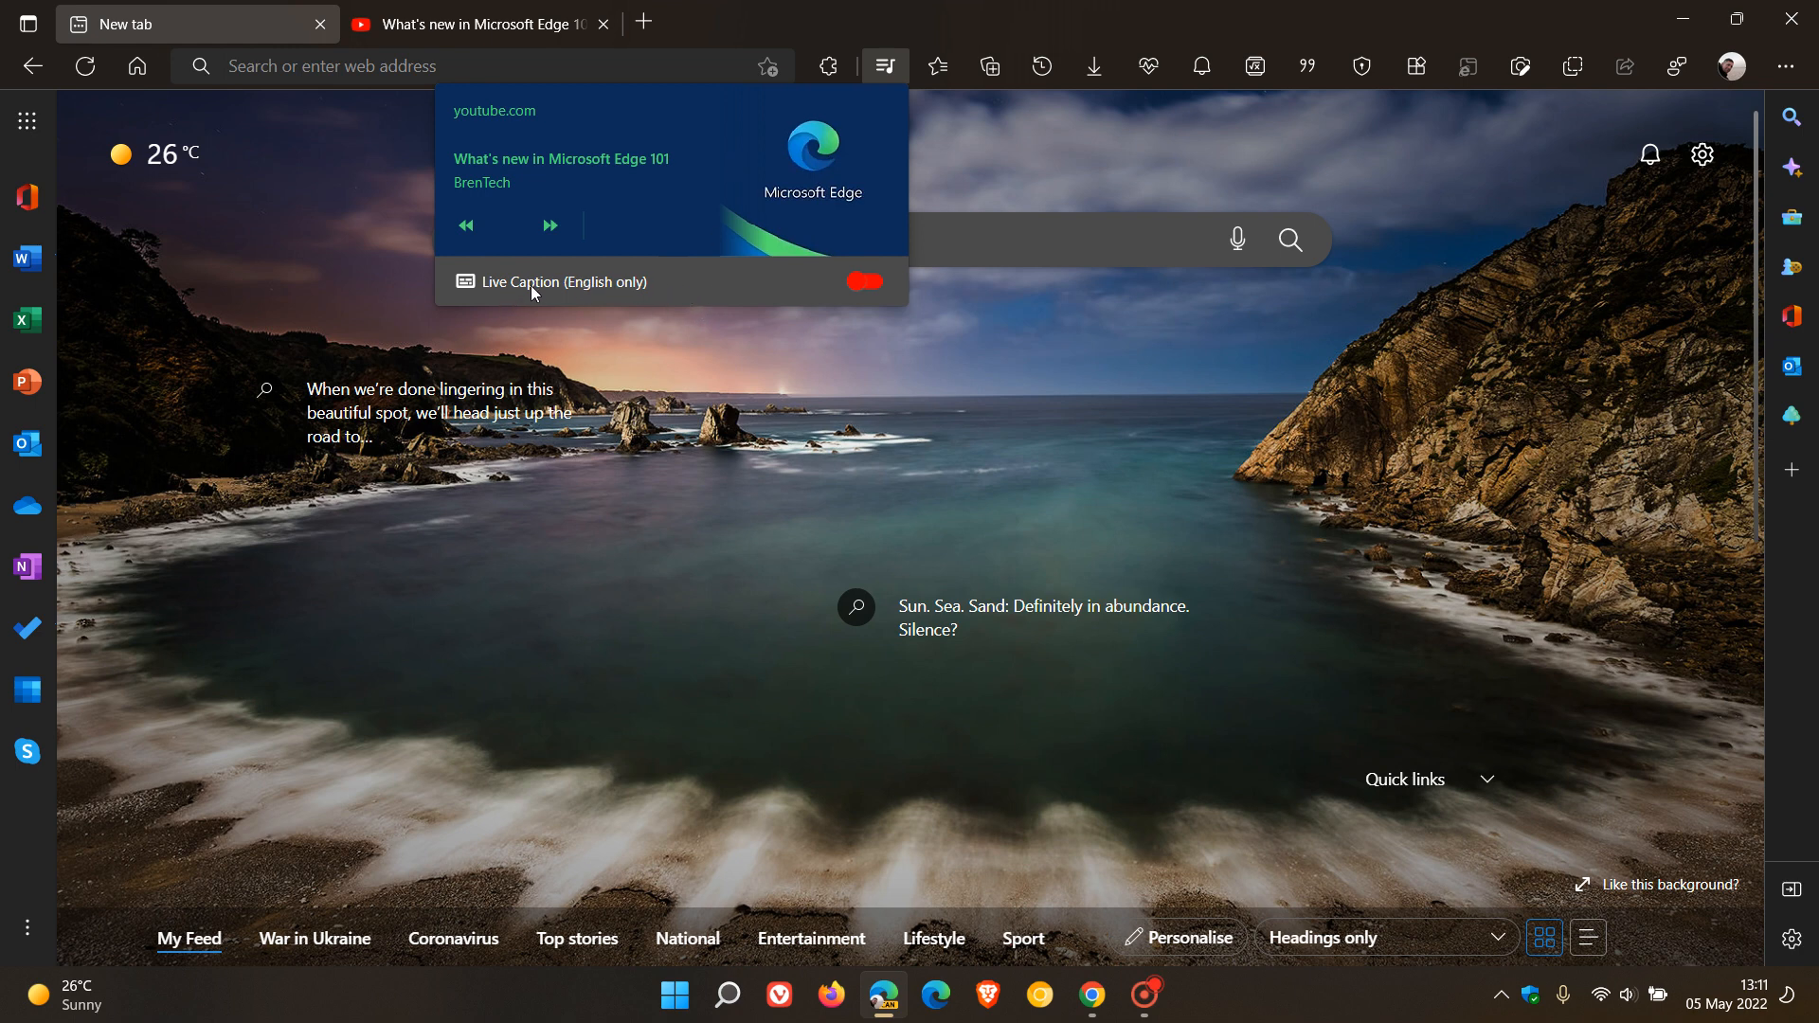
{"action": "mouse_move", "coordinate": [699, 296]}
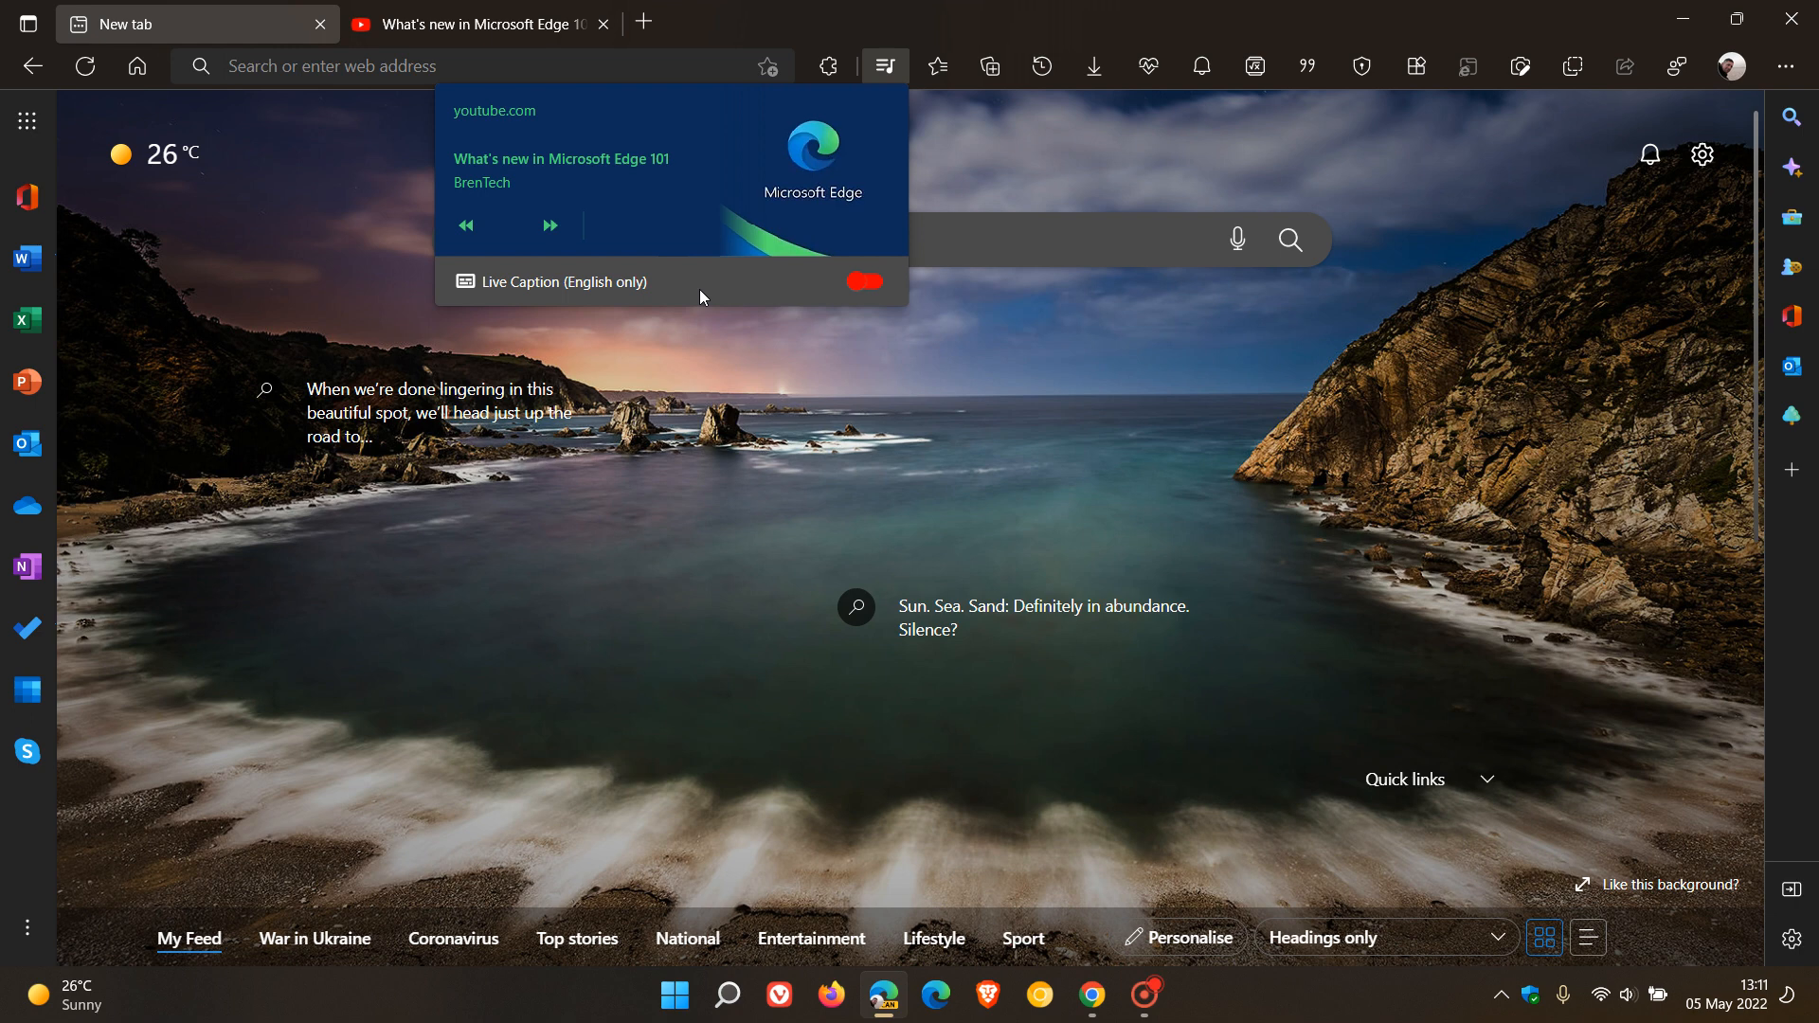
{"action": "mouse_move", "coordinate": [1397, 474]}
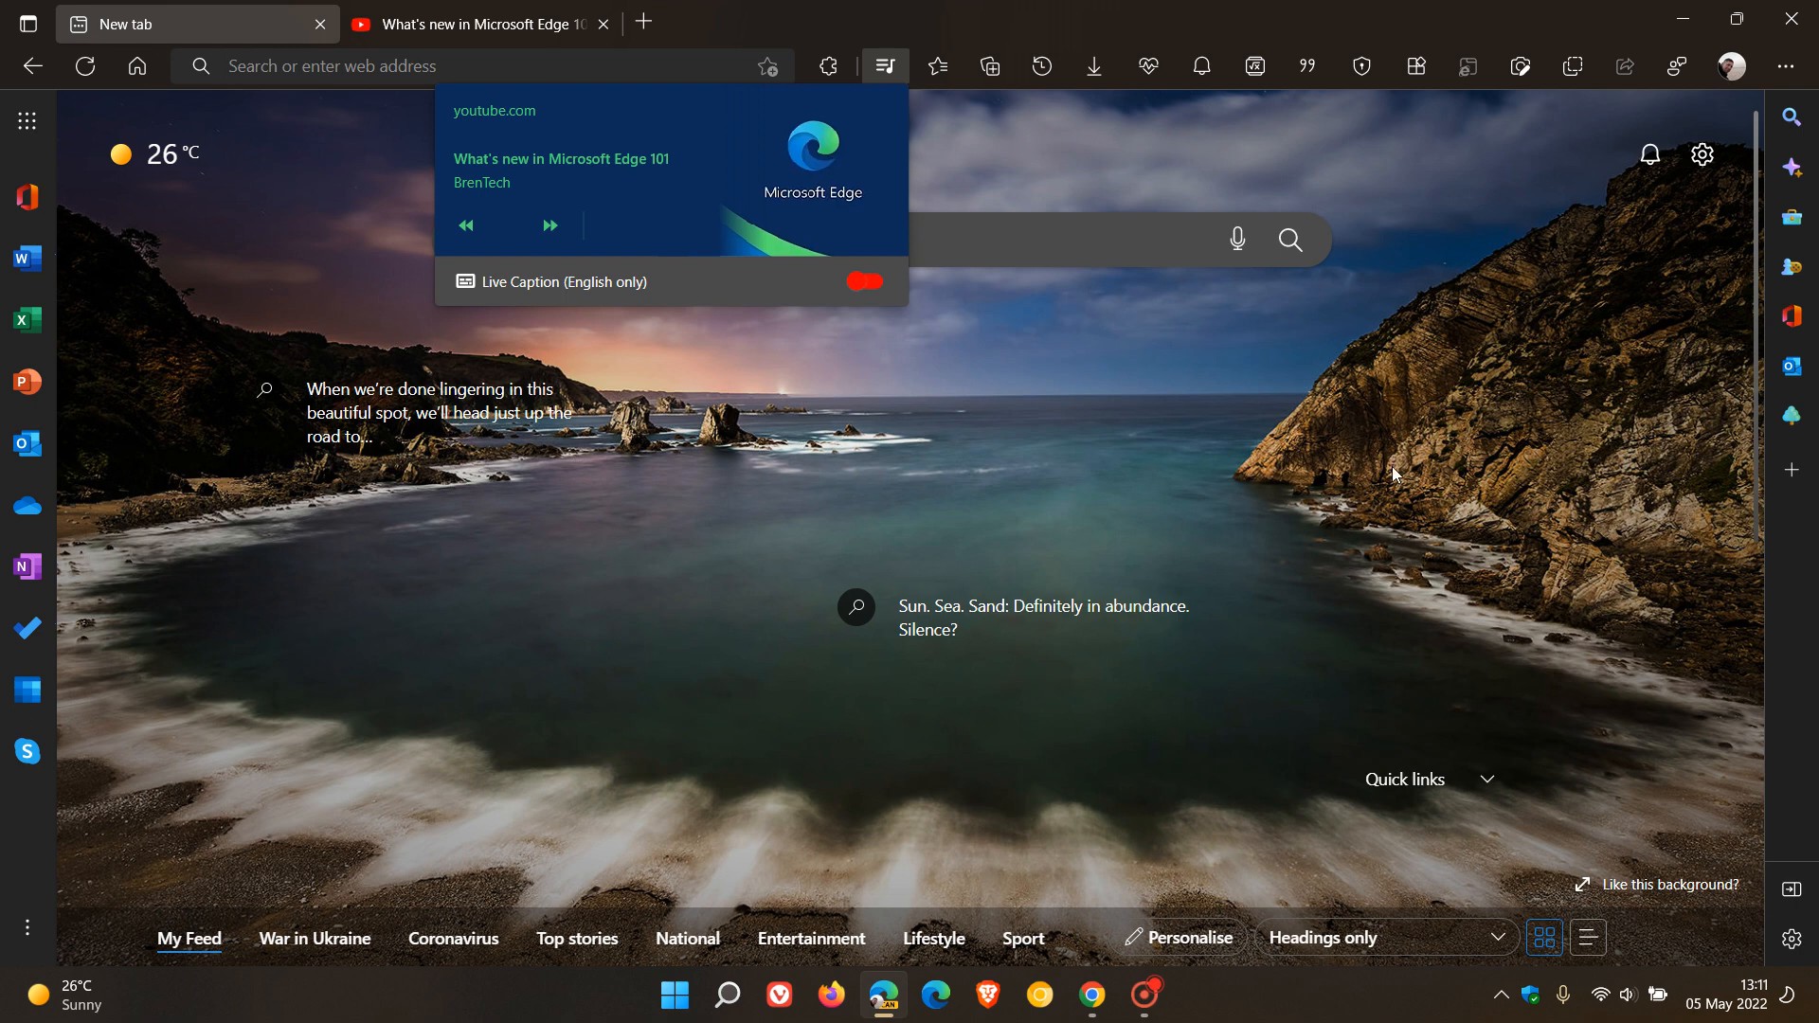
{"action": "left_click", "coordinate": [1730, 67]}
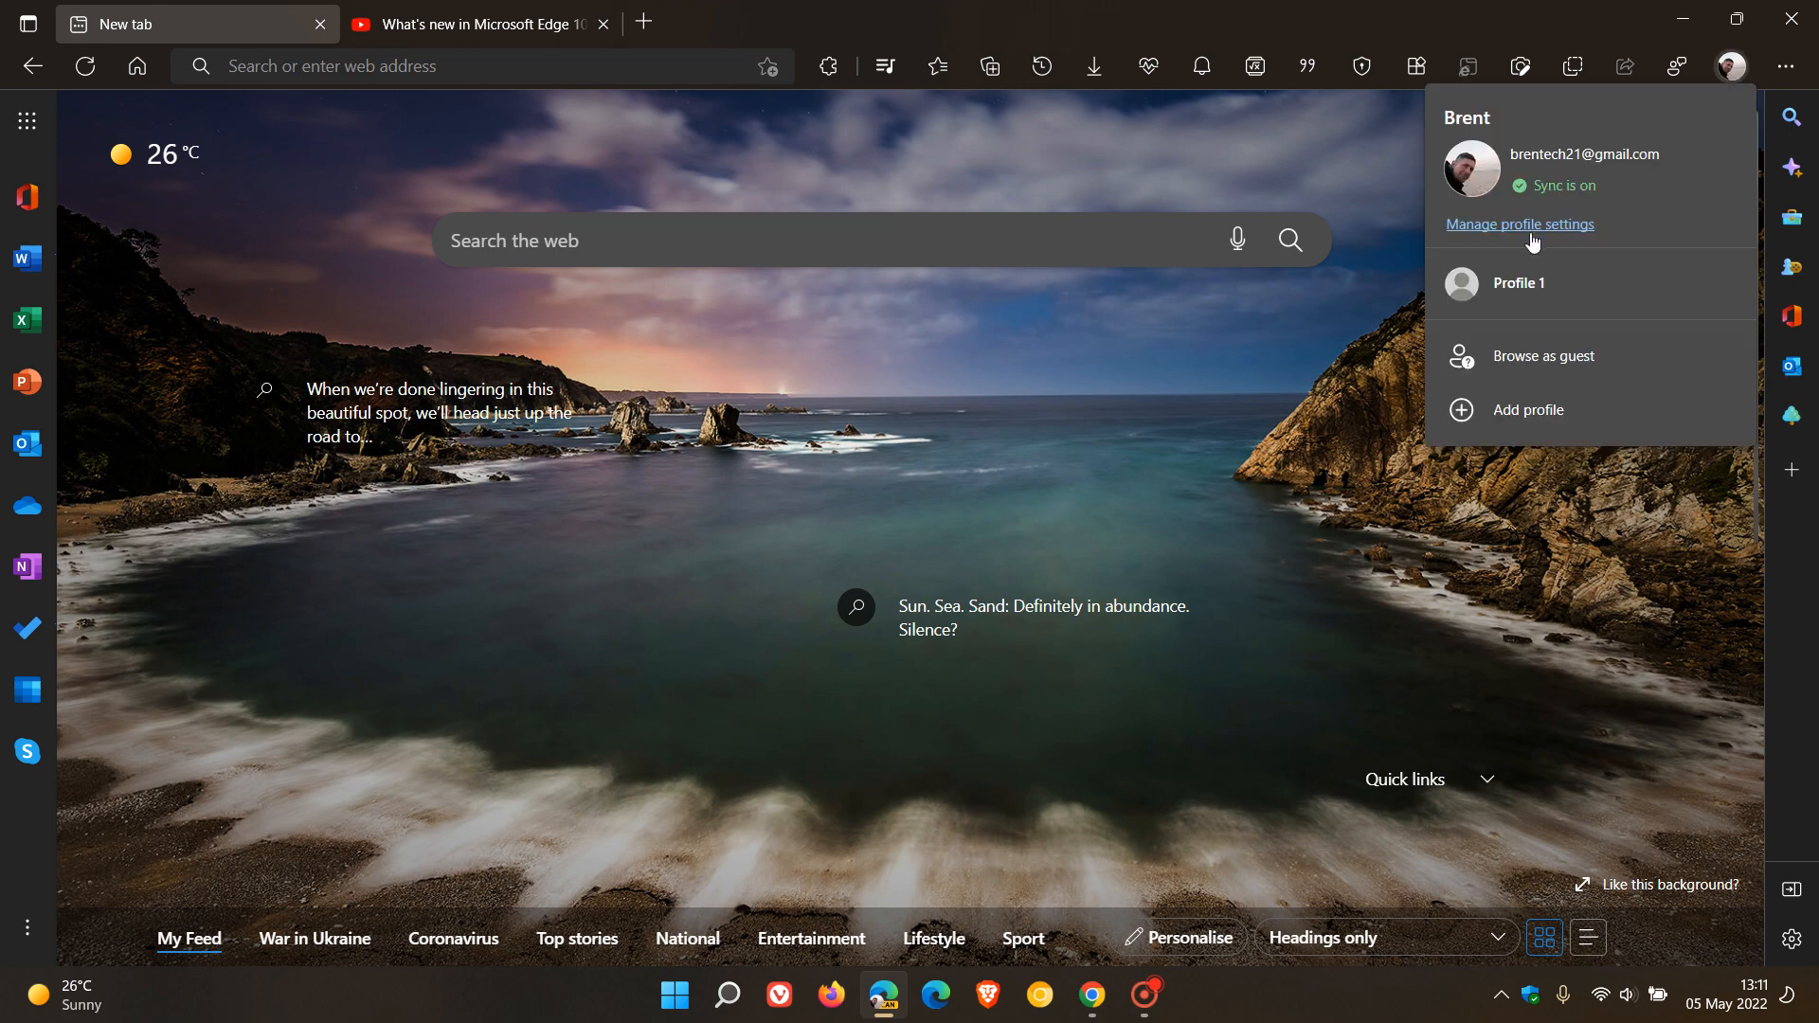
{"action": "left_click", "coordinate": [1517, 224]}
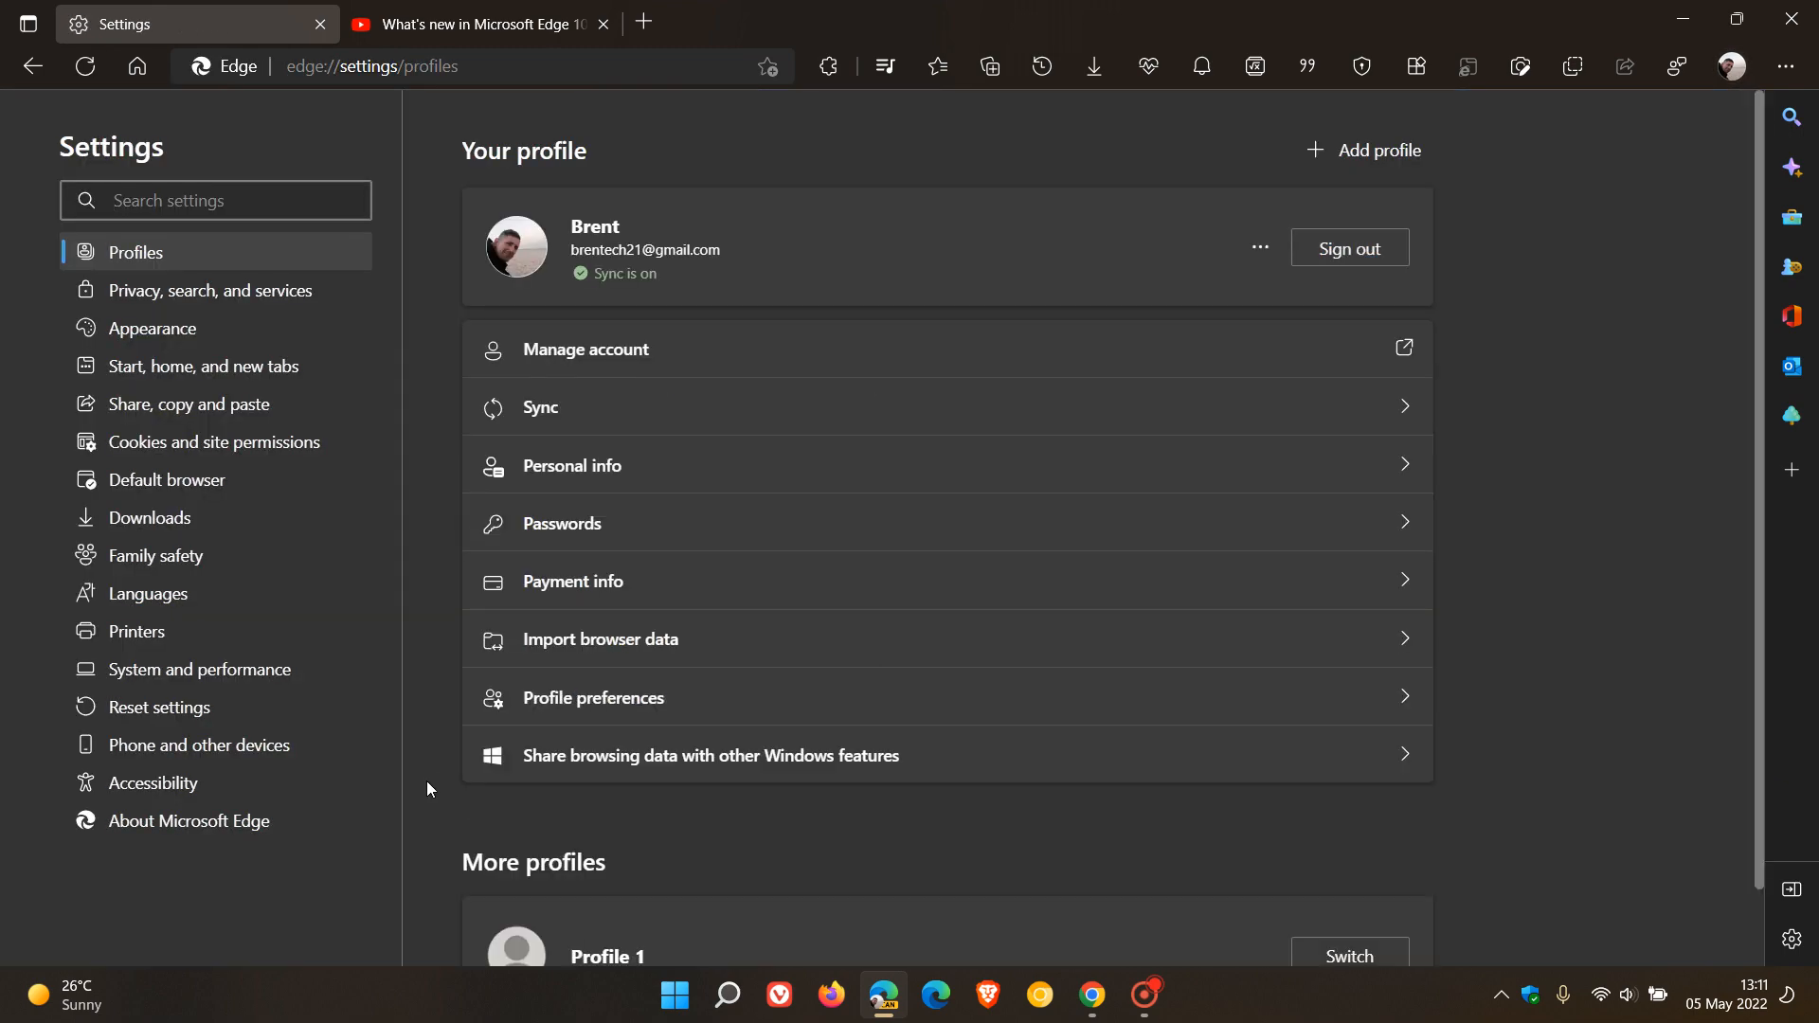
{"action": "left_click", "coordinate": [151, 783]}
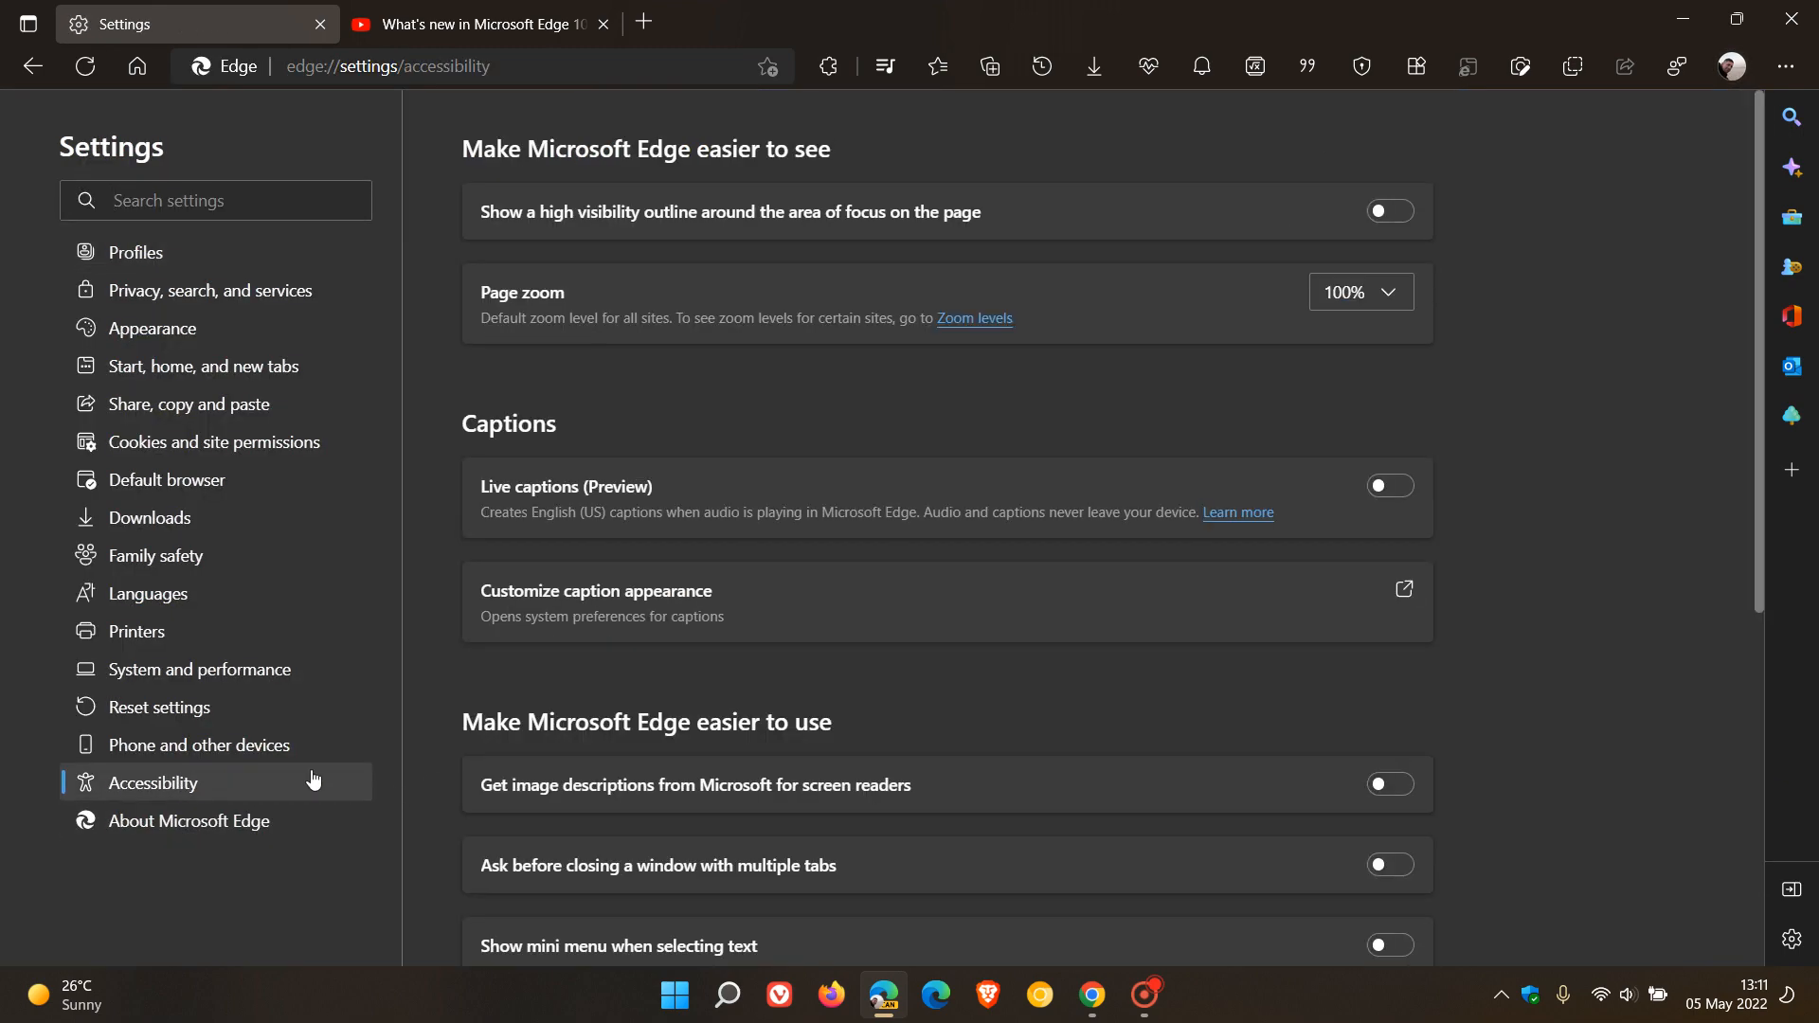
{"action": "mouse_move", "coordinate": [1296, 501]}
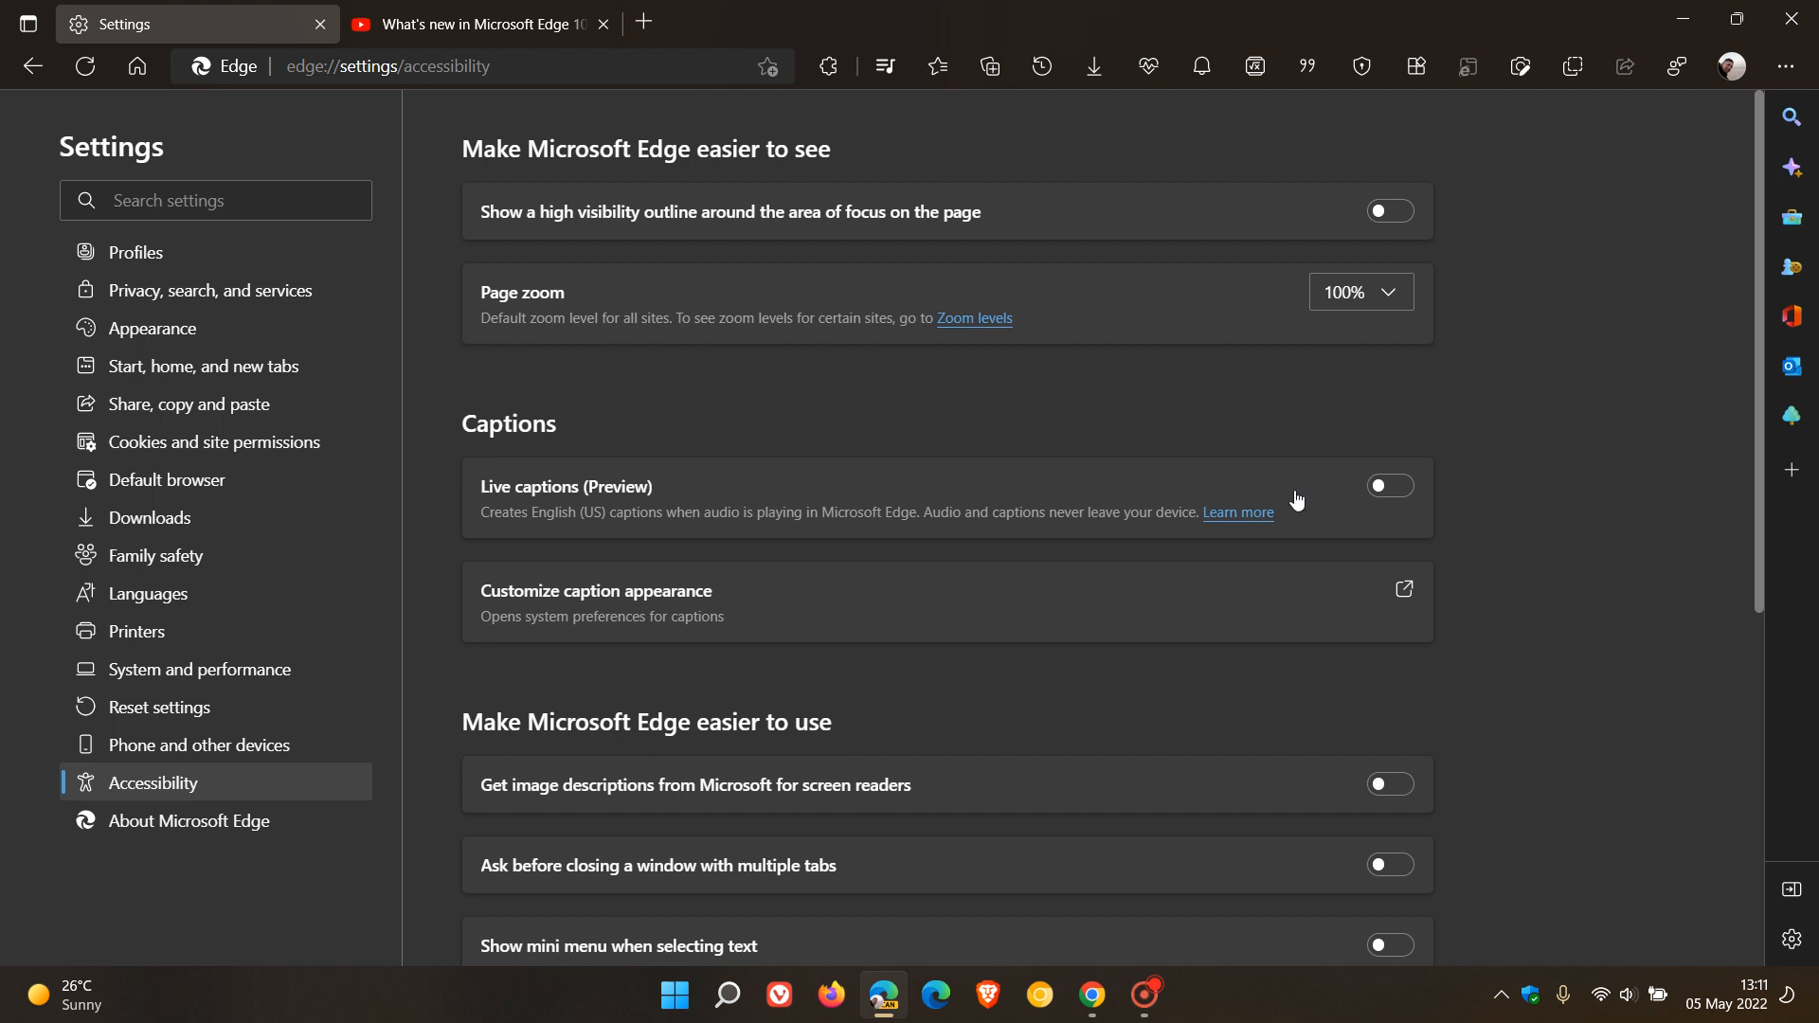
{"action": "mouse_move", "coordinate": [621, 498]}
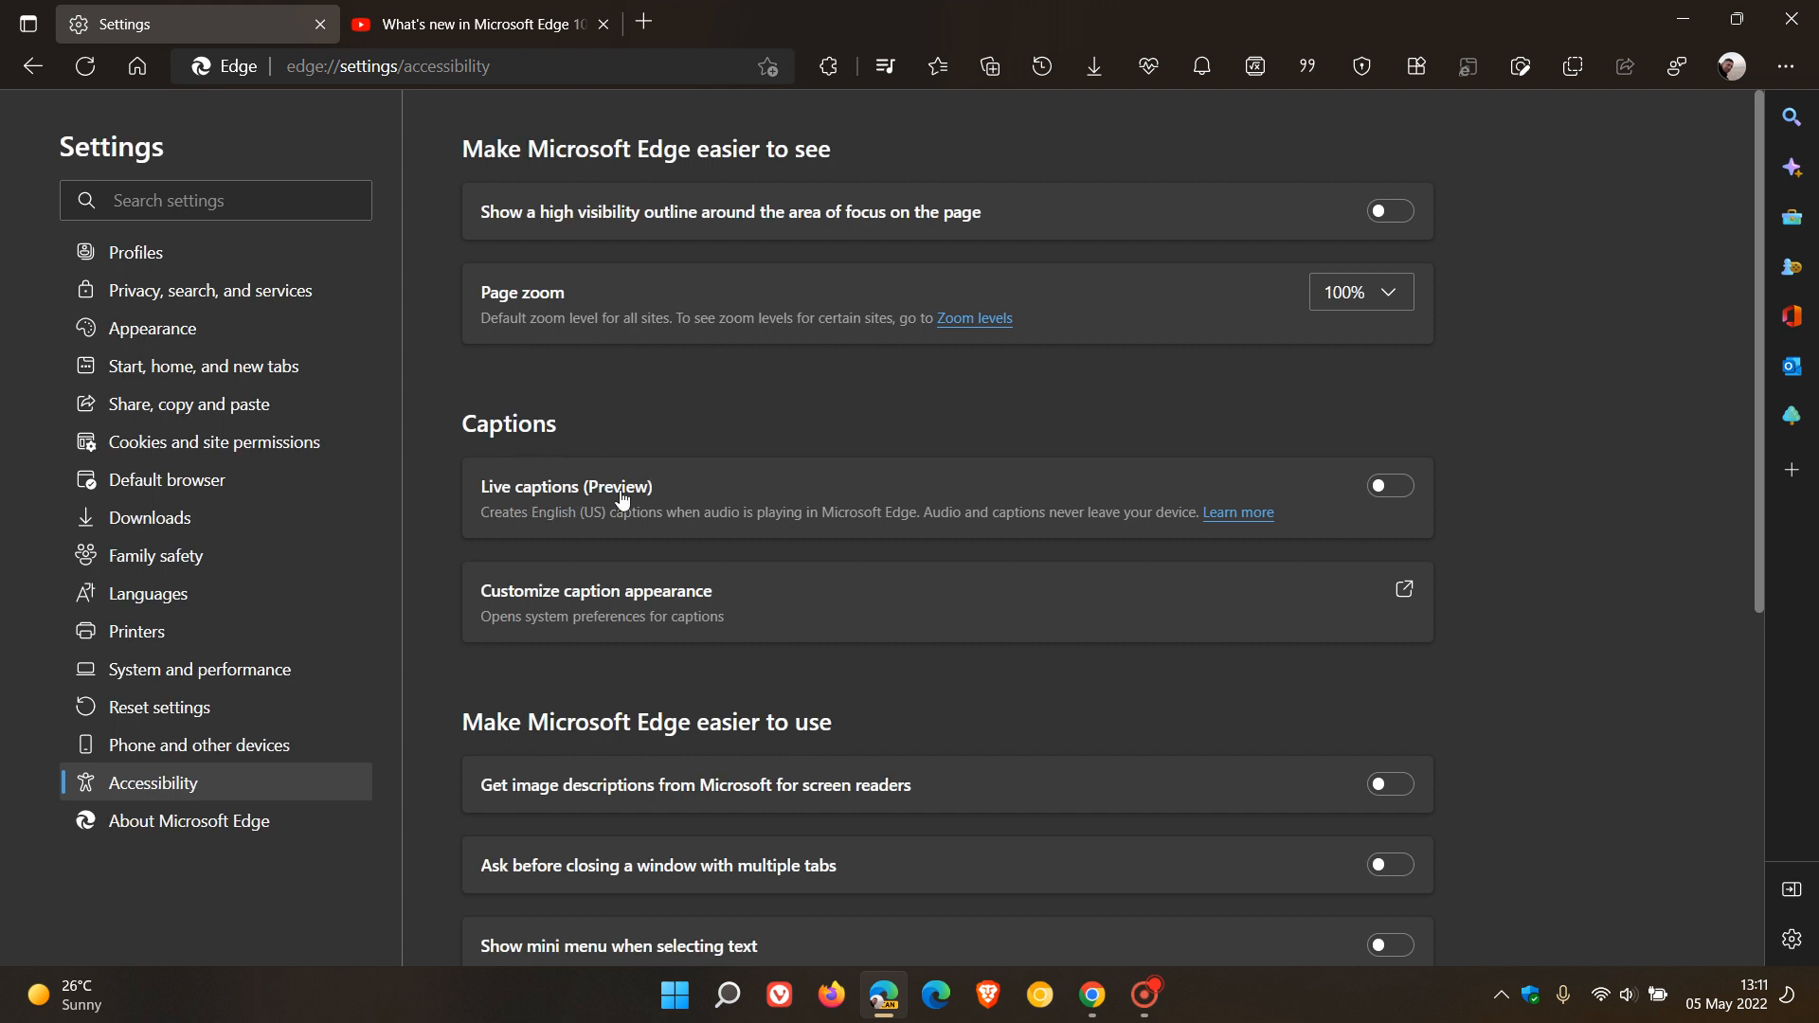
{"action": "mouse_move", "coordinate": [574, 540]}
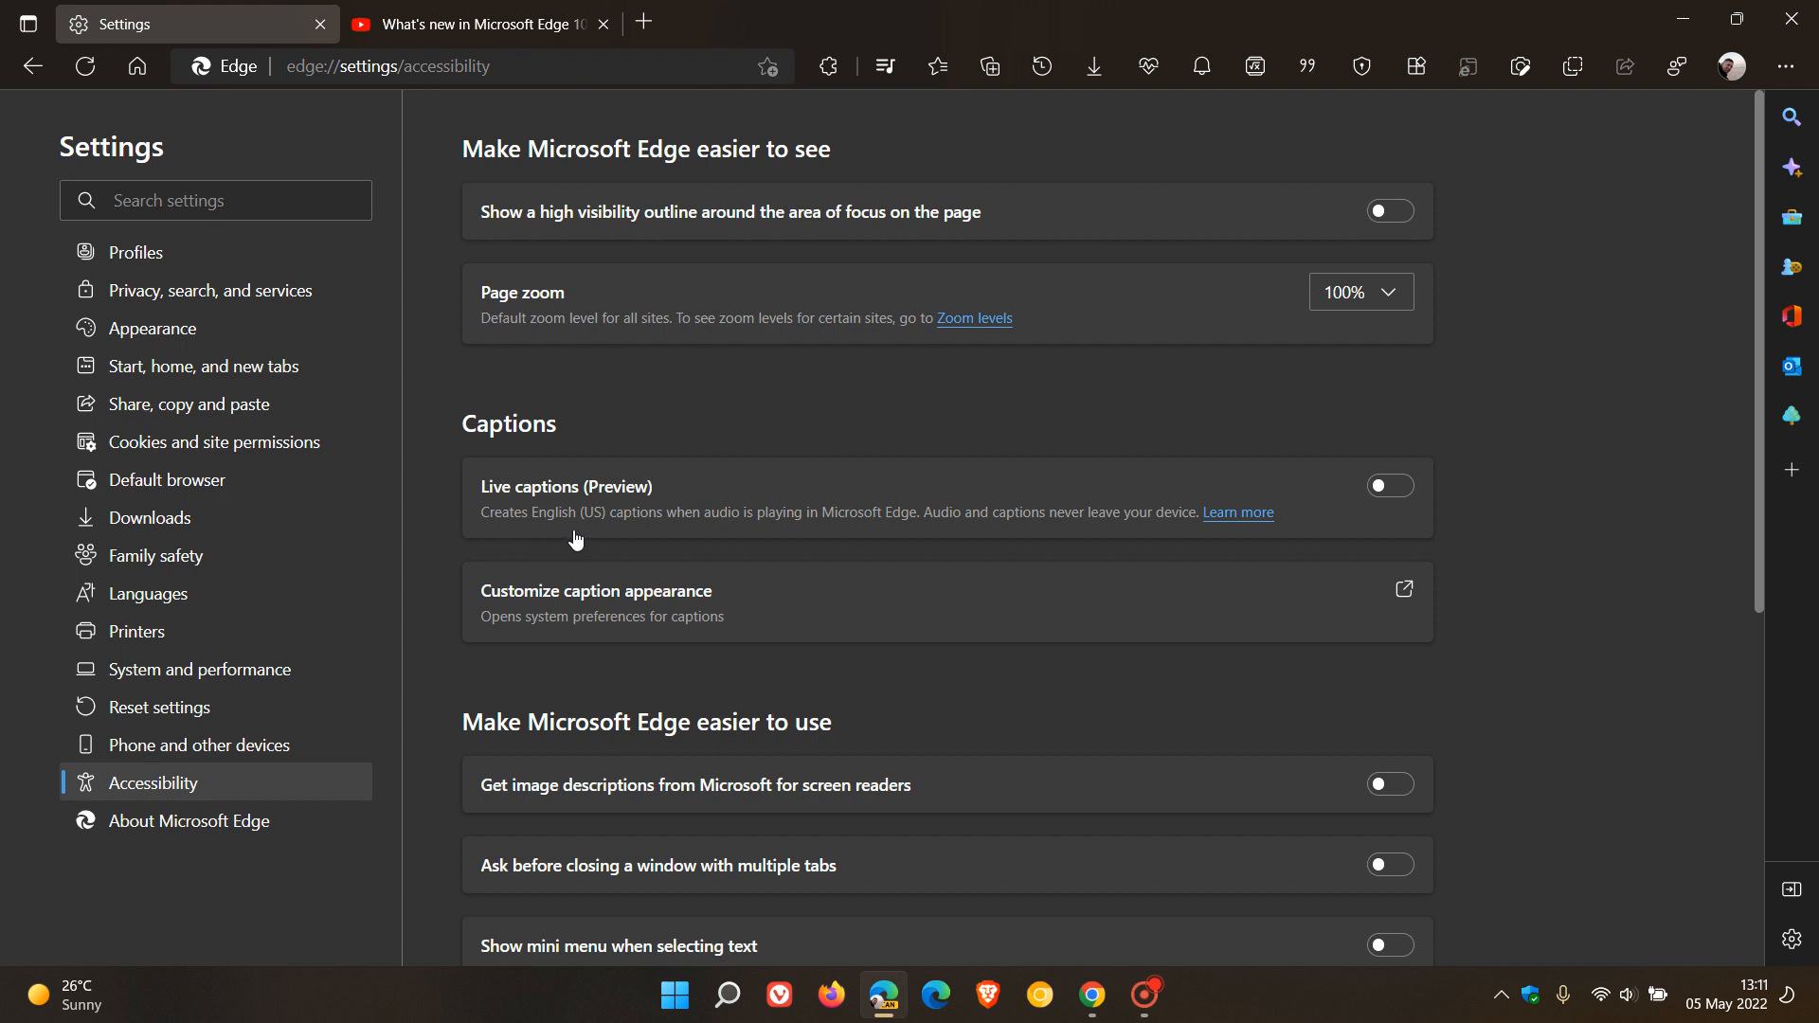
{"action": "mouse_move", "coordinate": [852, 540]}
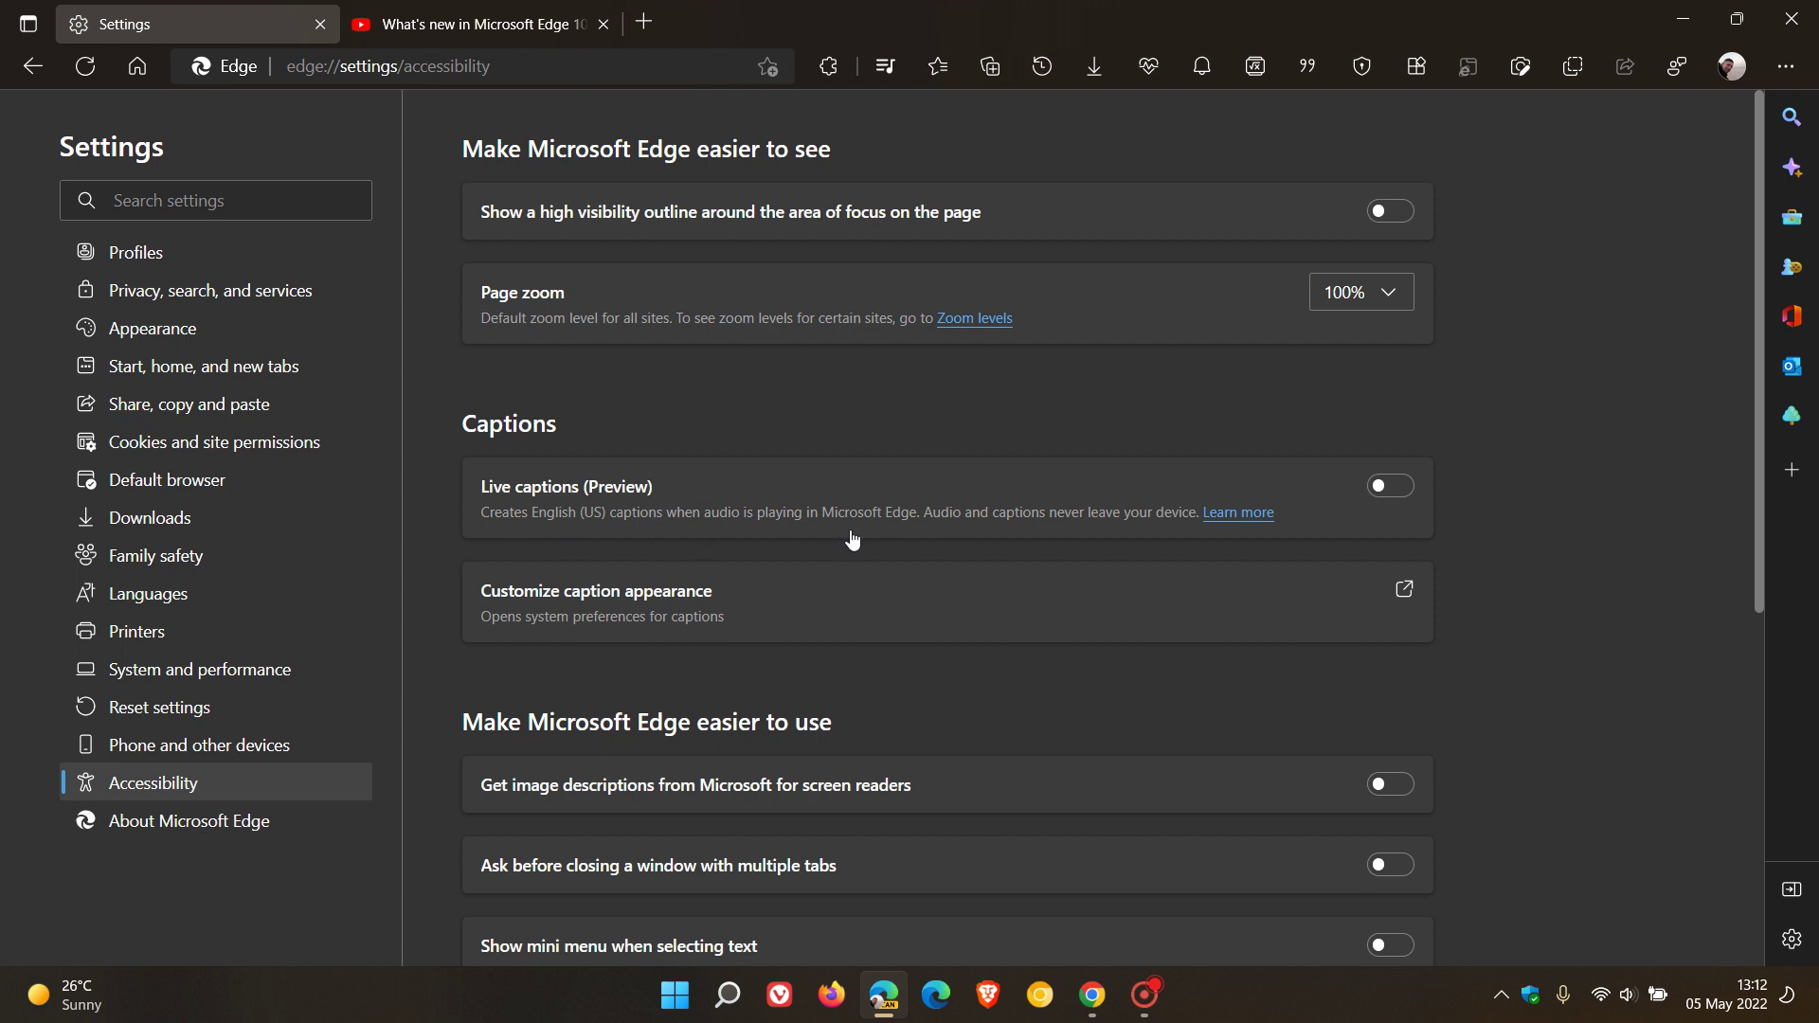
{"action": "mouse_move", "coordinate": [1066, 538]}
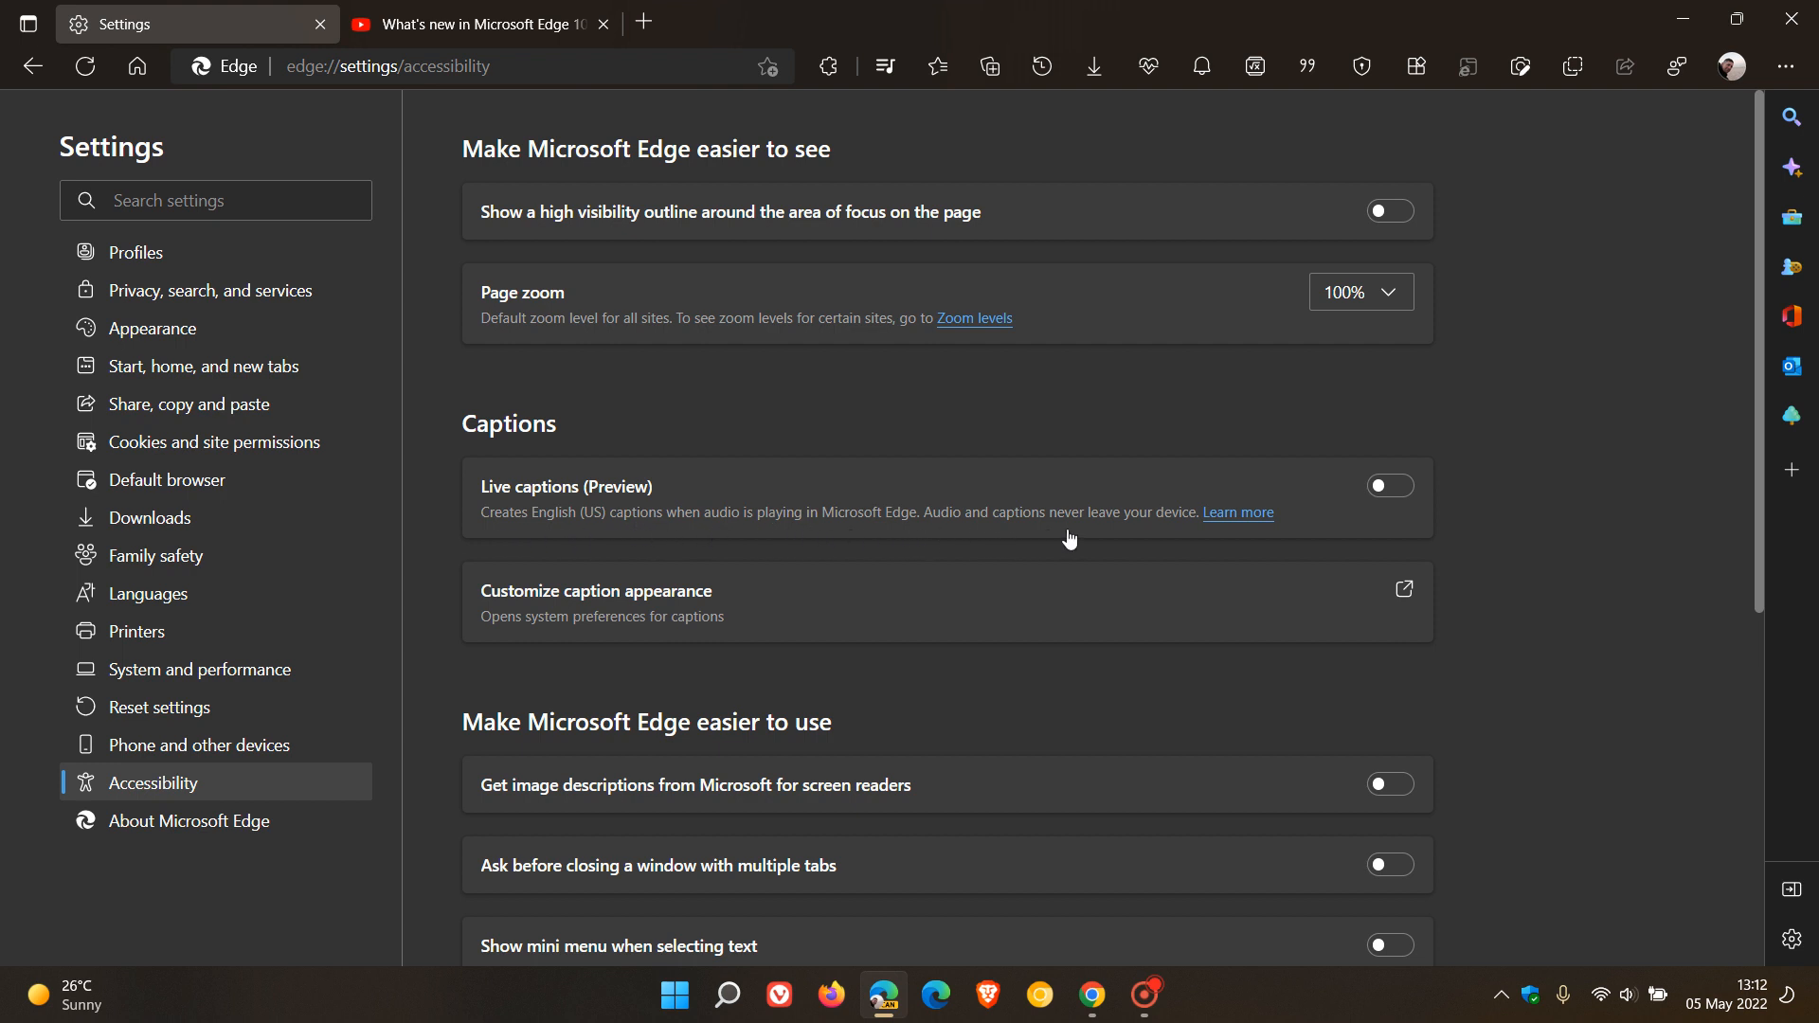
{"action": "mouse_move", "coordinate": [1108, 536]}
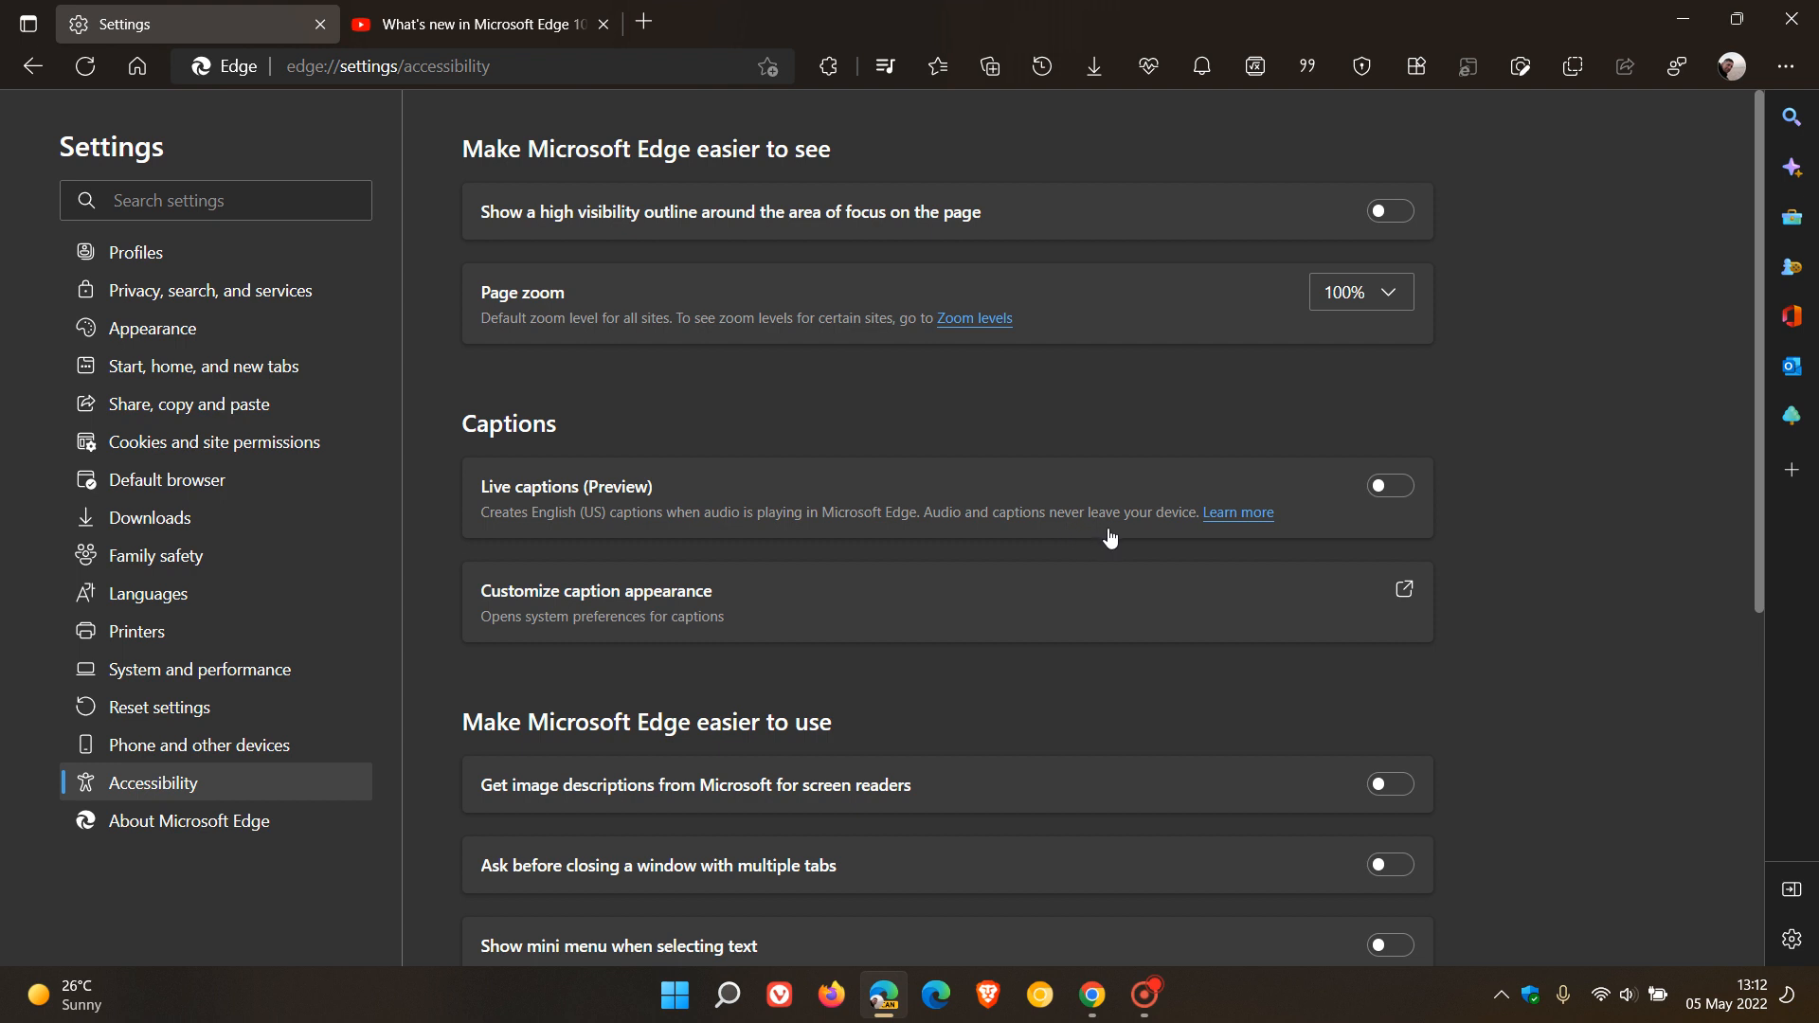
{"action": "mouse_move", "coordinate": [1392, 544]}
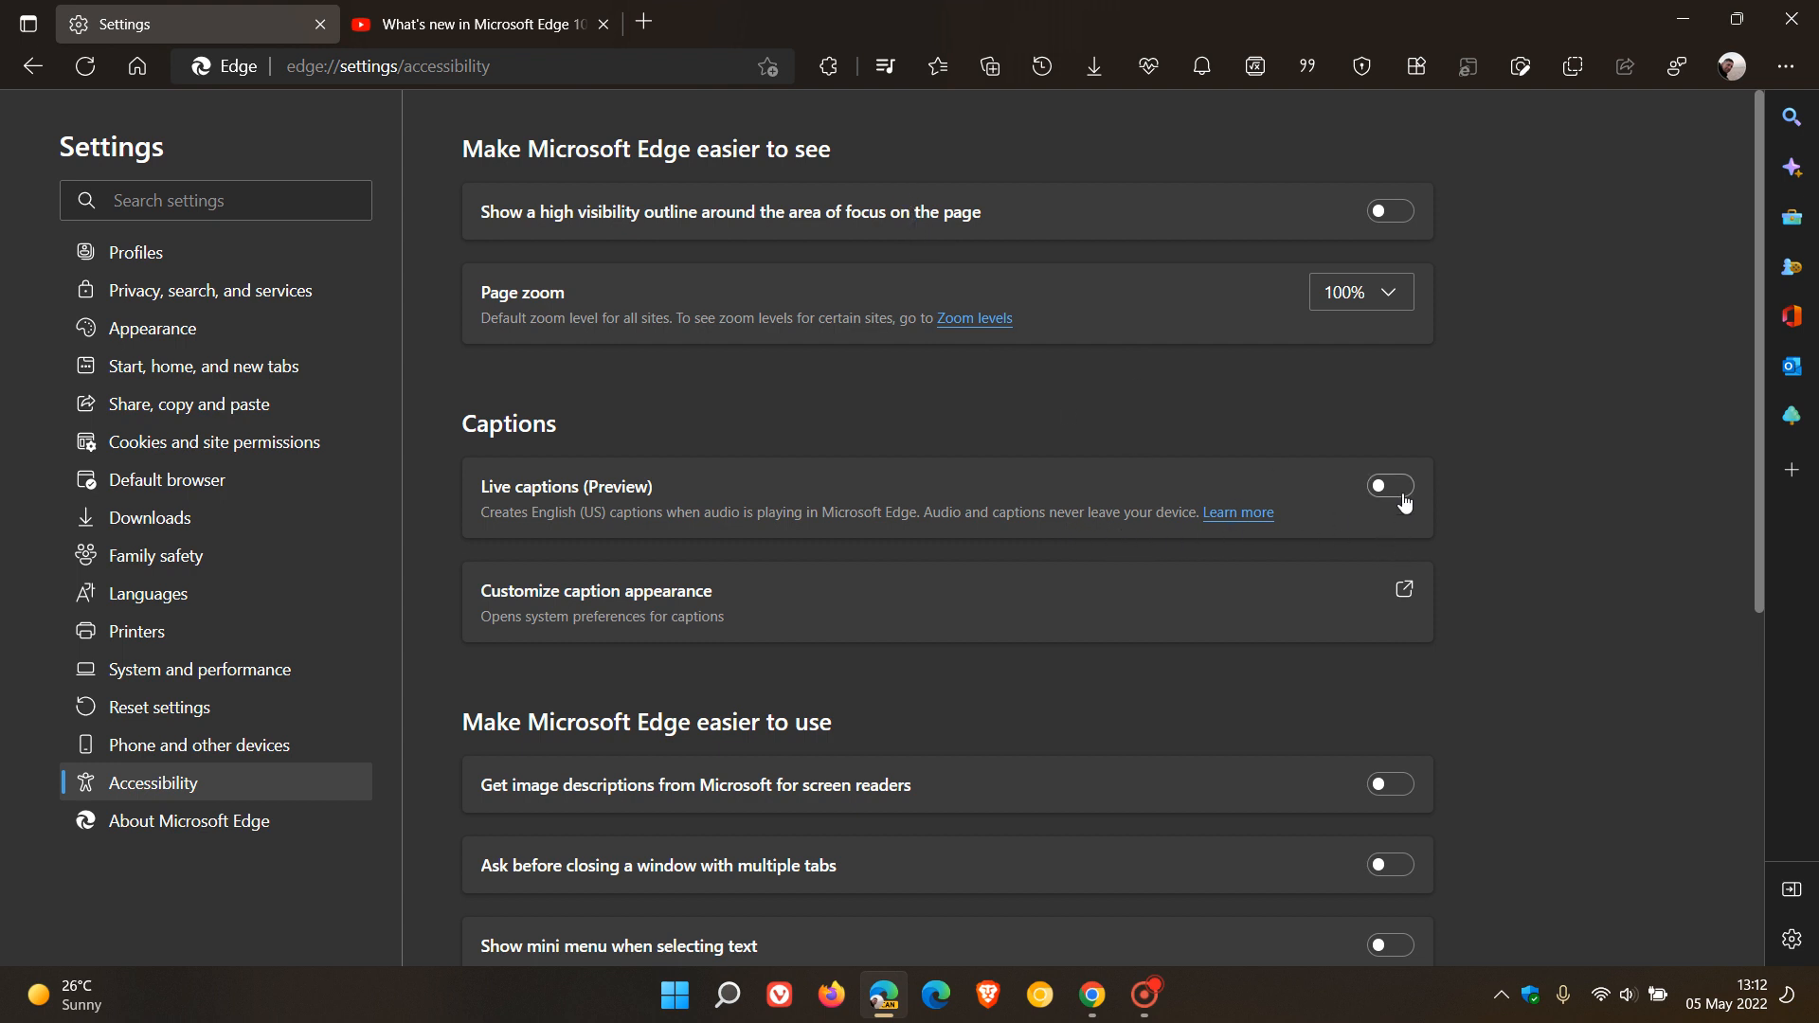
Toggle Live captions on and back off, then return to the New tab page via Home.
{"action": "left_click", "coordinate": [1389, 485]}
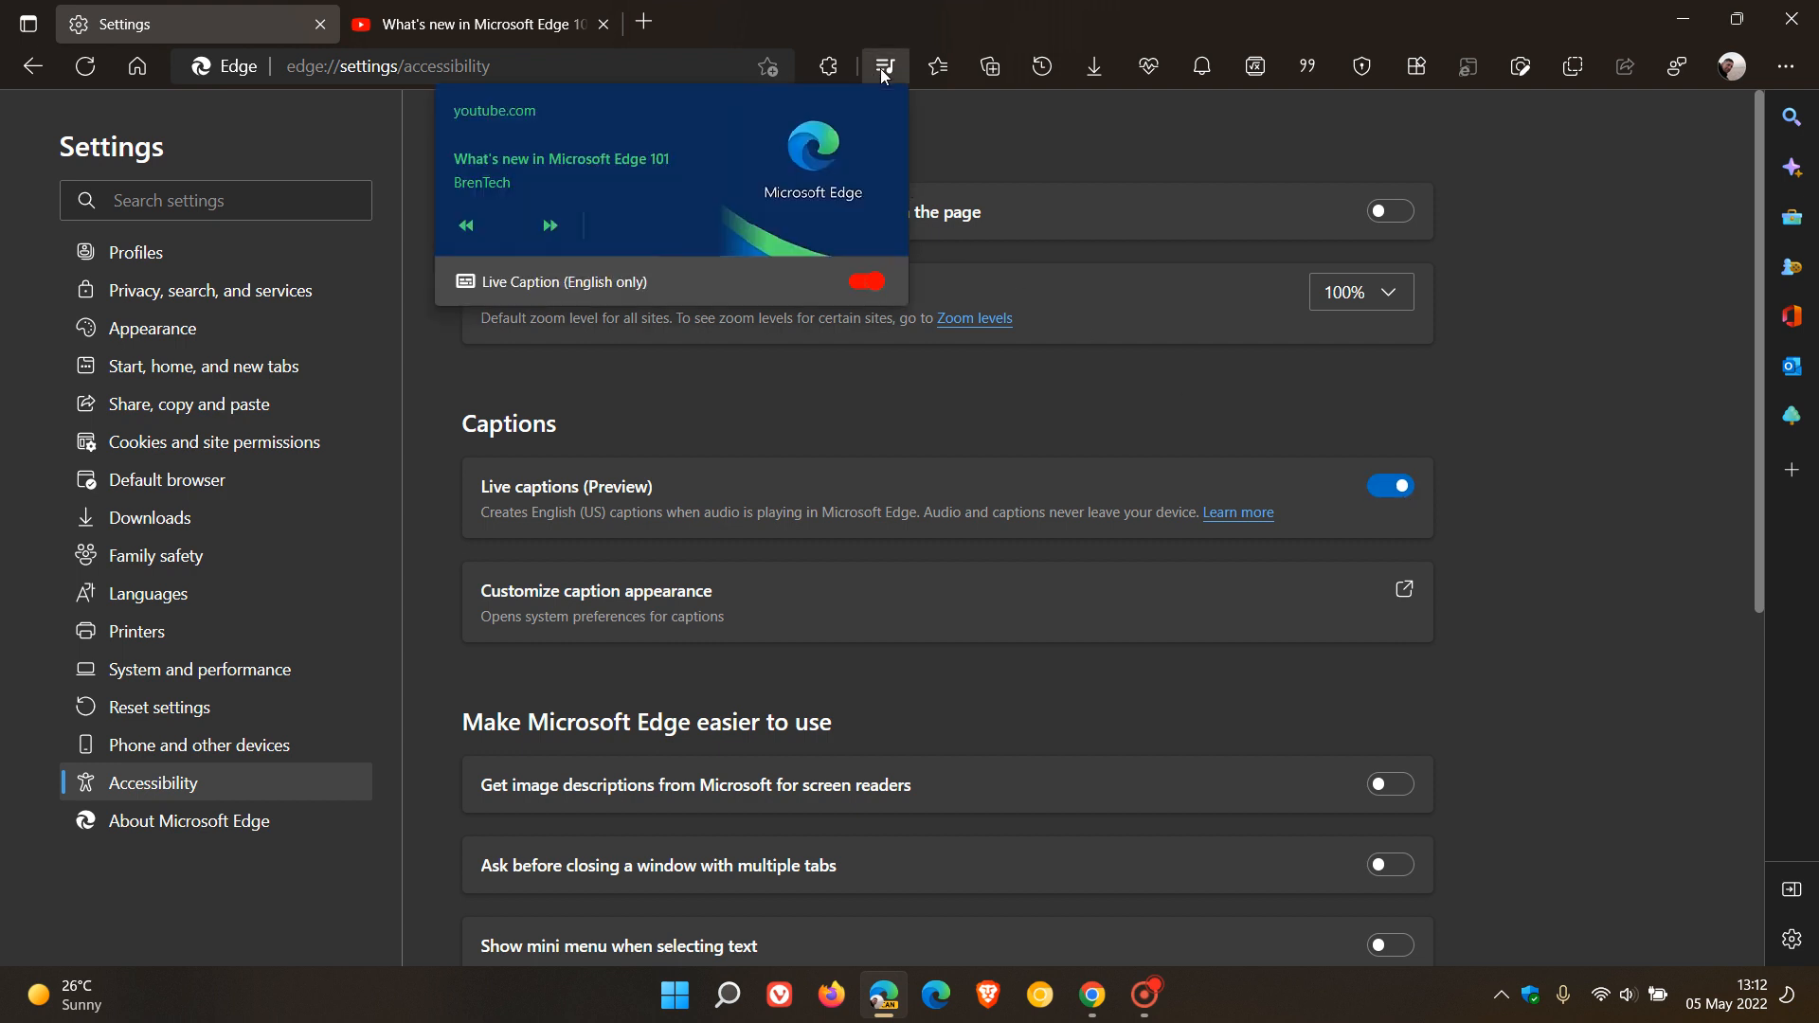
{"action": "mouse_move", "coordinate": [856, 286]}
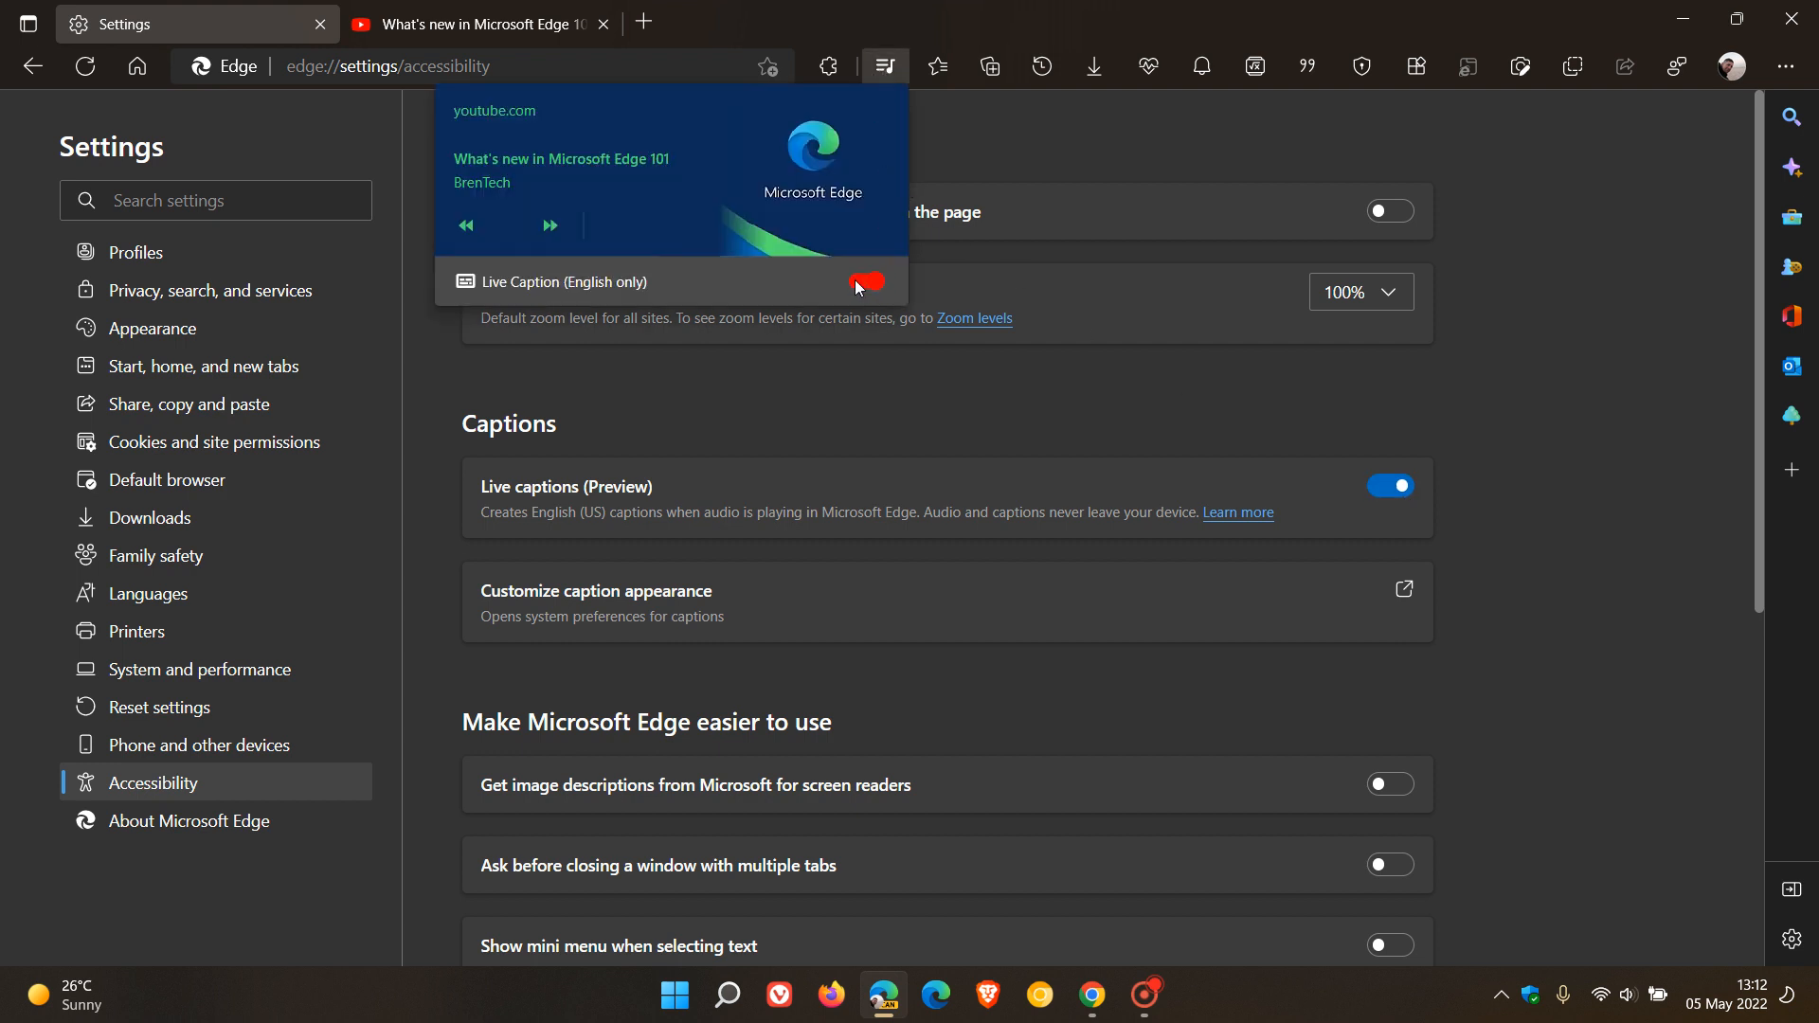
{"action": "left_click", "coordinate": [1389, 485]}
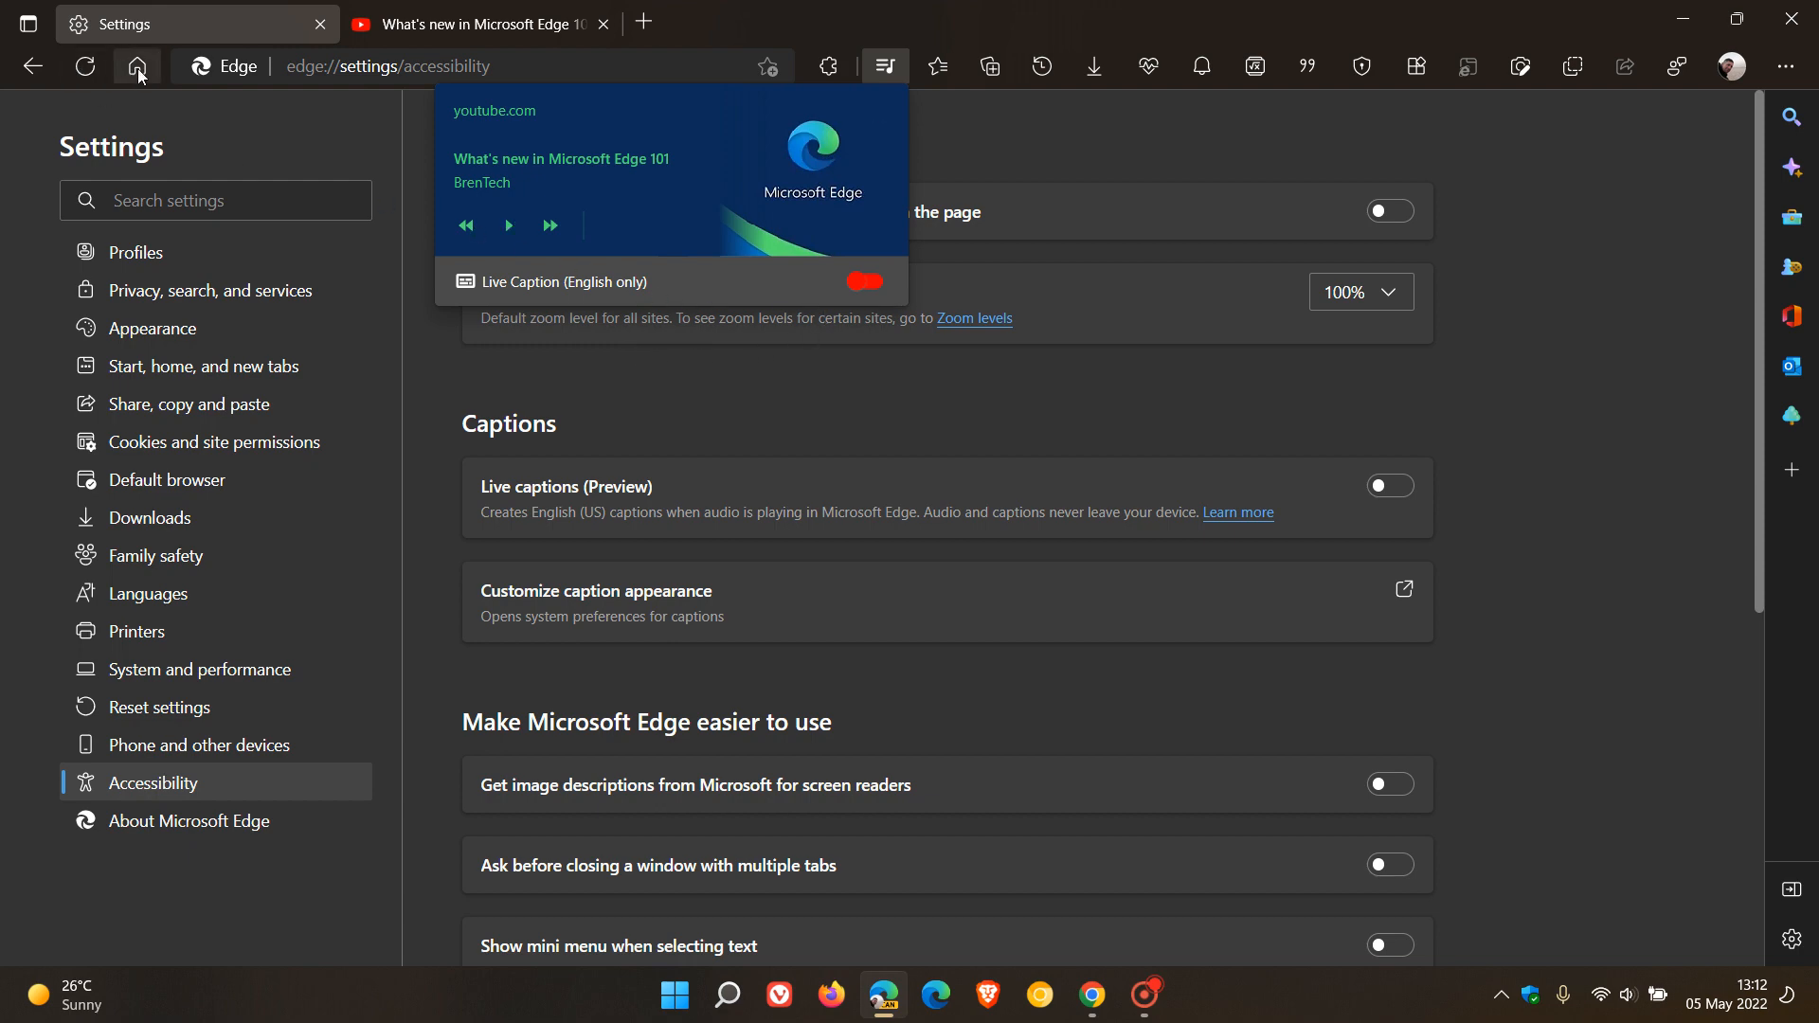
{"action": "left_click", "coordinate": [137, 66]}
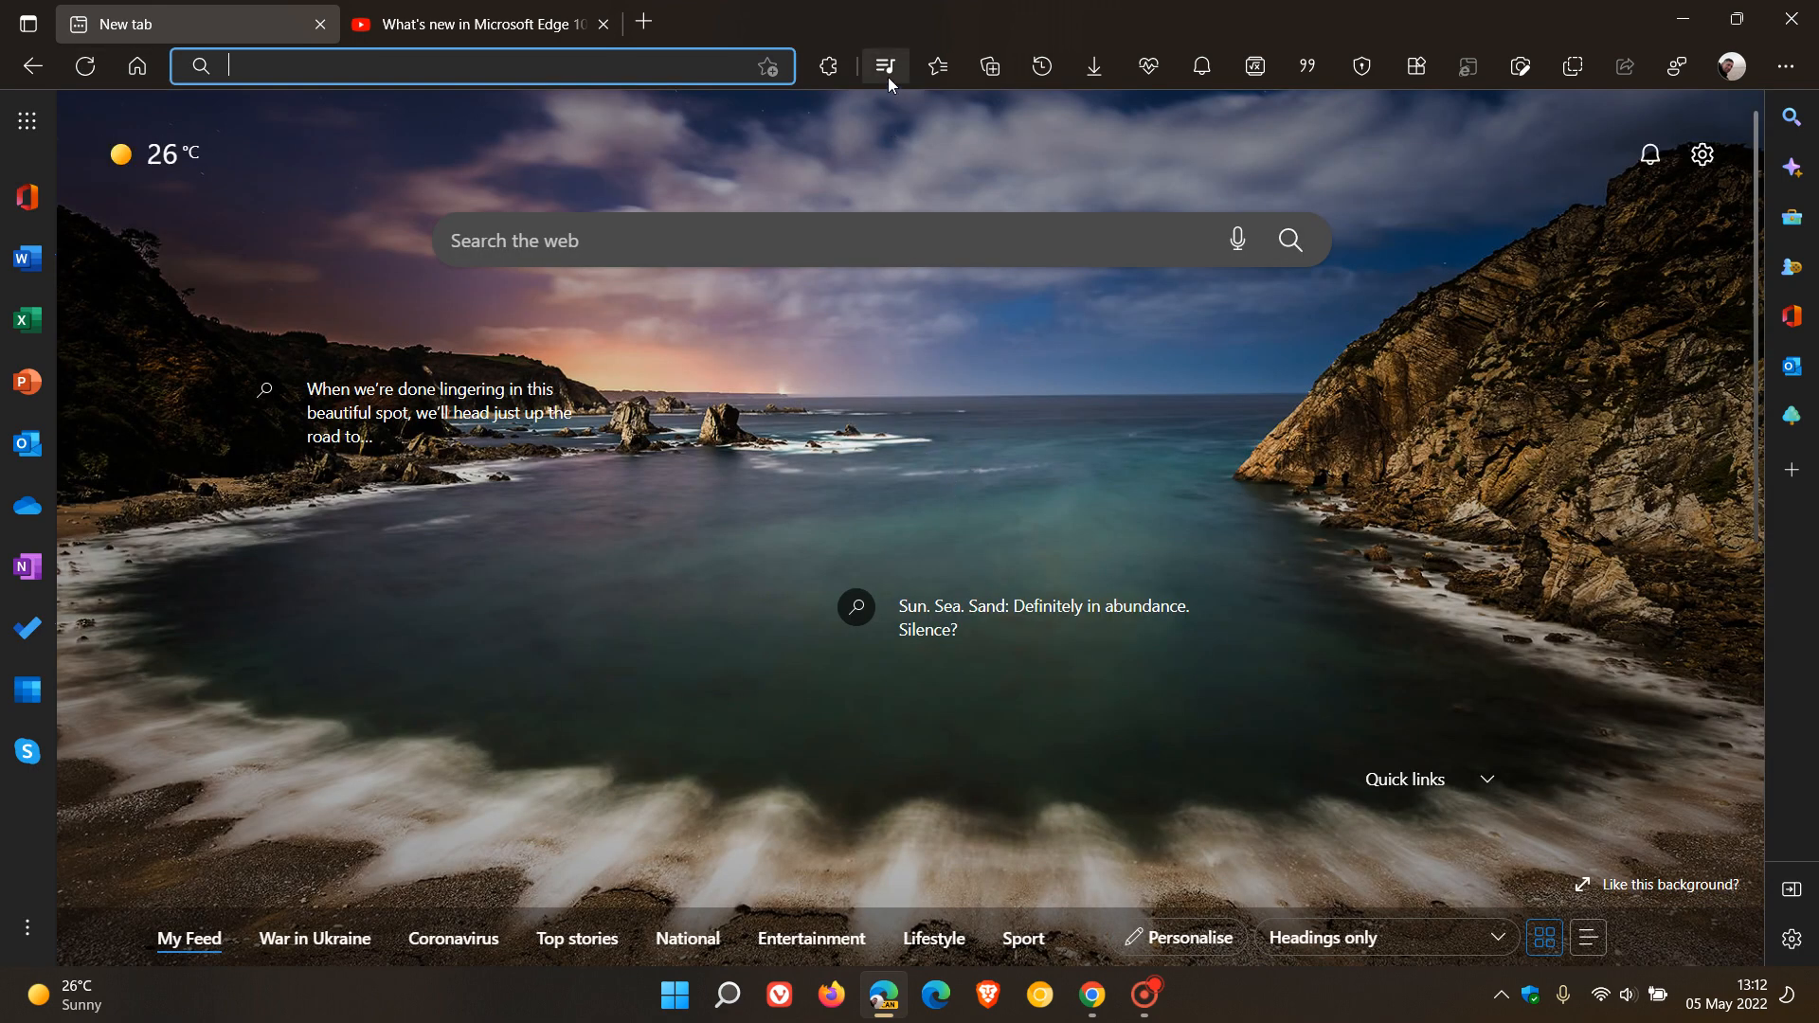
Resume the Edge 101 video from the YouTube tab so the Live captions window appears over the New tab.
{"action": "left_click", "coordinate": [884, 66]}
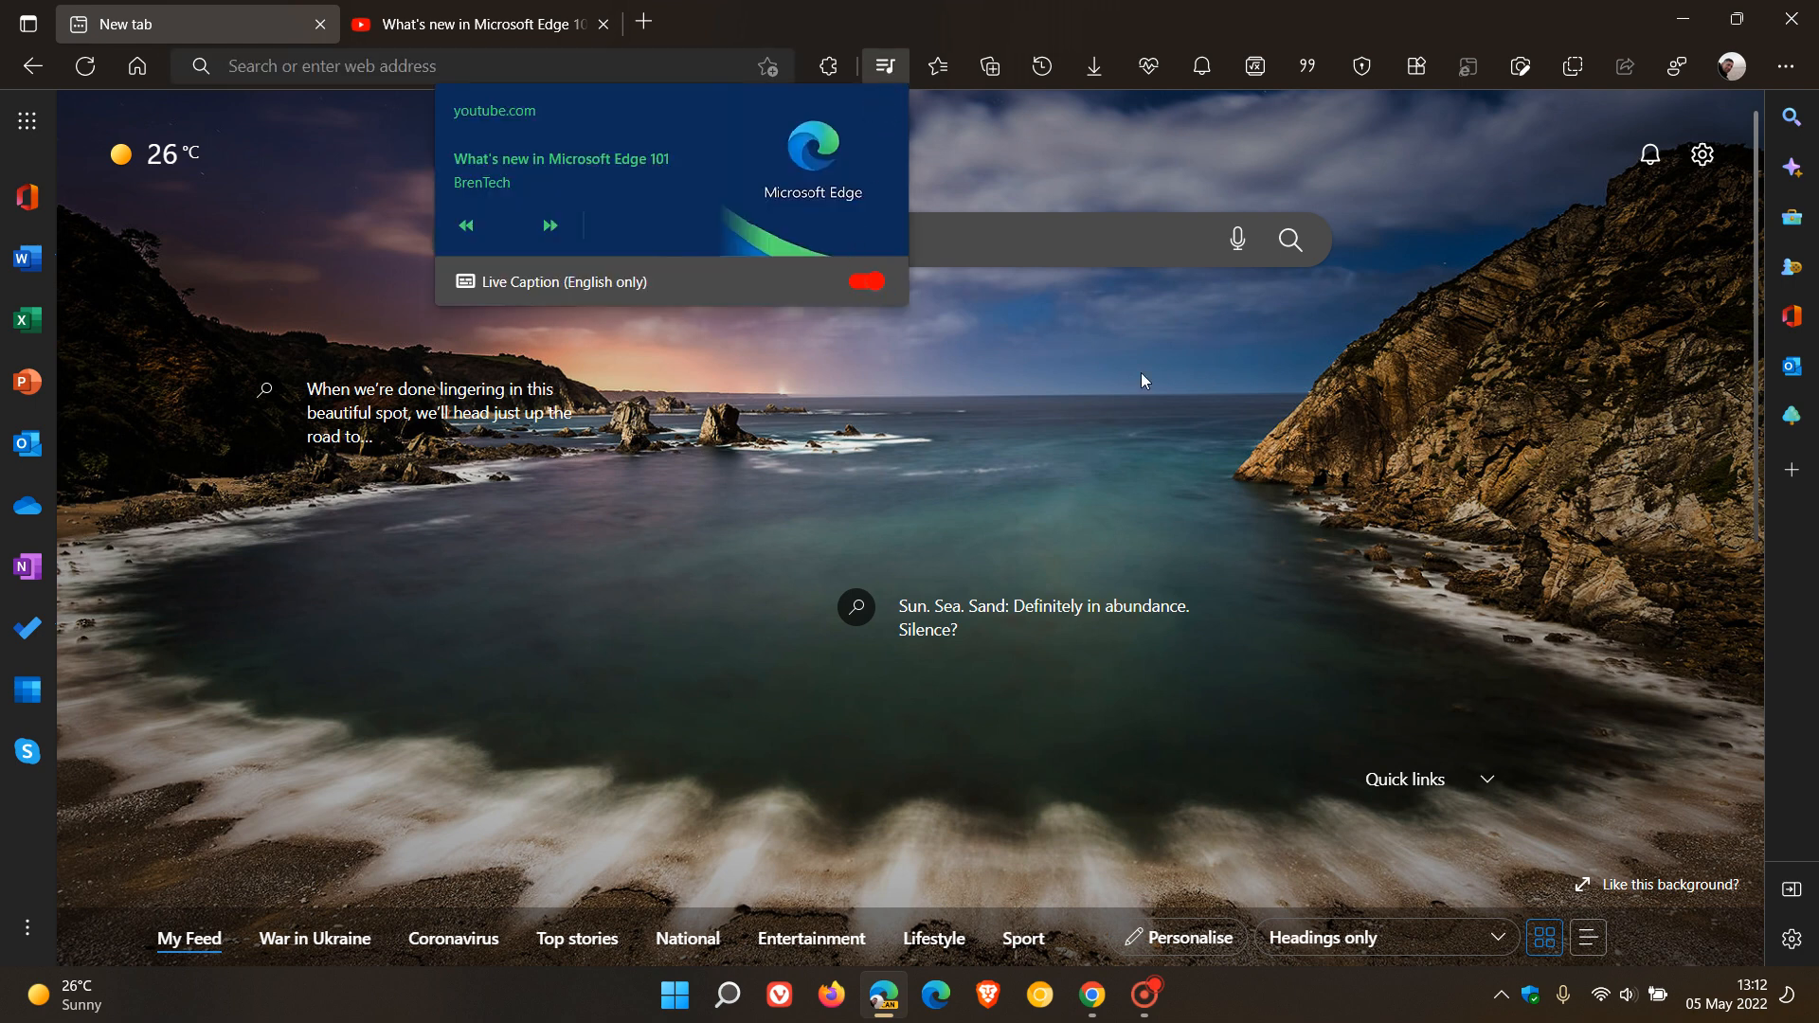
{"action": "mouse_move", "coordinate": [860, 486]}
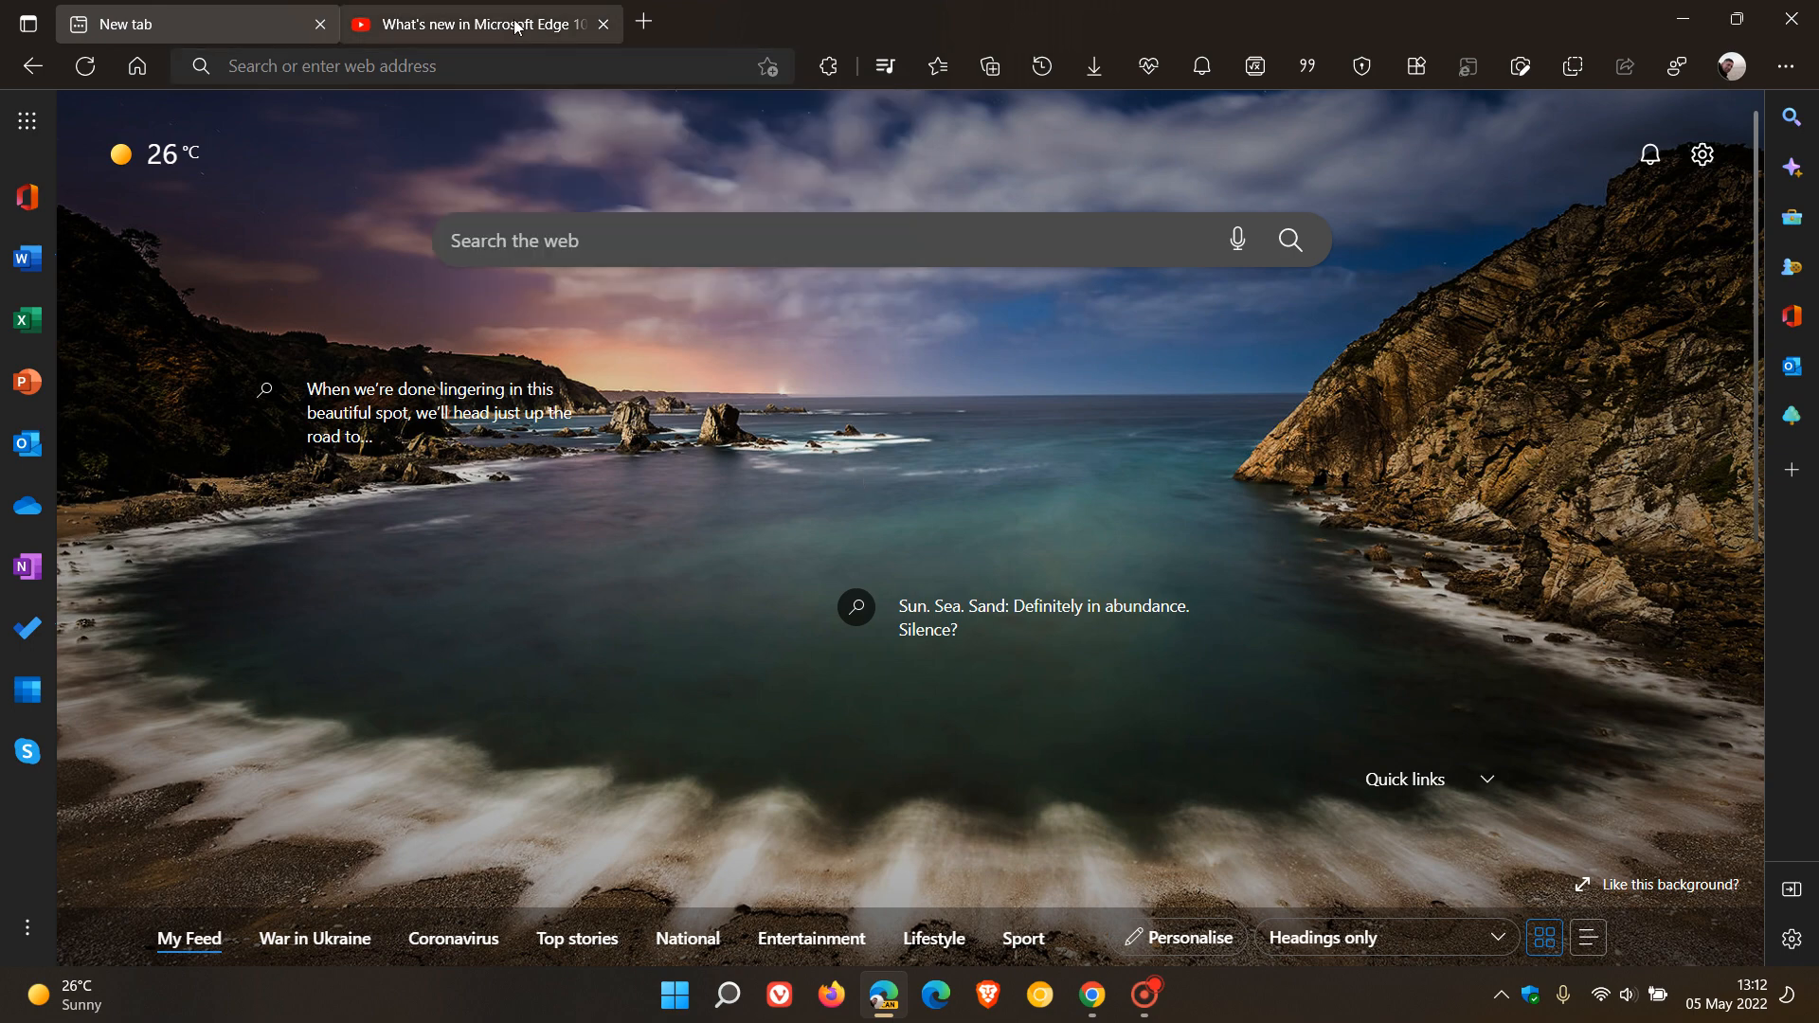
{"action": "left_click", "coordinate": [470, 23]}
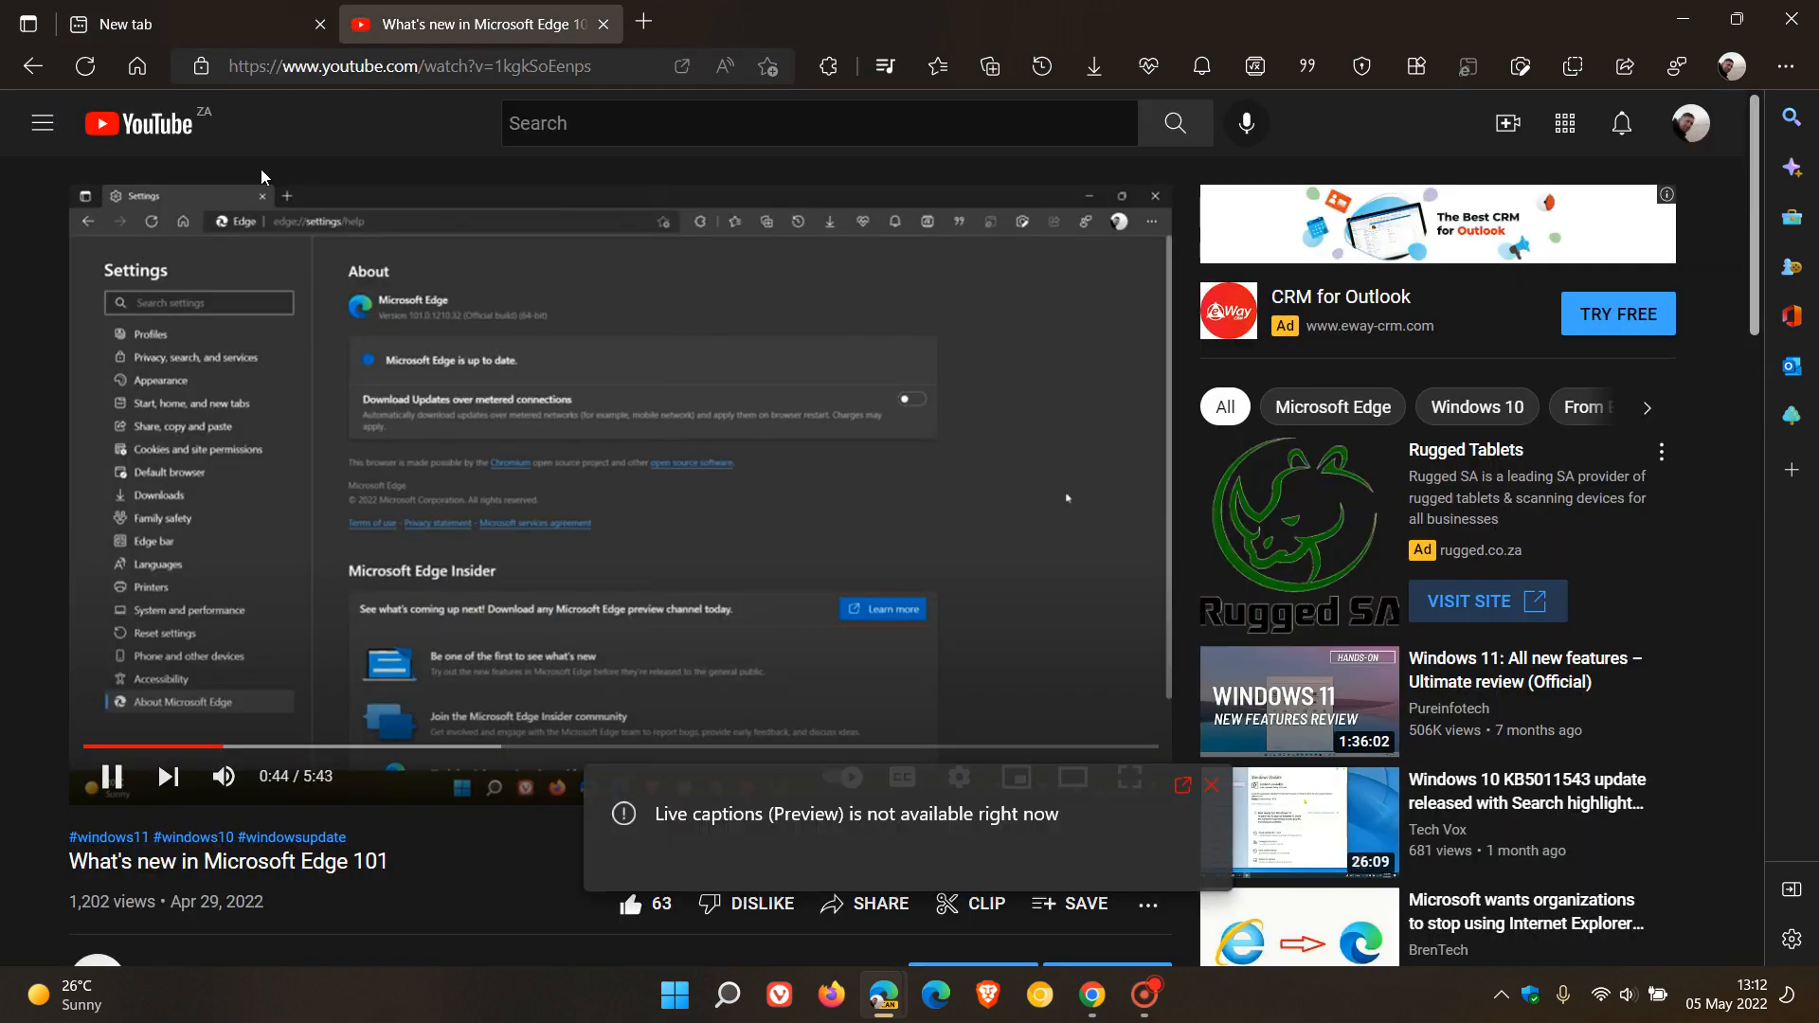
{"action": "left_click", "coordinate": [175, 23]}
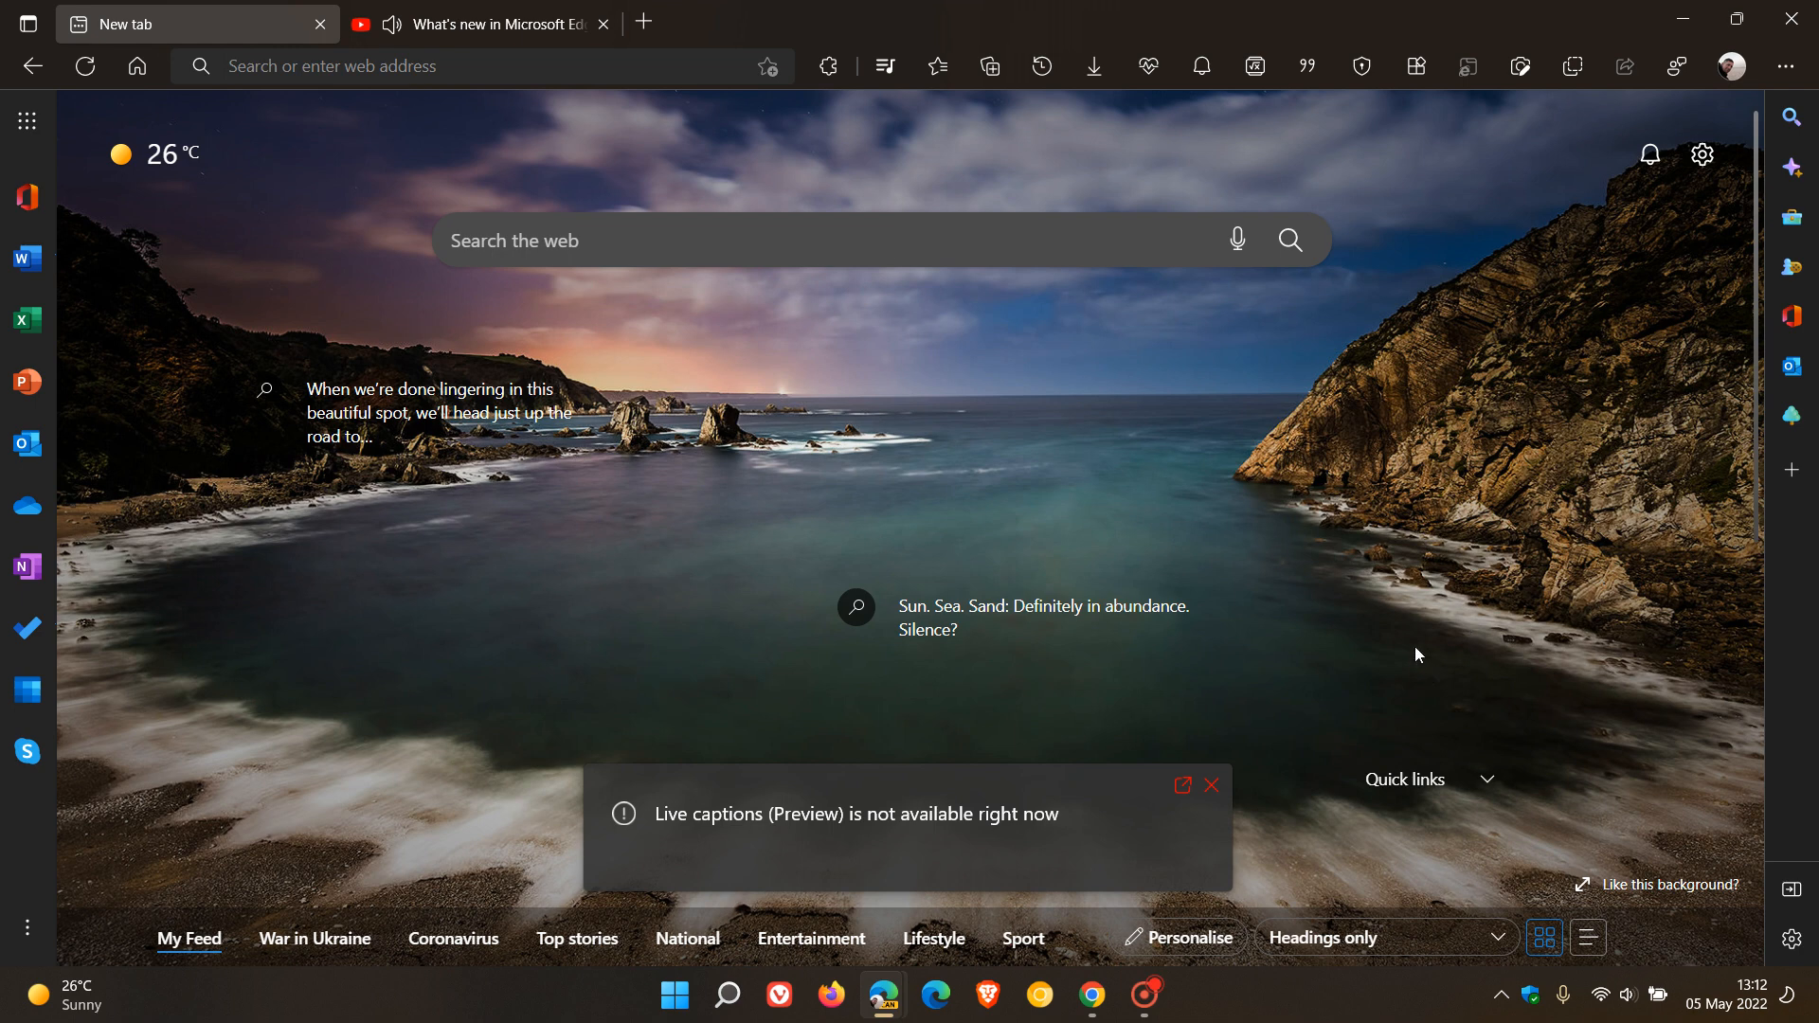
{"action": "mouse_move", "coordinate": [646, 833]}
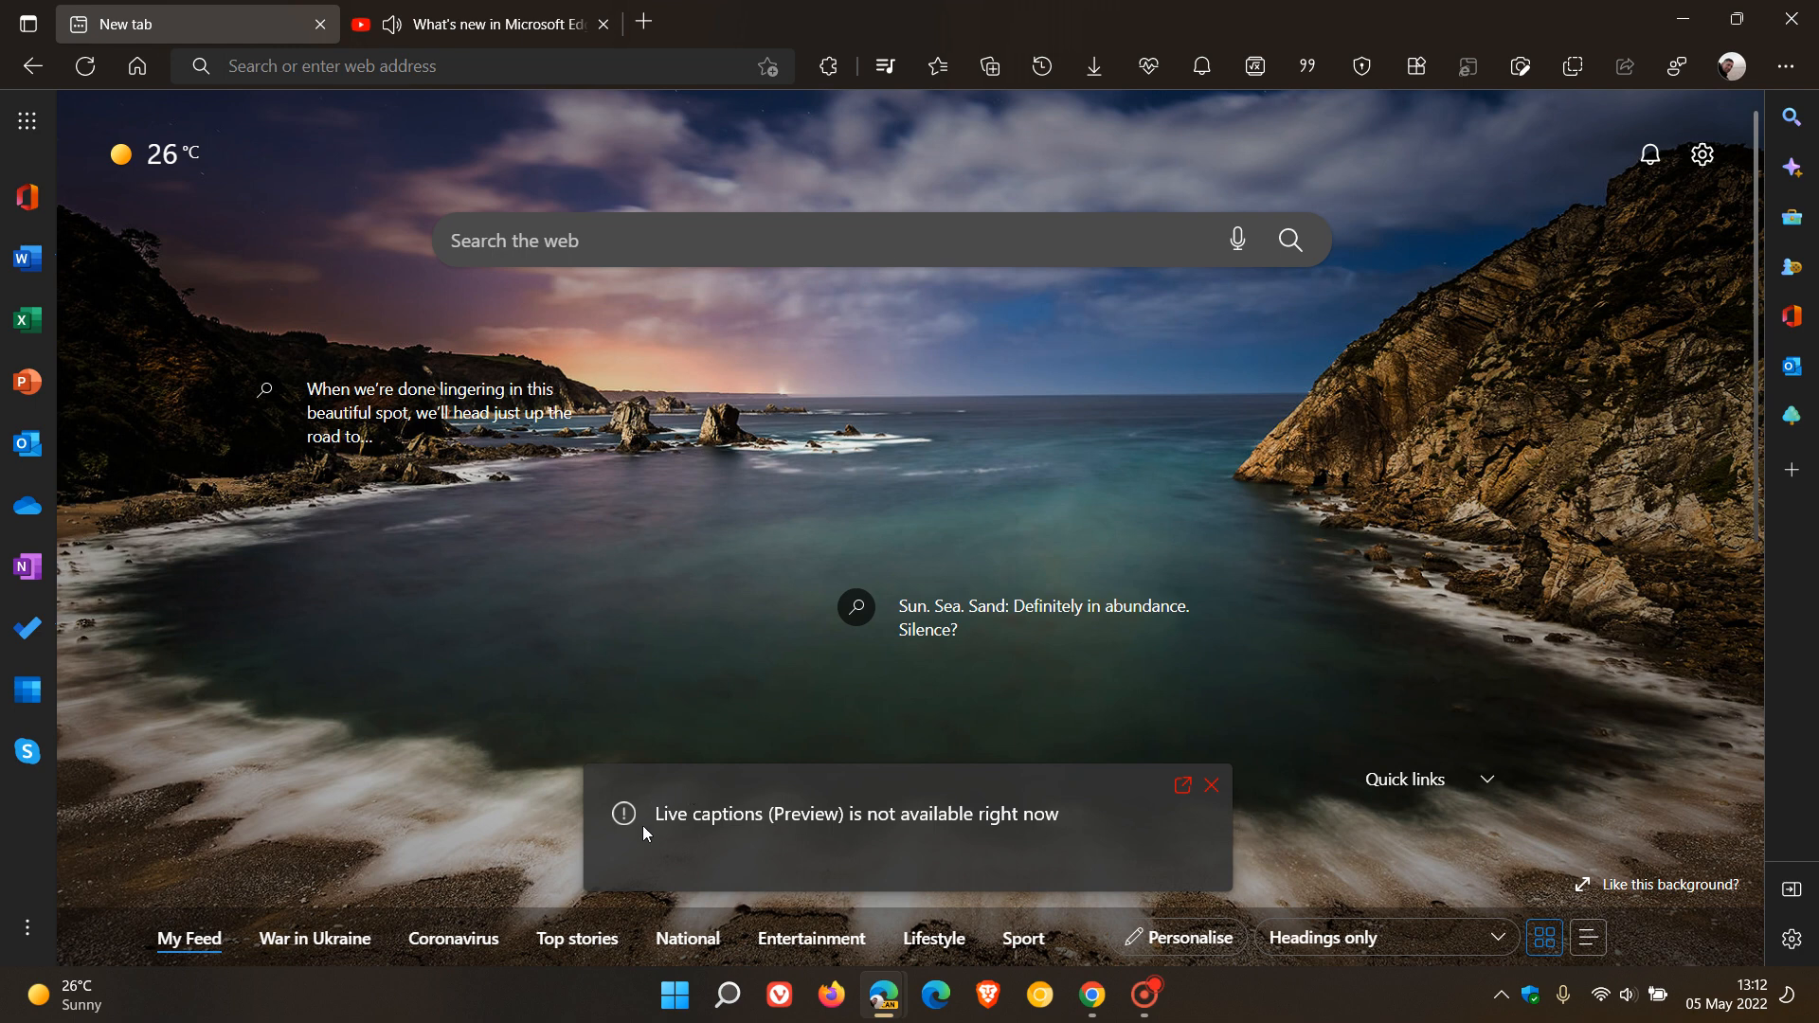
{"action": "mouse_move", "coordinate": [1082, 845]}
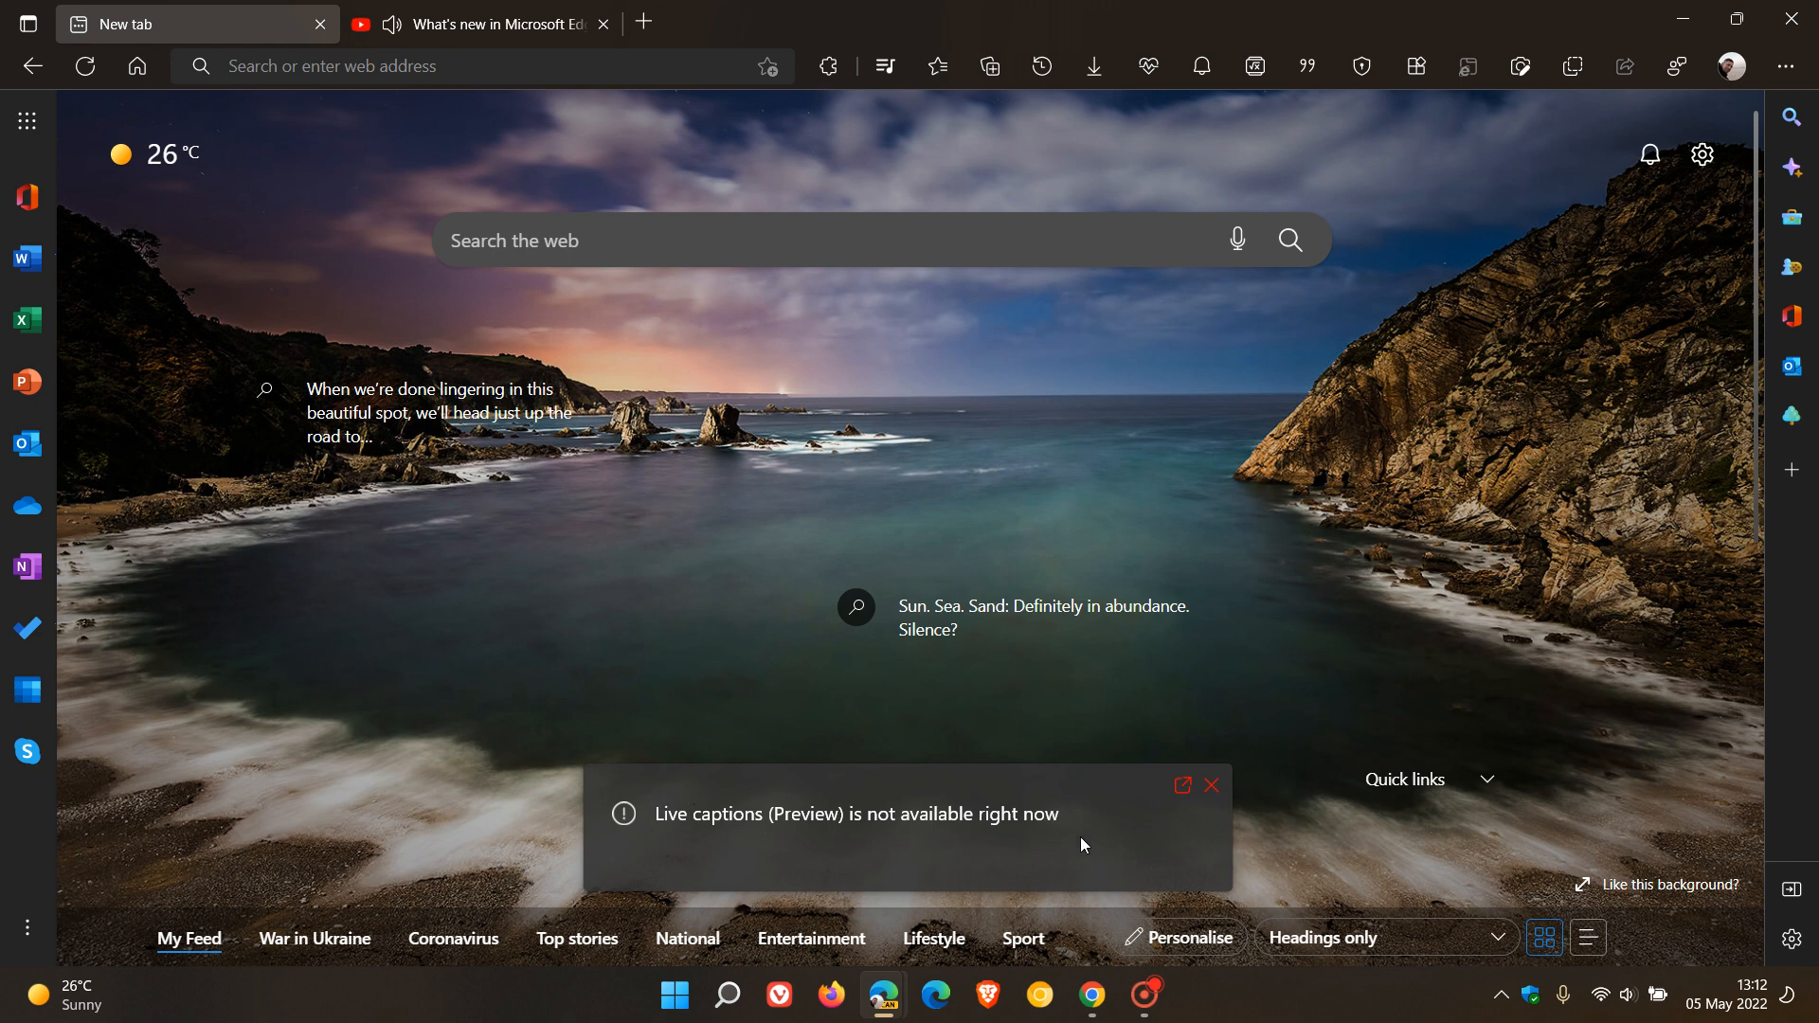
{"action": "mouse_move", "coordinate": [1119, 879]}
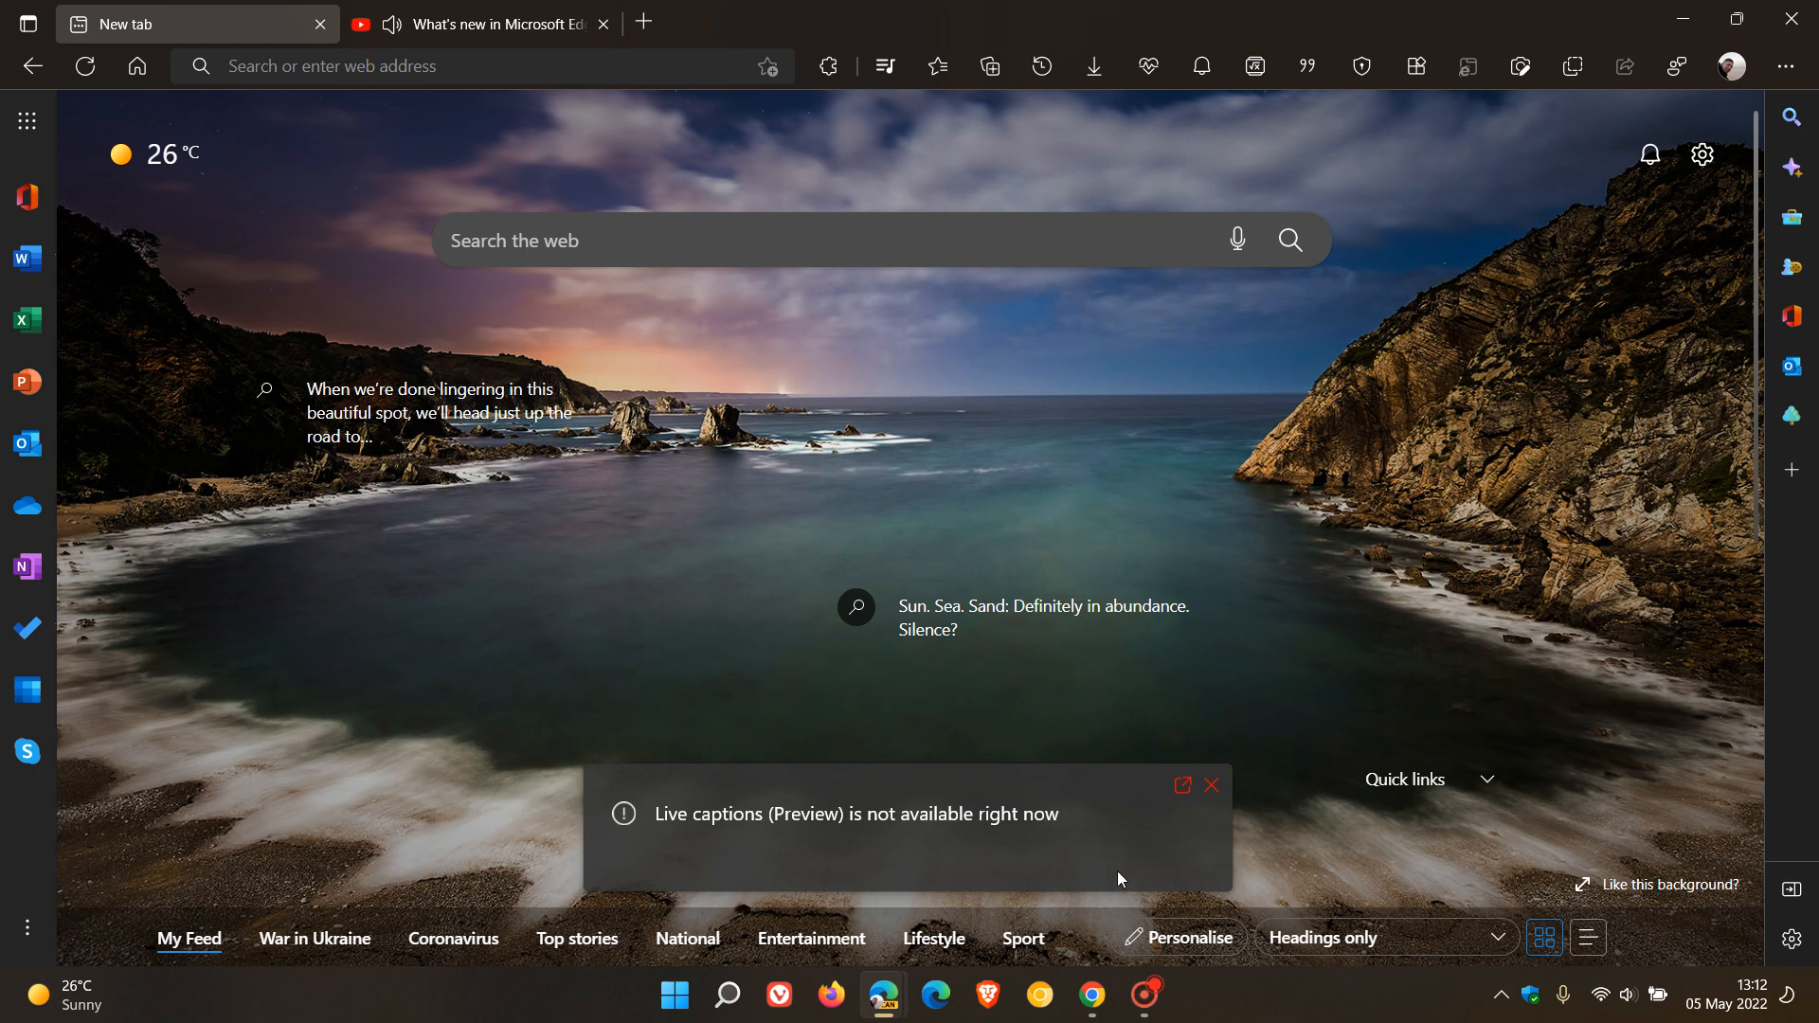
{"action": "mouse_move", "coordinate": [754, 830]}
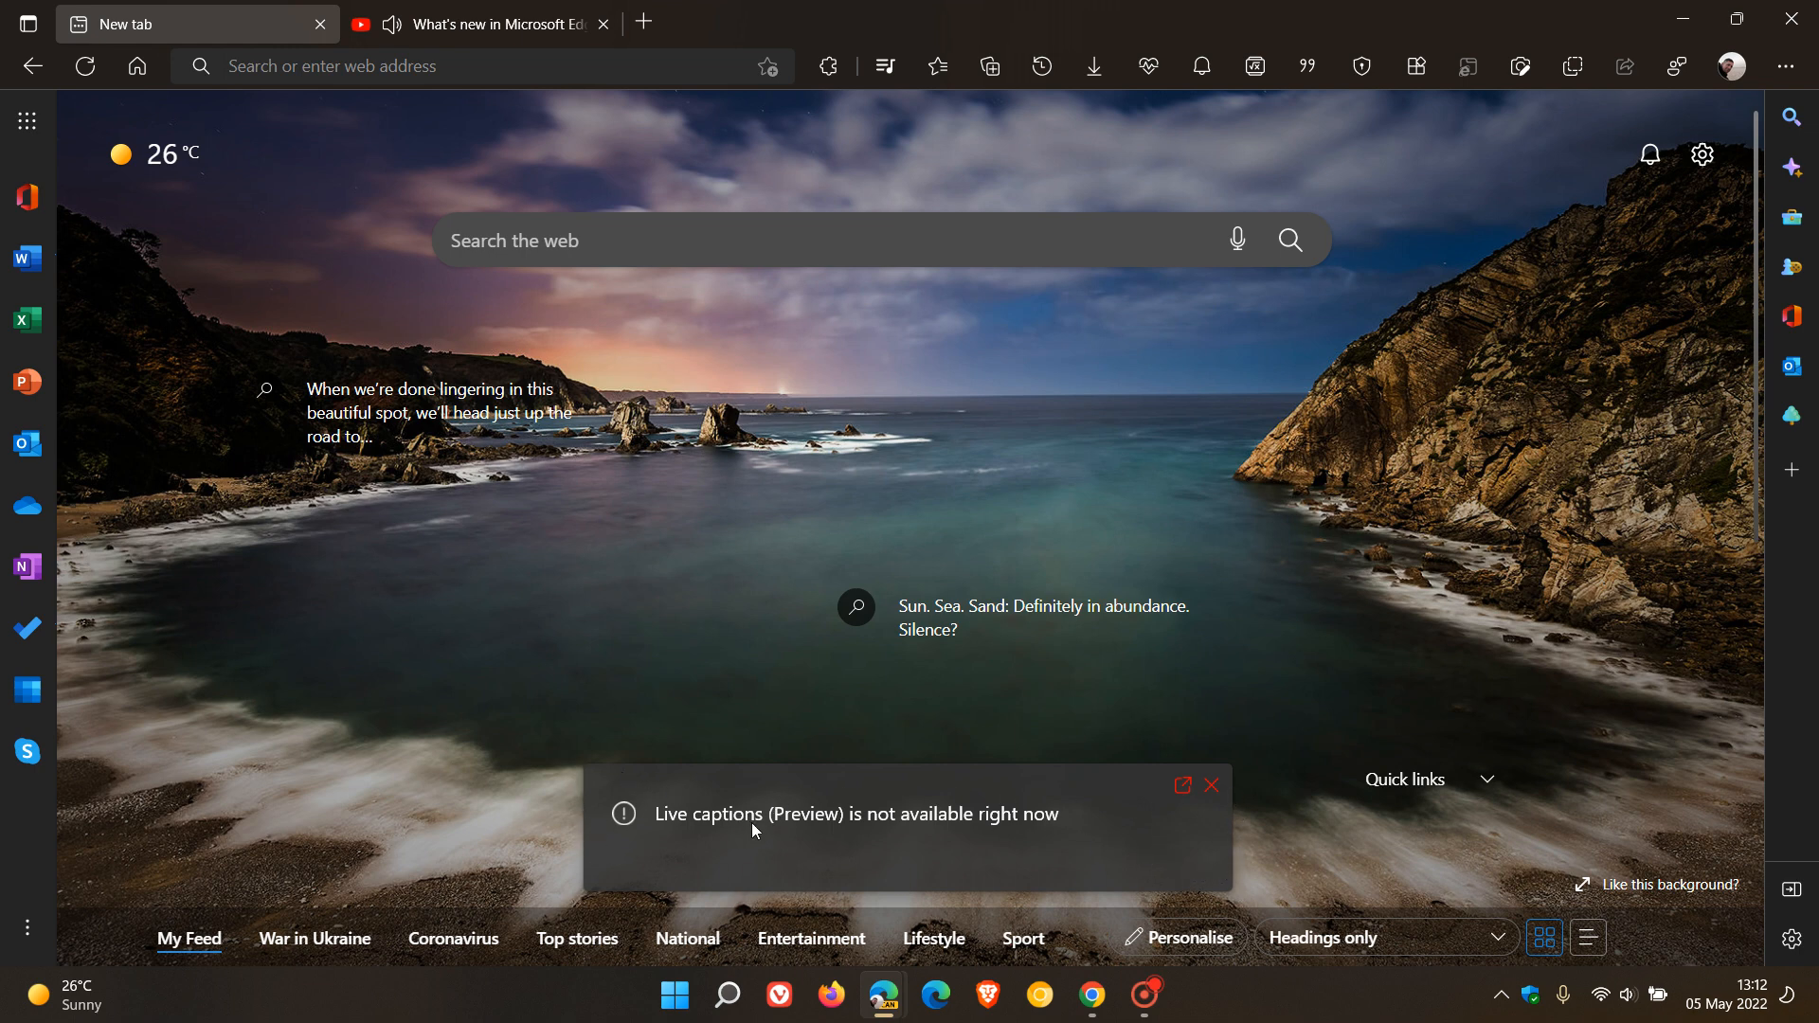
{"action": "mouse_move", "coordinate": [927, 824]}
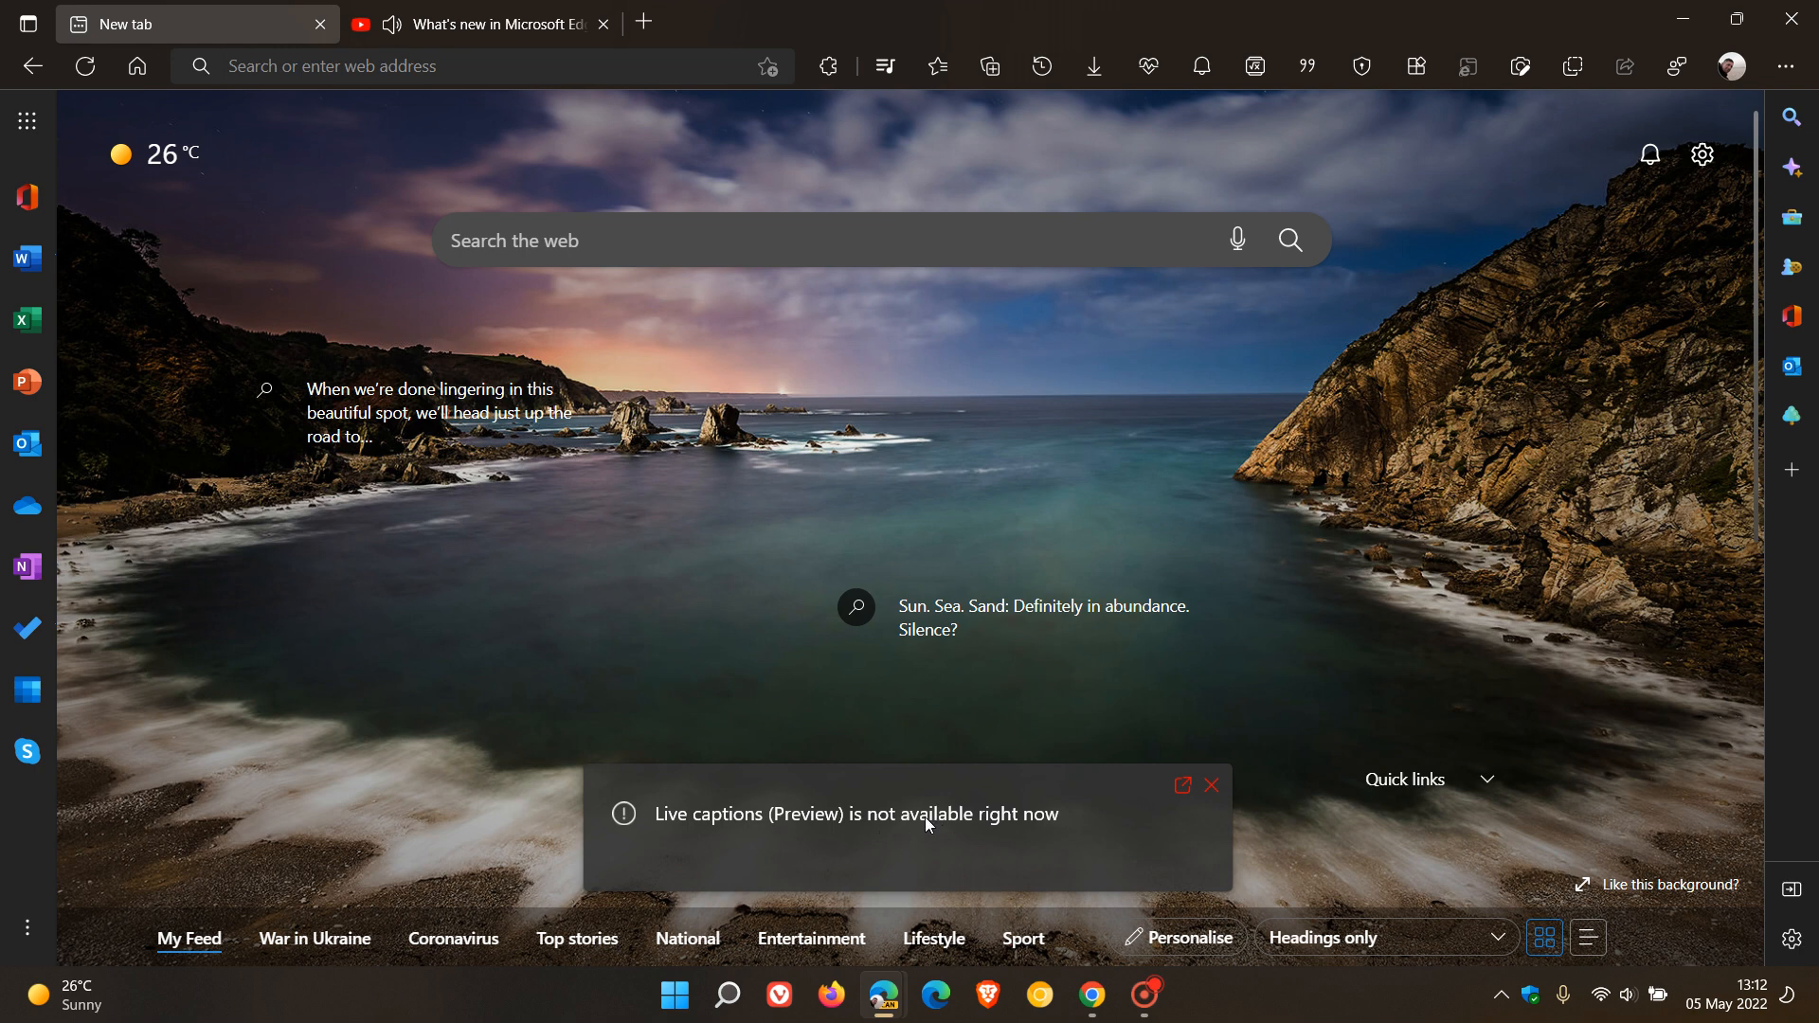
{"action": "mouse_move", "coordinate": [1082, 826]}
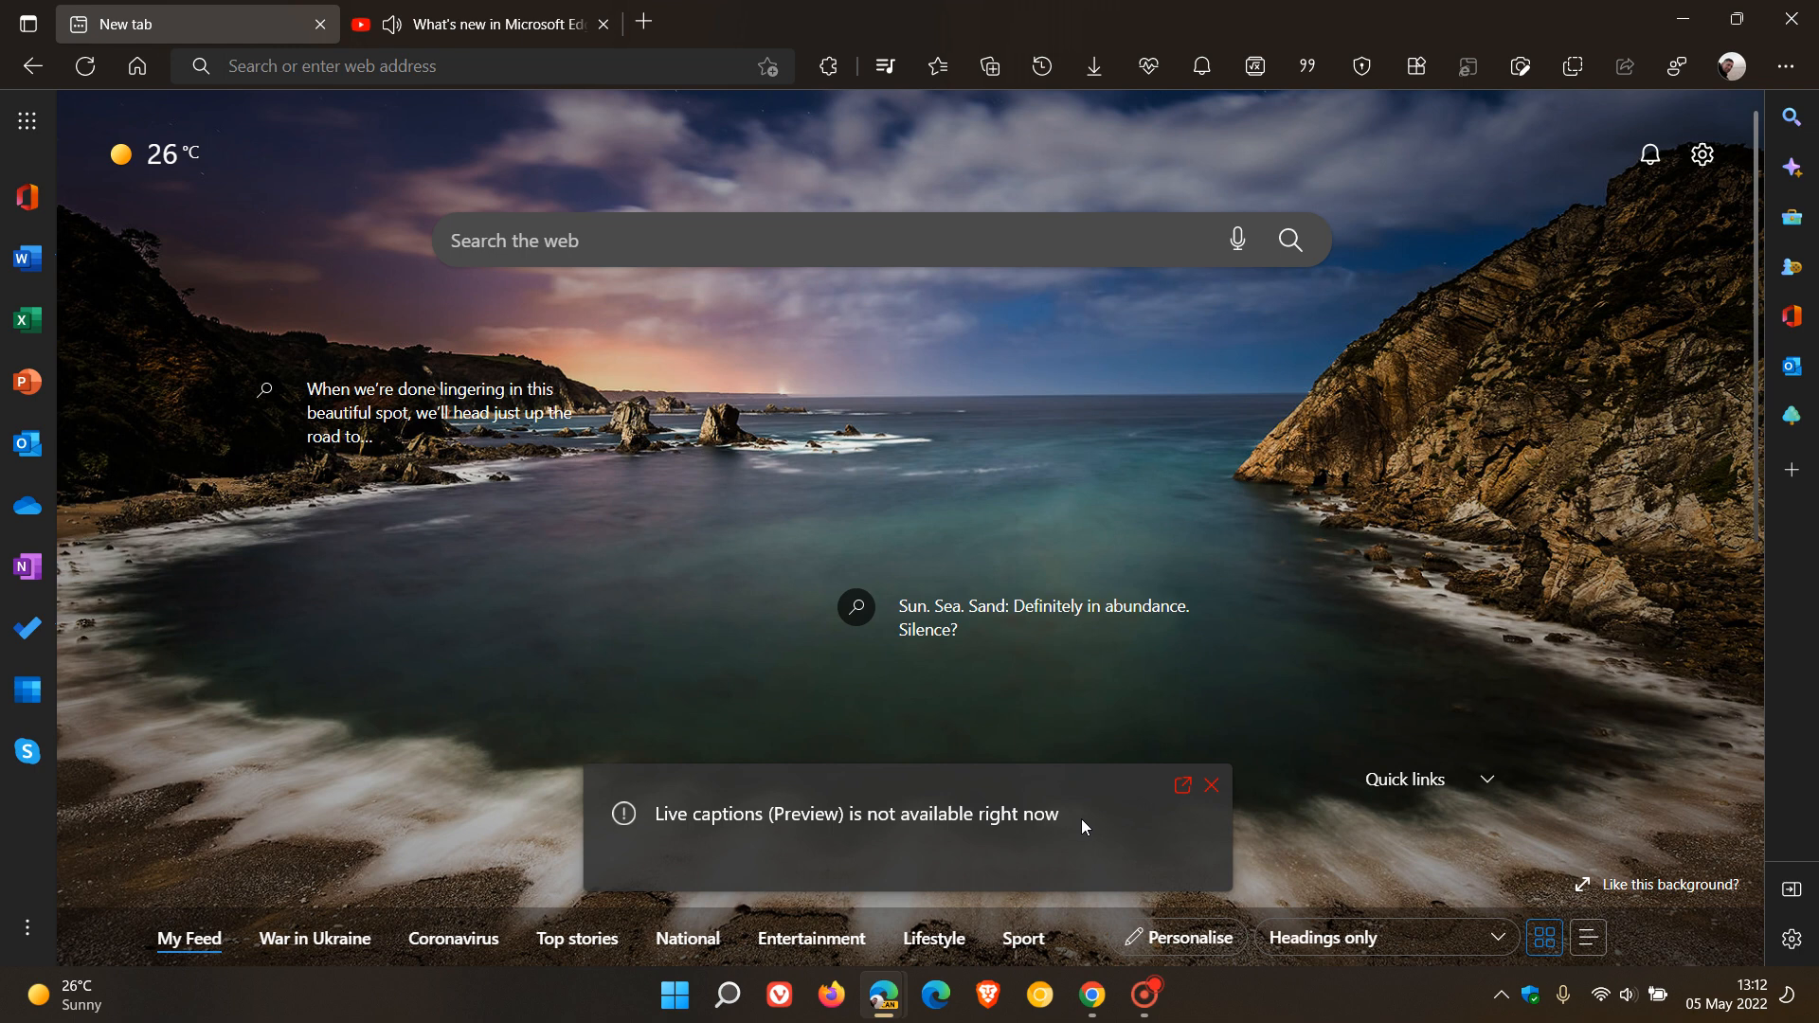
{"action": "mouse_move", "coordinate": [1079, 829]}
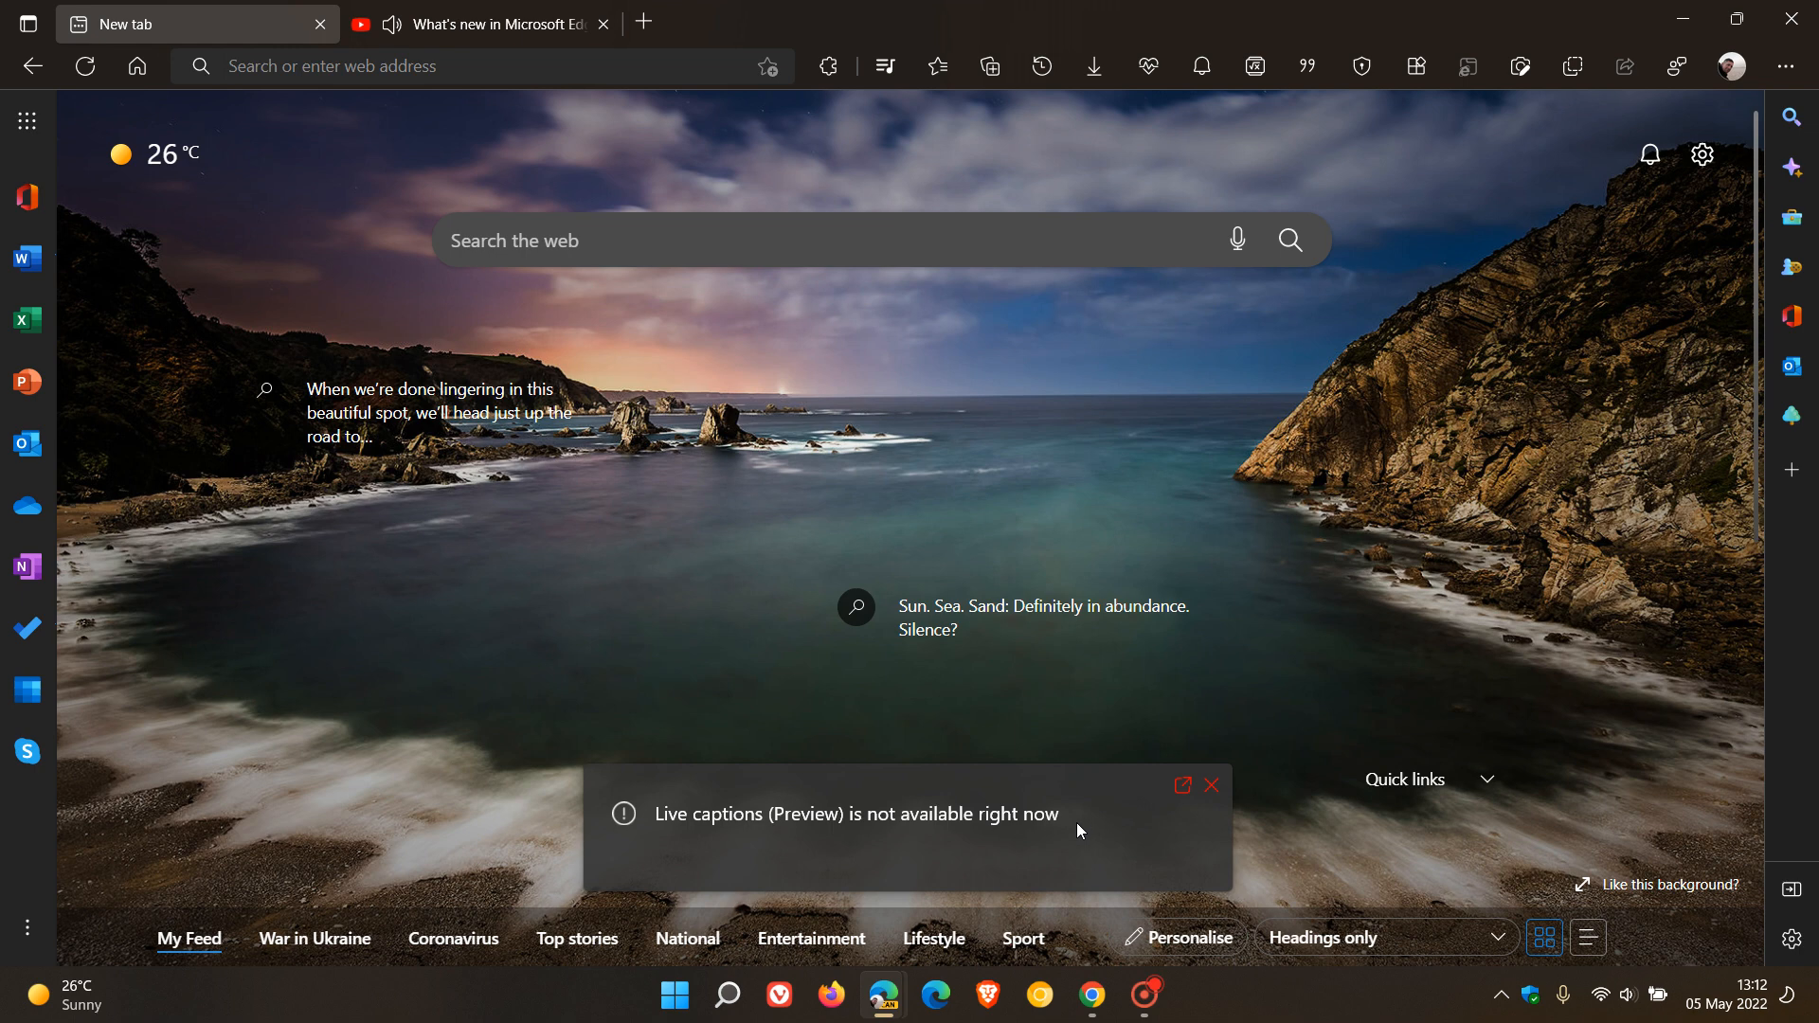
Pause the YouTube video and dismiss the 'Live captions not available' window on the New tab page.
{"action": "left_click", "coordinate": [476, 22]}
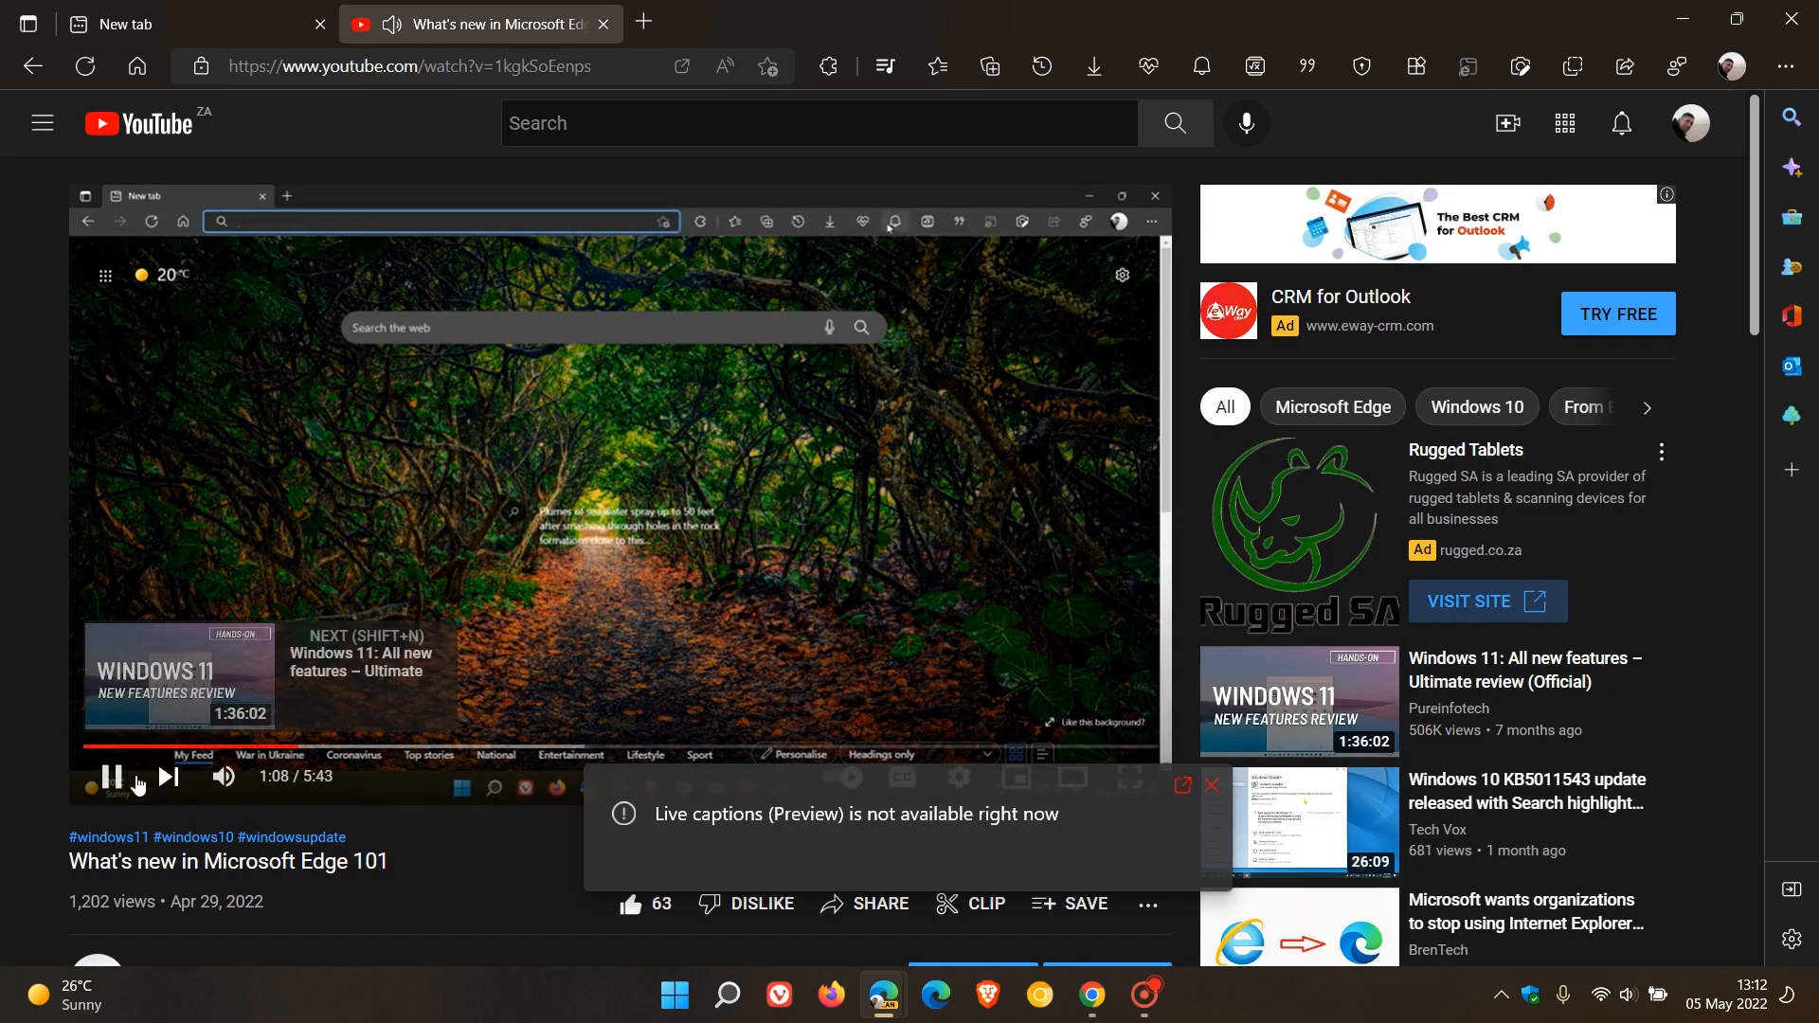
{"action": "left_click", "coordinate": [185, 23]}
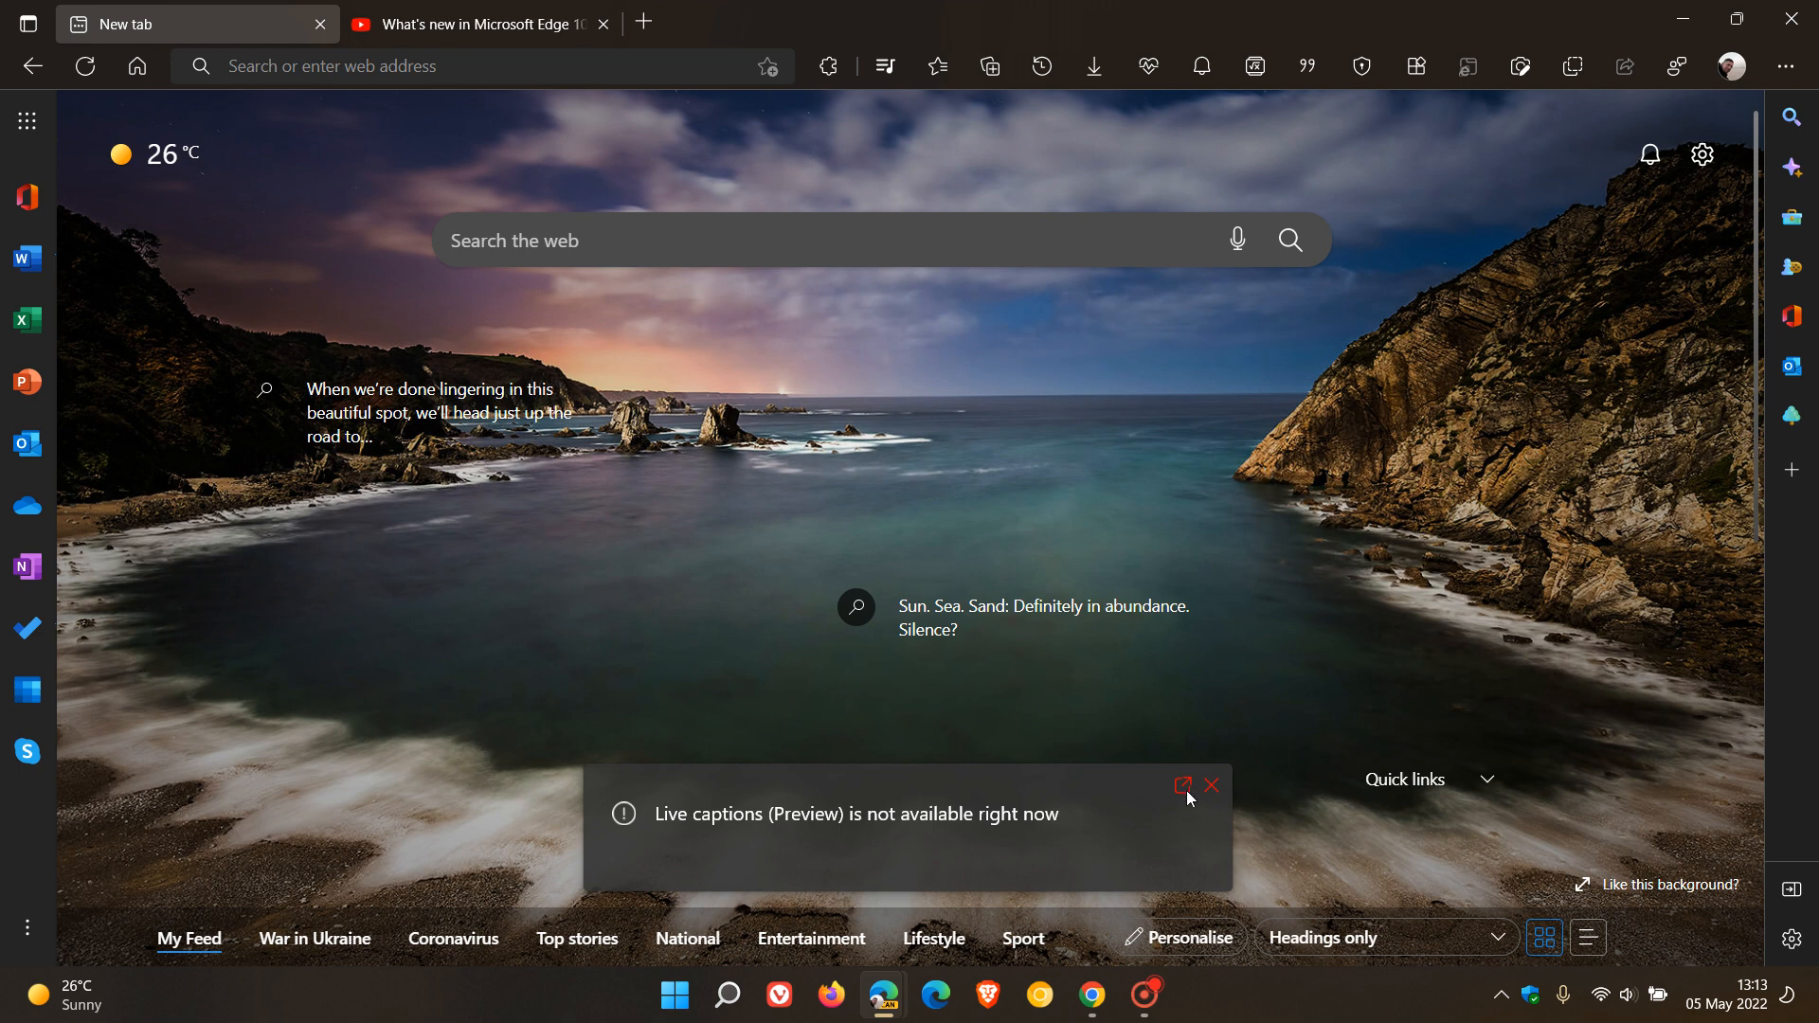
{"action": "mouse_move", "coordinate": [1135, 811]}
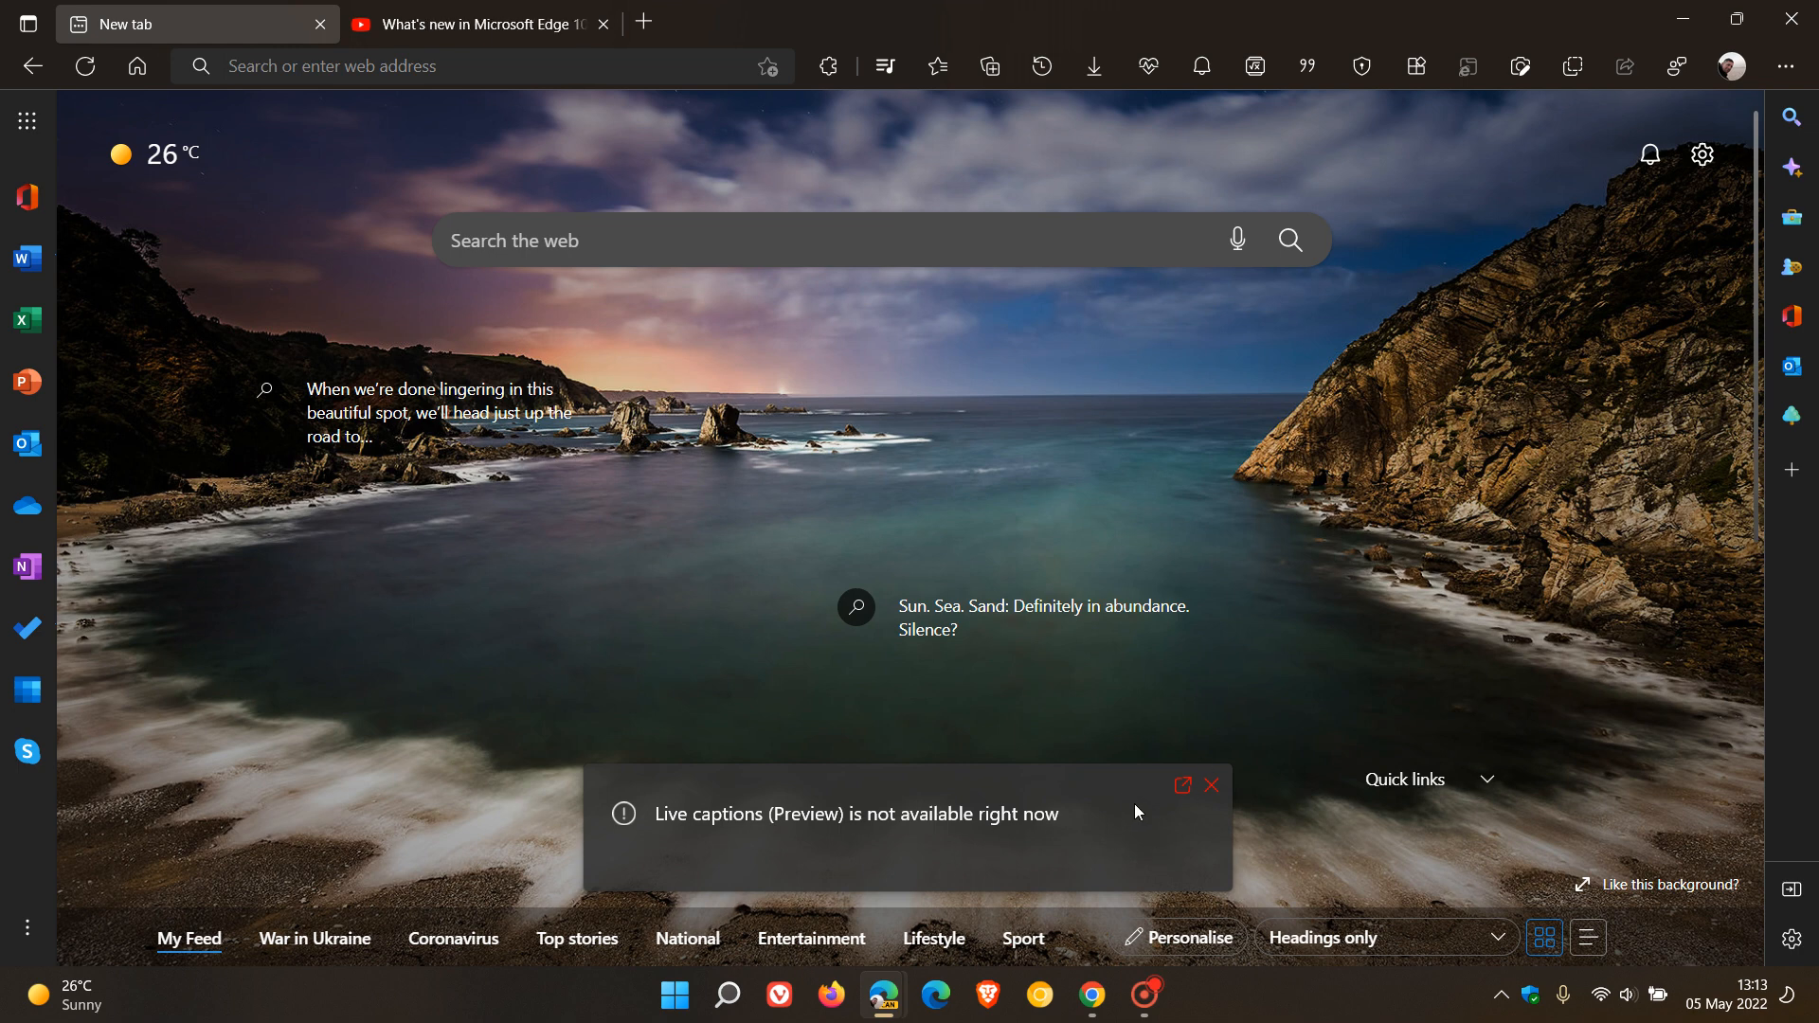
{"action": "mouse_move", "coordinate": [536, 762]}
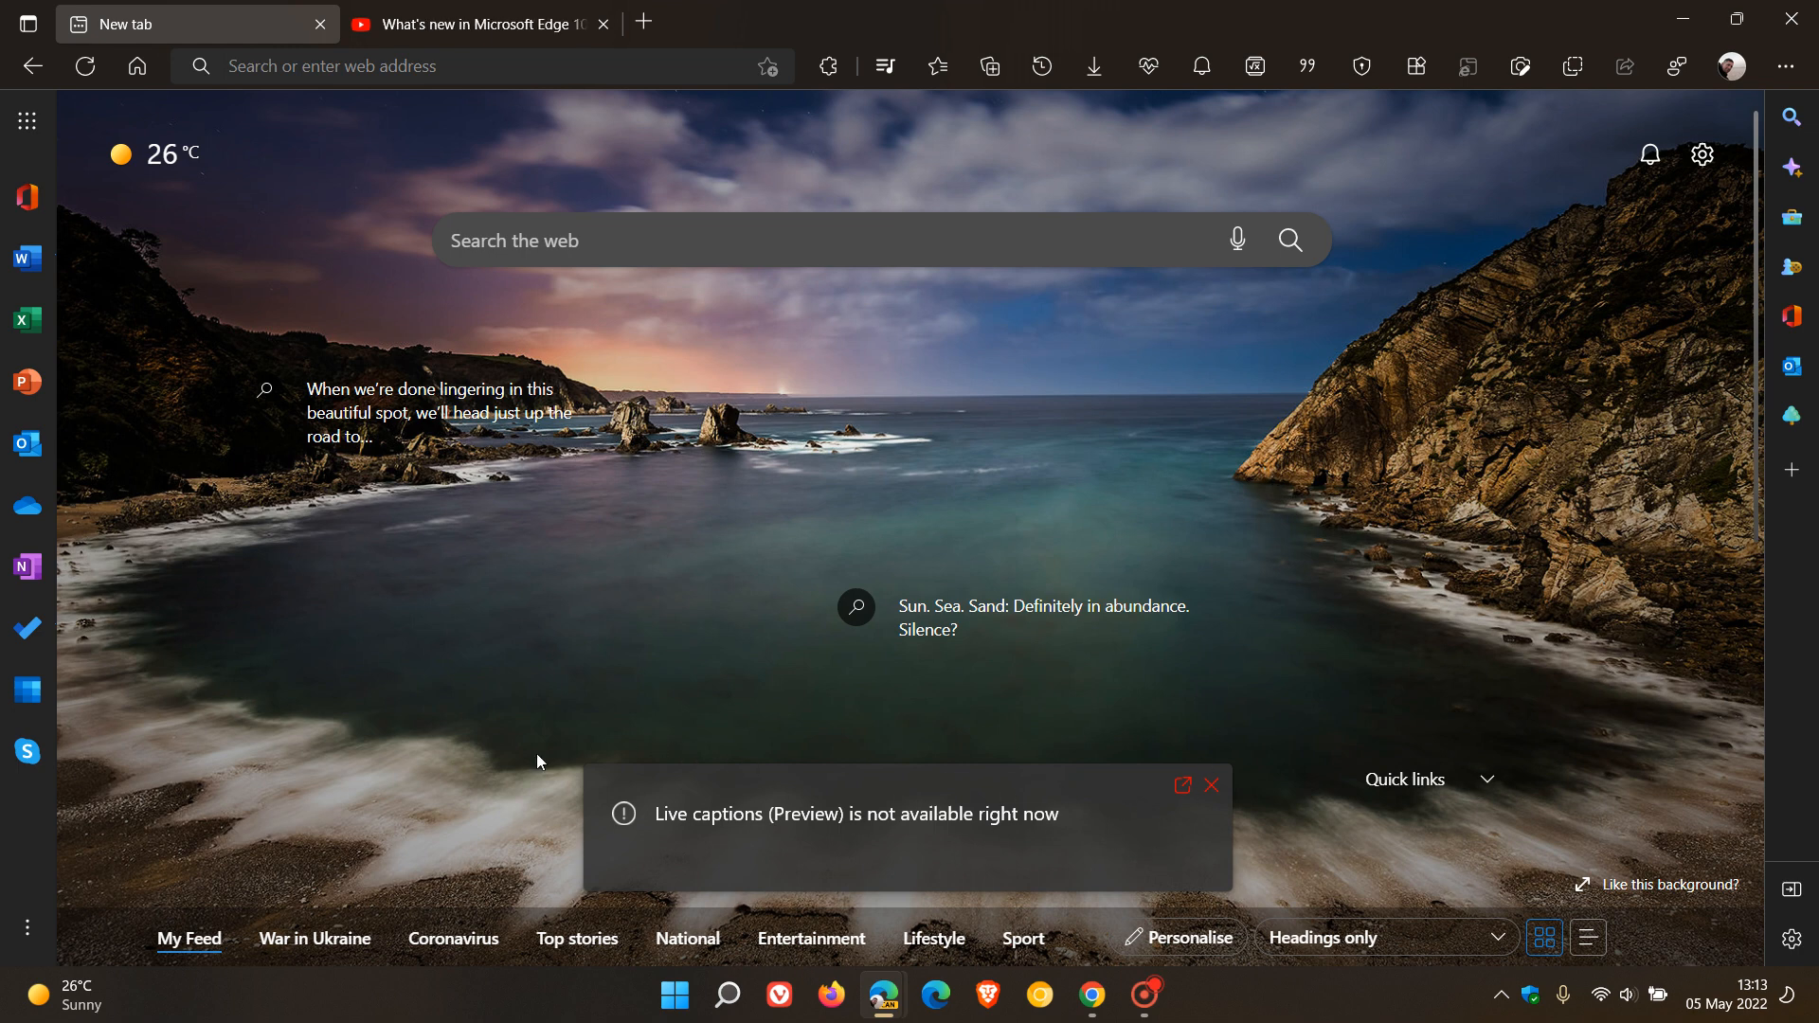
{"action": "mouse_move", "coordinate": [1248, 798]}
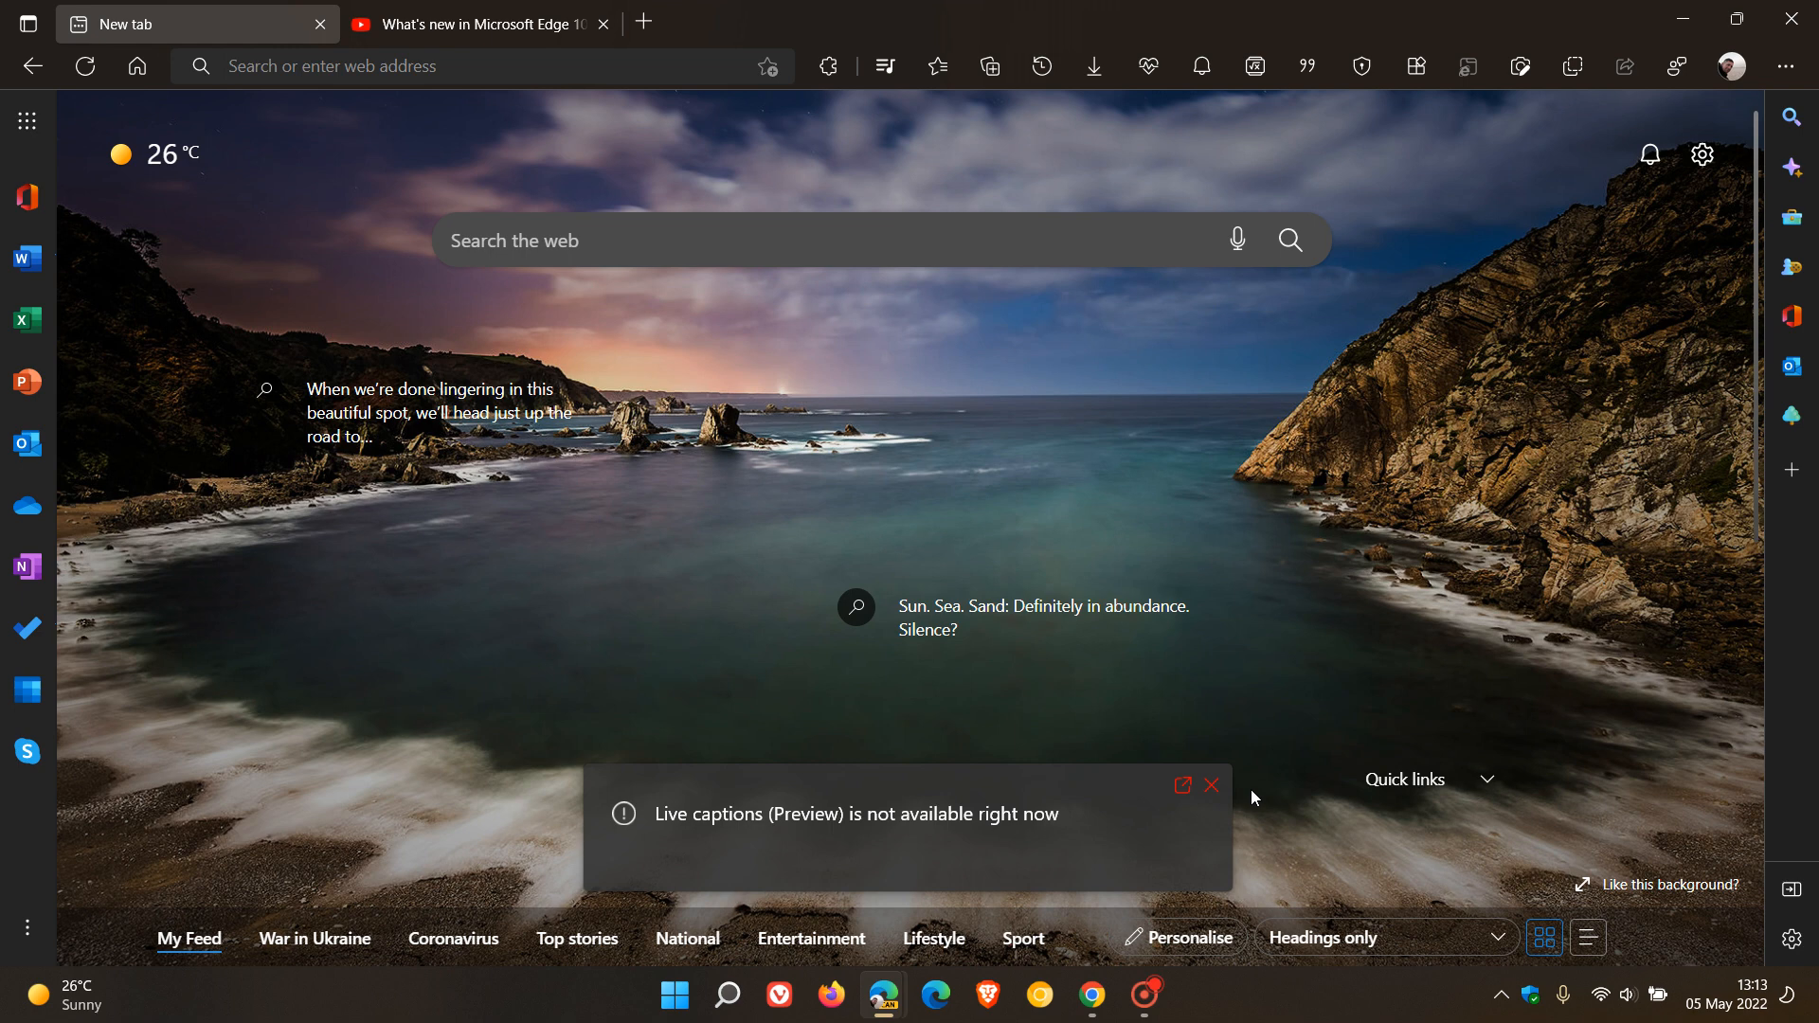
{"action": "left_click", "coordinate": [1213, 784]}
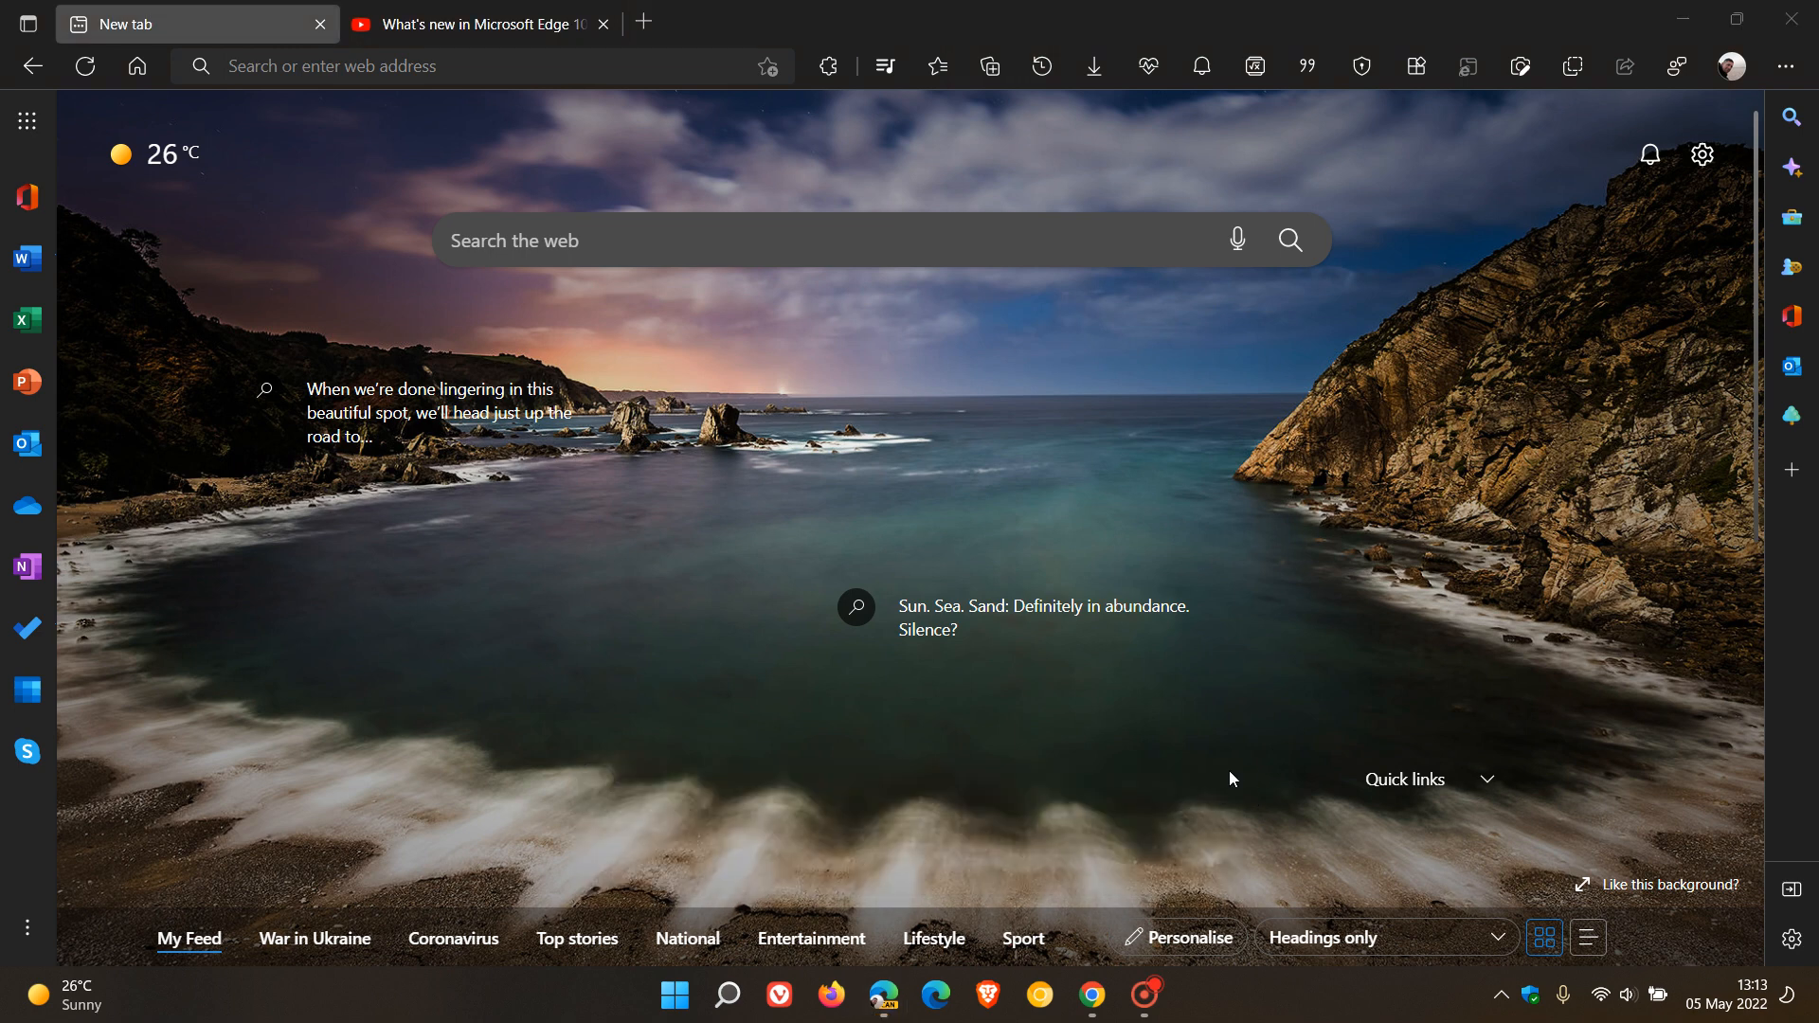
{"action": "mouse_move", "coordinate": [1491, 549]}
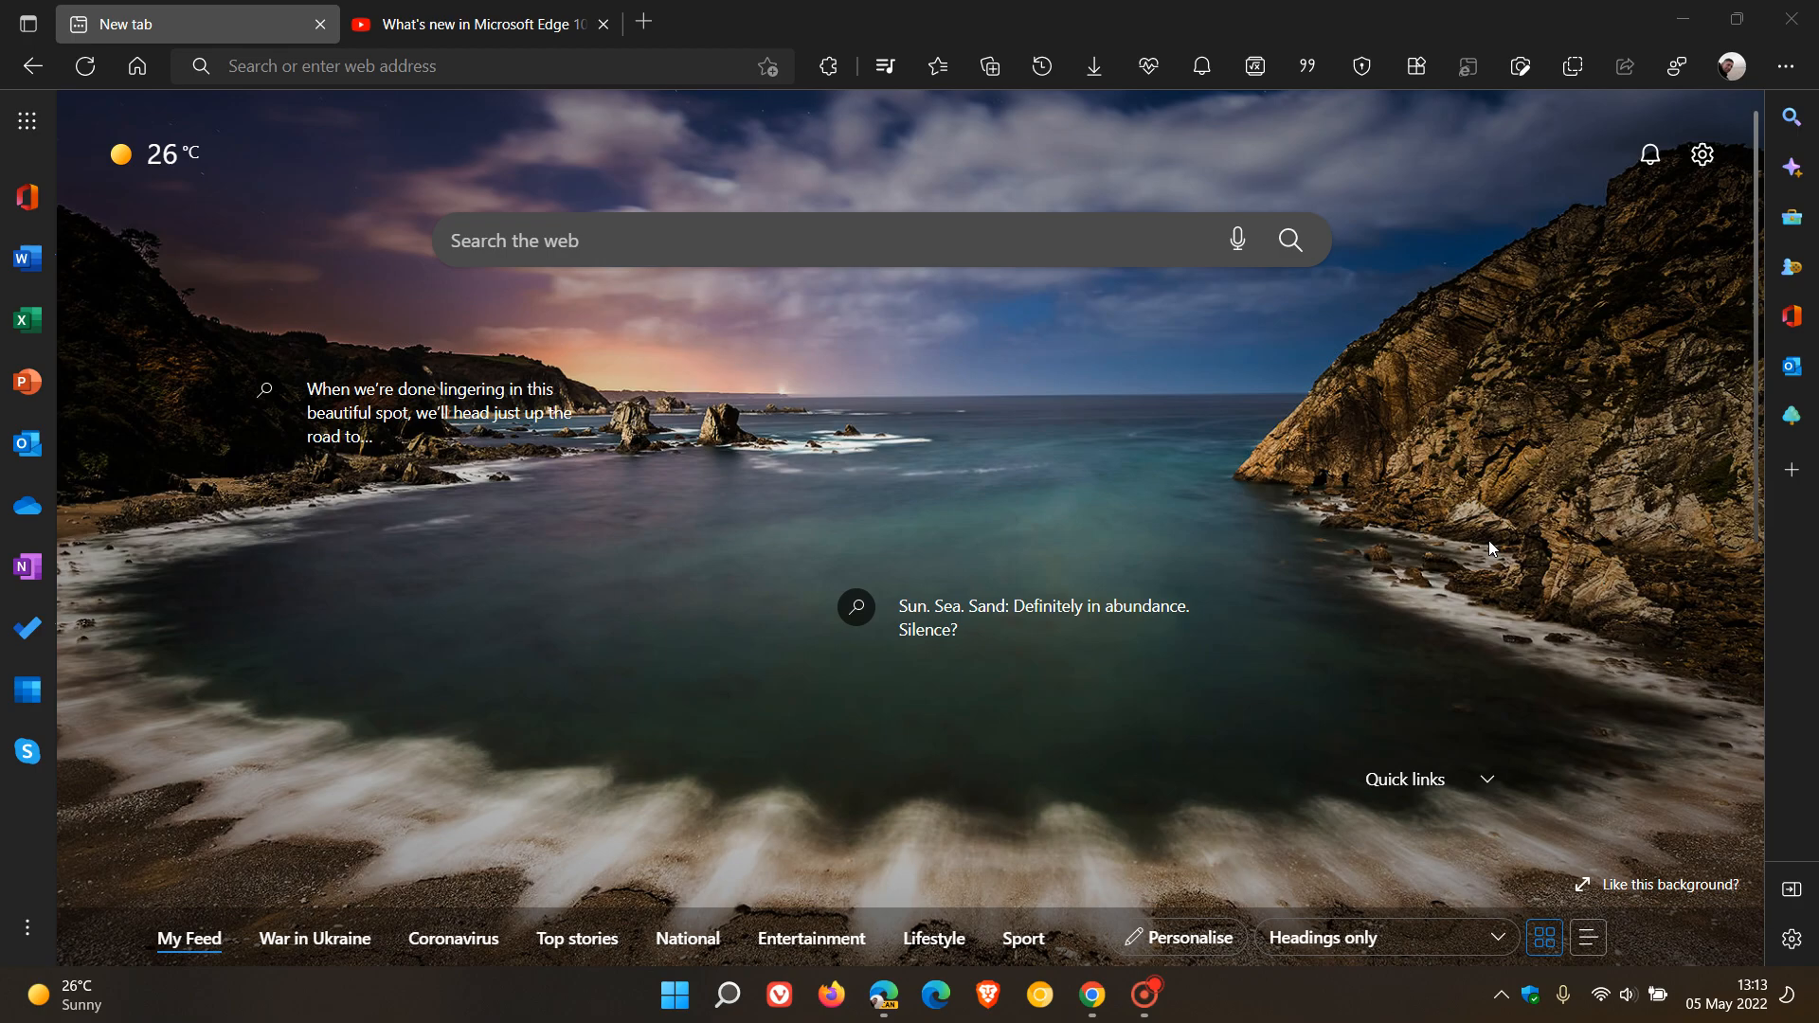